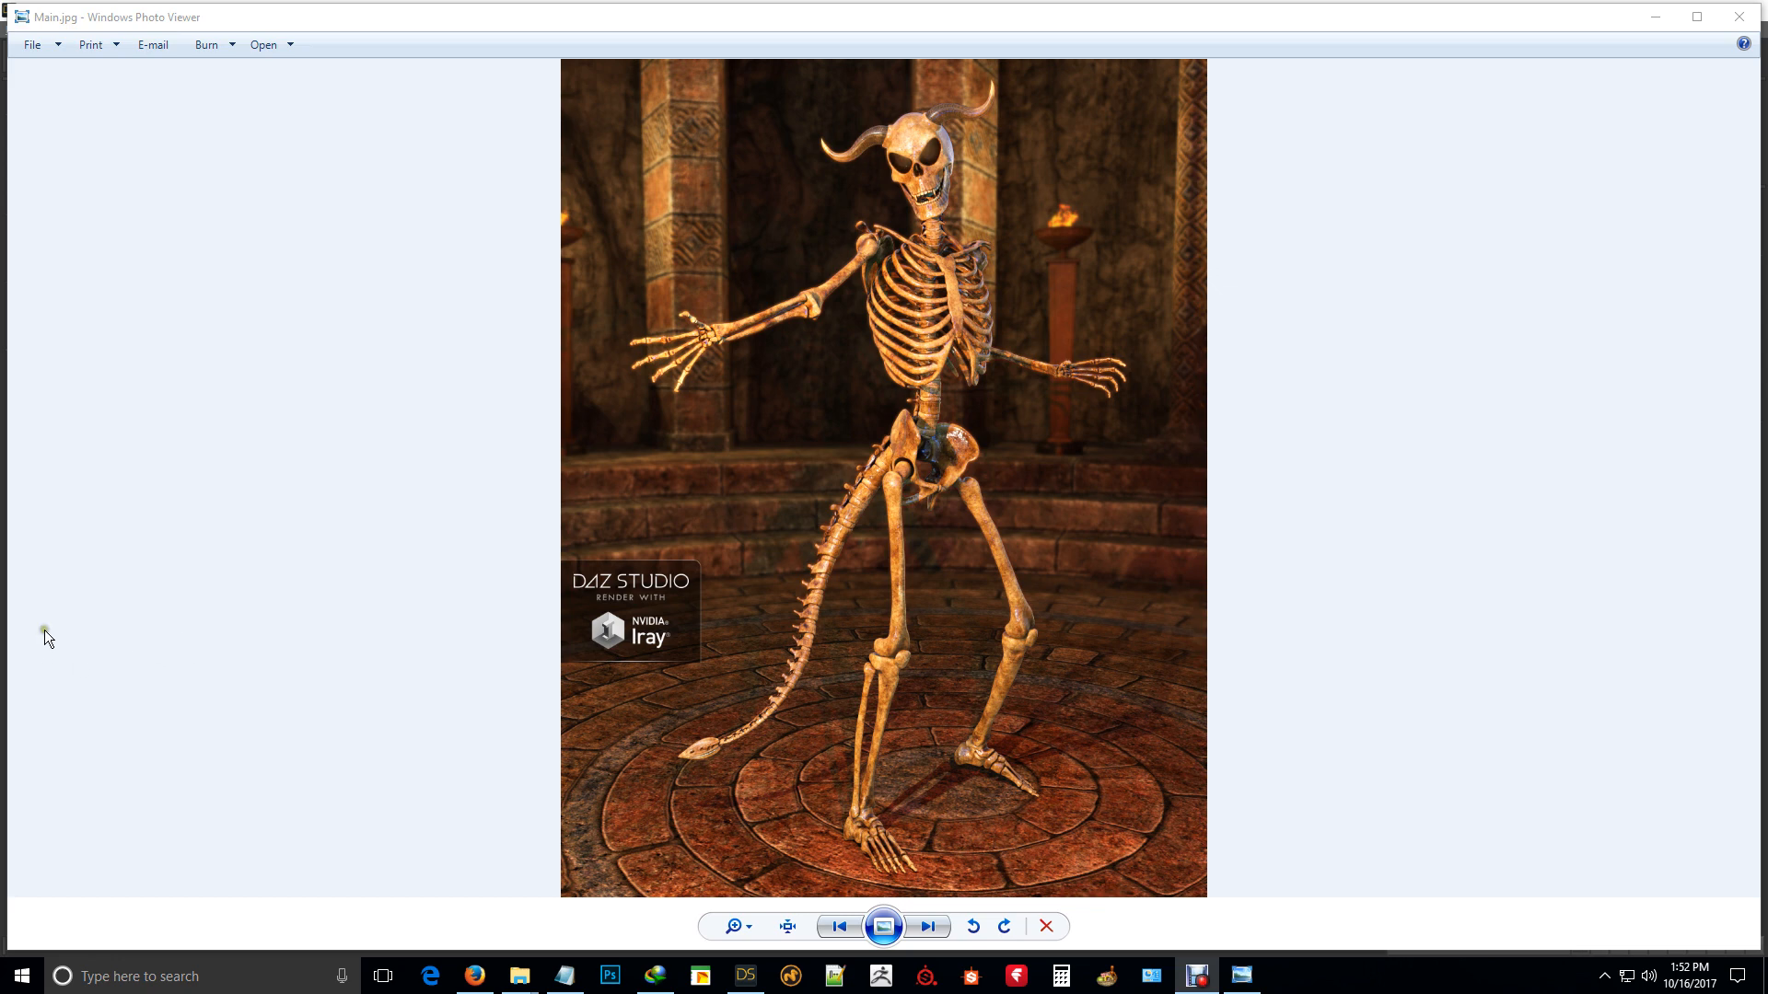
{"action": "mouse_move", "coordinate": [458, 652]}
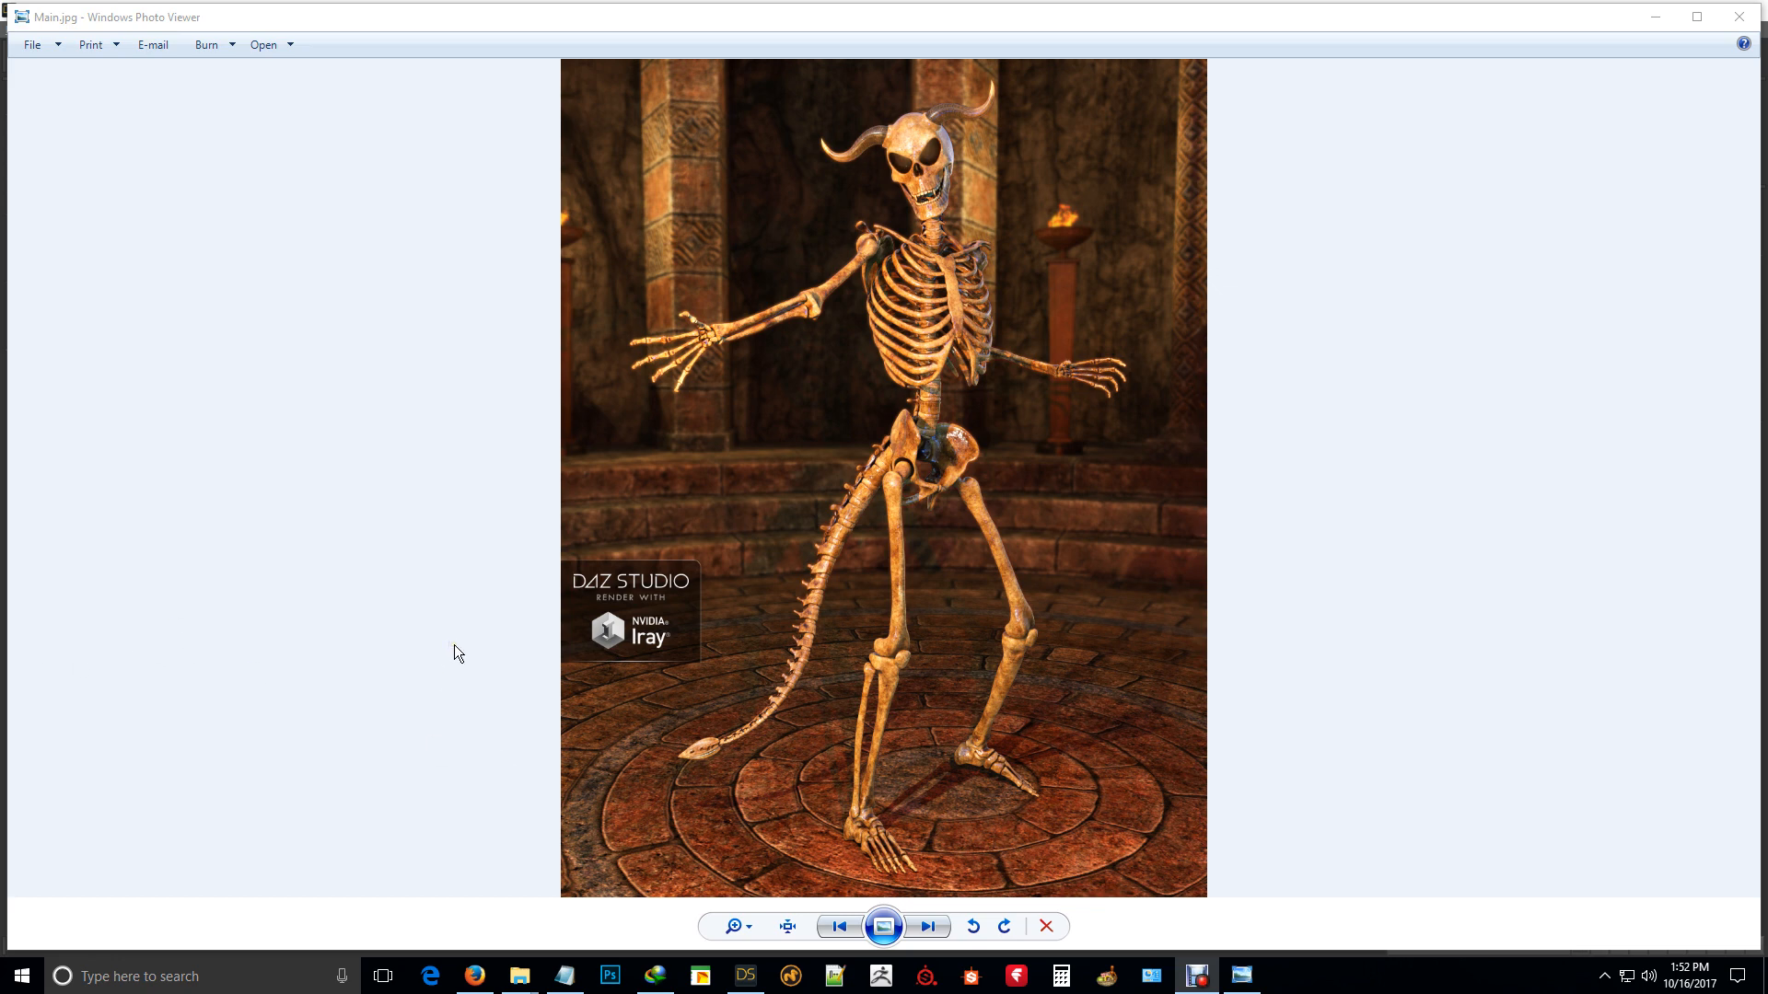
{"action": "mouse_move", "coordinate": [679, 694]}
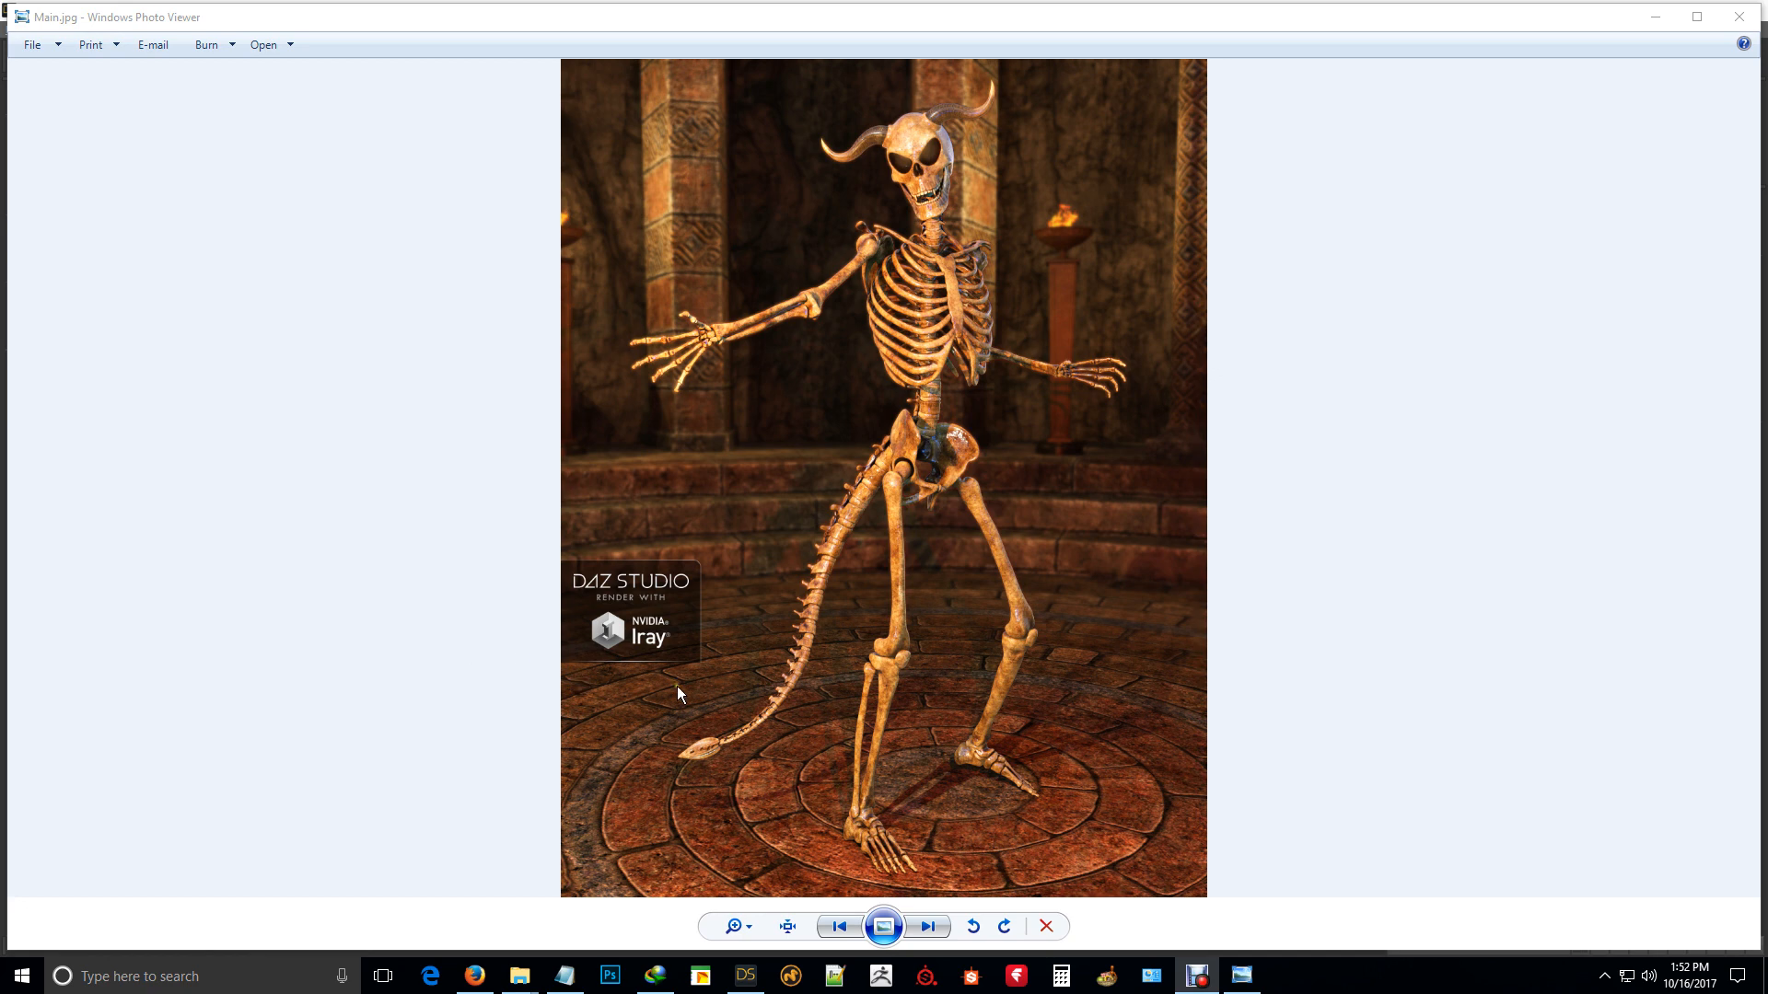
{"action": "mouse_move", "coordinate": [937, 683]}
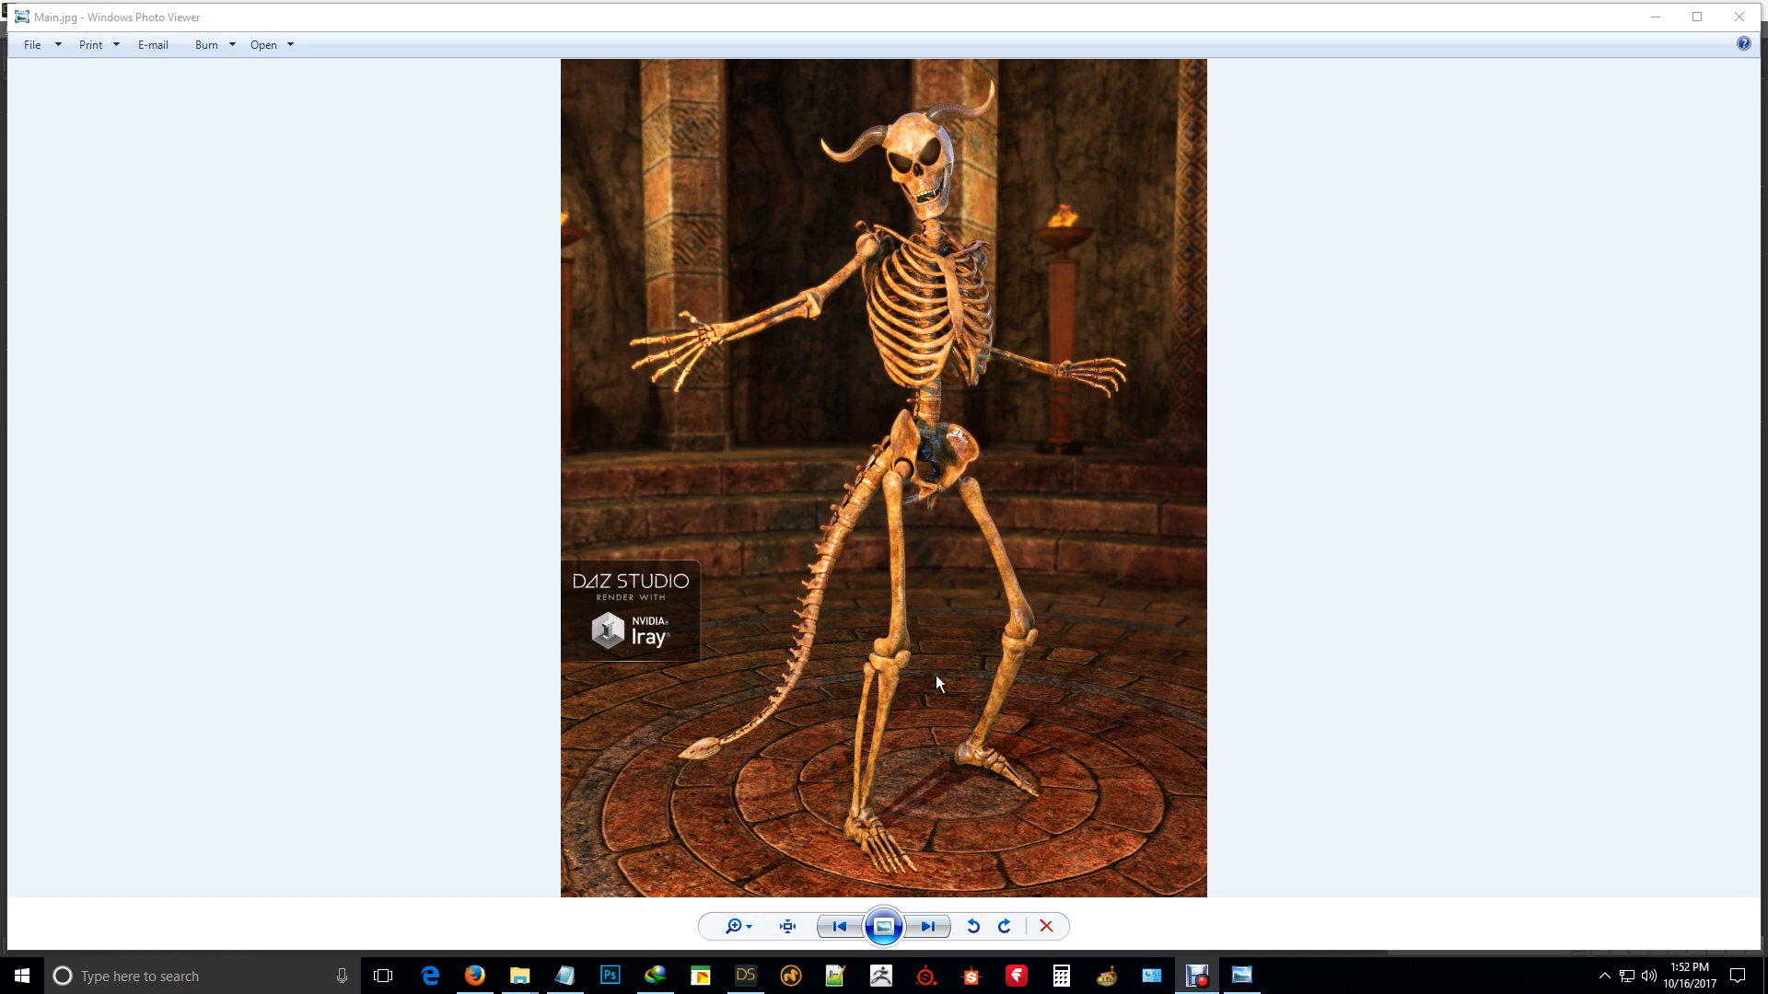
{"action": "mouse_move", "coordinate": [932, 624]}
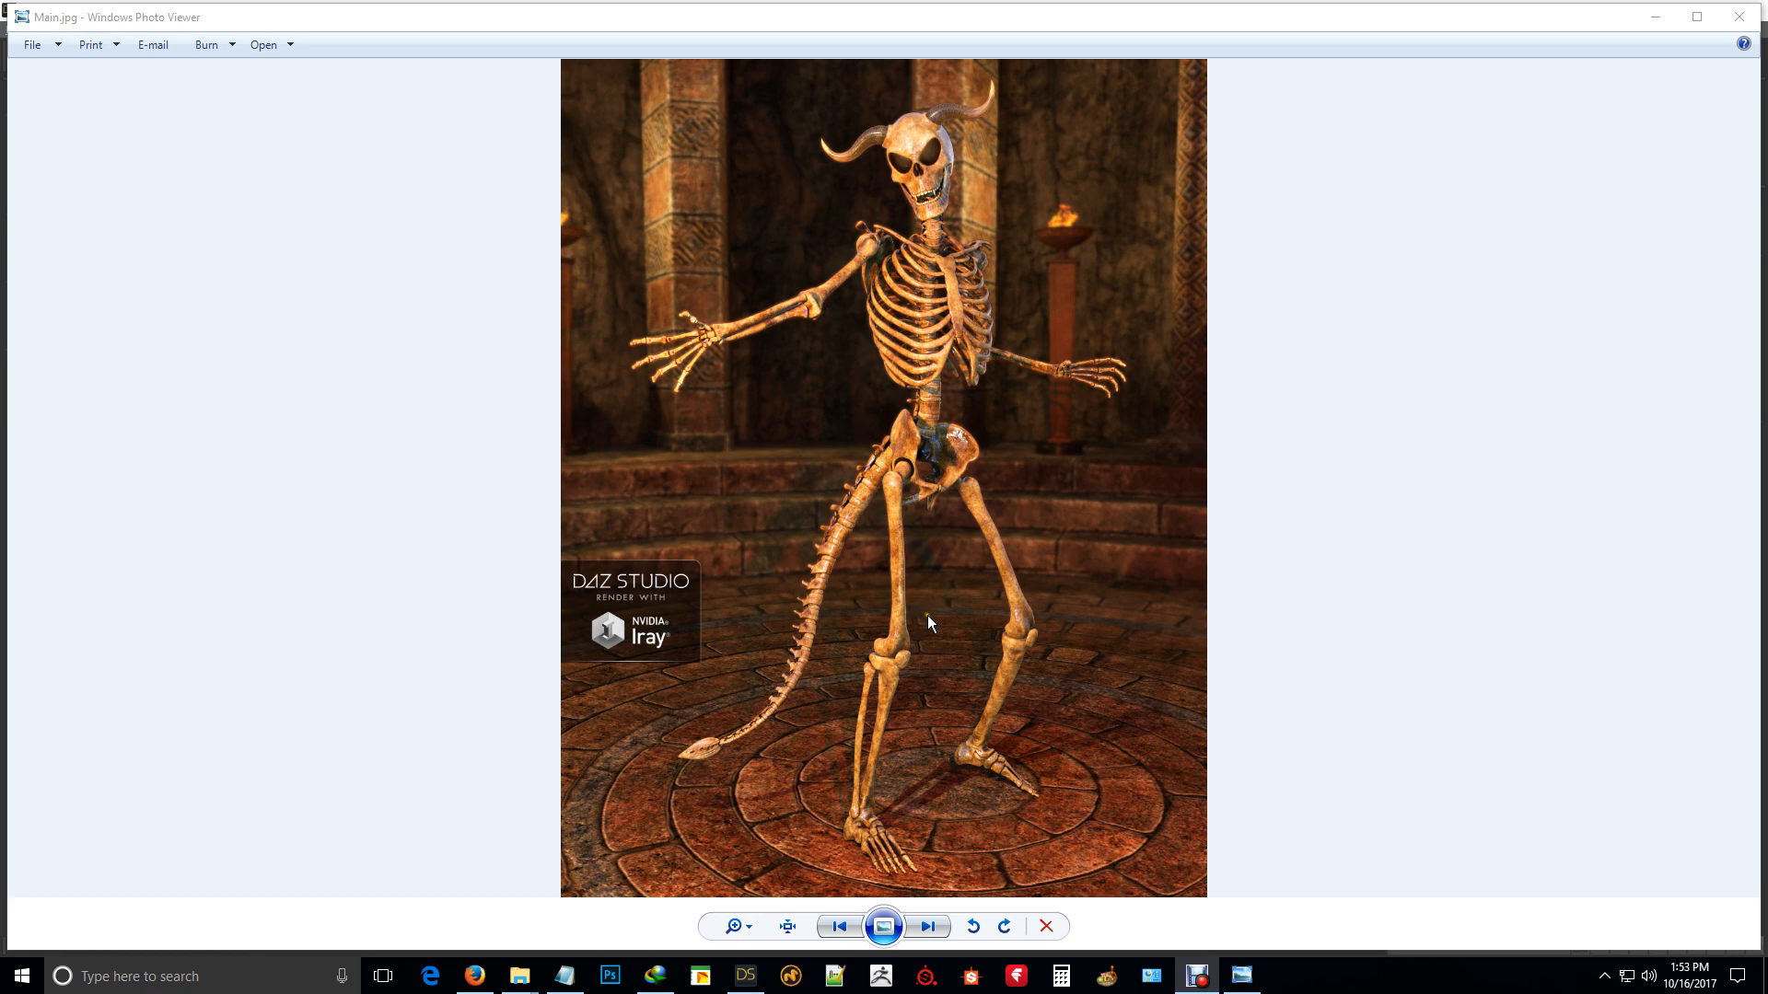
{"action": "mouse_move", "coordinate": [917, 475]}
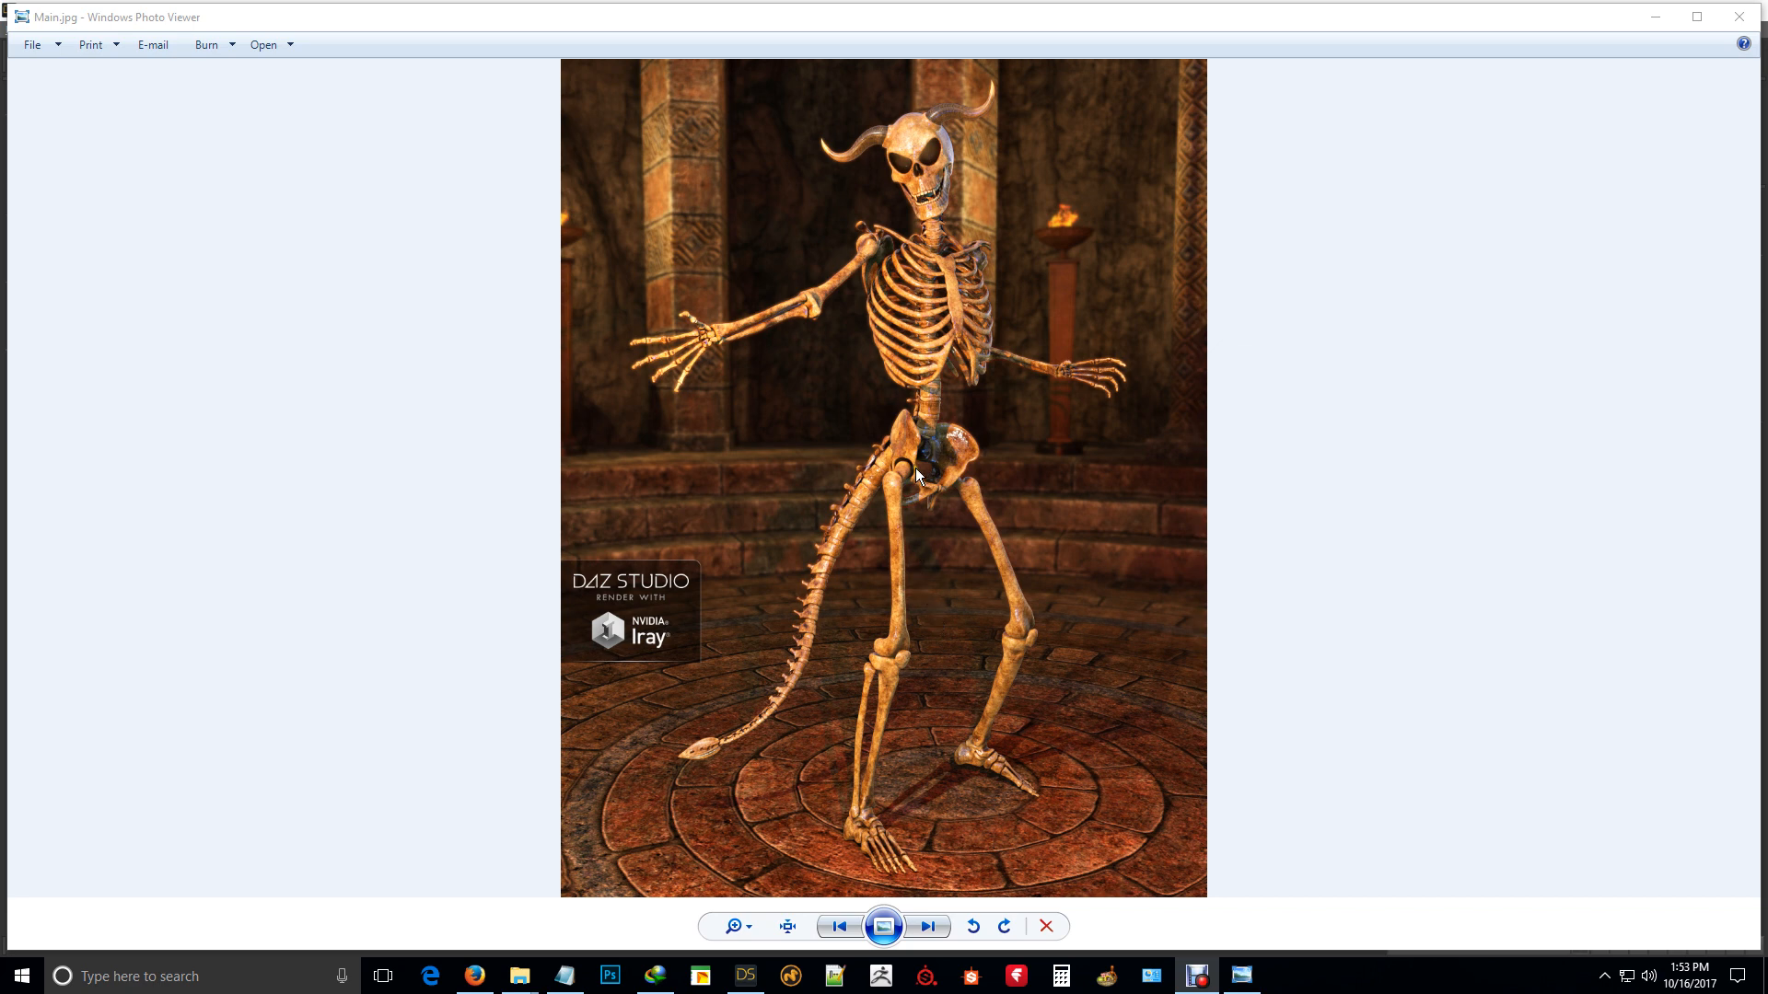
{"action": "mouse_move", "coordinate": [919, 259]}
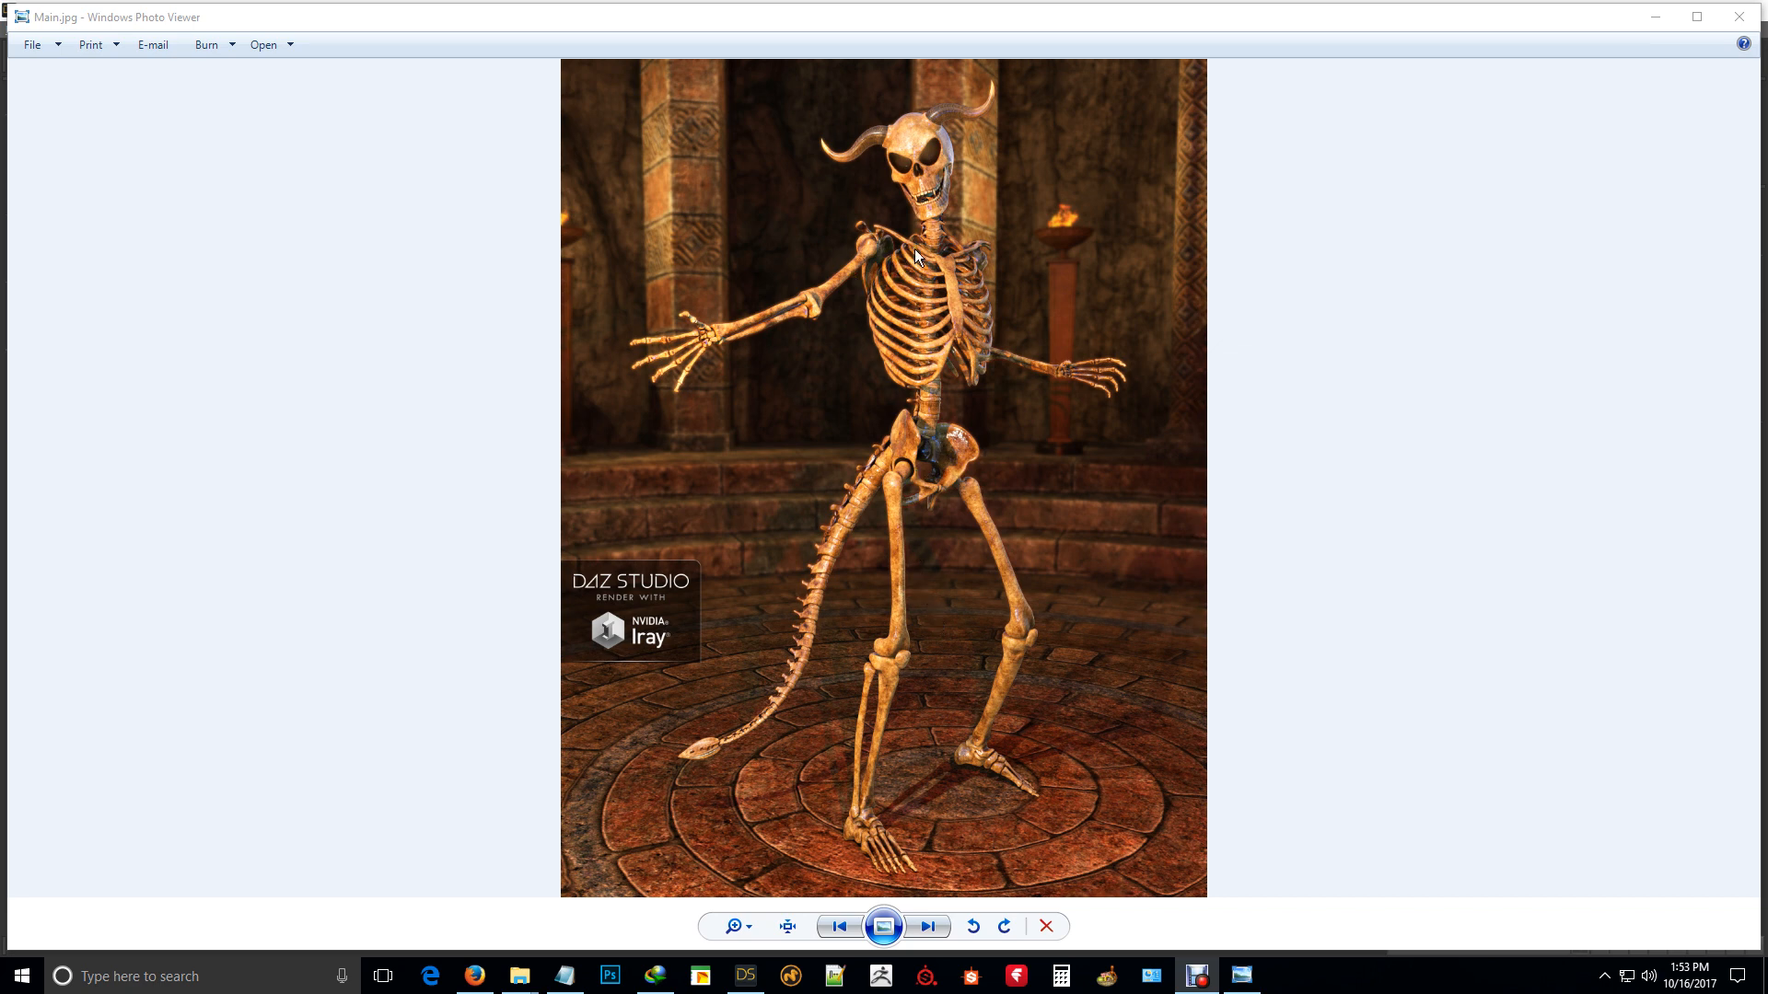
{"action": "mouse_move", "coordinate": [891, 457]}
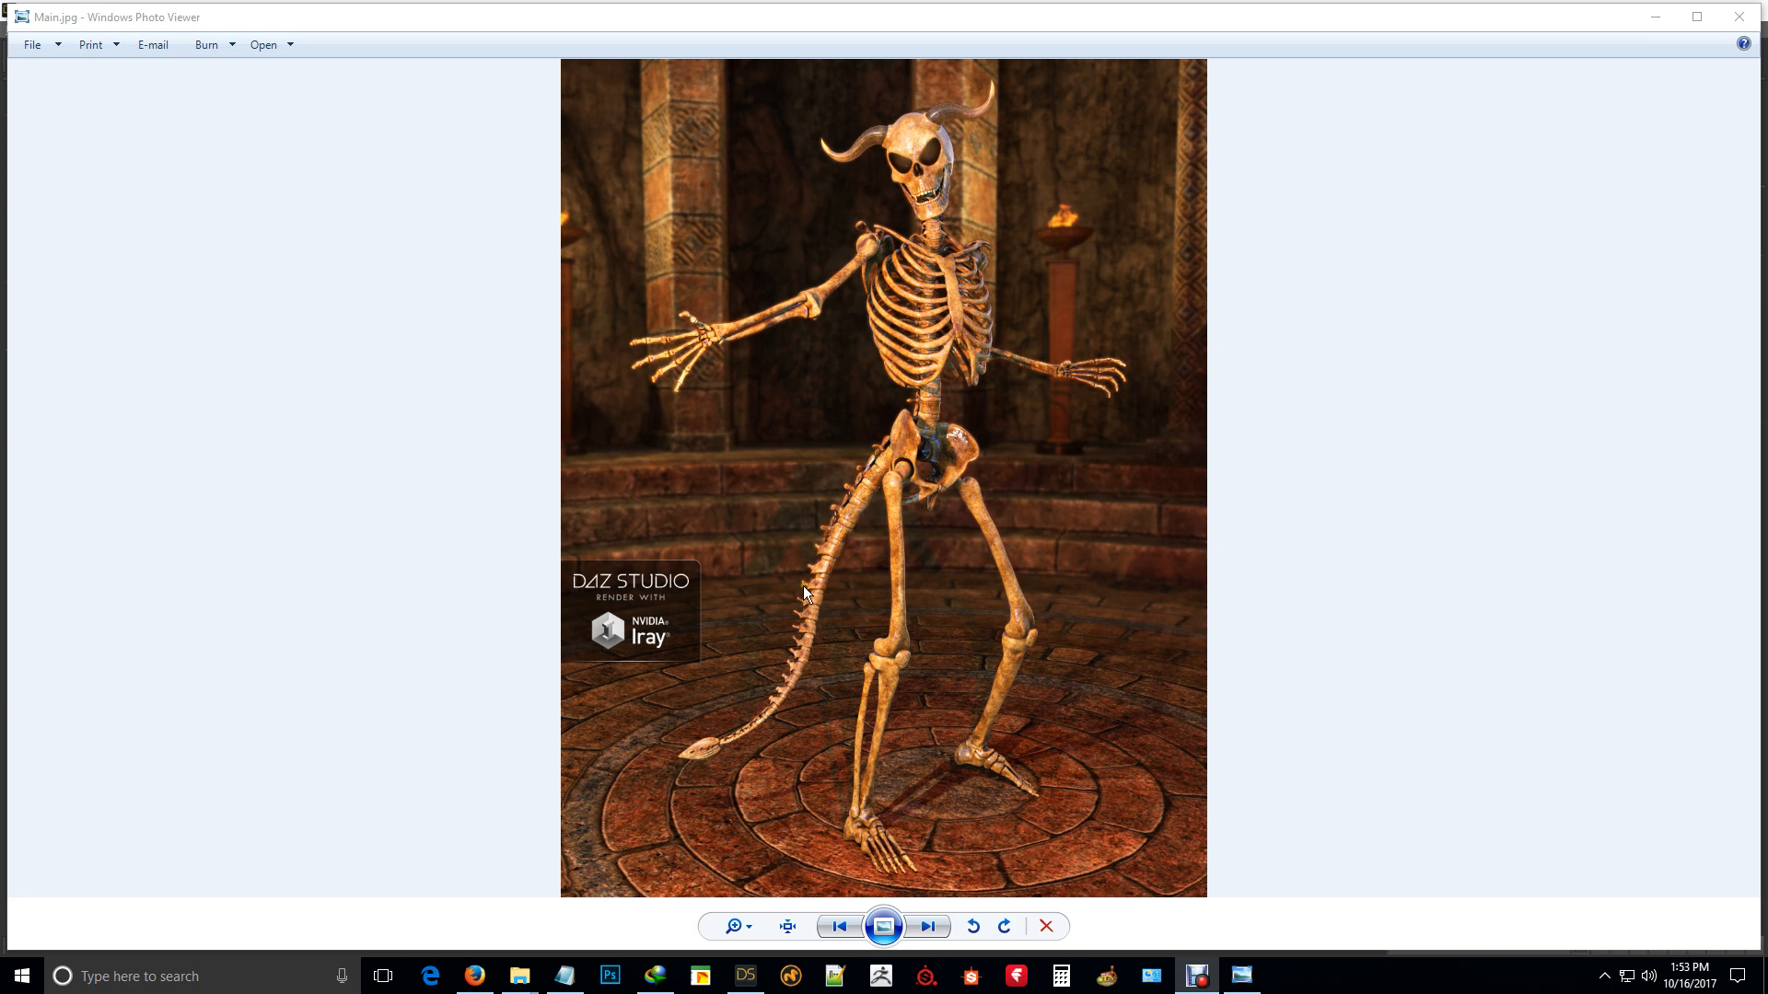
{"action": "mouse_move", "coordinate": [832, 466]}
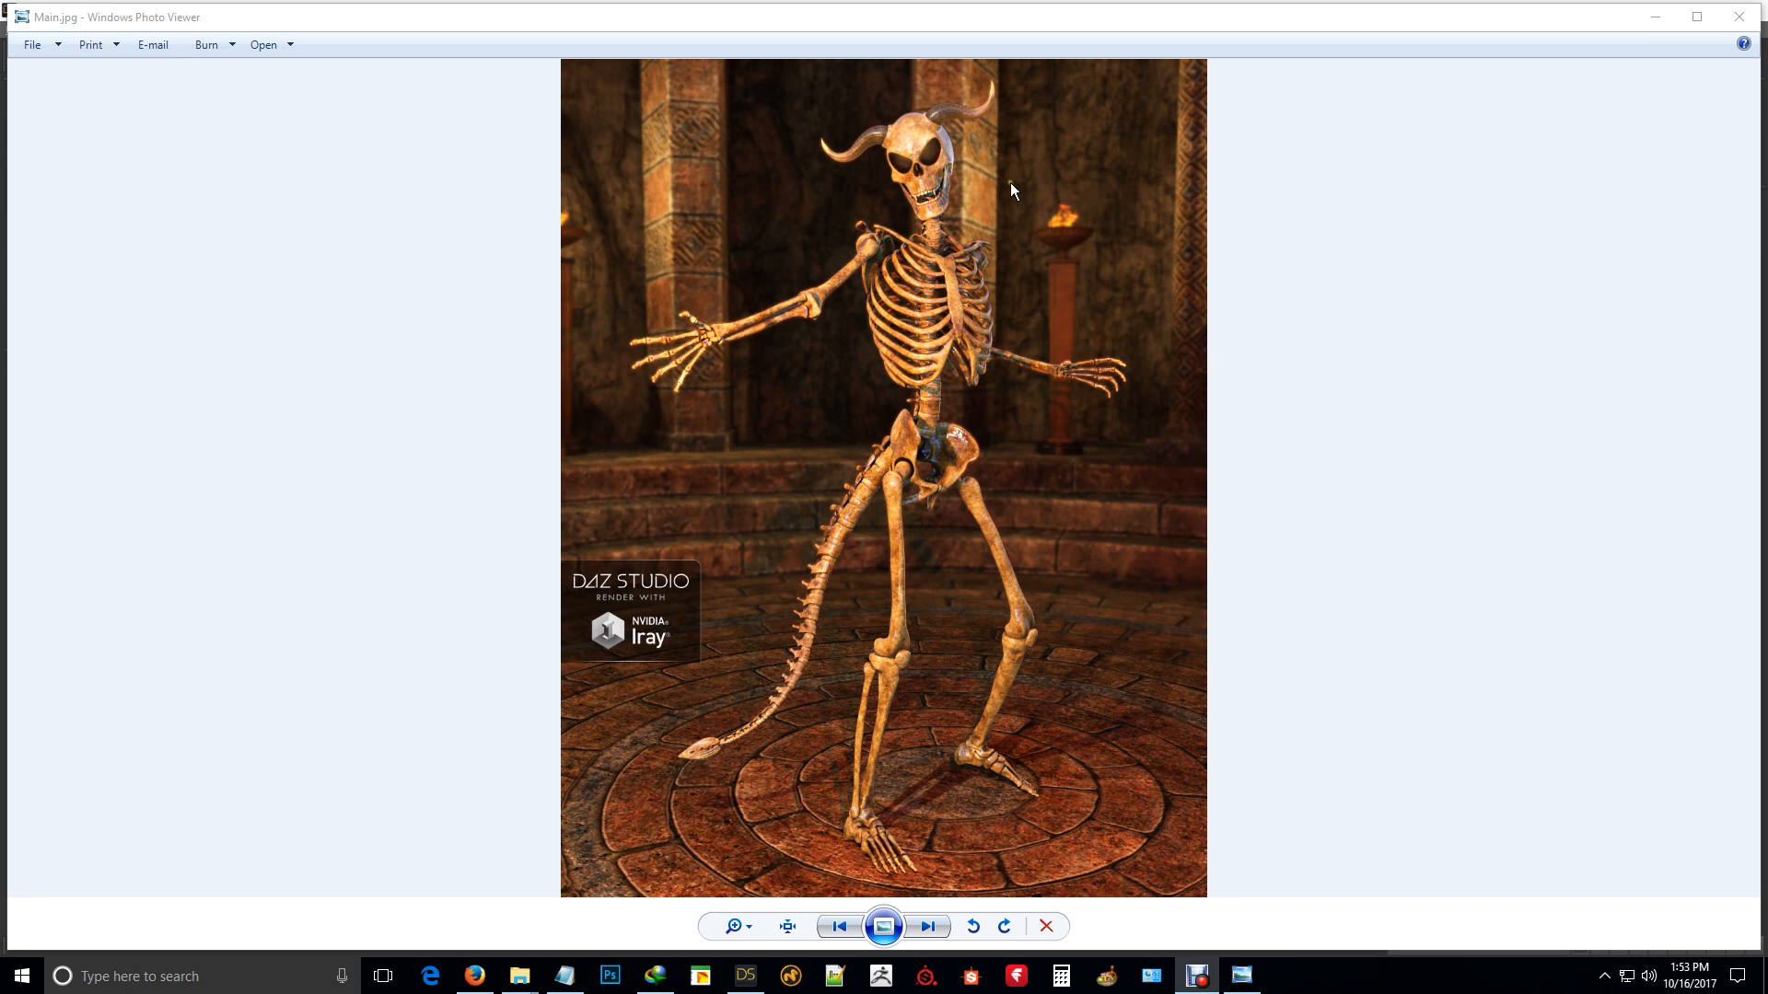
{"action": "mouse_move", "coordinate": [935, 124]}
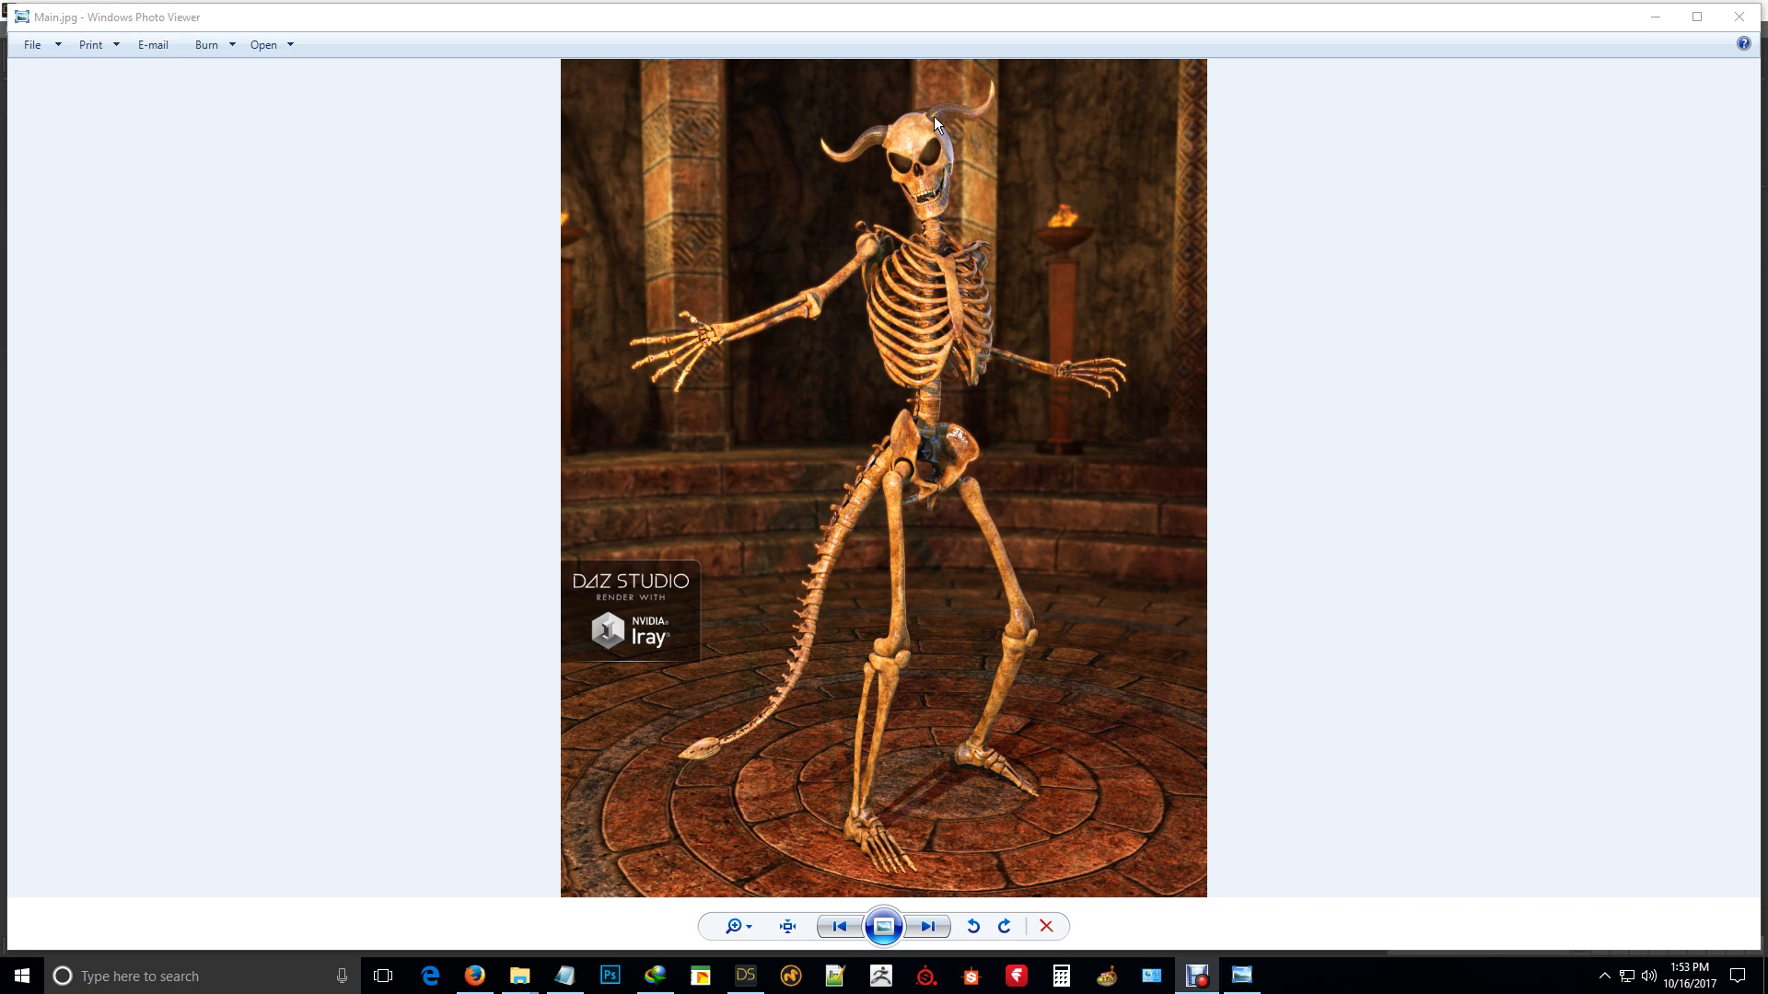
{"action": "mouse_move", "coordinate": [923, 446]}
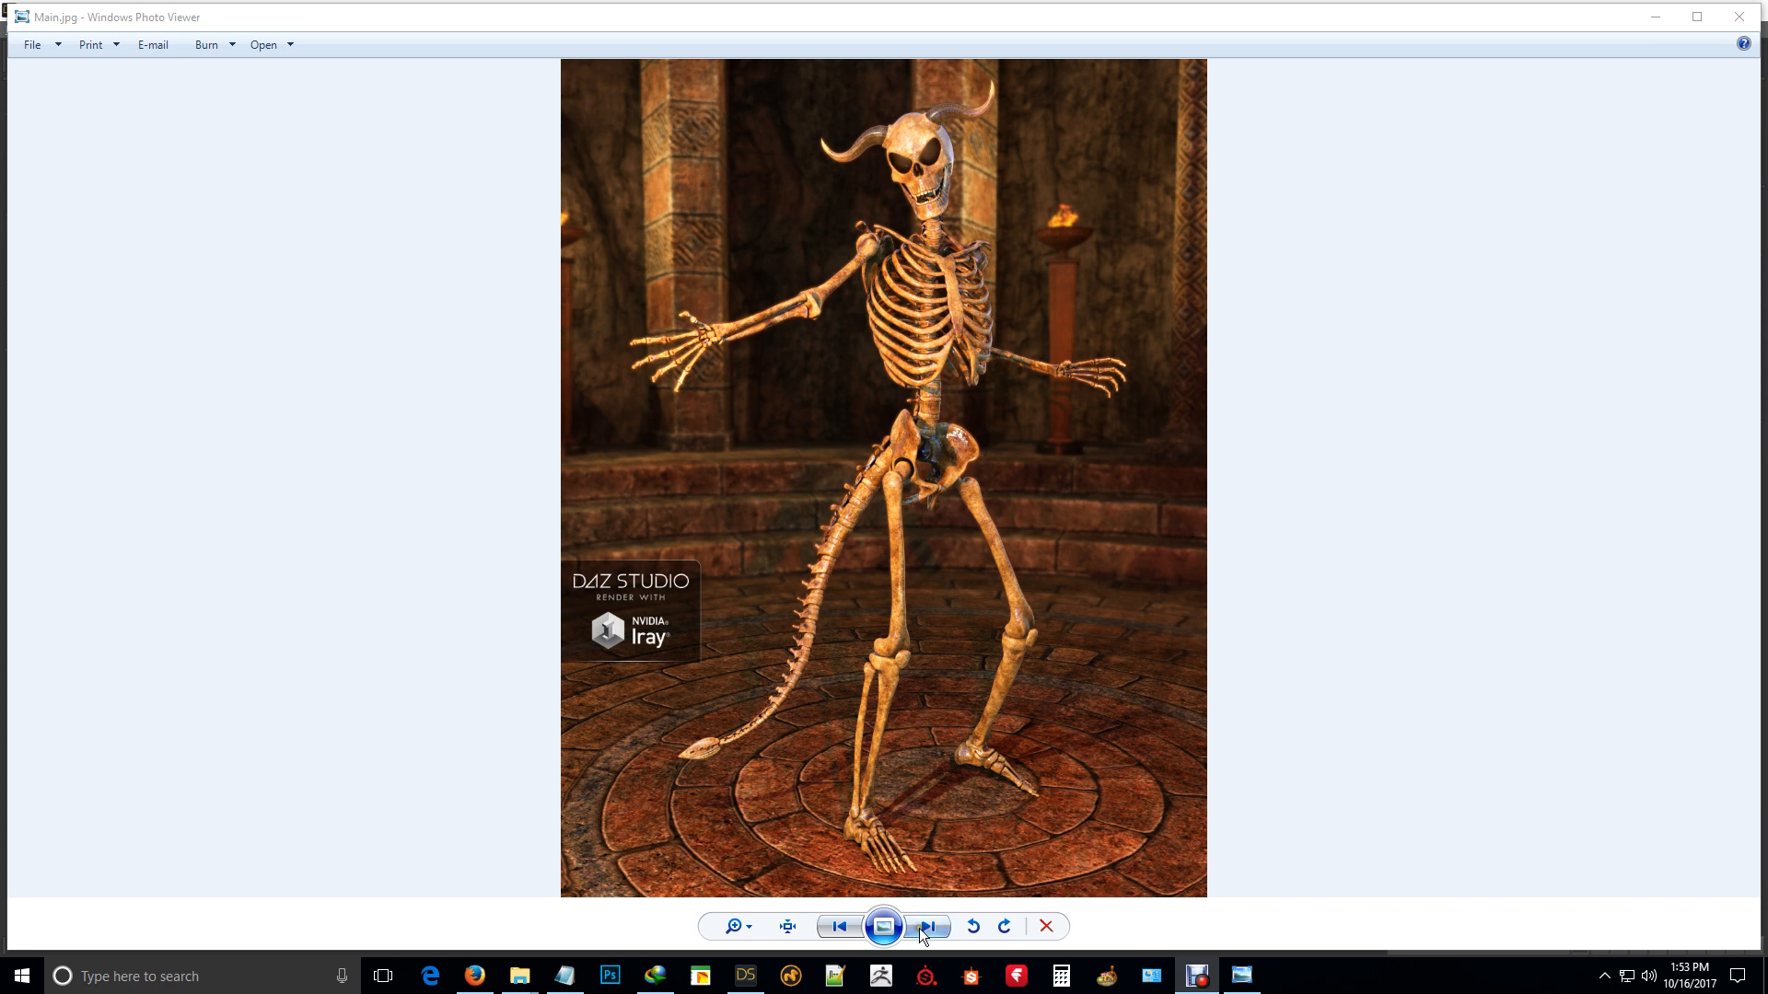
Step: Page past the winged skeleton and sword-holding desert skeleton to the five horned skulls collage
{"action": "left_click", "coordinate": [926, 926]}
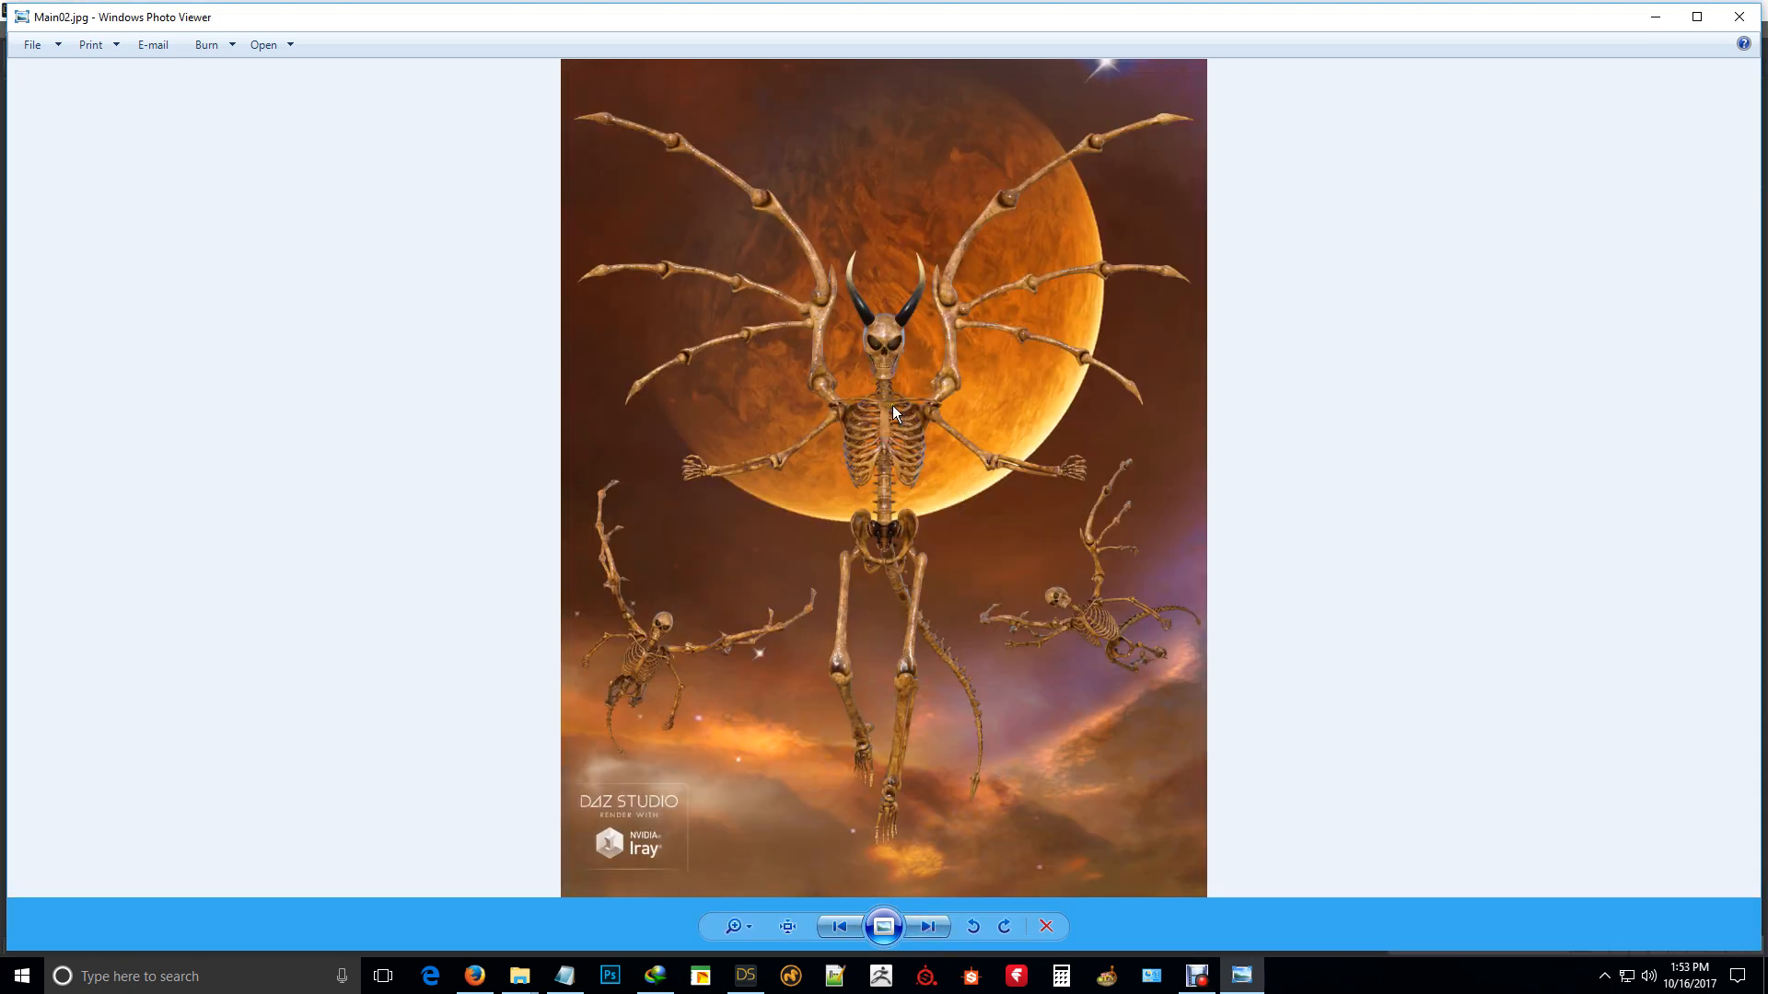
{"action": "mouse_move", "coordinate": [958, 295]}
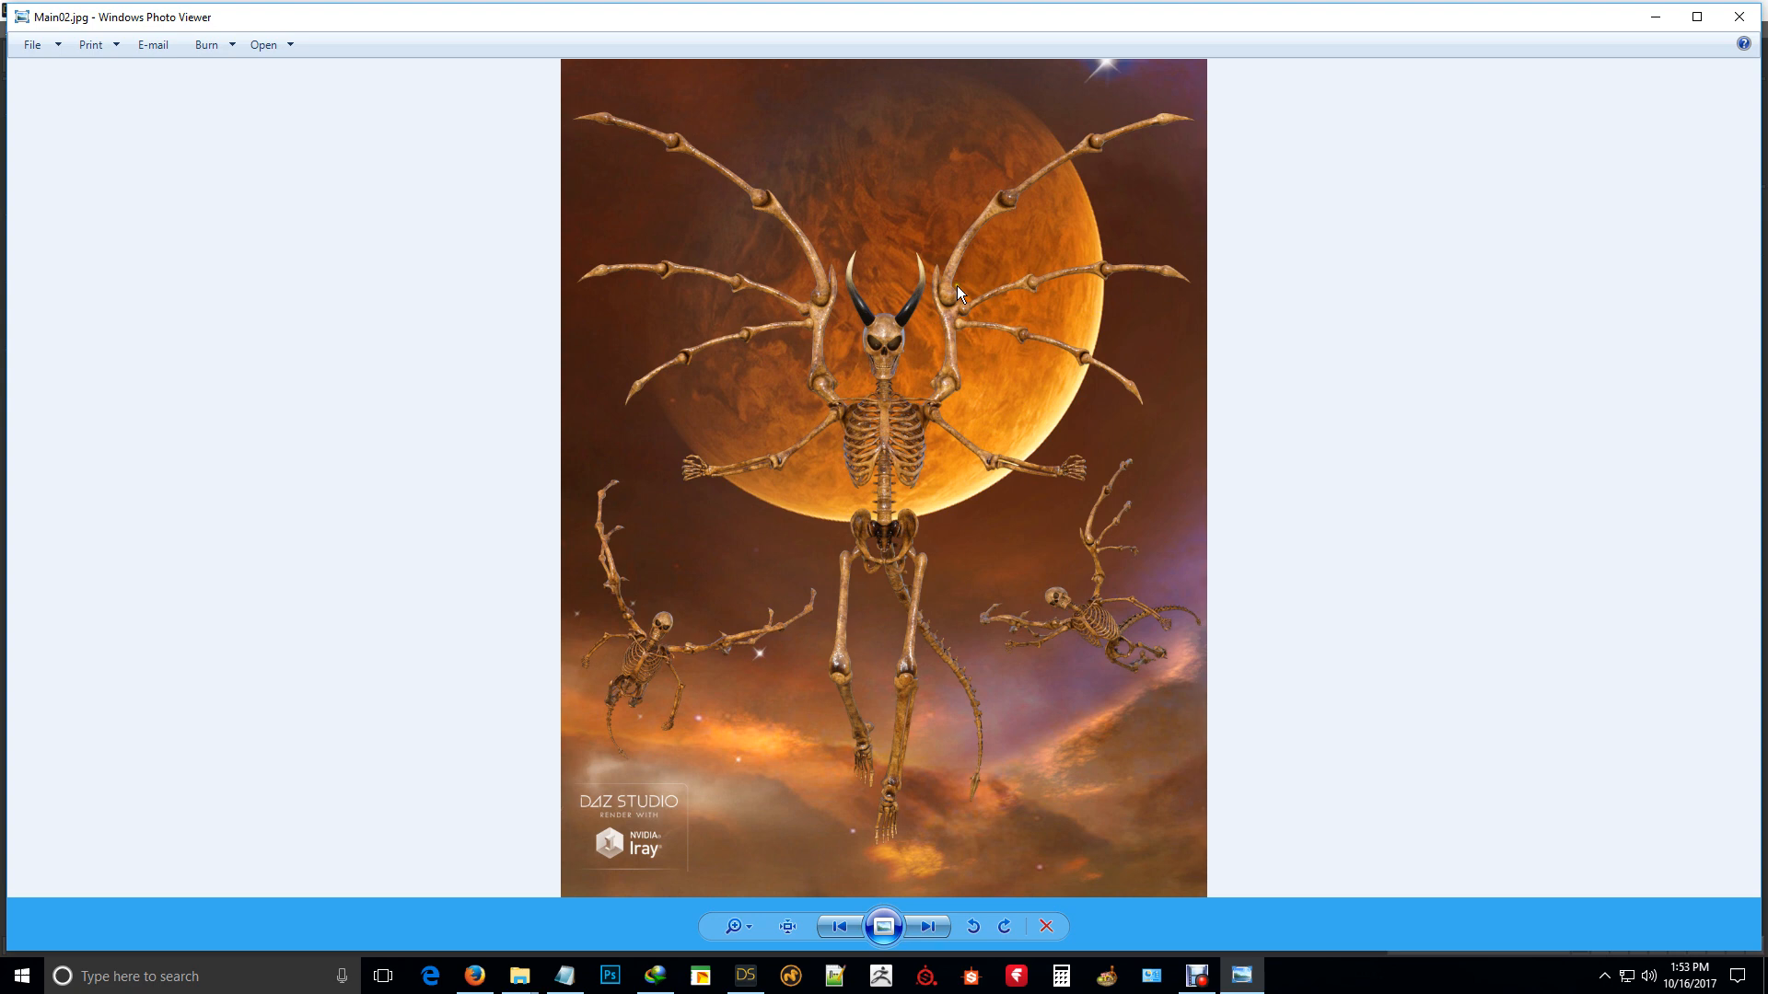
{"action": "mouse_move", "coordinate": [701, 184]}
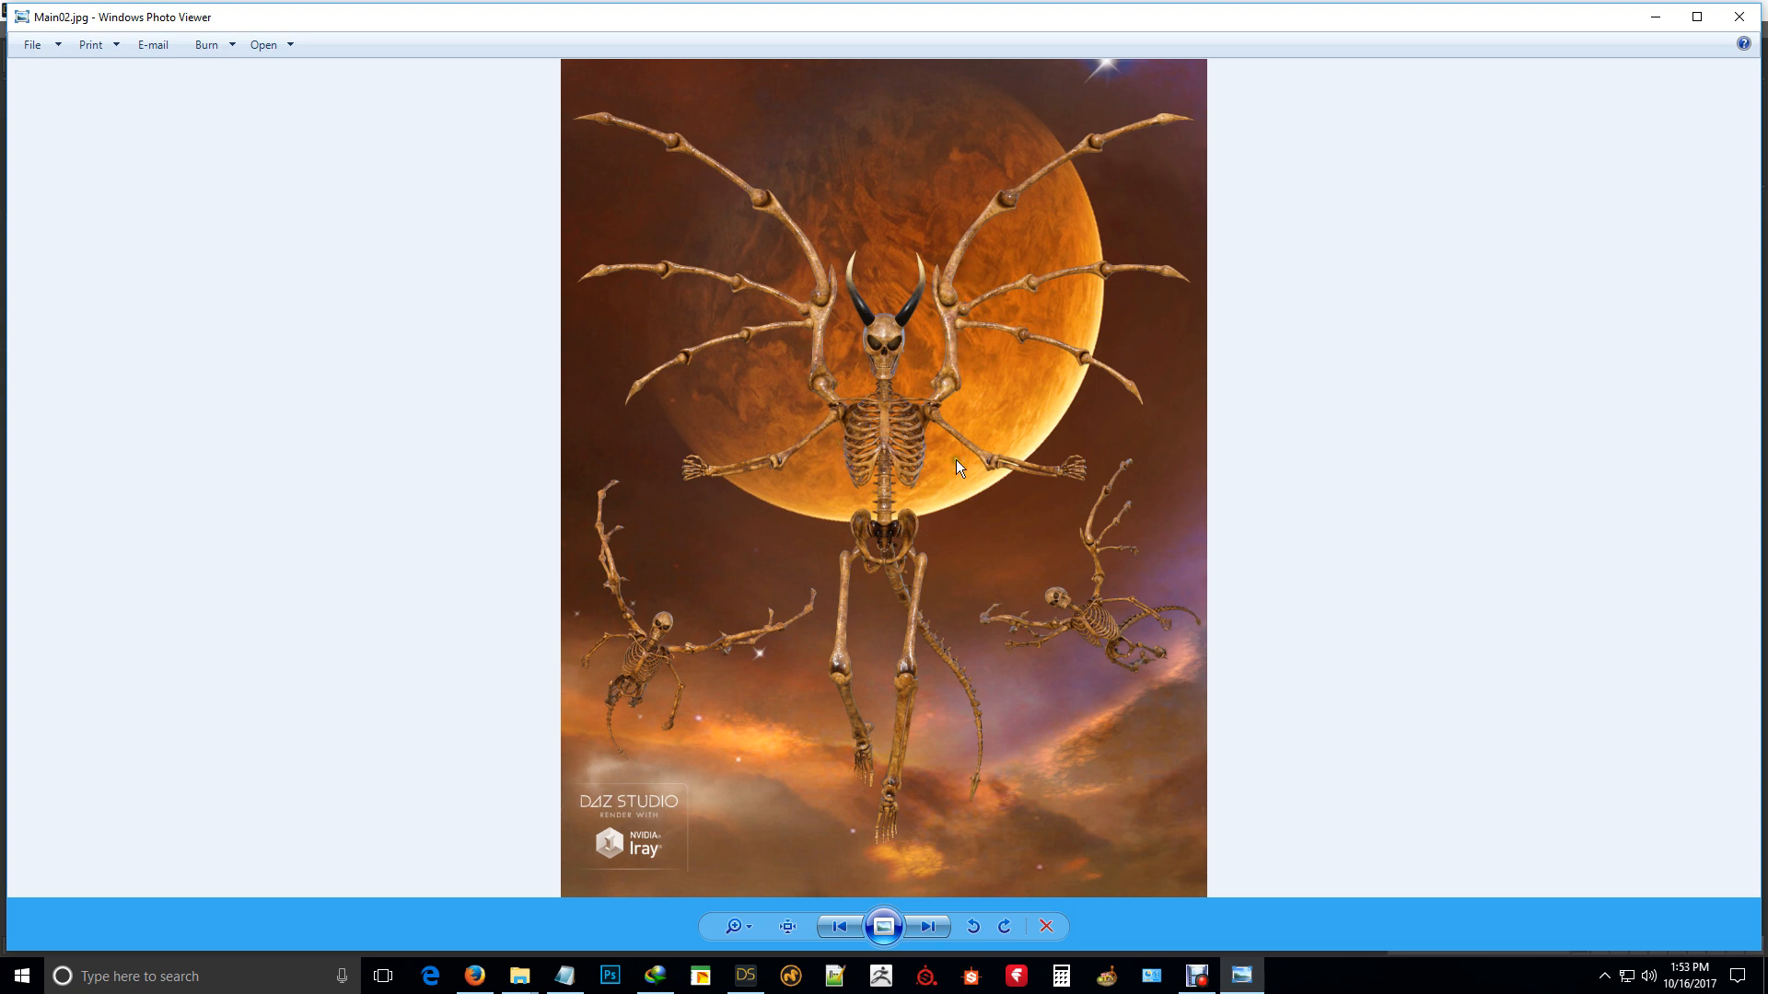
{"action": "mouse_move", "coordinate": [966, 290]}
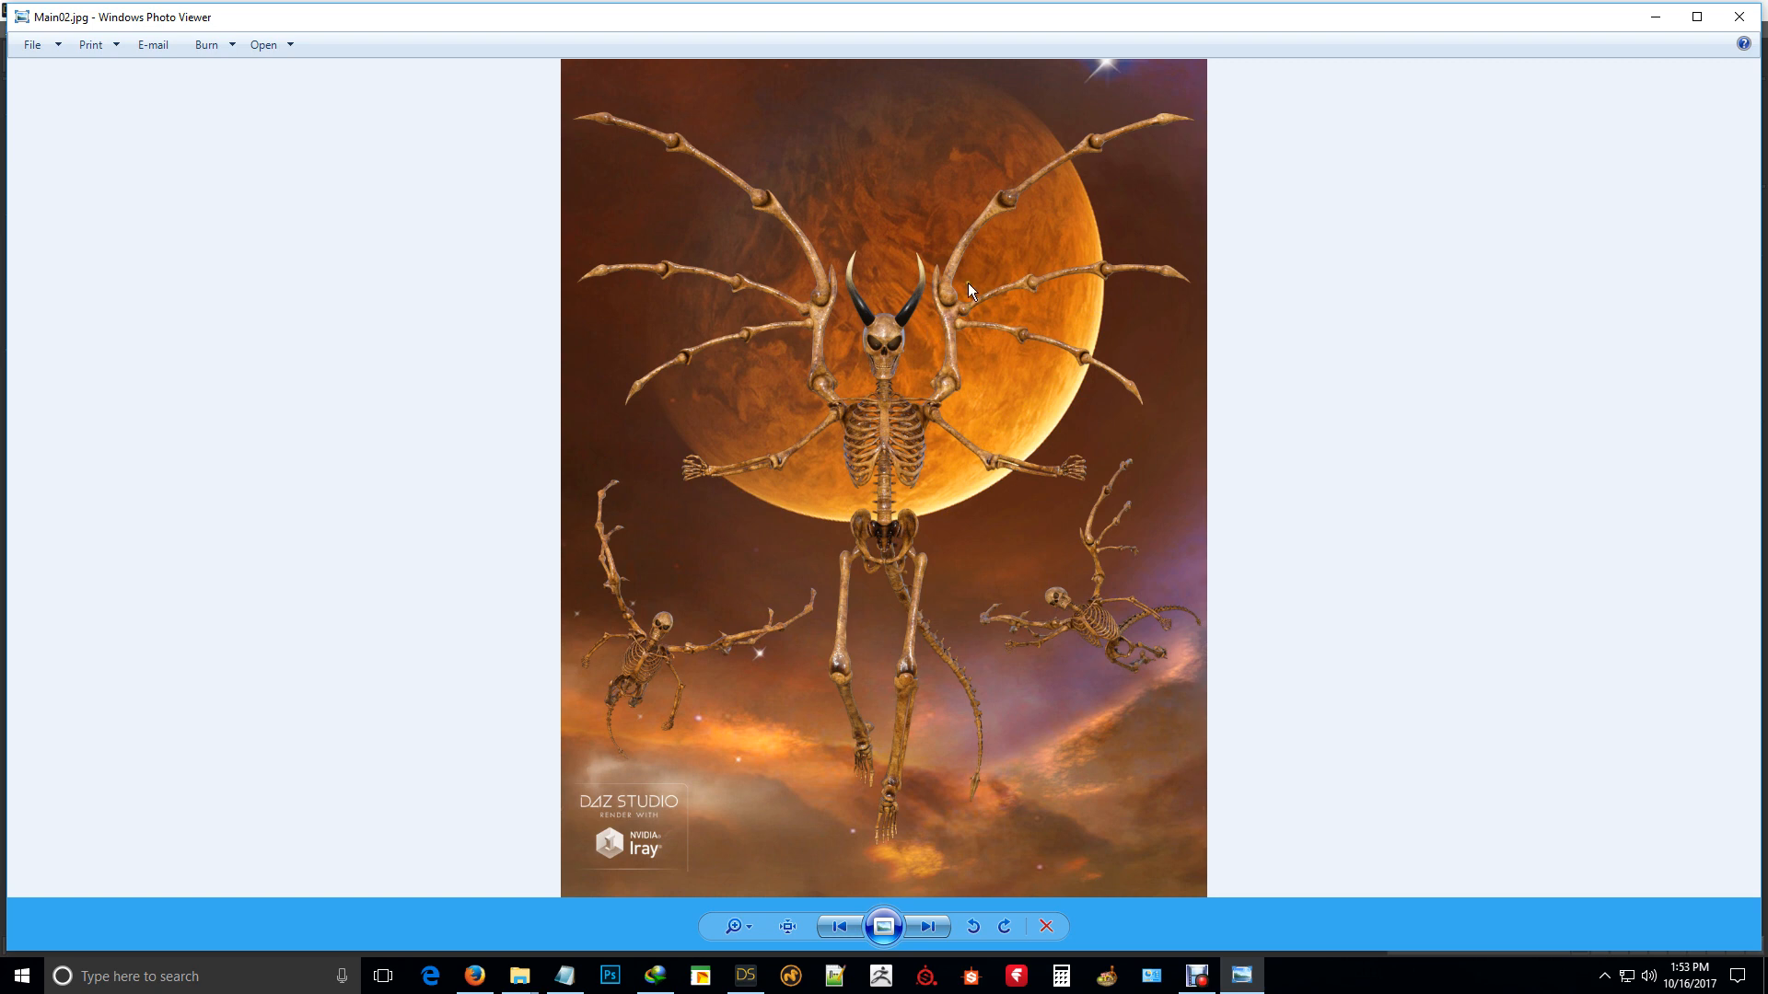
{"action": "mouse_move", "coordinate": [993, 220]}
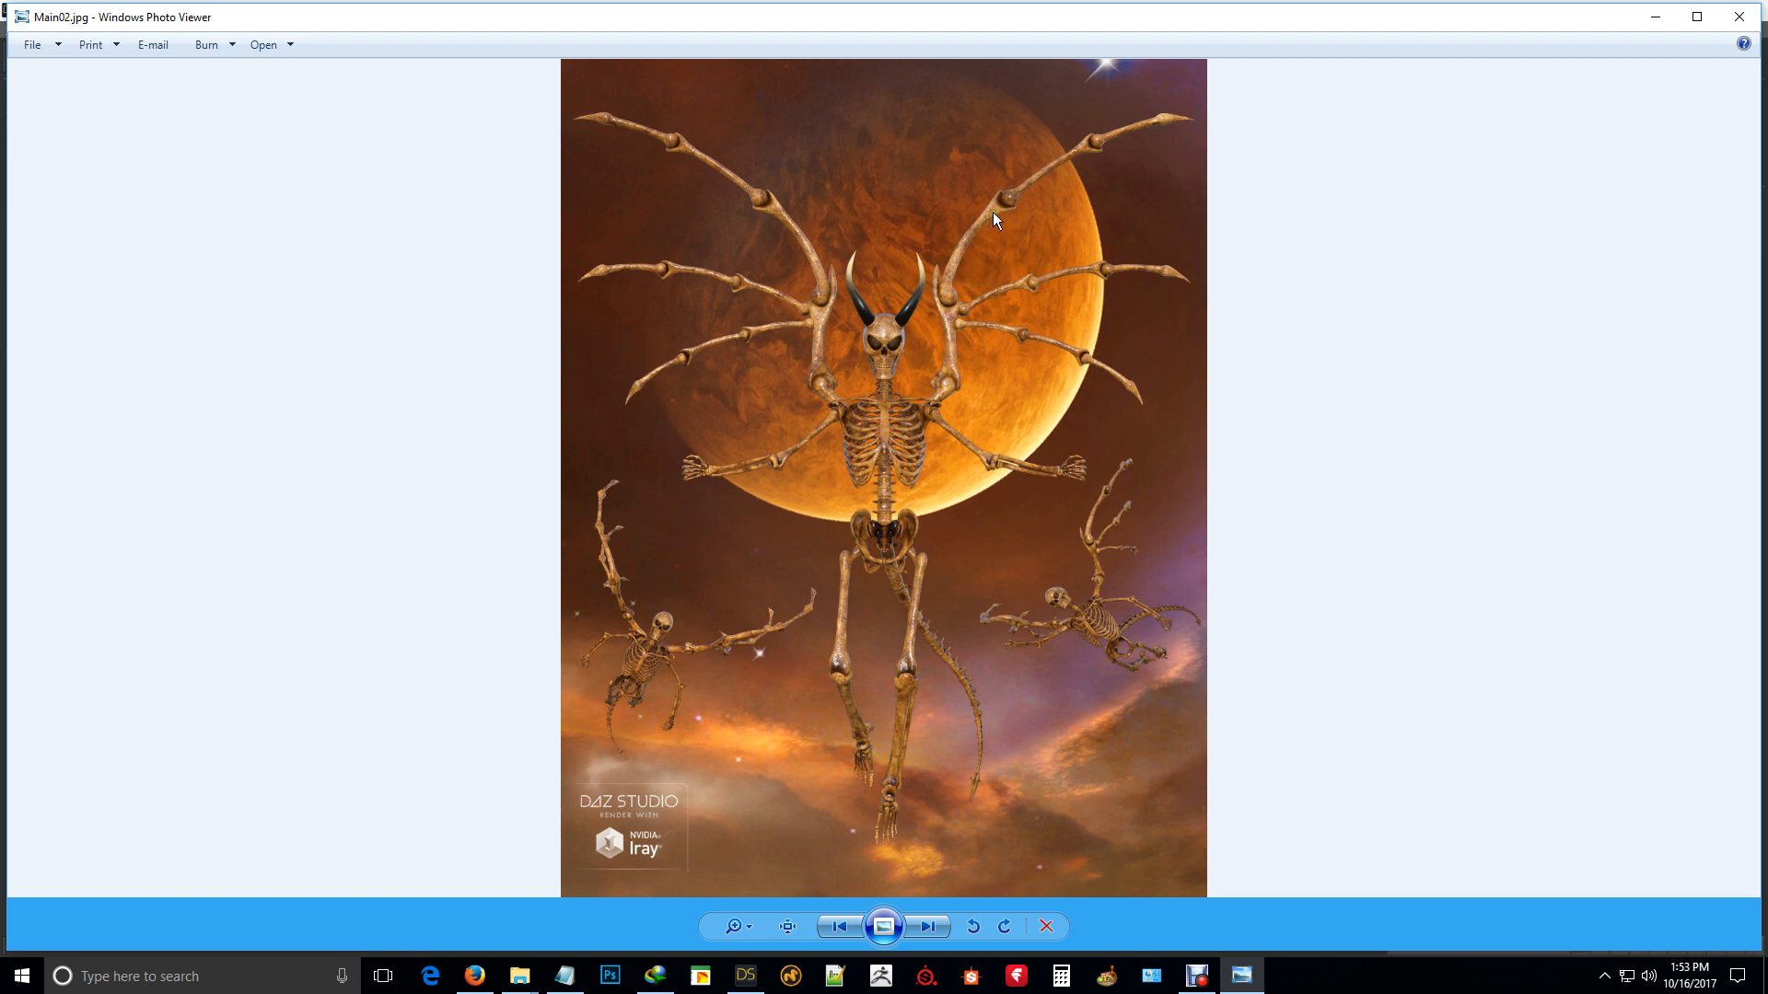
{"action": "mouse_move", "coordinate": [950, 486]}
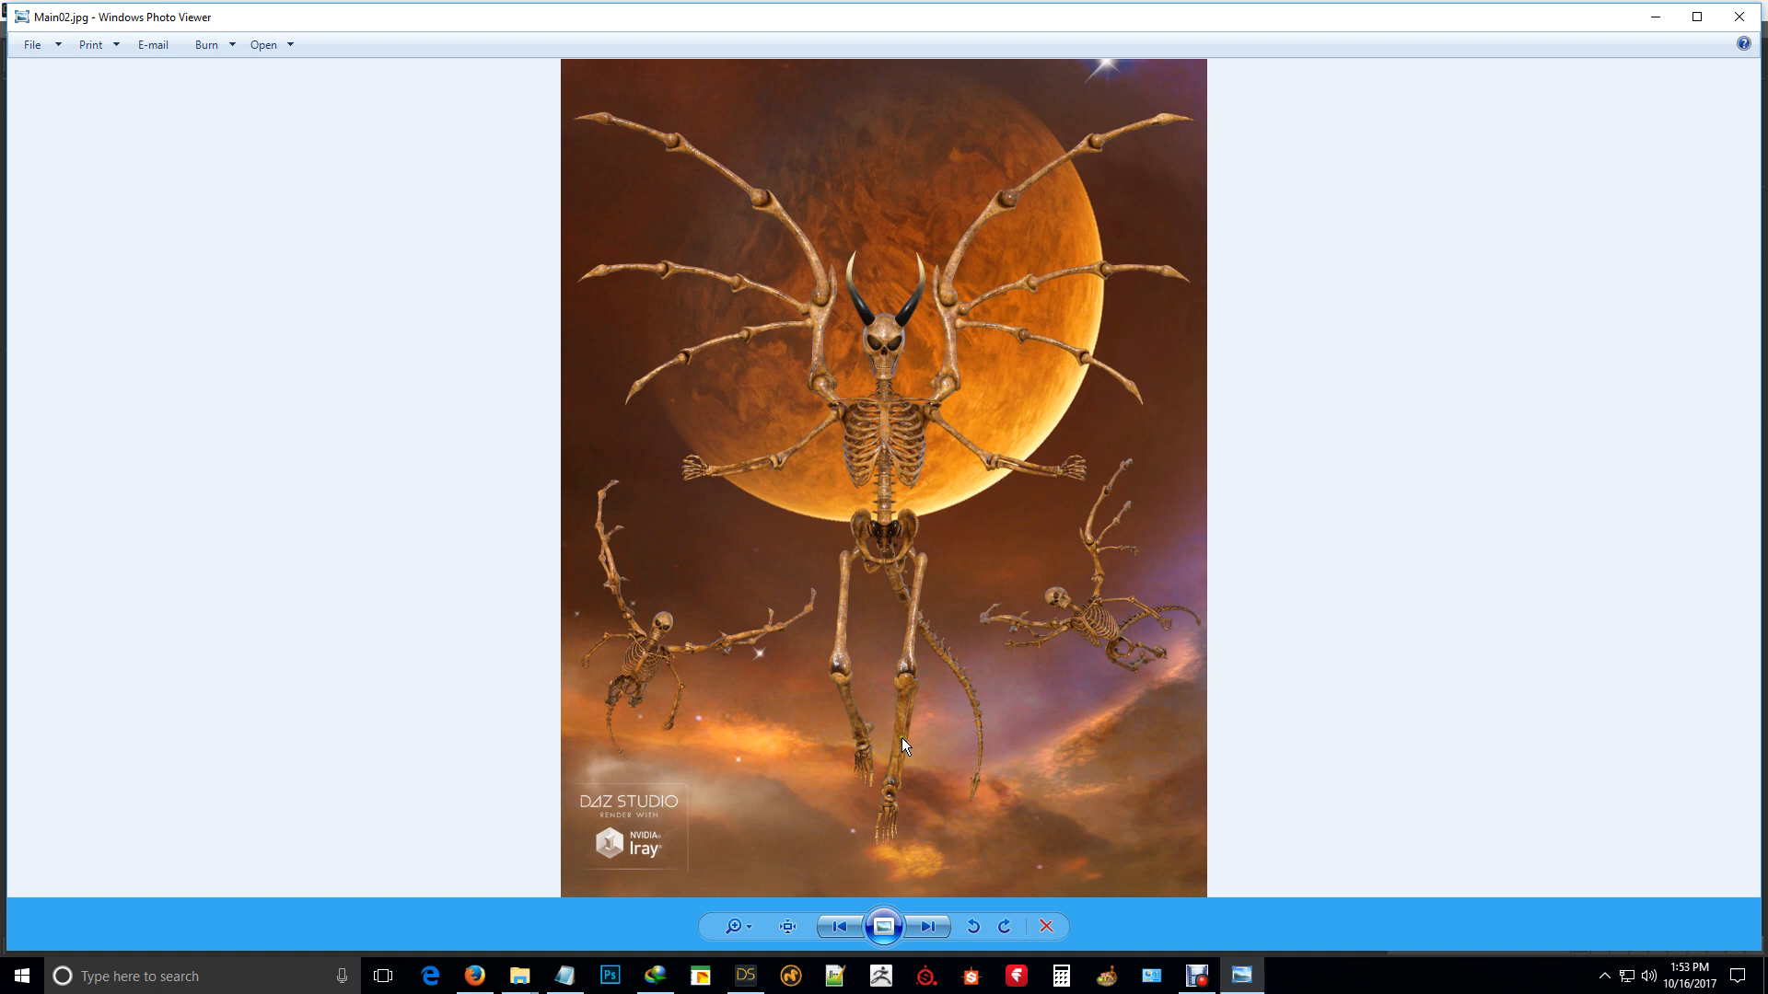
{"action": "left_click", "coordinate": [927, 926]}
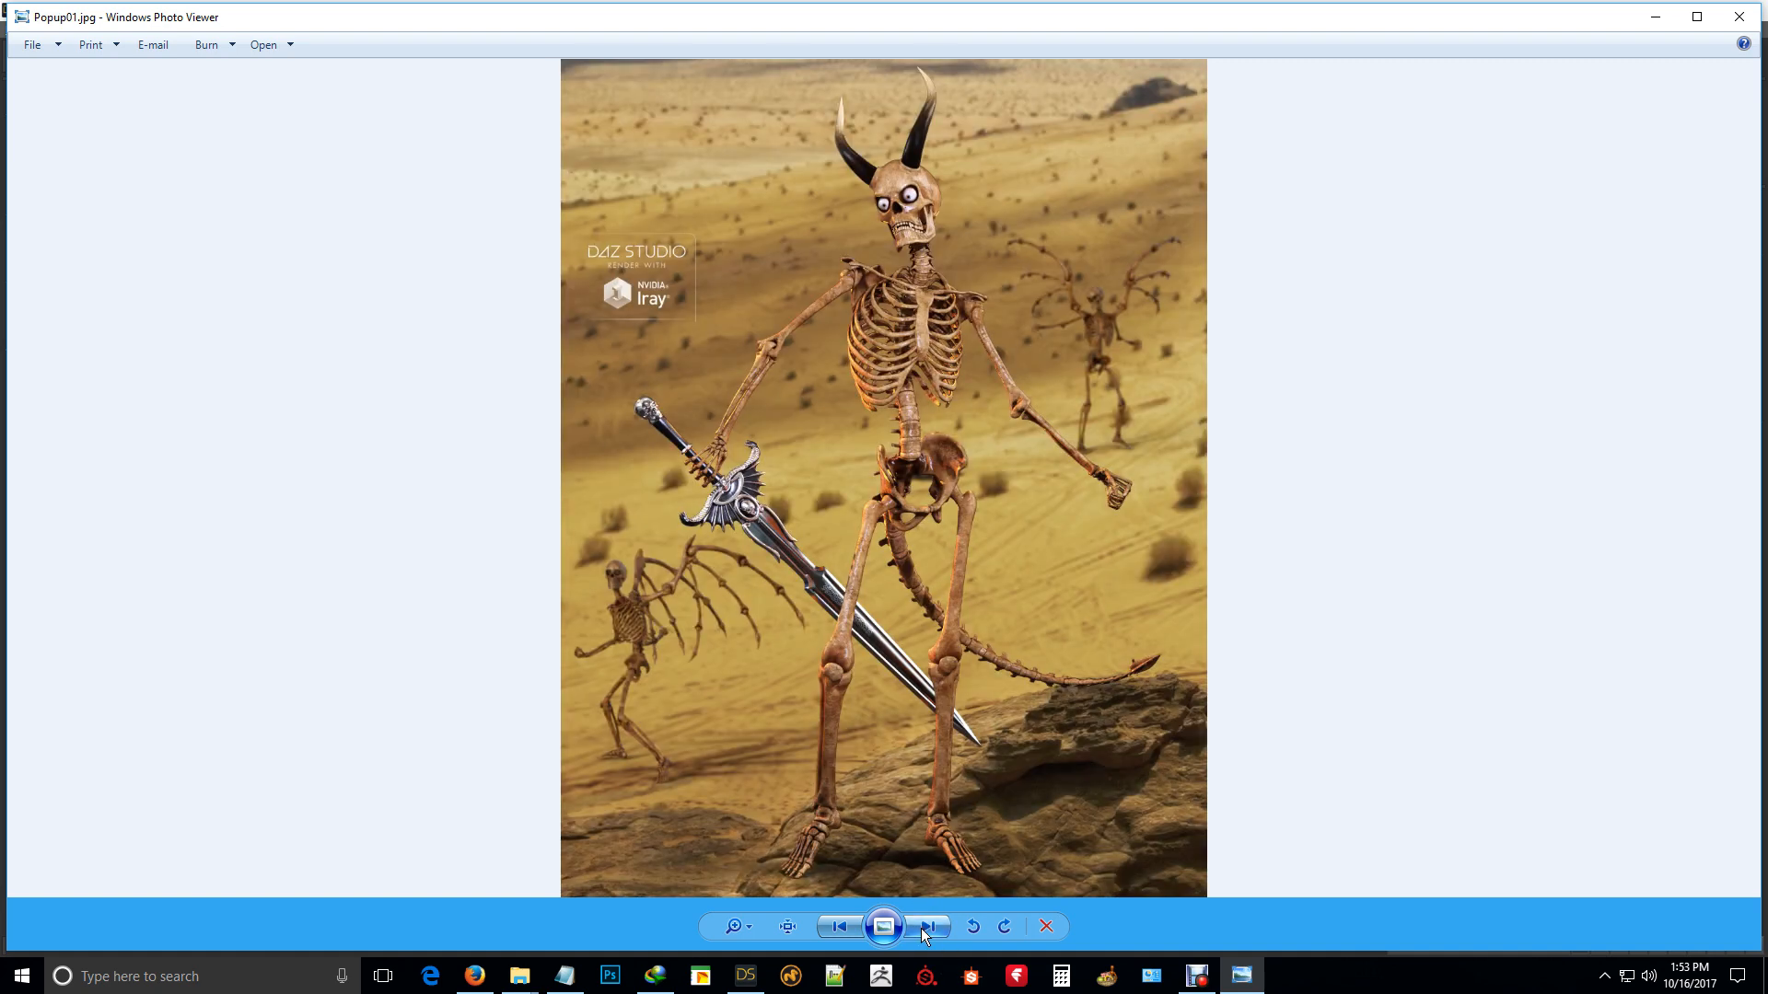
{"action": "left_click", "coordinate": [926, 926]}
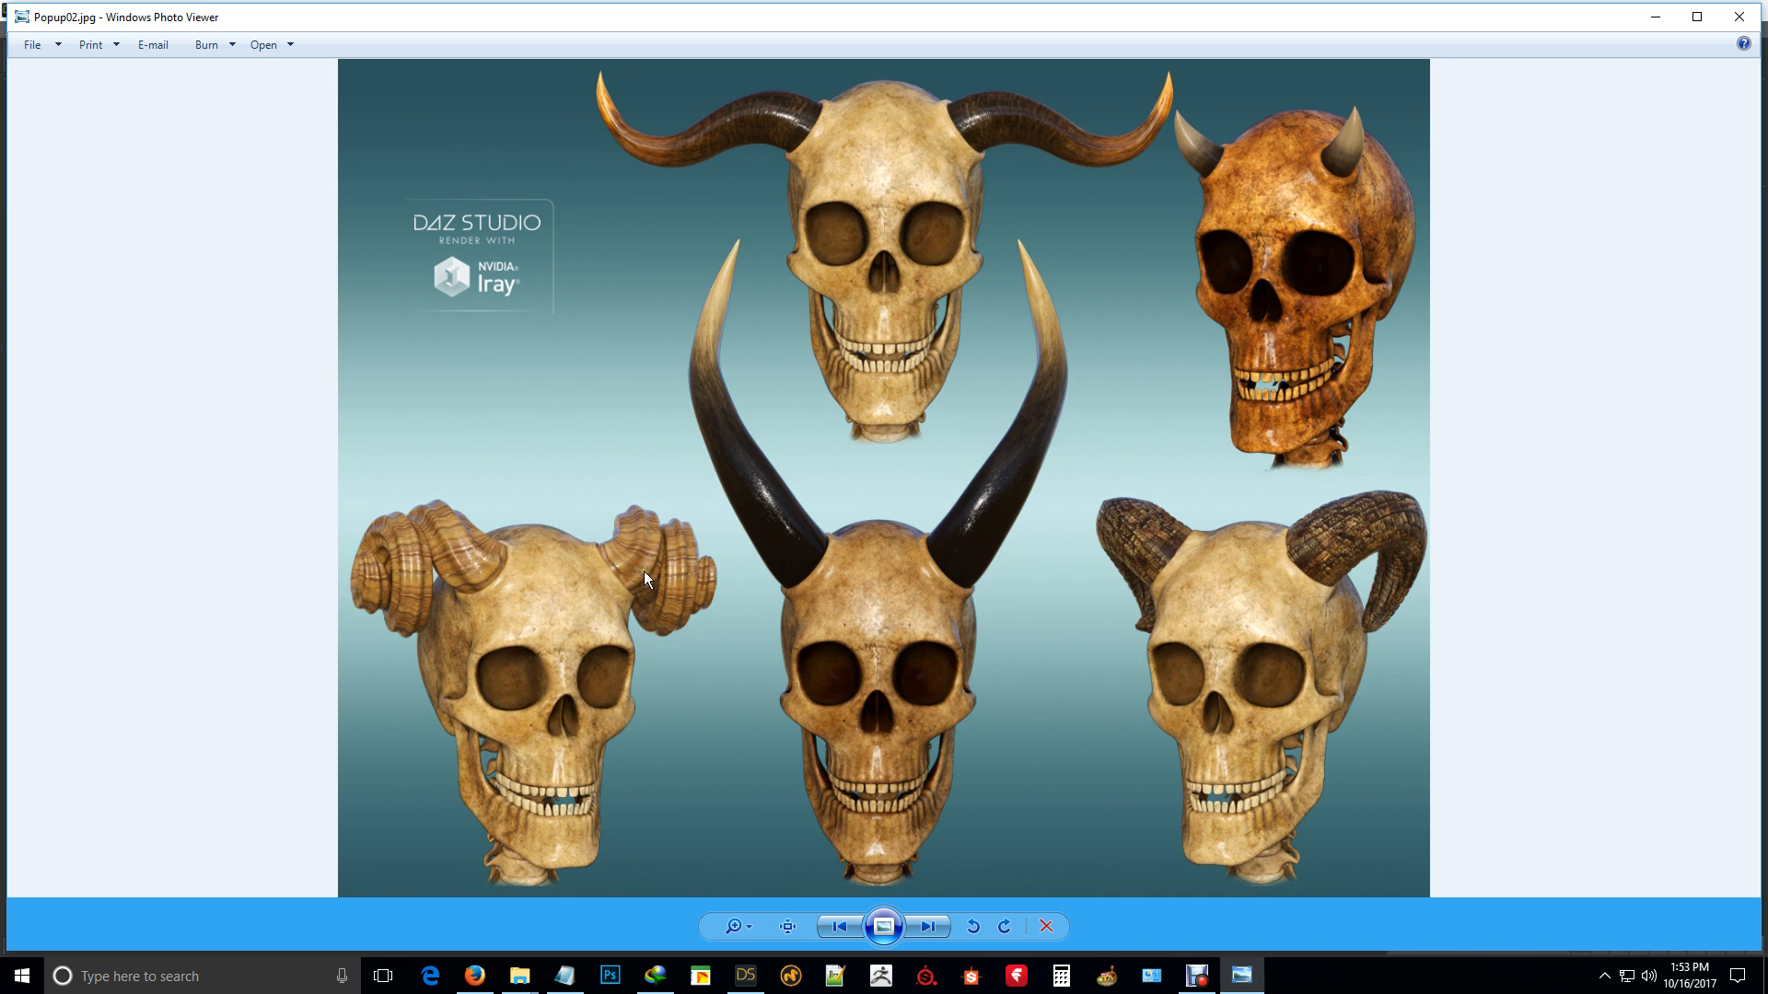
{"action": "mouse_move", "coordinate": [1038, 331]}
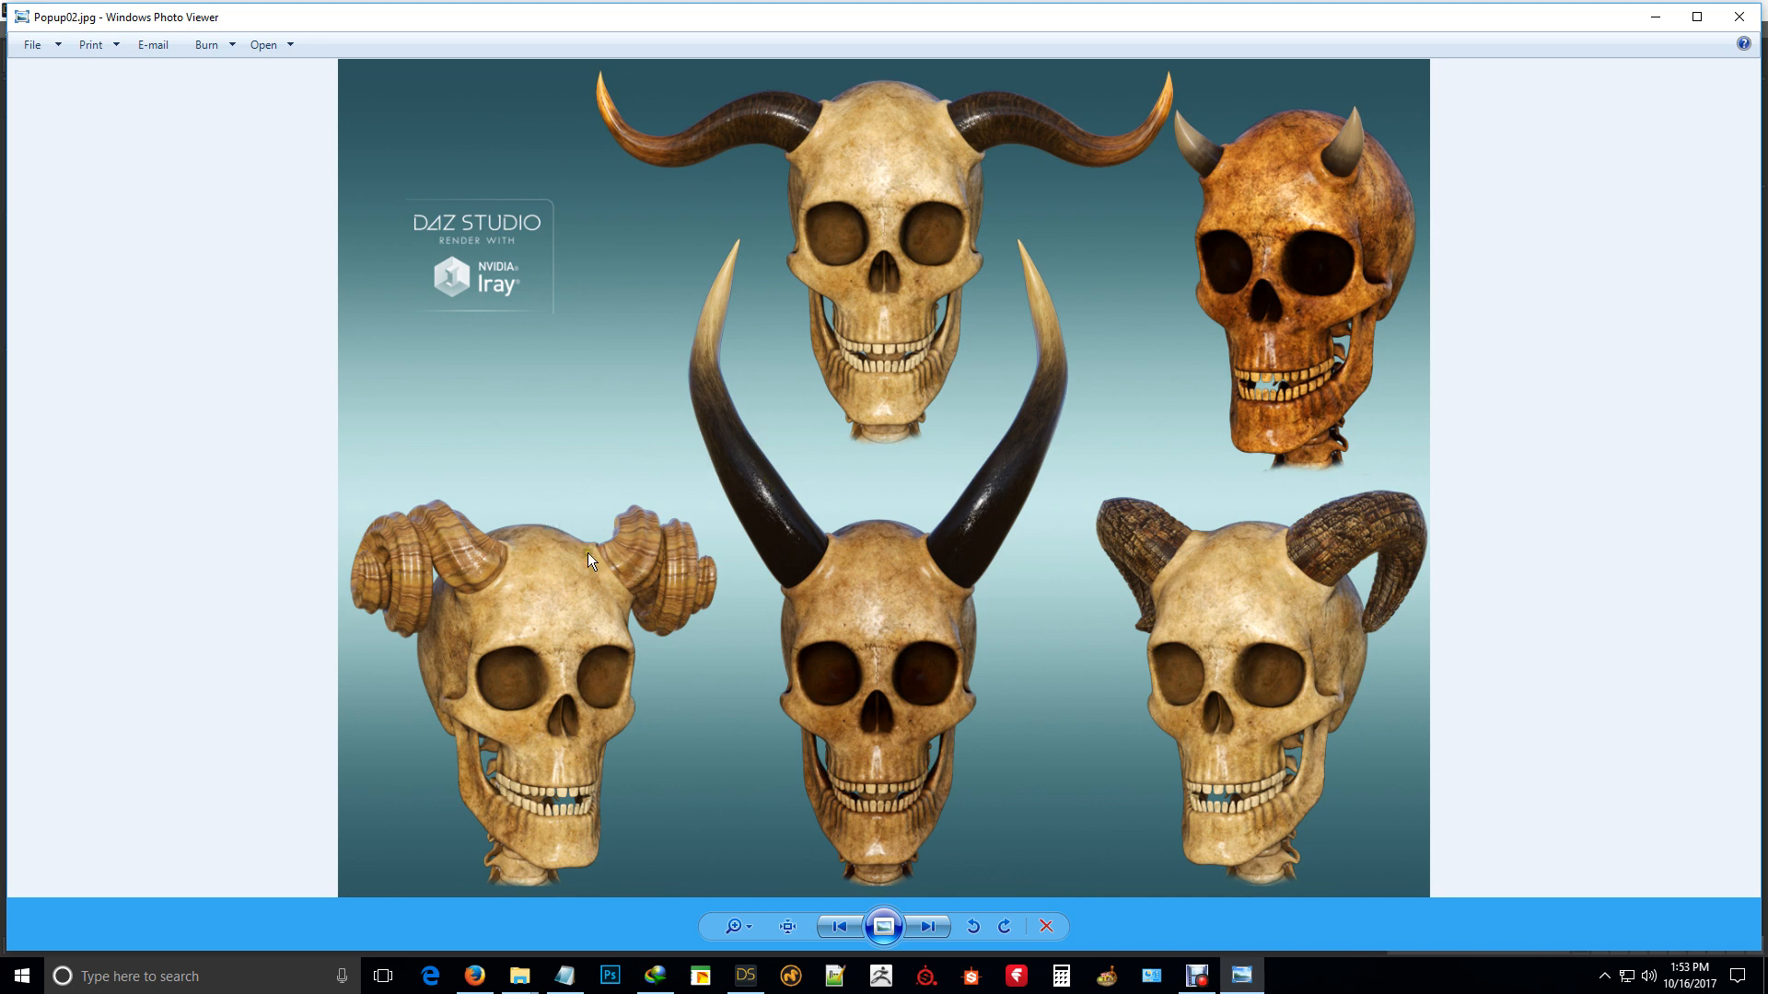
{"action": "mouse_move", "coordinate": [927, 926]}
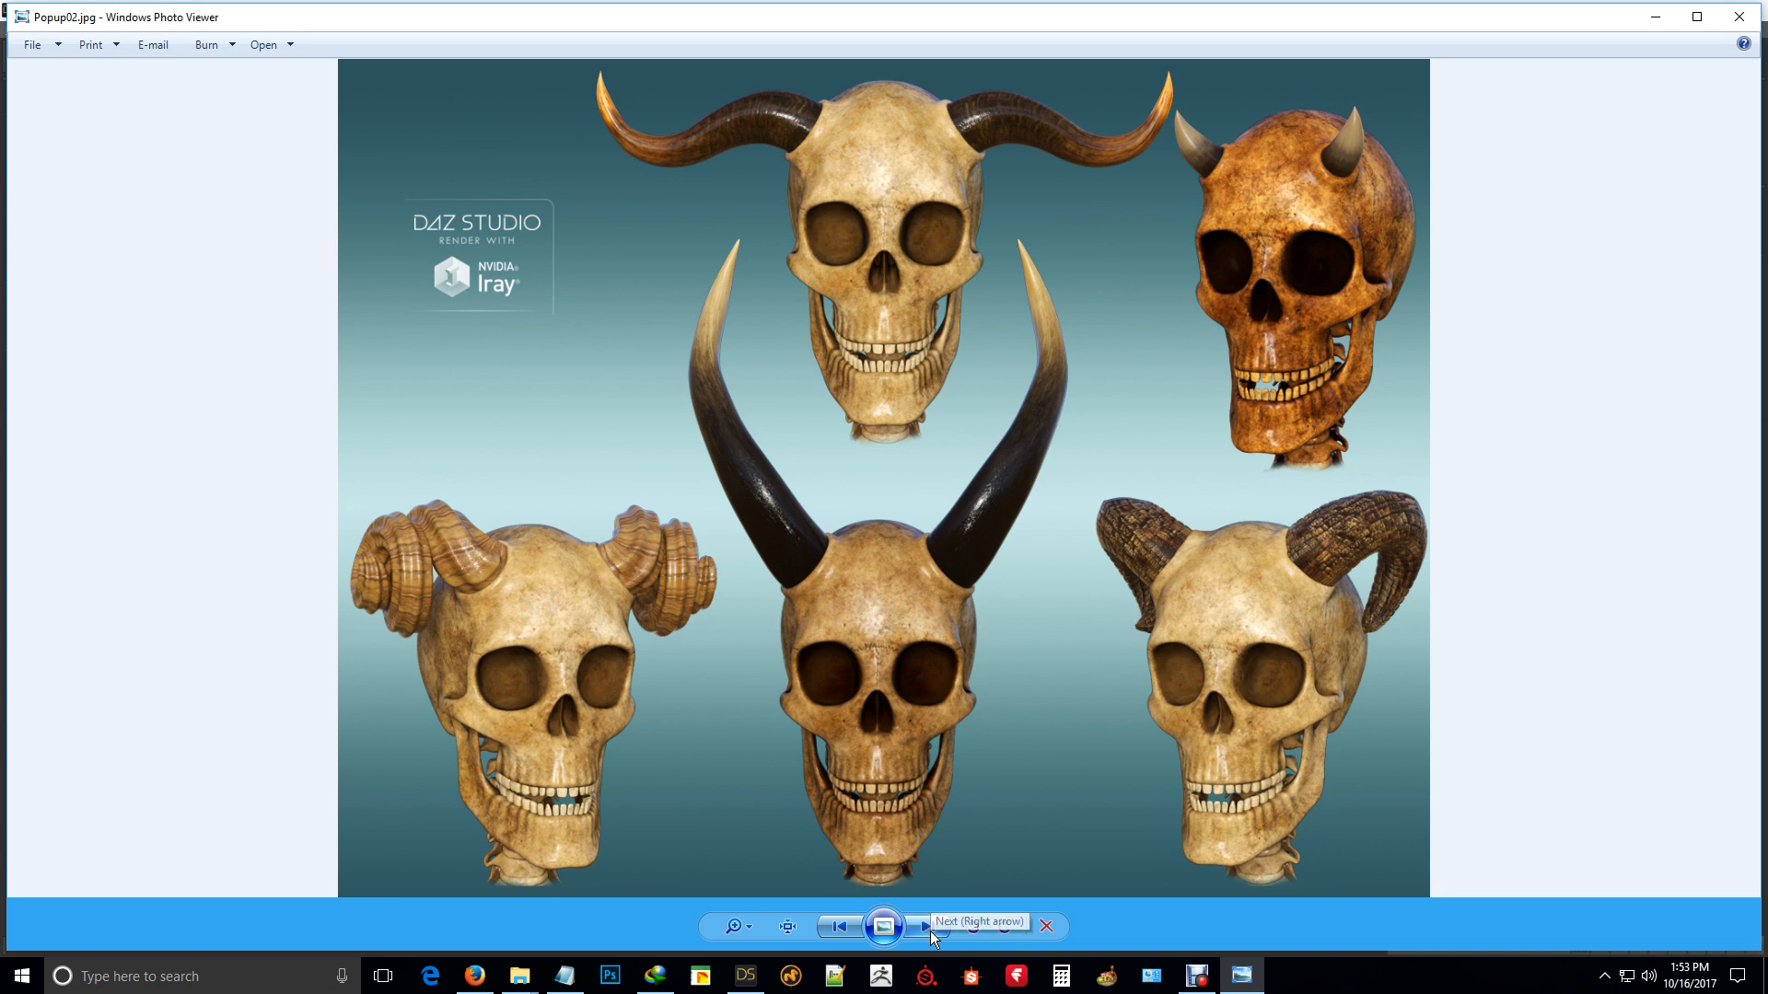
Step: Page past the clay tail and horned-skull renders to the Conforming Eyes comparison image
{"action": "left_click", "coordinate": [923, 926]}
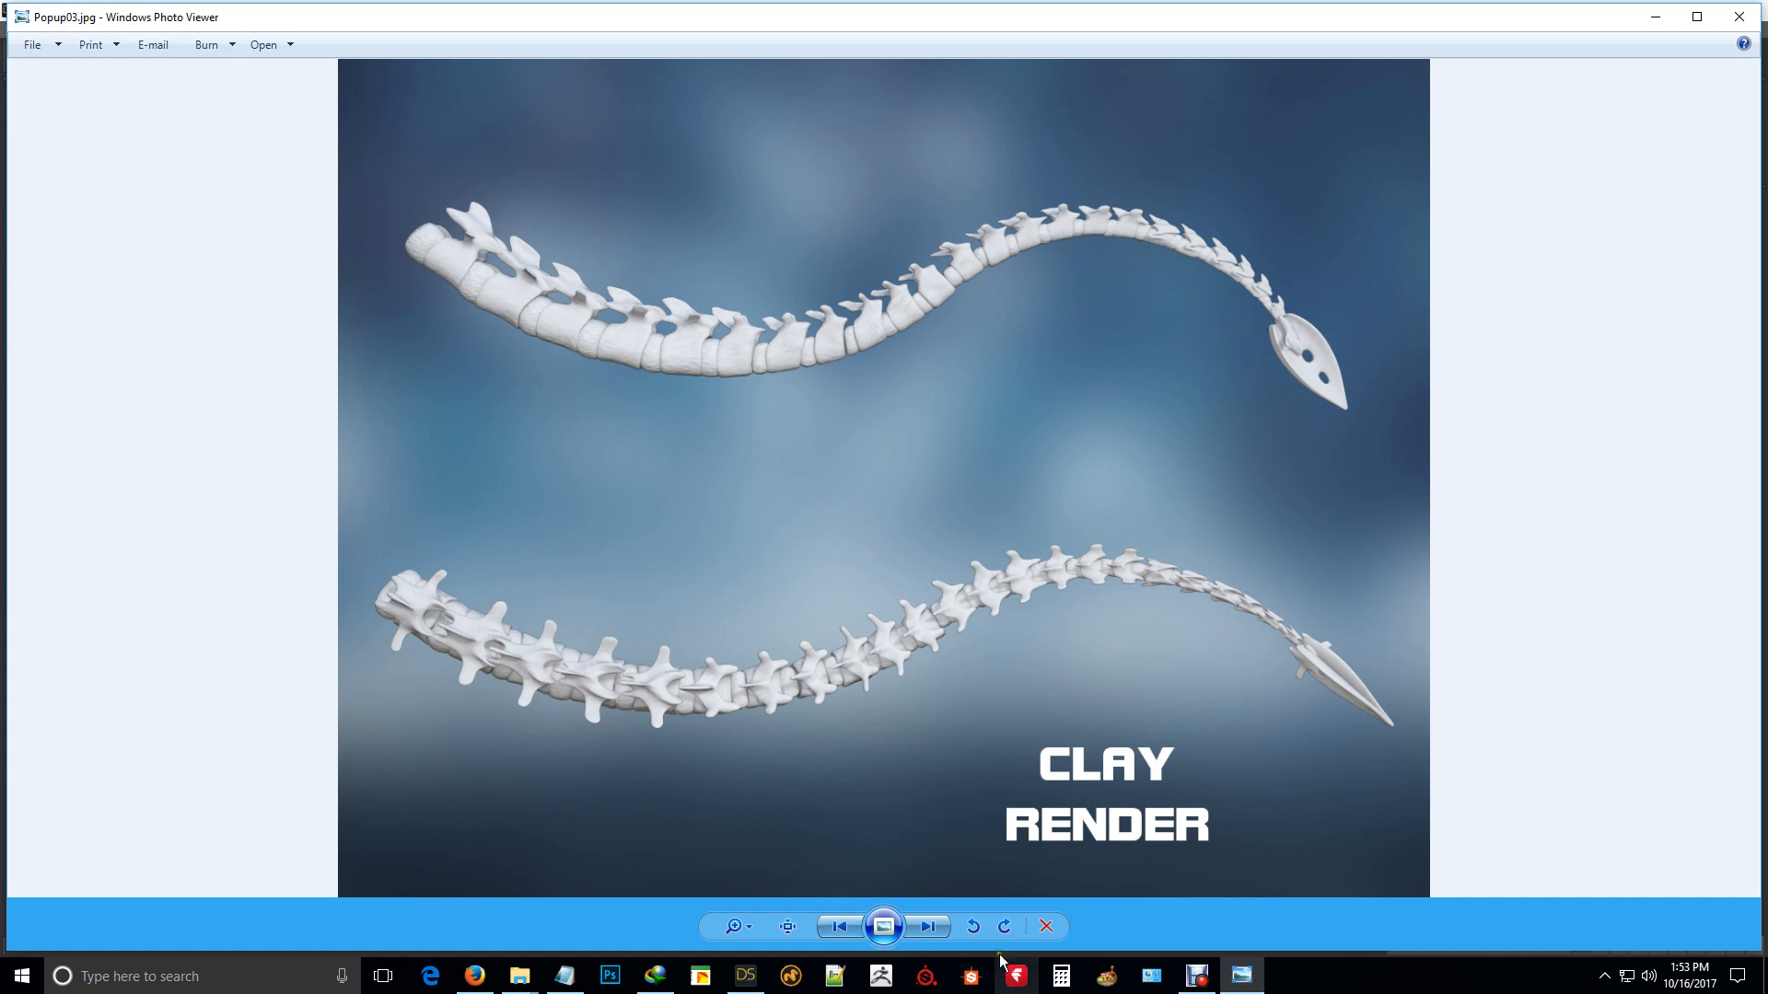
{"action": "left_click", "coordinate": [926, 926]}
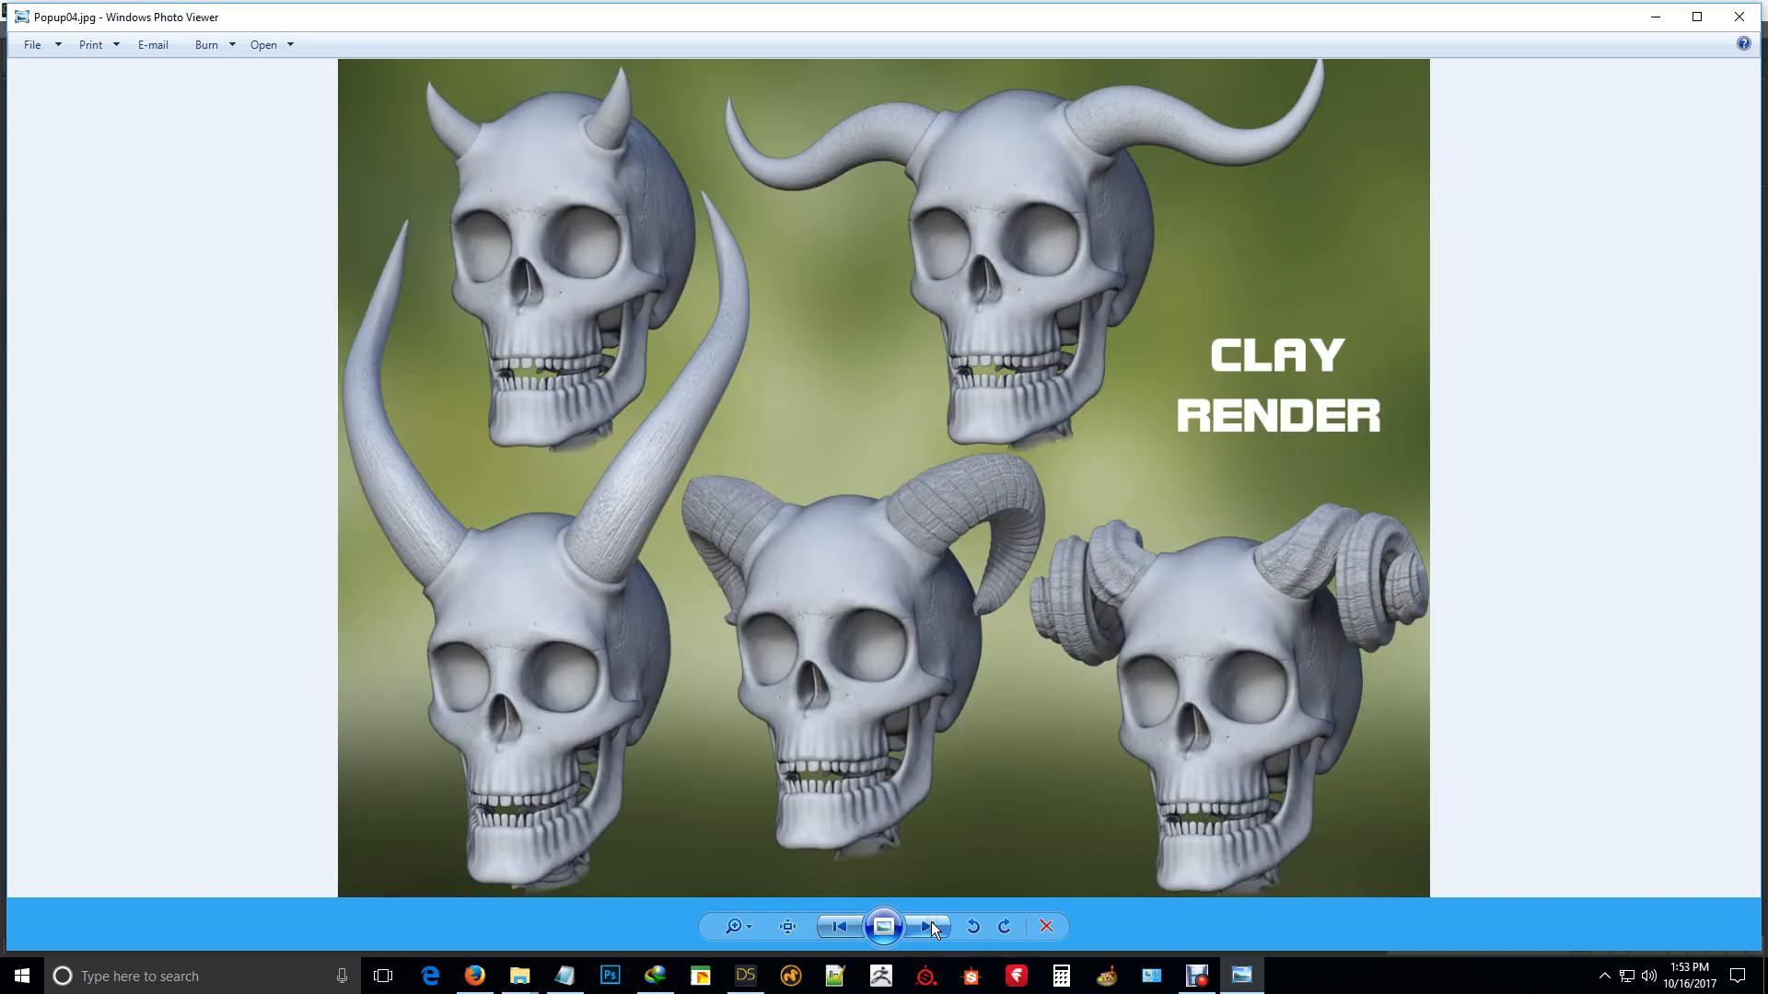
{"action": "left_click", "coordinate": [926, 926]}
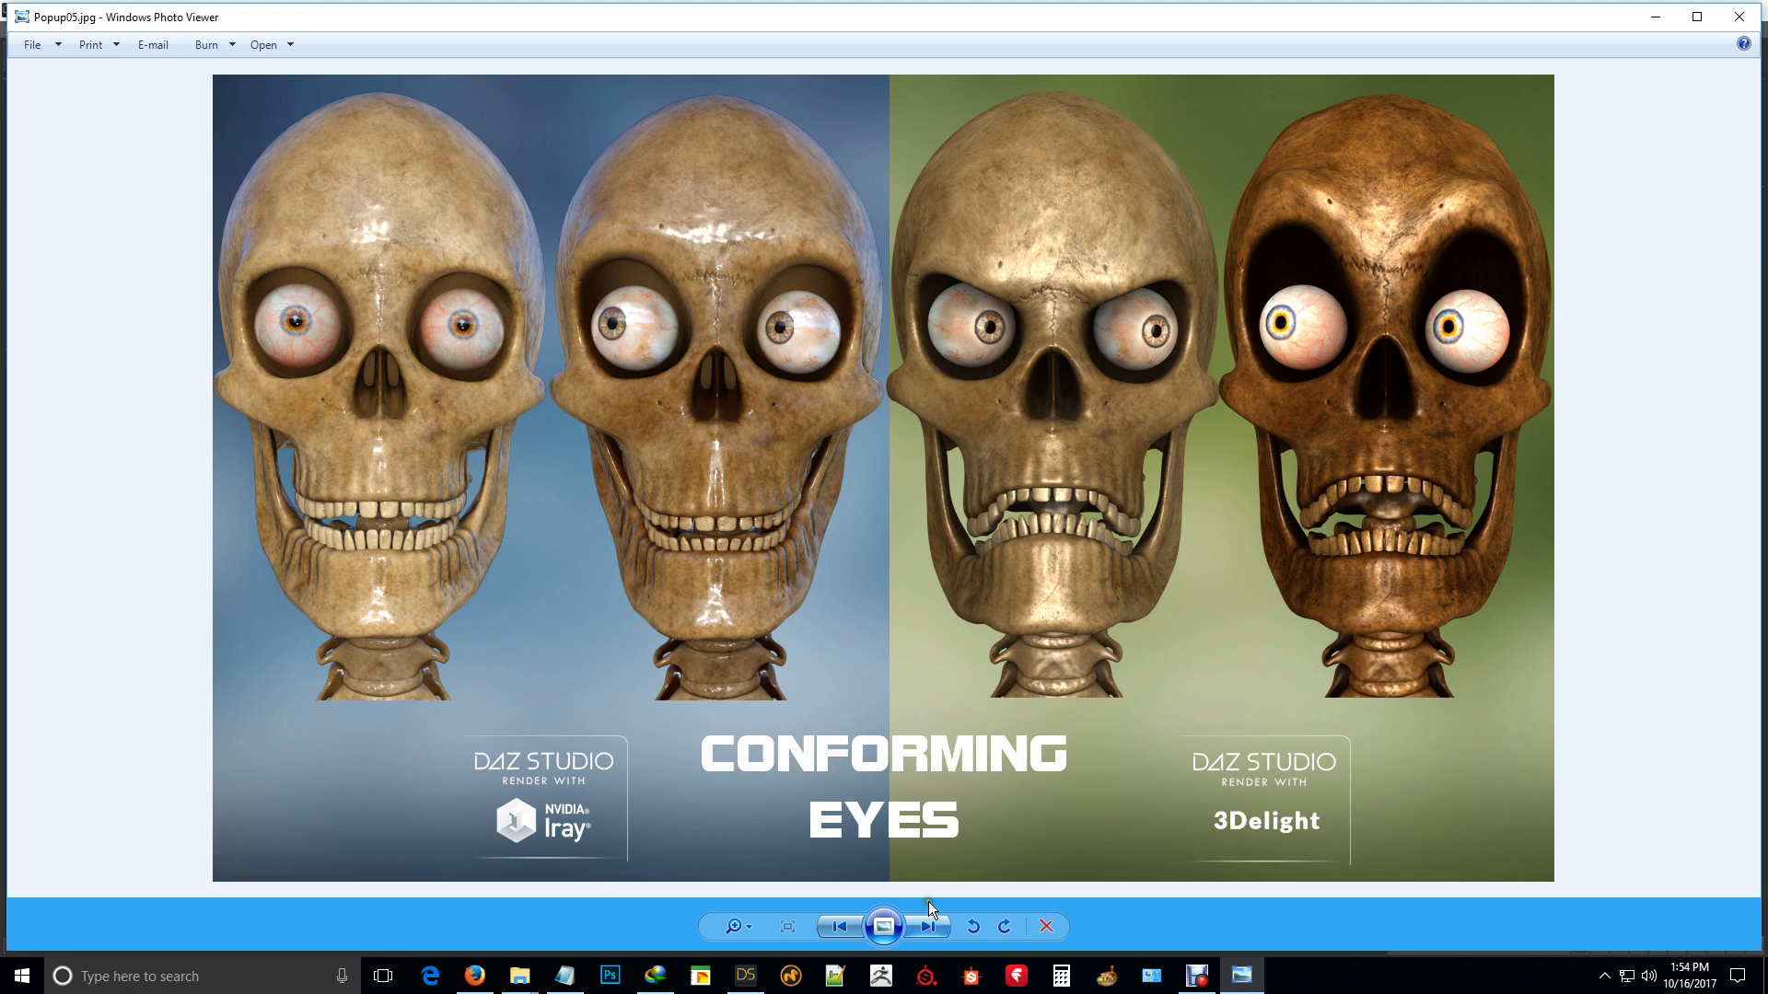
{"action": "mouse_move", "coordinate": [445, 328]}
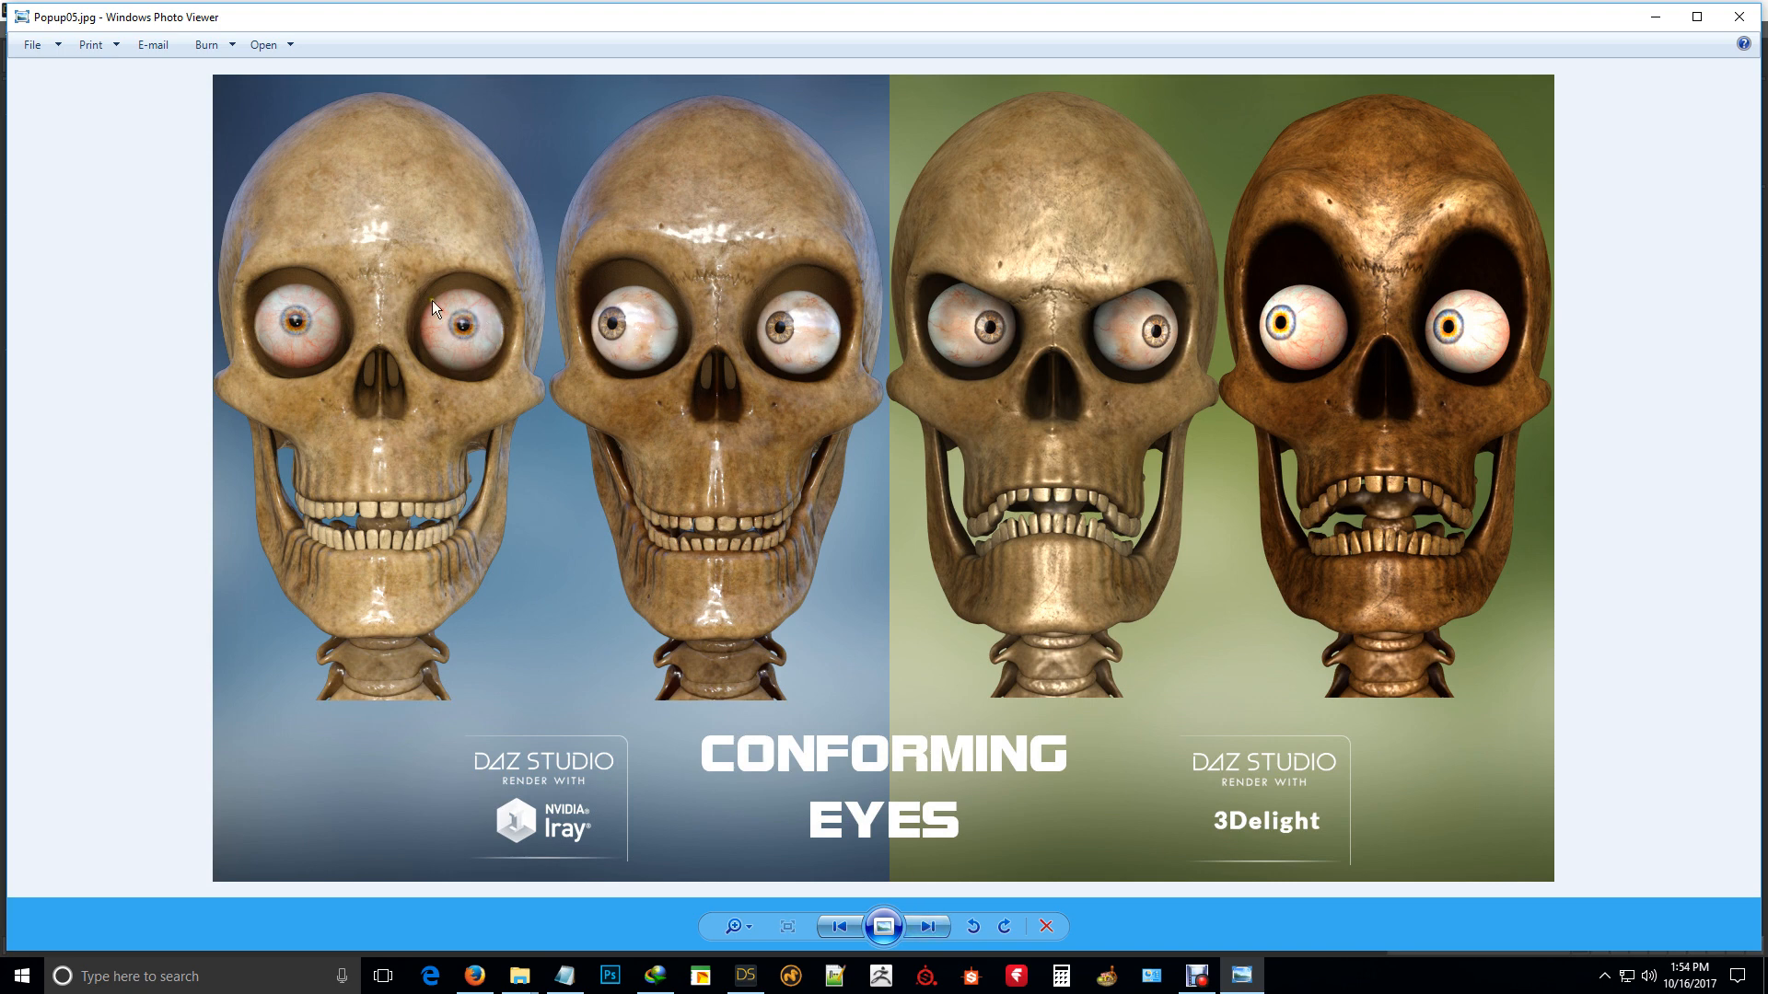
{"action": "mouse_move", "coordinate": [1315, 330]}
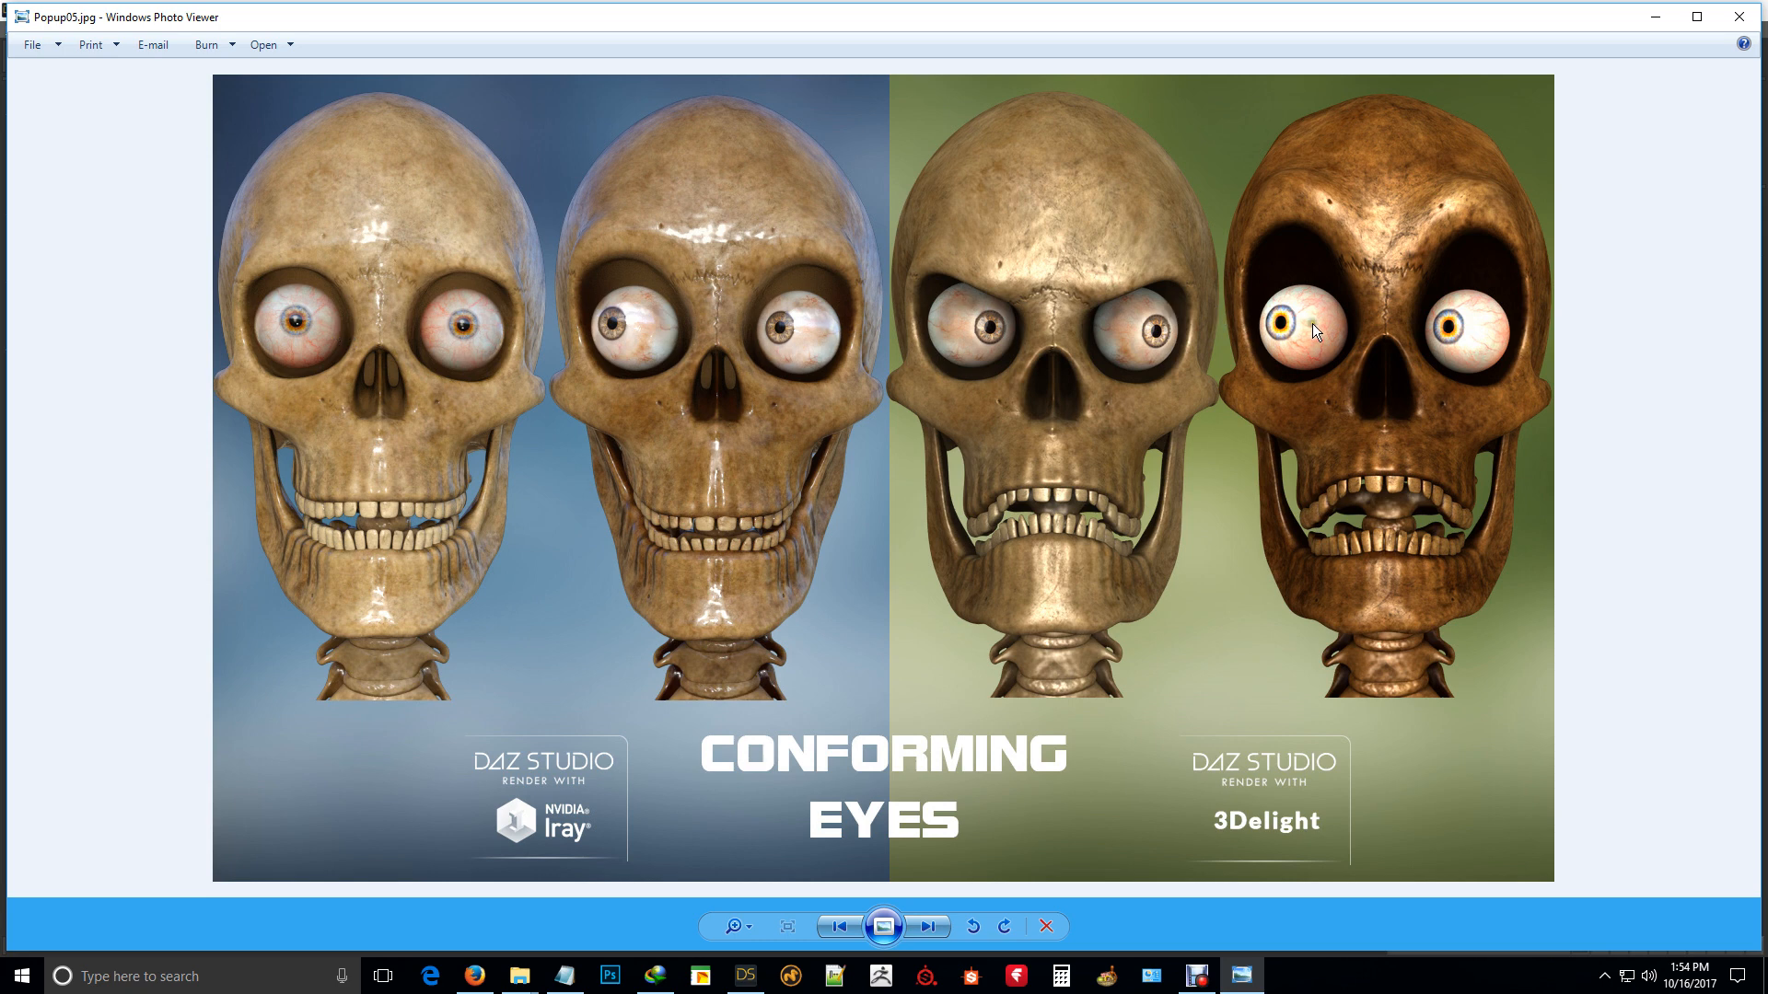
{"action": "mouse_move", "coordinate": [799, 390]}
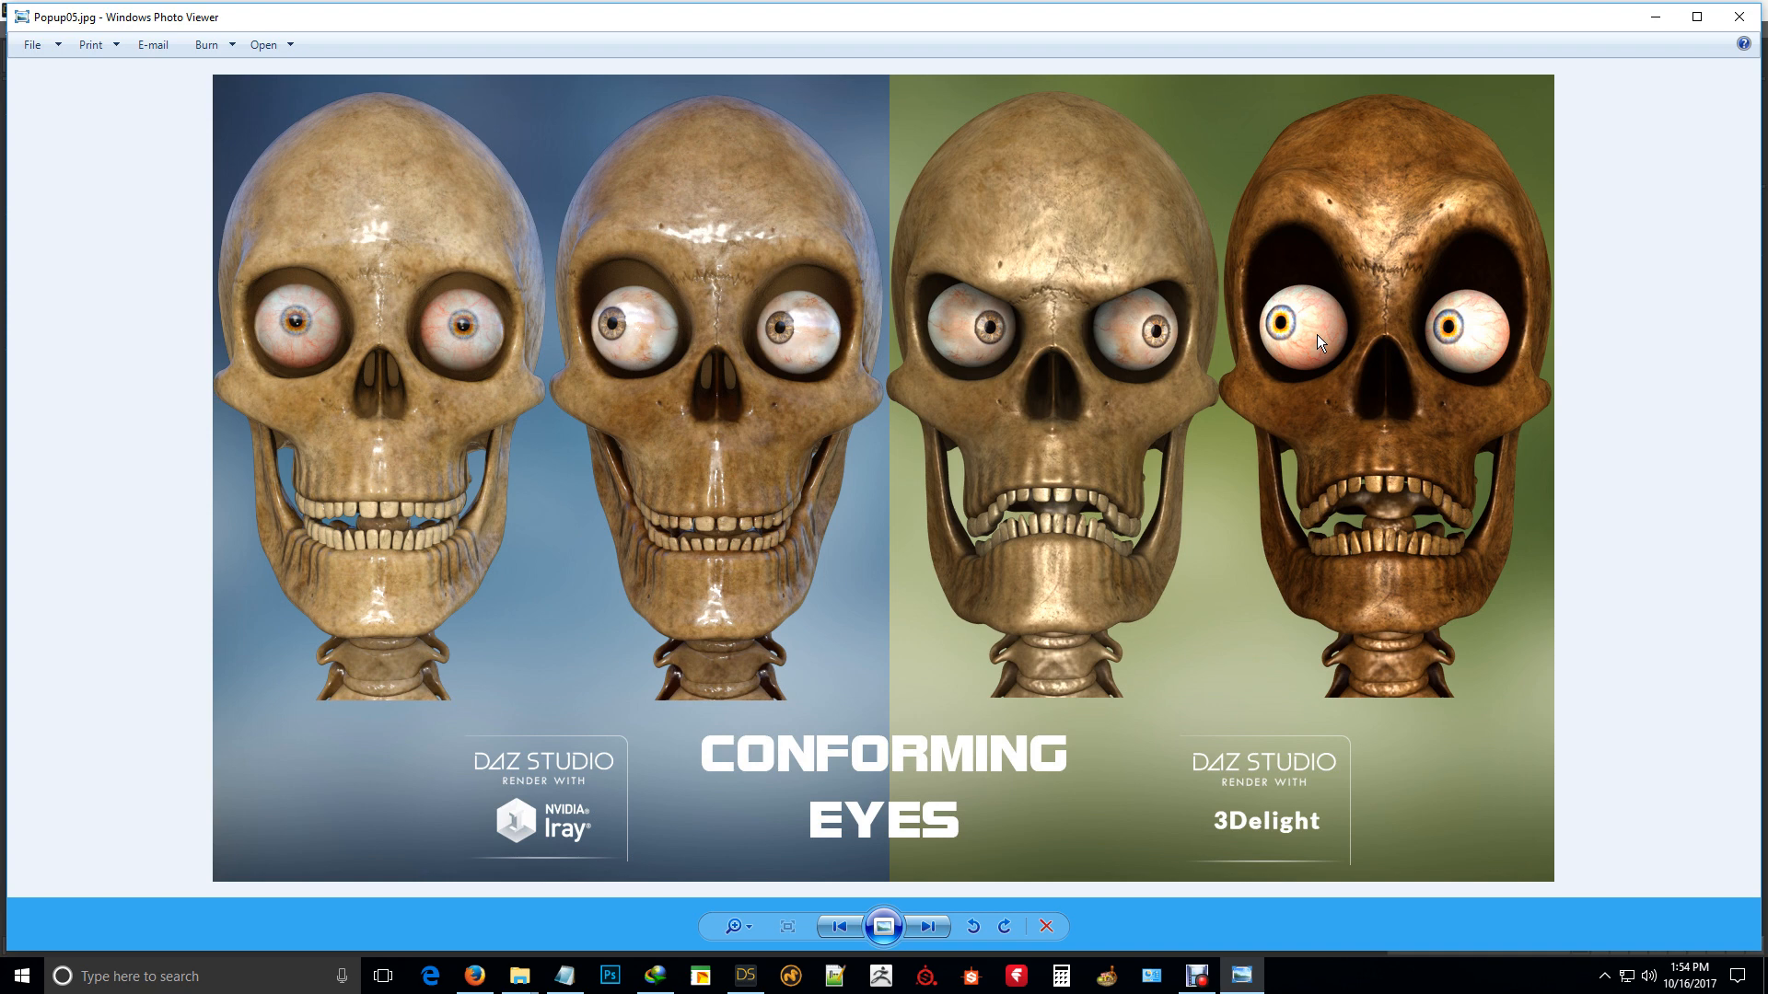
{"action": "mouse_move", "coordinate": [1302, 335]}
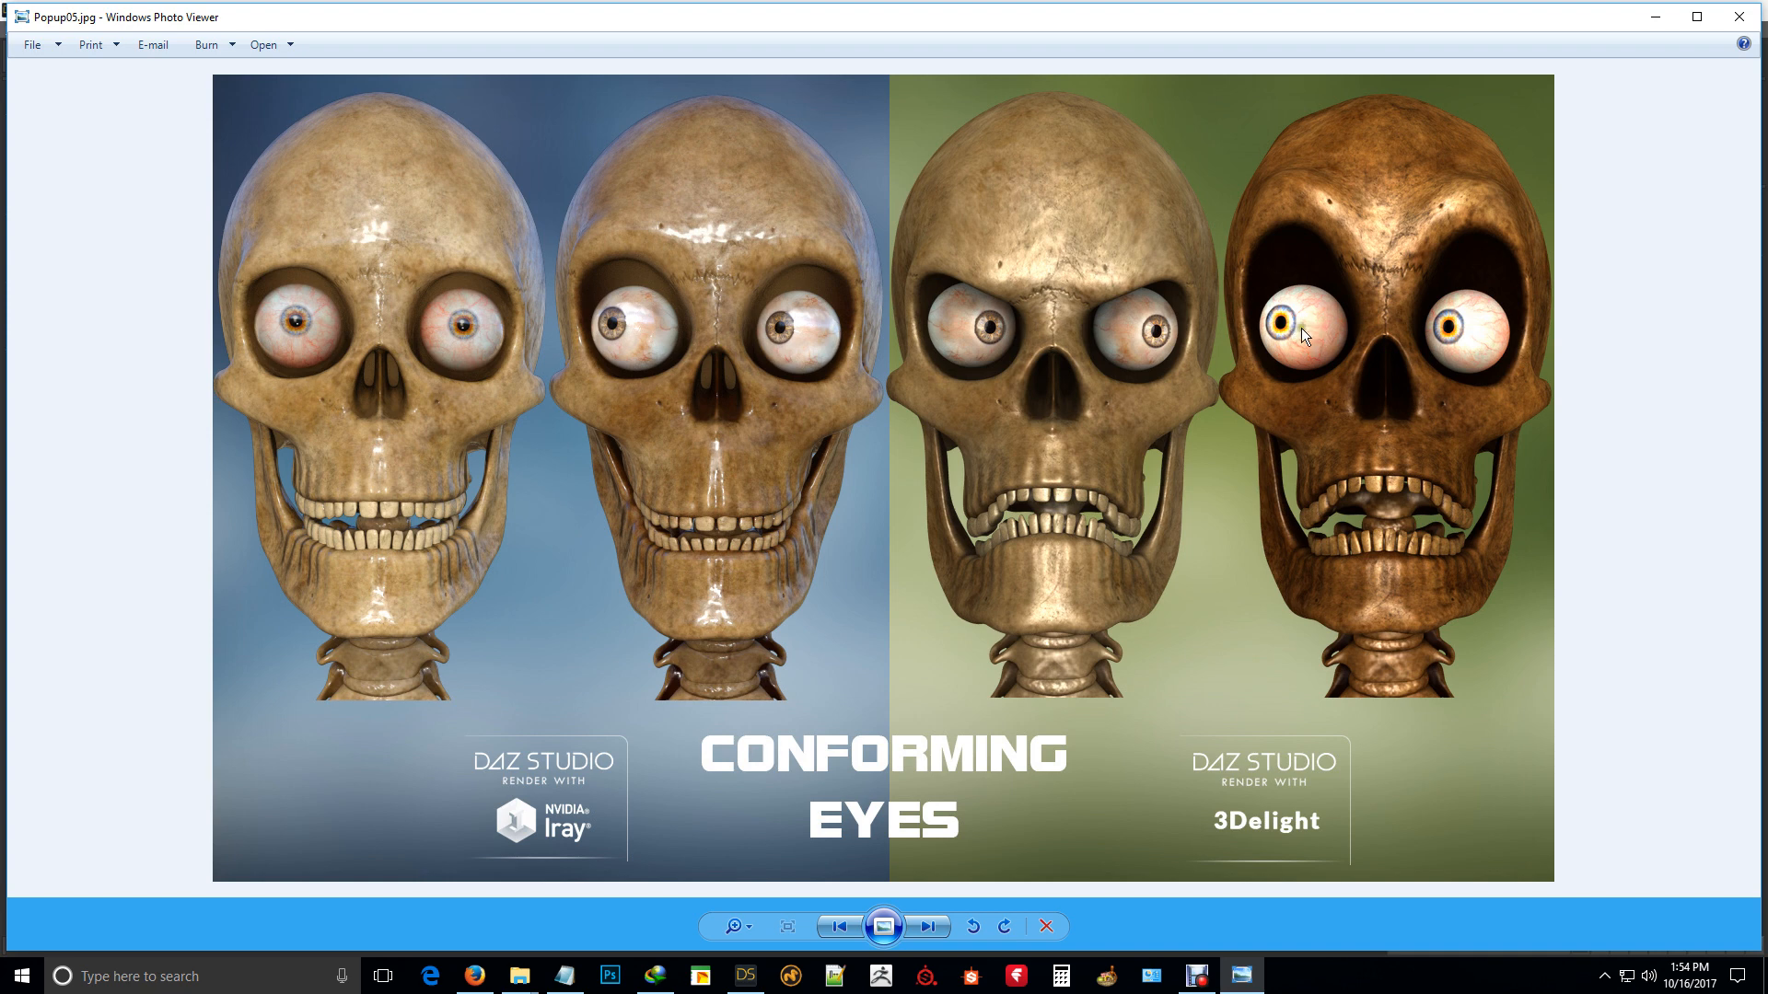
{"action": "mouse_move", "coordinate": [880, 513]}
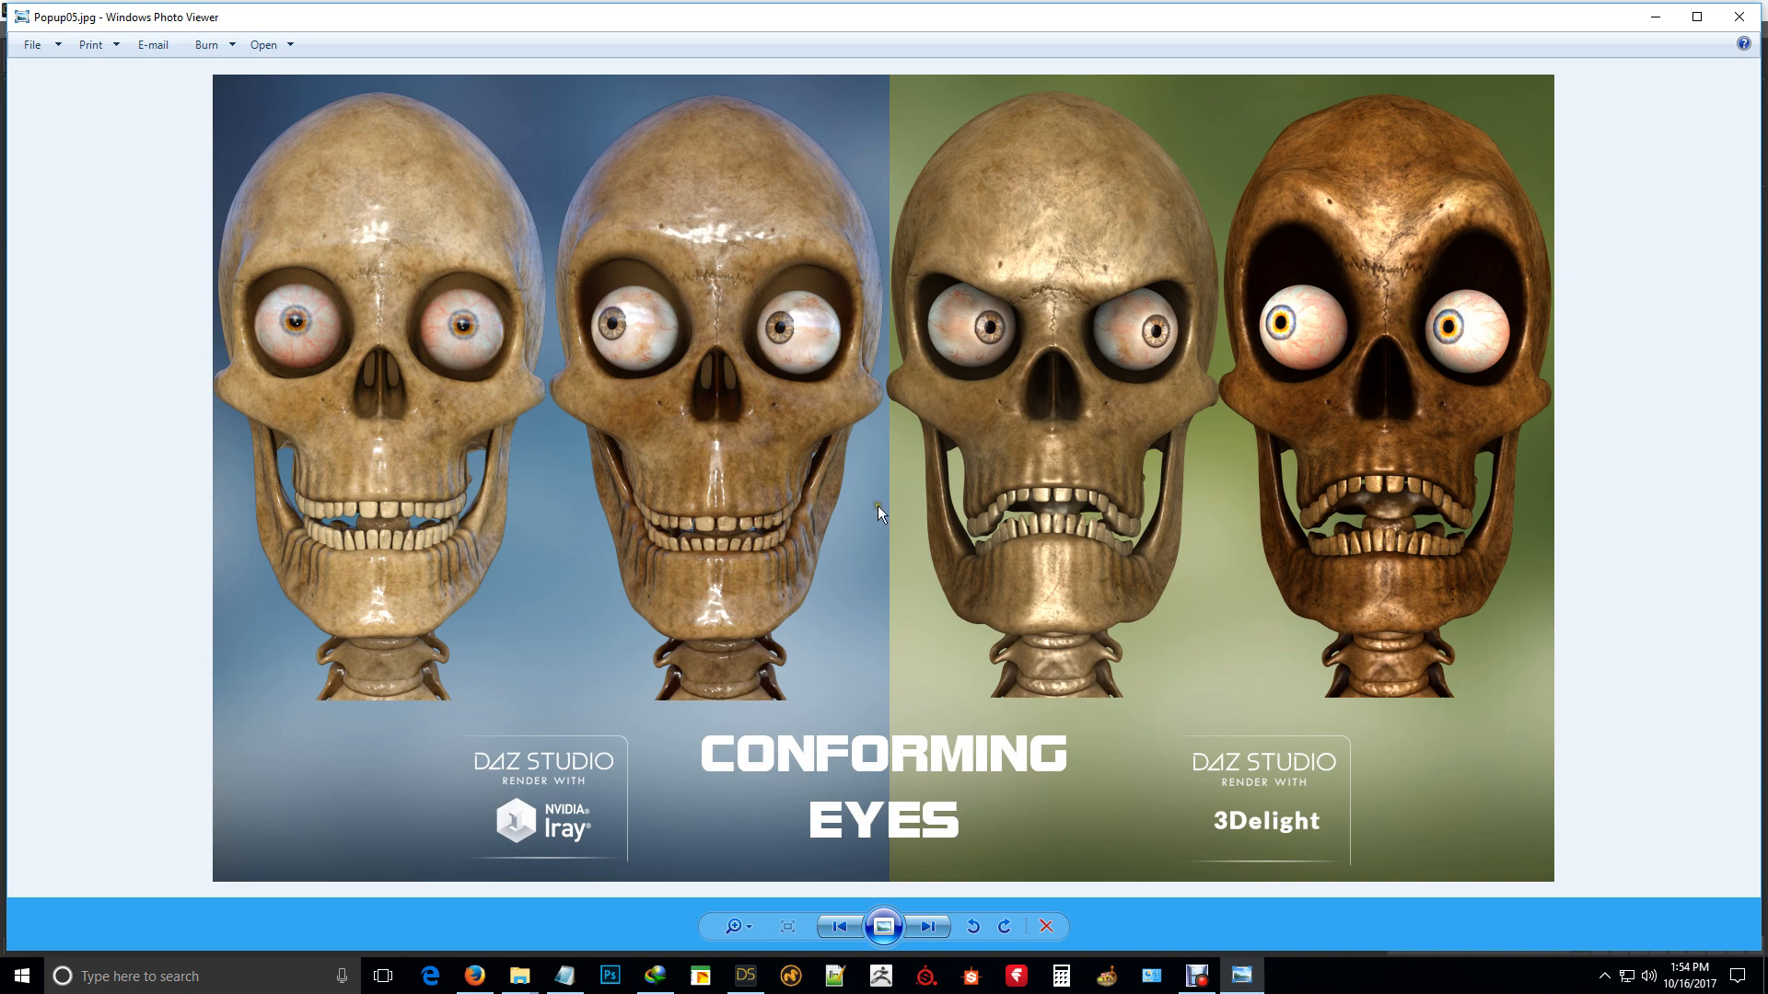
Step: Page past the horns promo image to the Easy Pose Dials tail image
{"action": "left_click", "coordinate": [926, 926]}
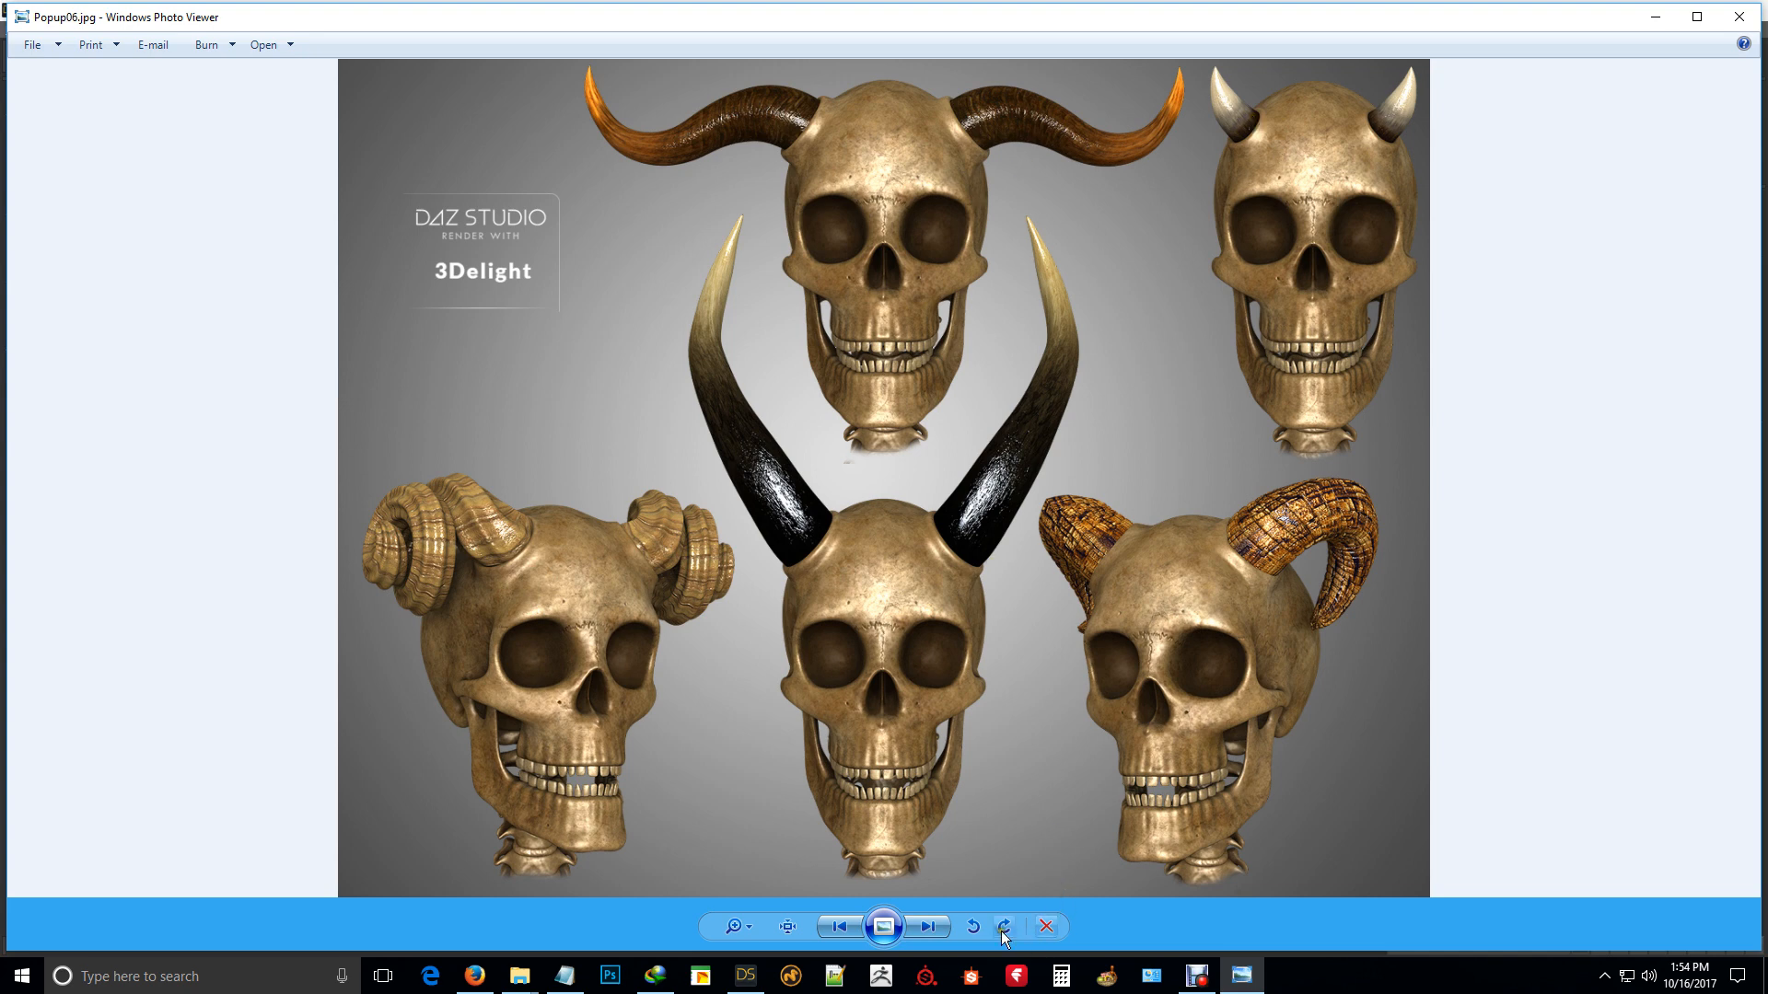
{"action": "left_click", "coordinate": [926, 927]}
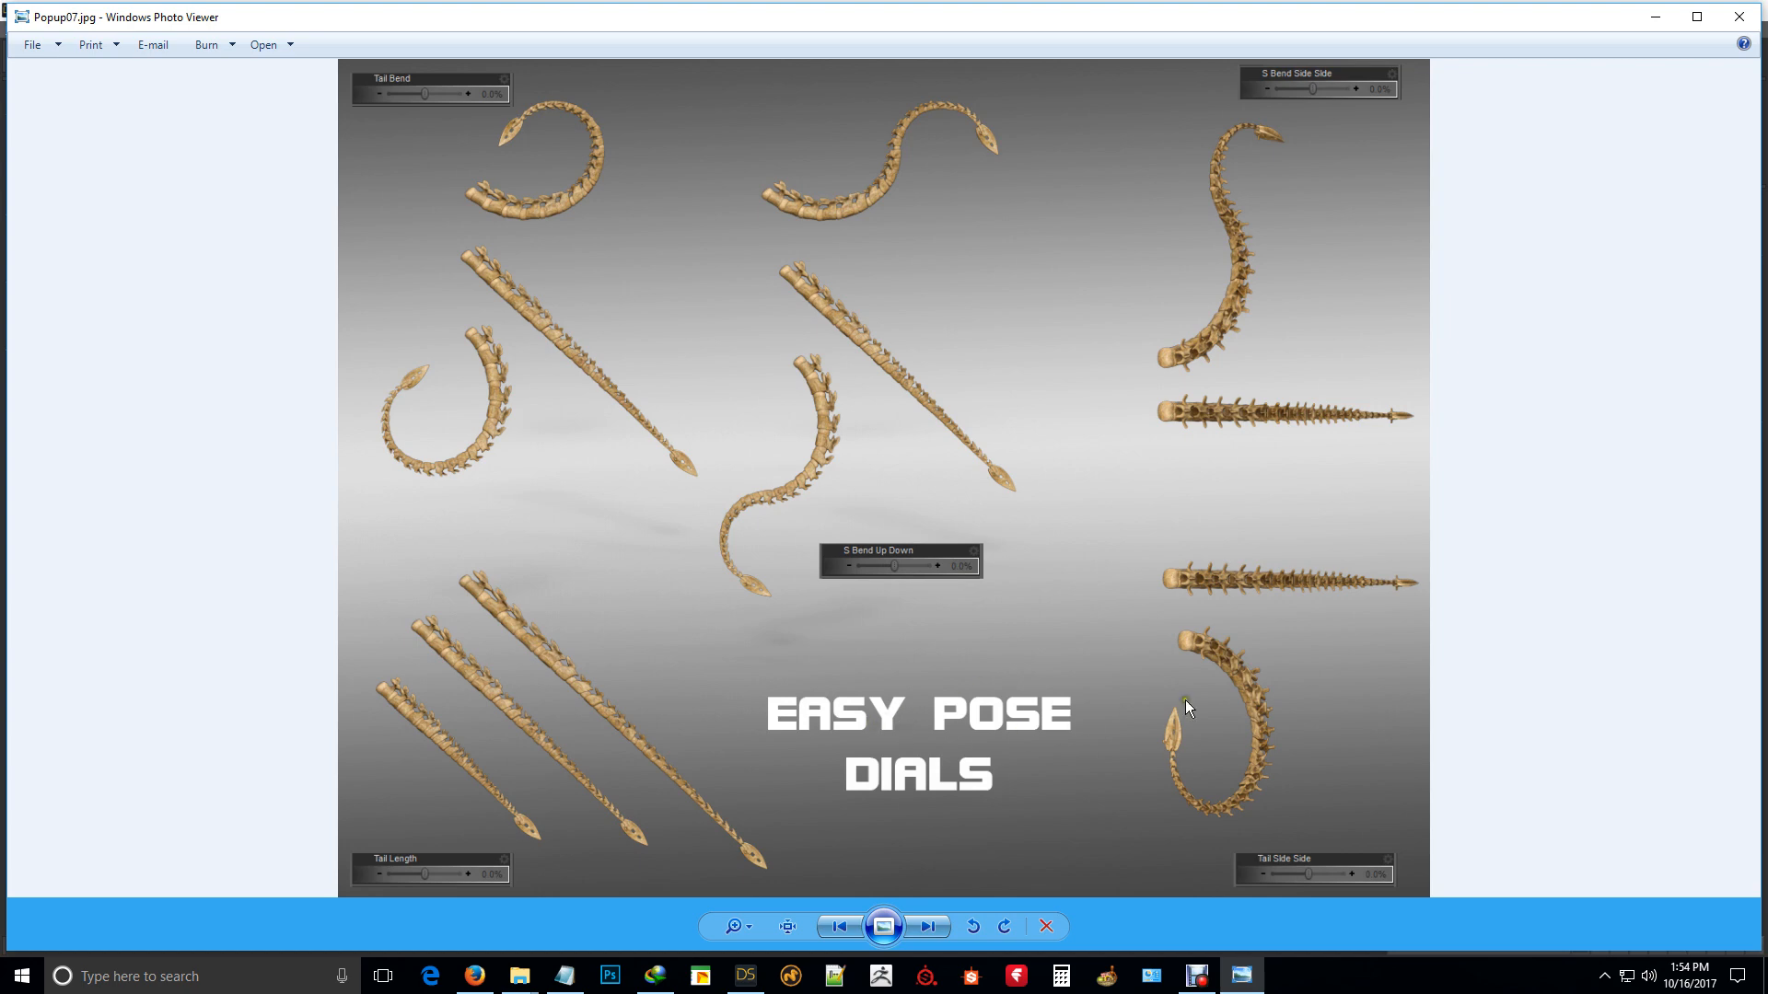
{"action": "mouse_move", "coordinate": [531, 380]}
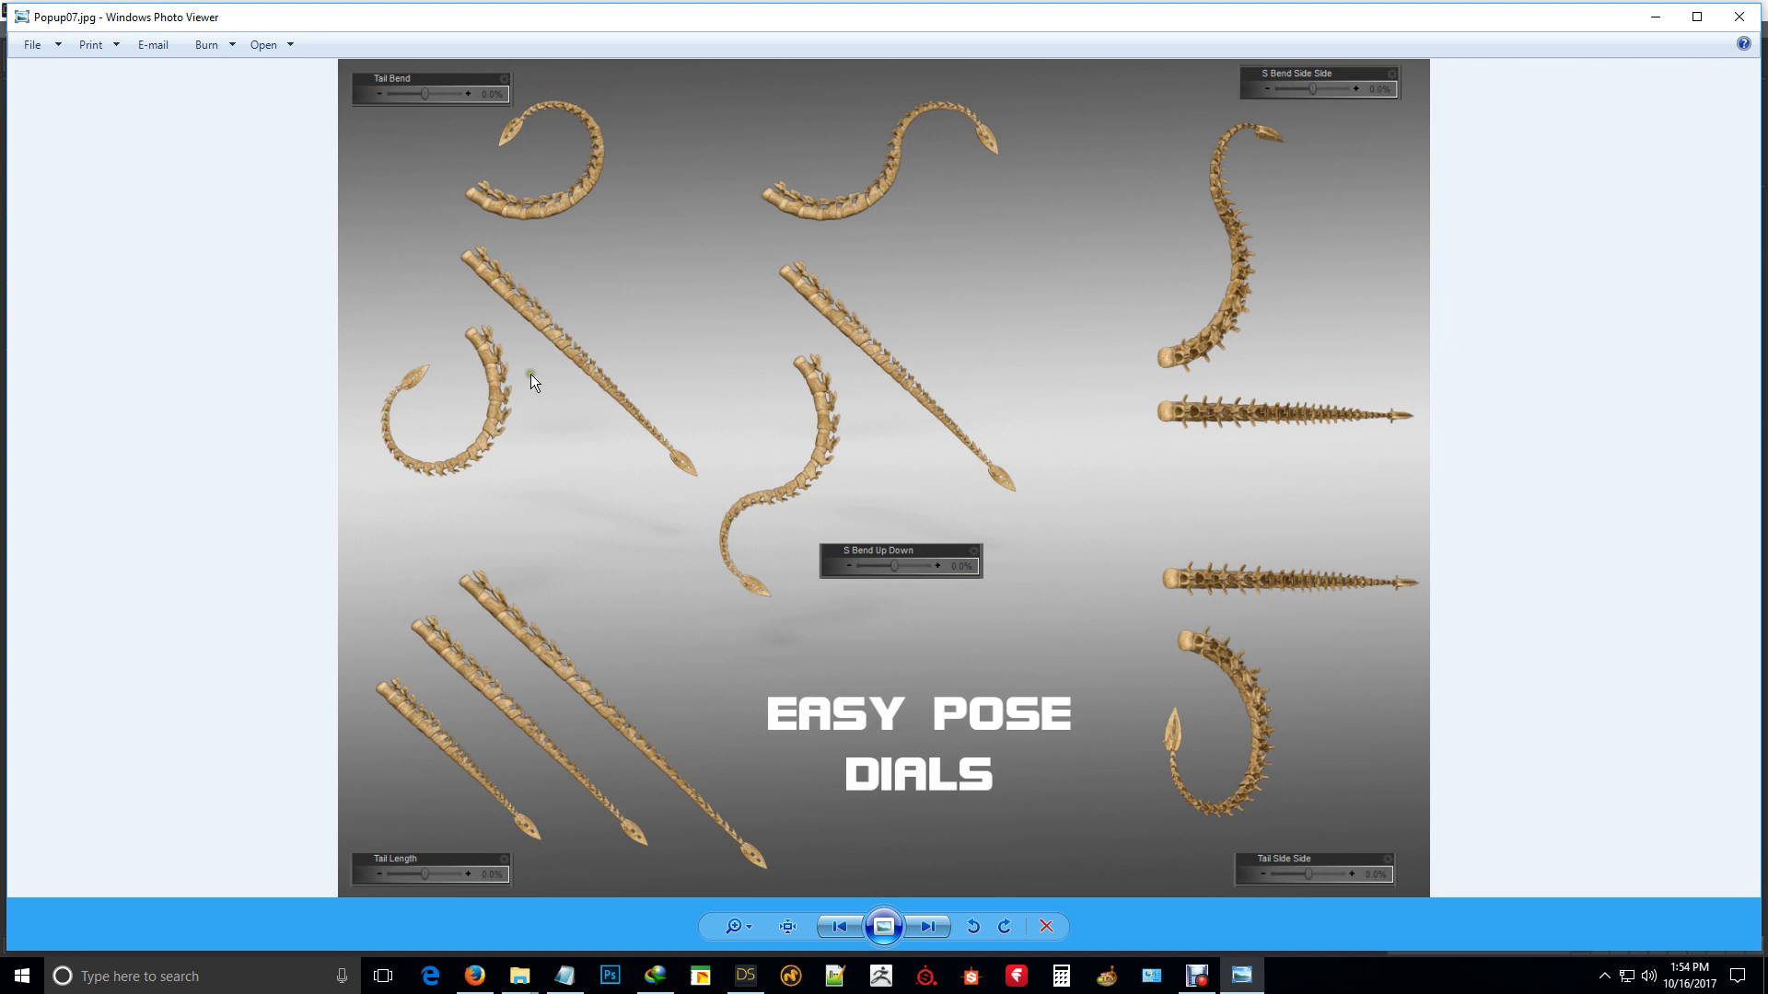
{"action": "mouse_move", "coordinate": [1239, 682]}
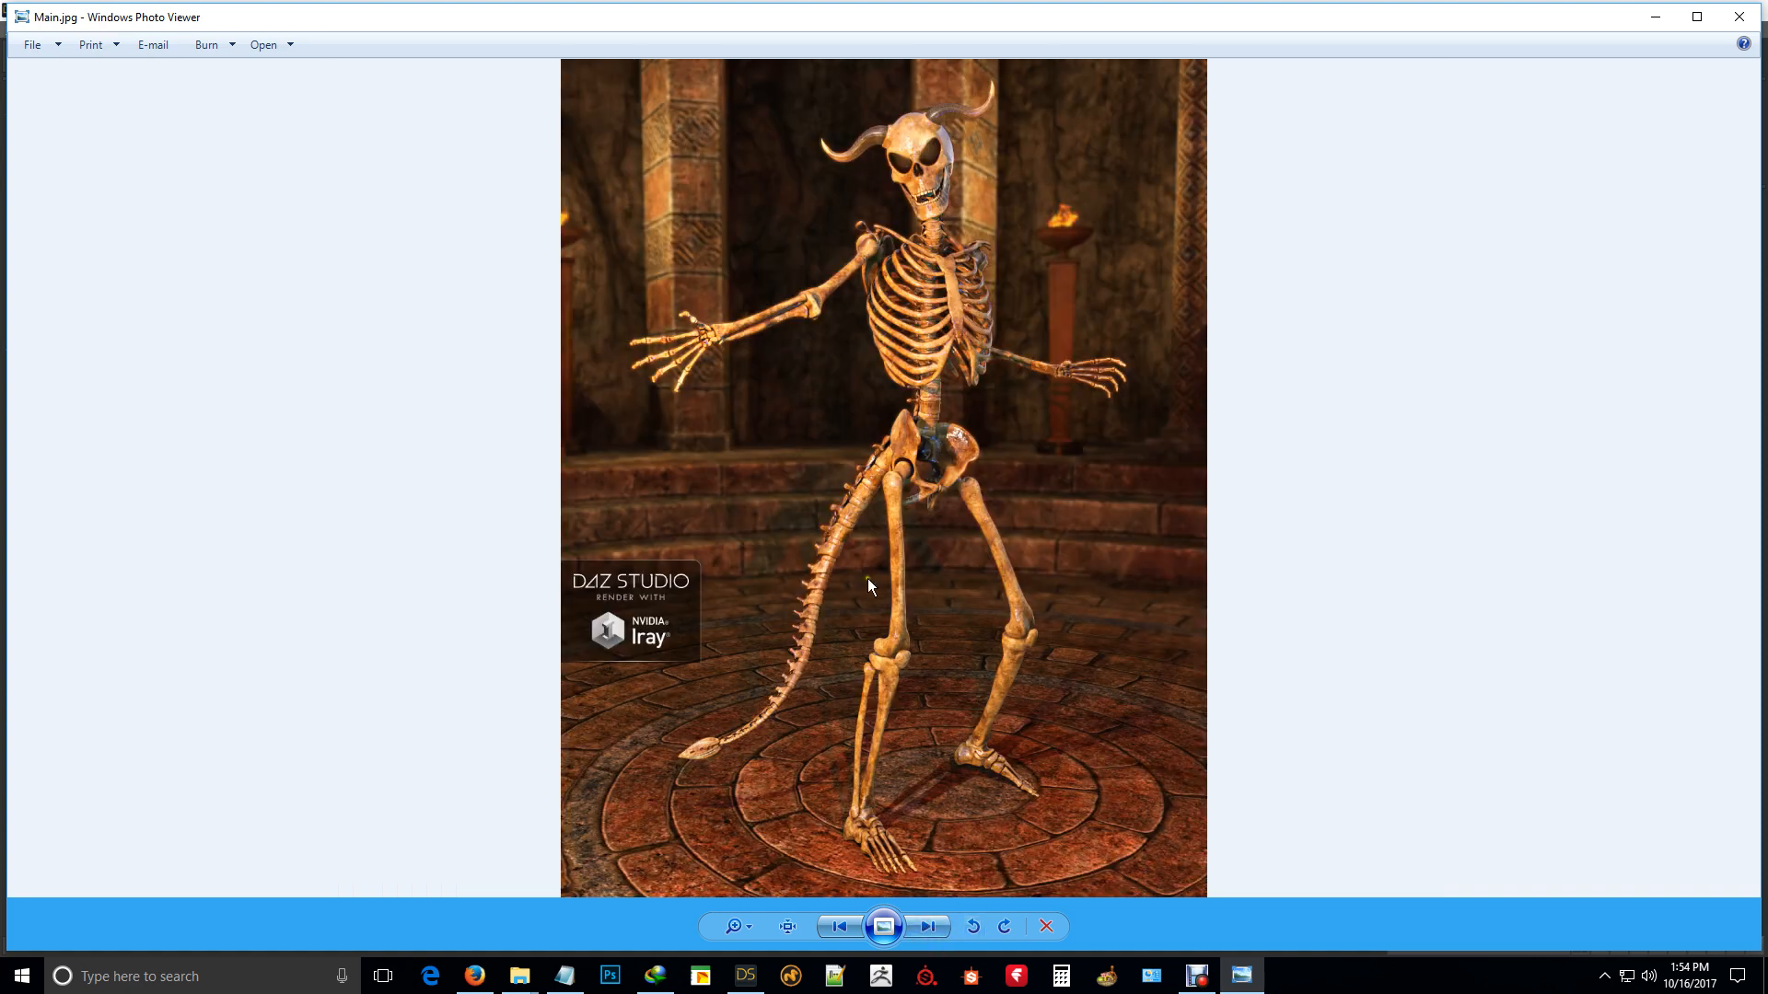
Step: Close the promo image and select the Midnight Skeleton's Anatomy folder in the Content Library
{"action": "left_click", "coordinate": [1197, 976]}
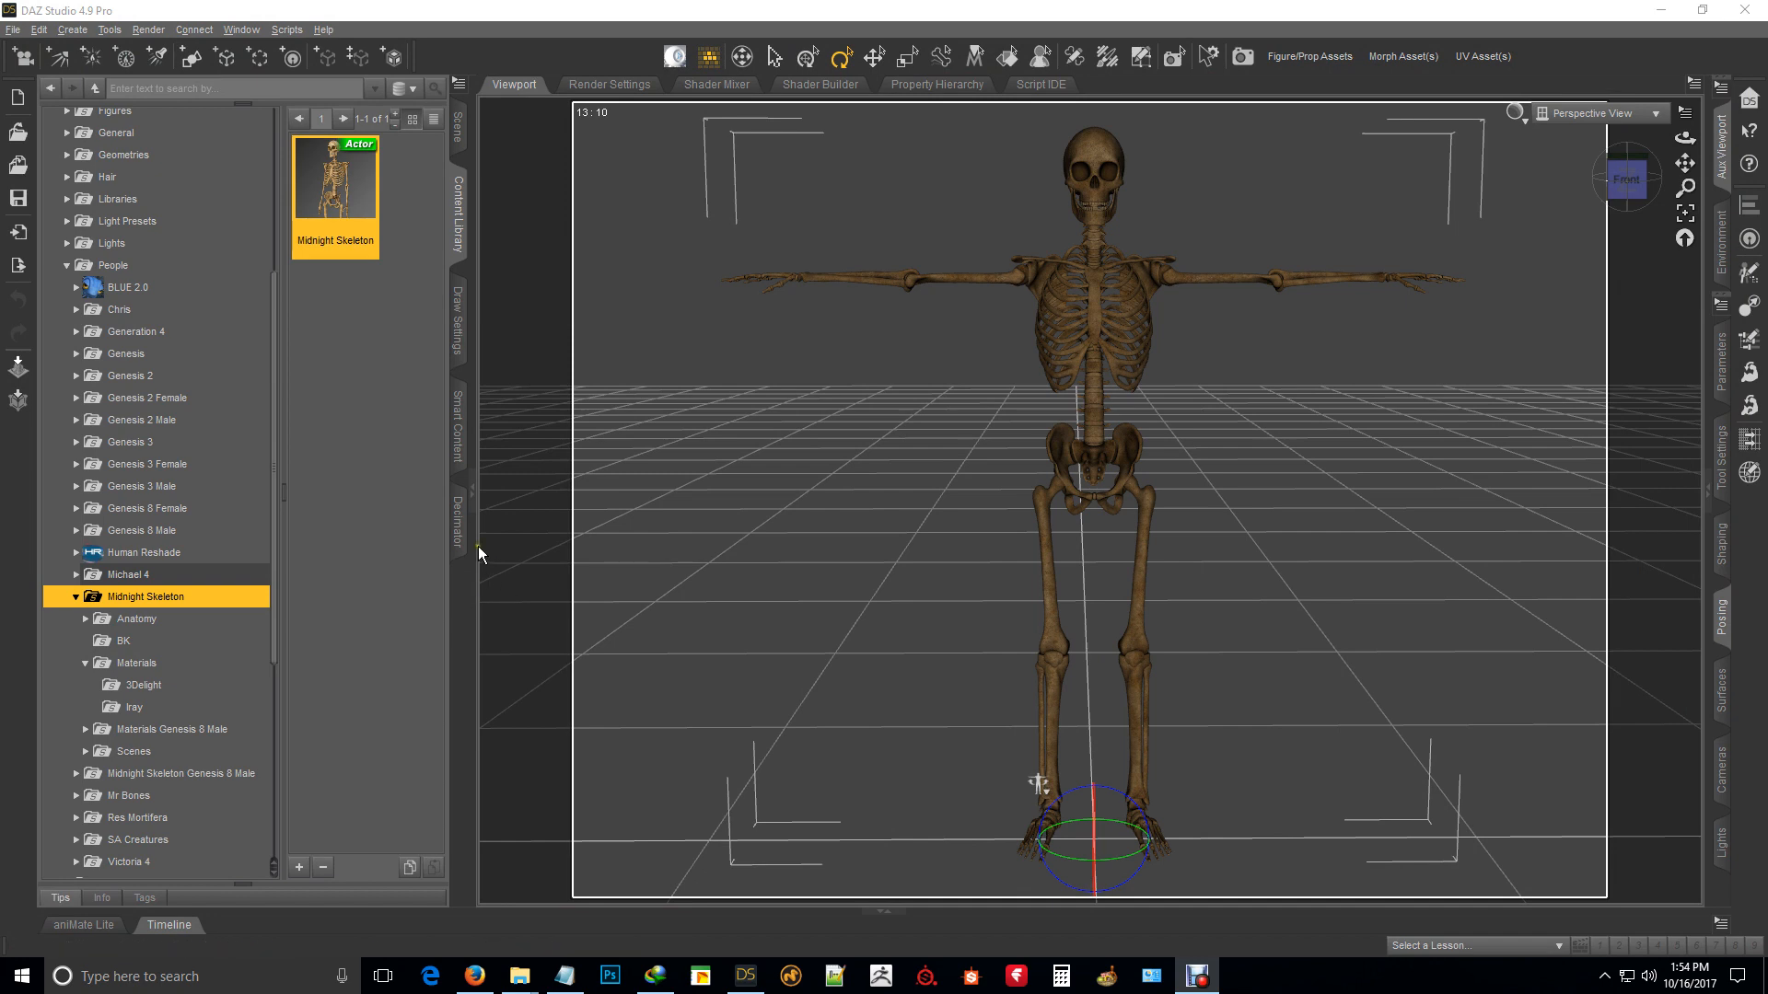
{"action": "left_click", "coordinate": [1081, 329]}
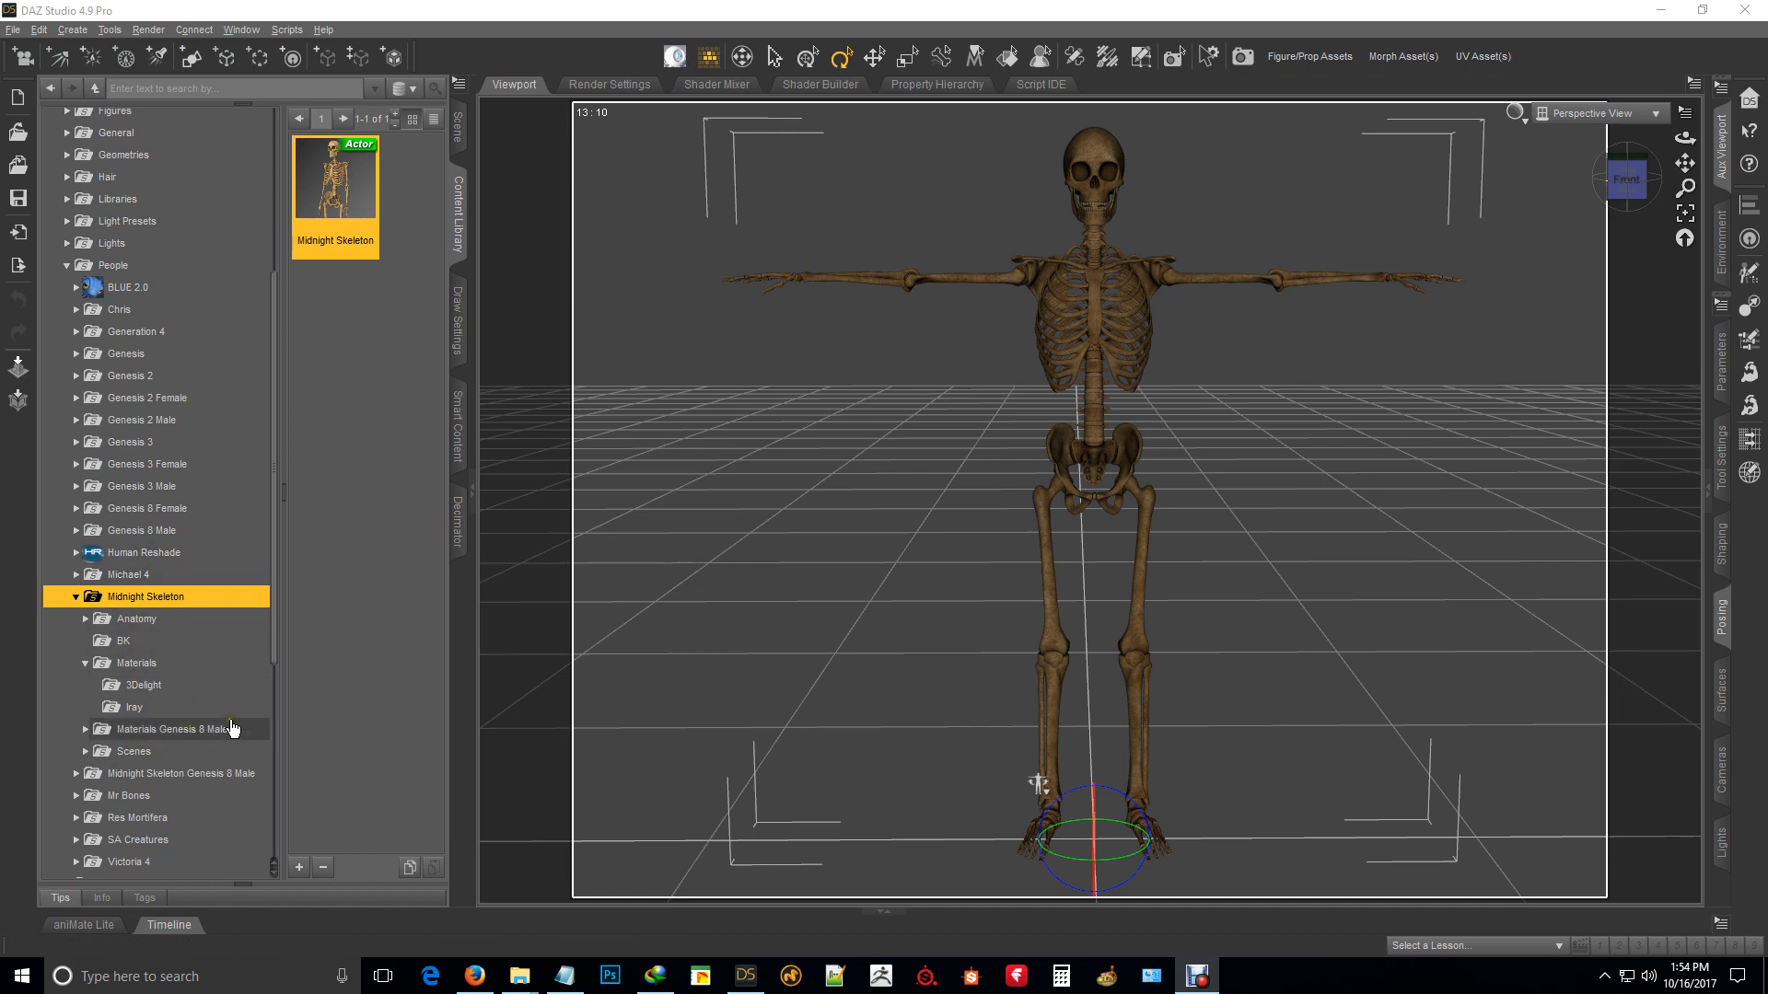
{"action": "mouse_move", "coordinate": [203, 742]}
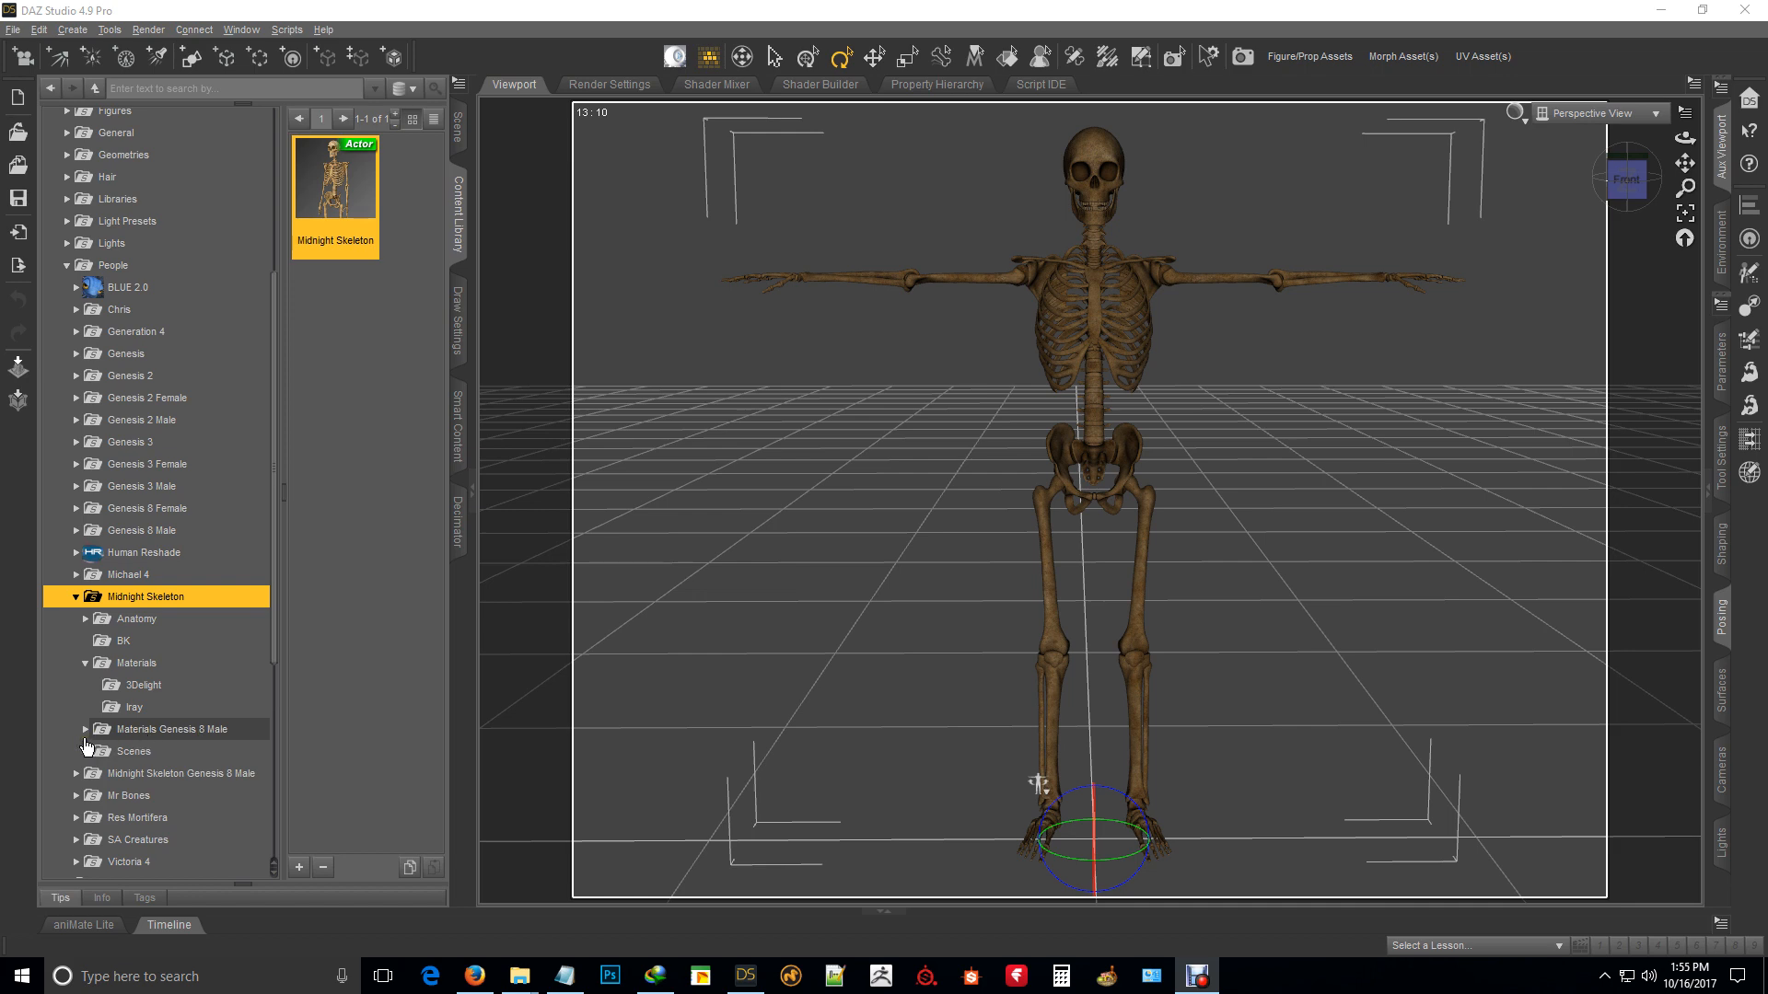
{"action": "left_click", "coordinate": [86, 730]}
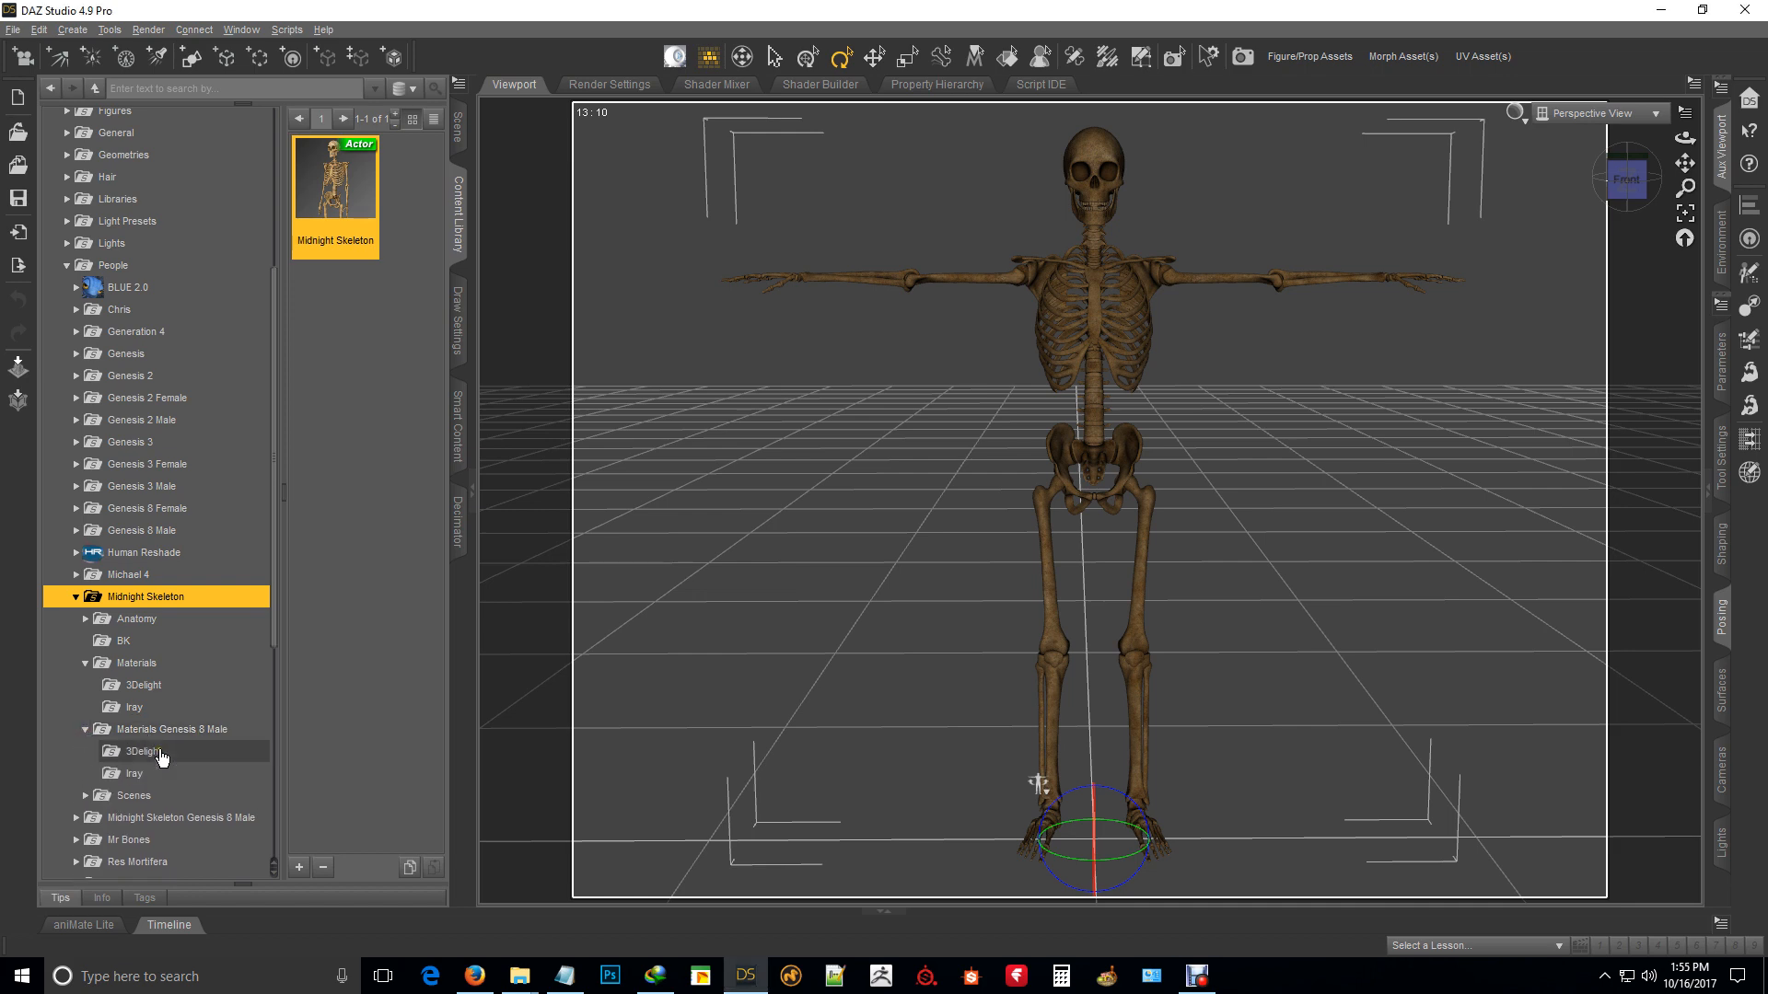
{"action": "mouse_move", "coordinate": [175, 729]}
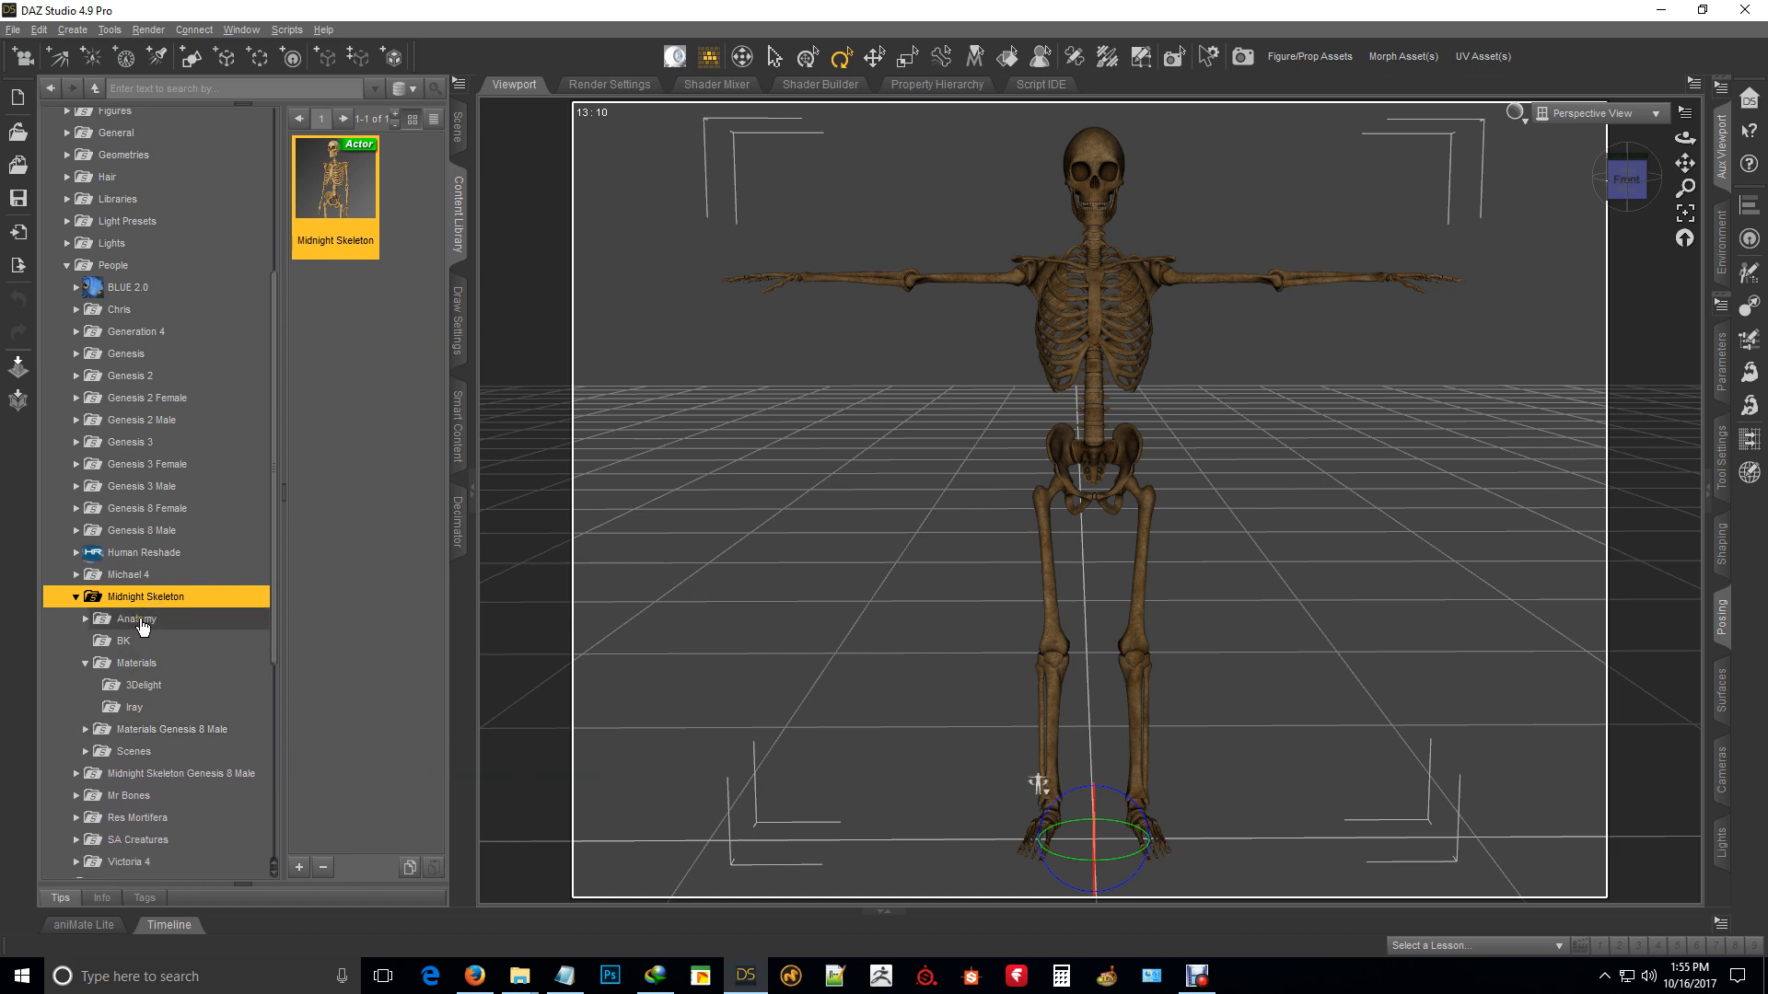
{"action": "left_click", "coordinate": [135, 619]}
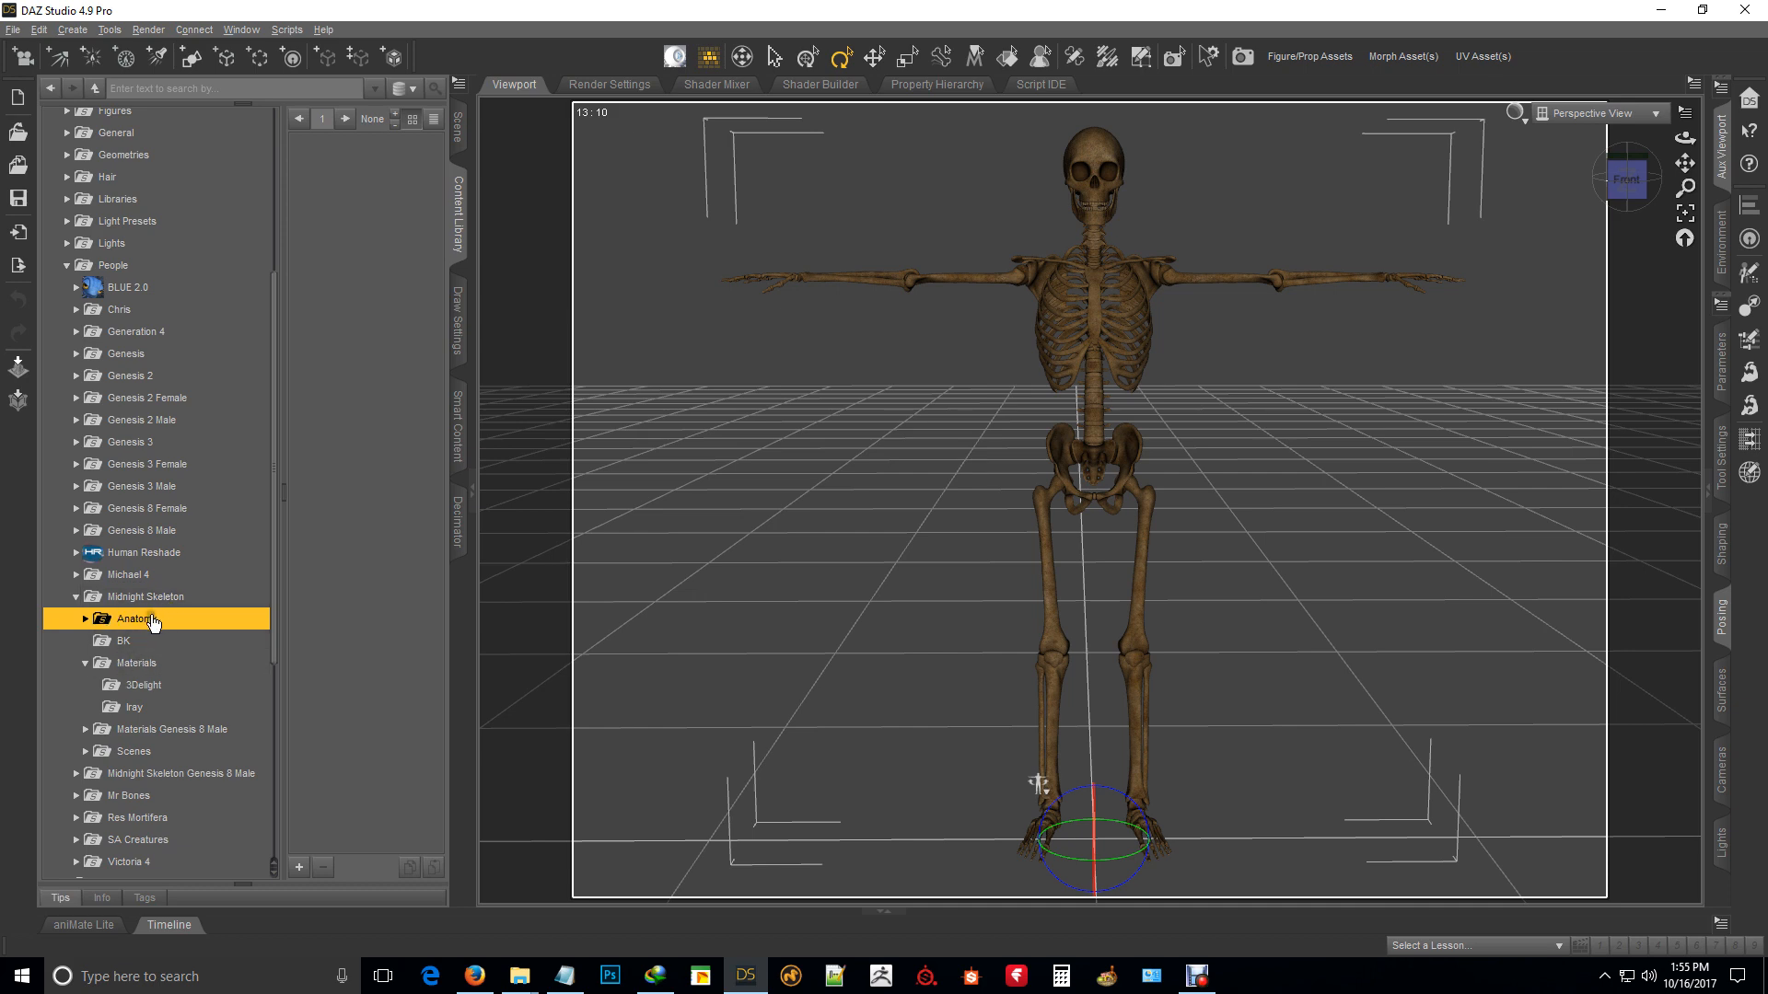
Step: Expand Anatomy and show its Eyes subfolder with the MS Eyes attachment
{"action": "left_click", "coordinate": [1099, 291]}
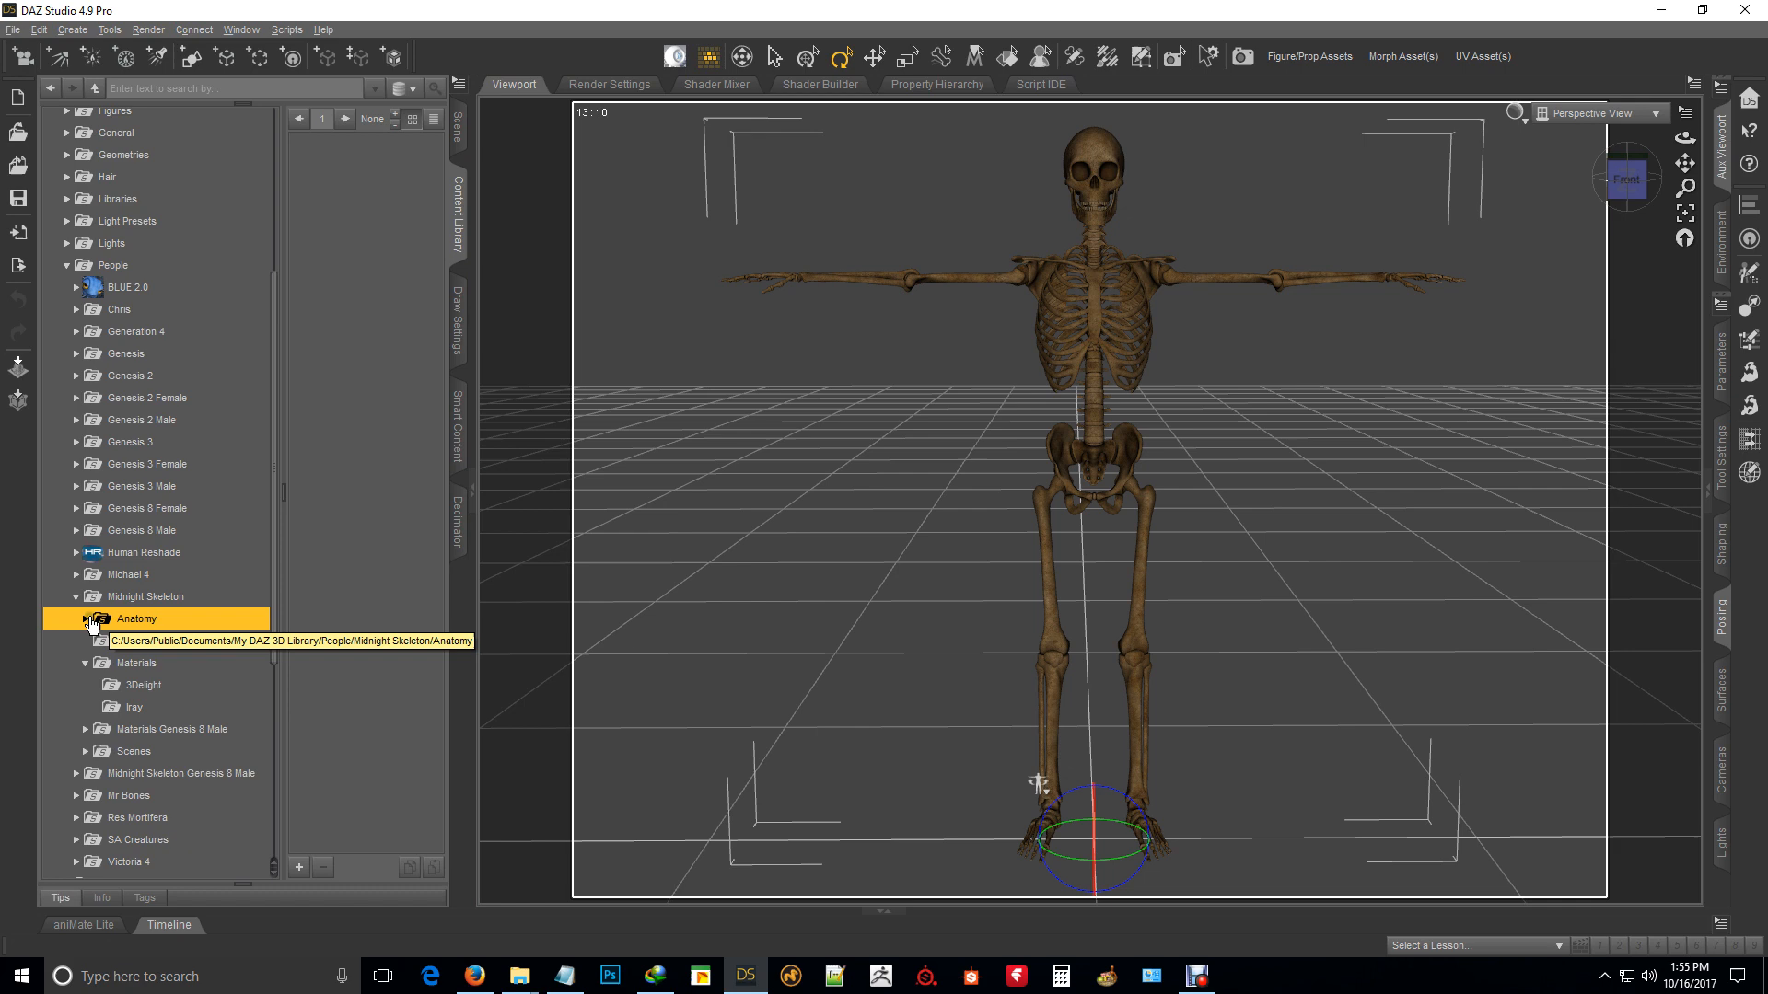
{"action": "left_click", "coordinate": [84, 619]}
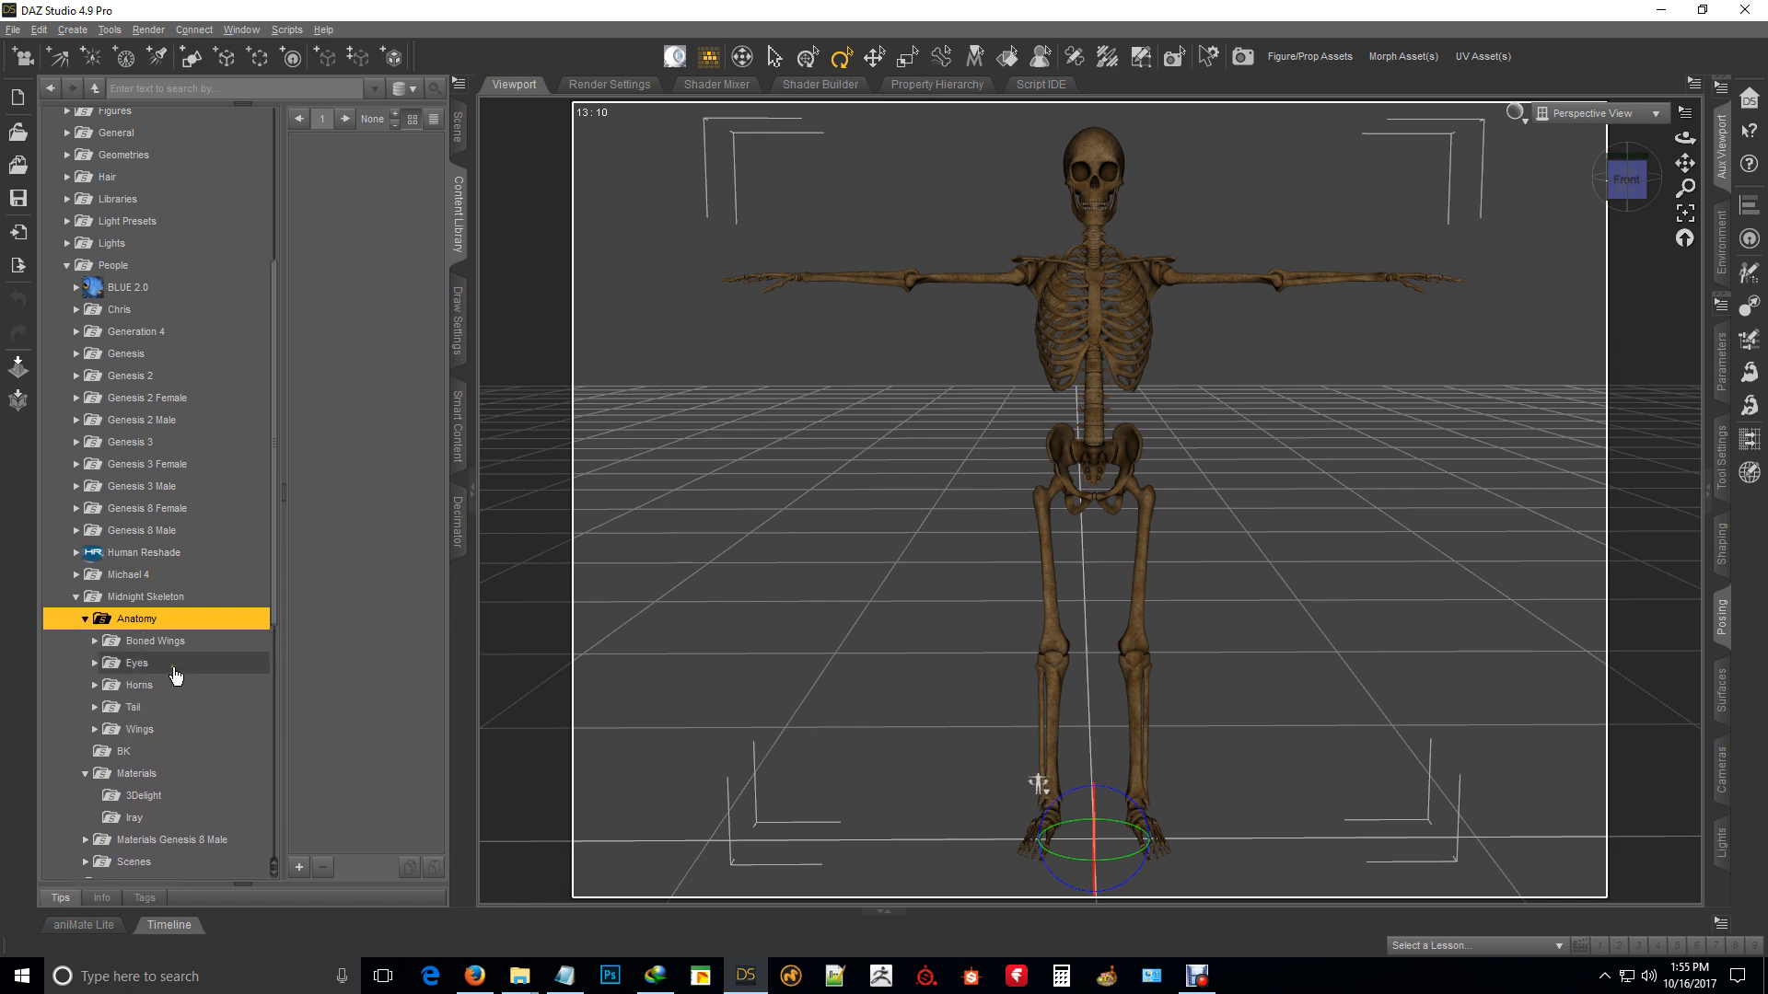
{"action": "left_click", "coordinate": [137, 663]}
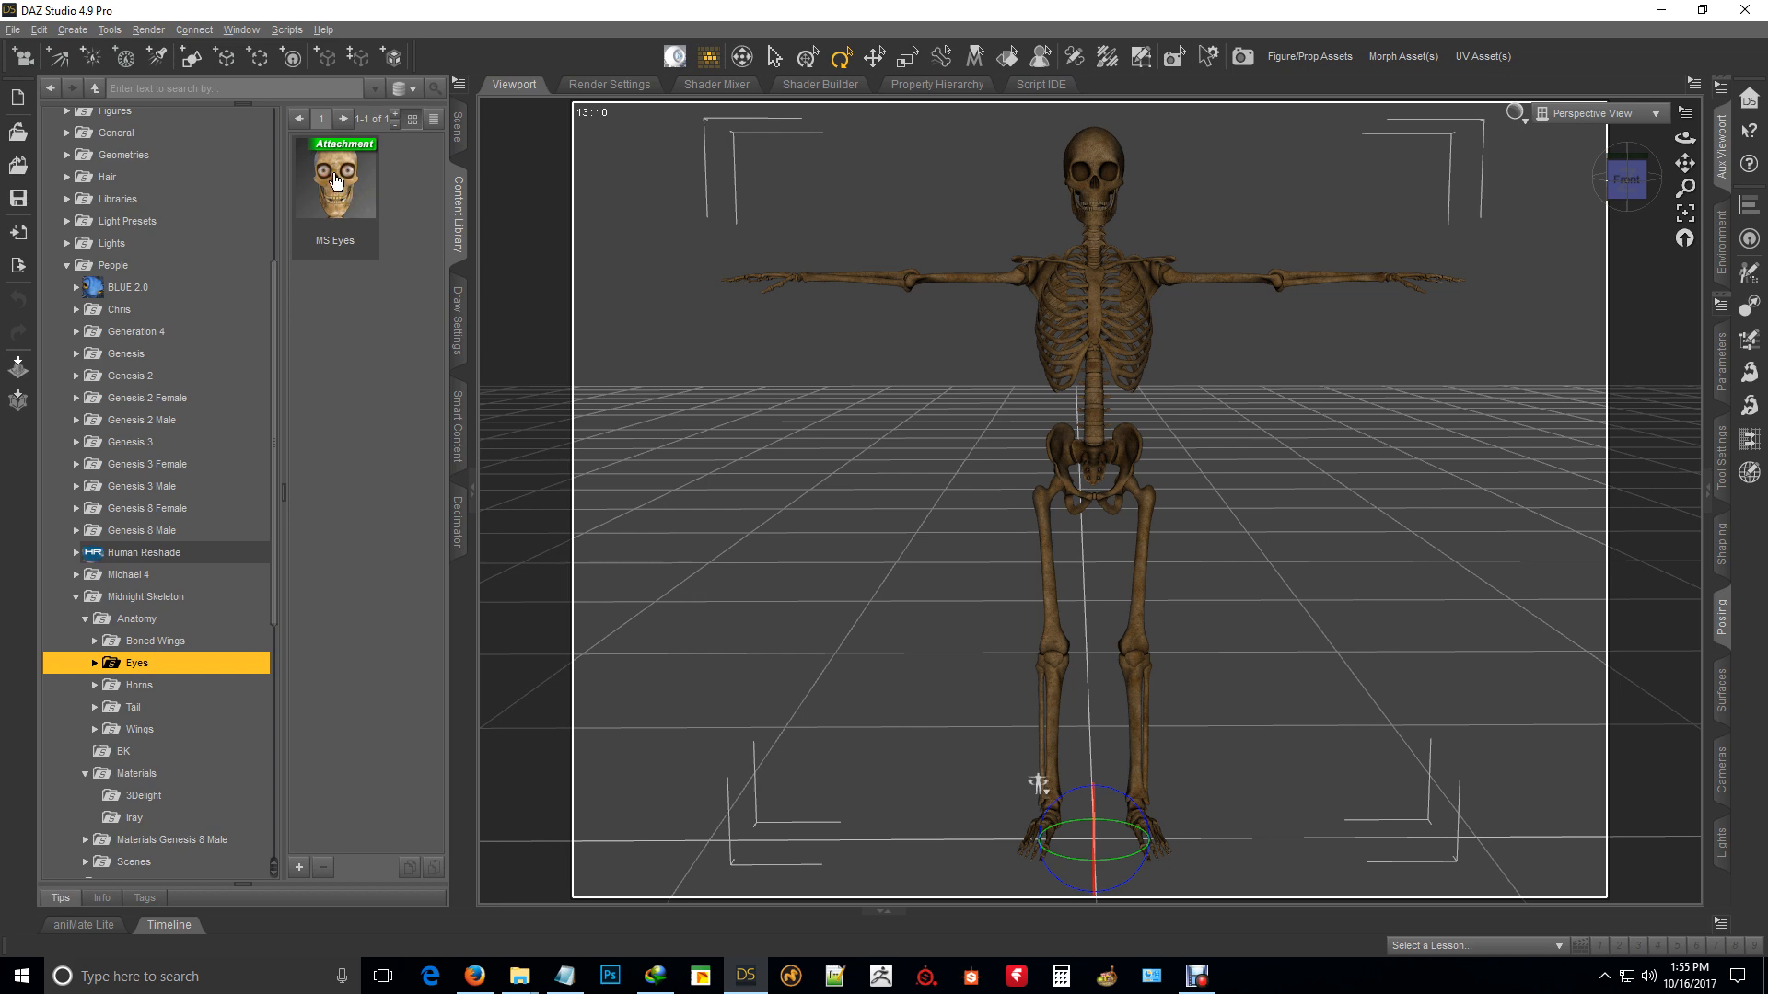
Step: Fit MS Eyes onto the skeleton and run the Angry expression to 30%, 100%, negative and back to 0
{"action": "left_click_drag", "start_coordinate": [336, 181], "coordinate": [1105, 175]}
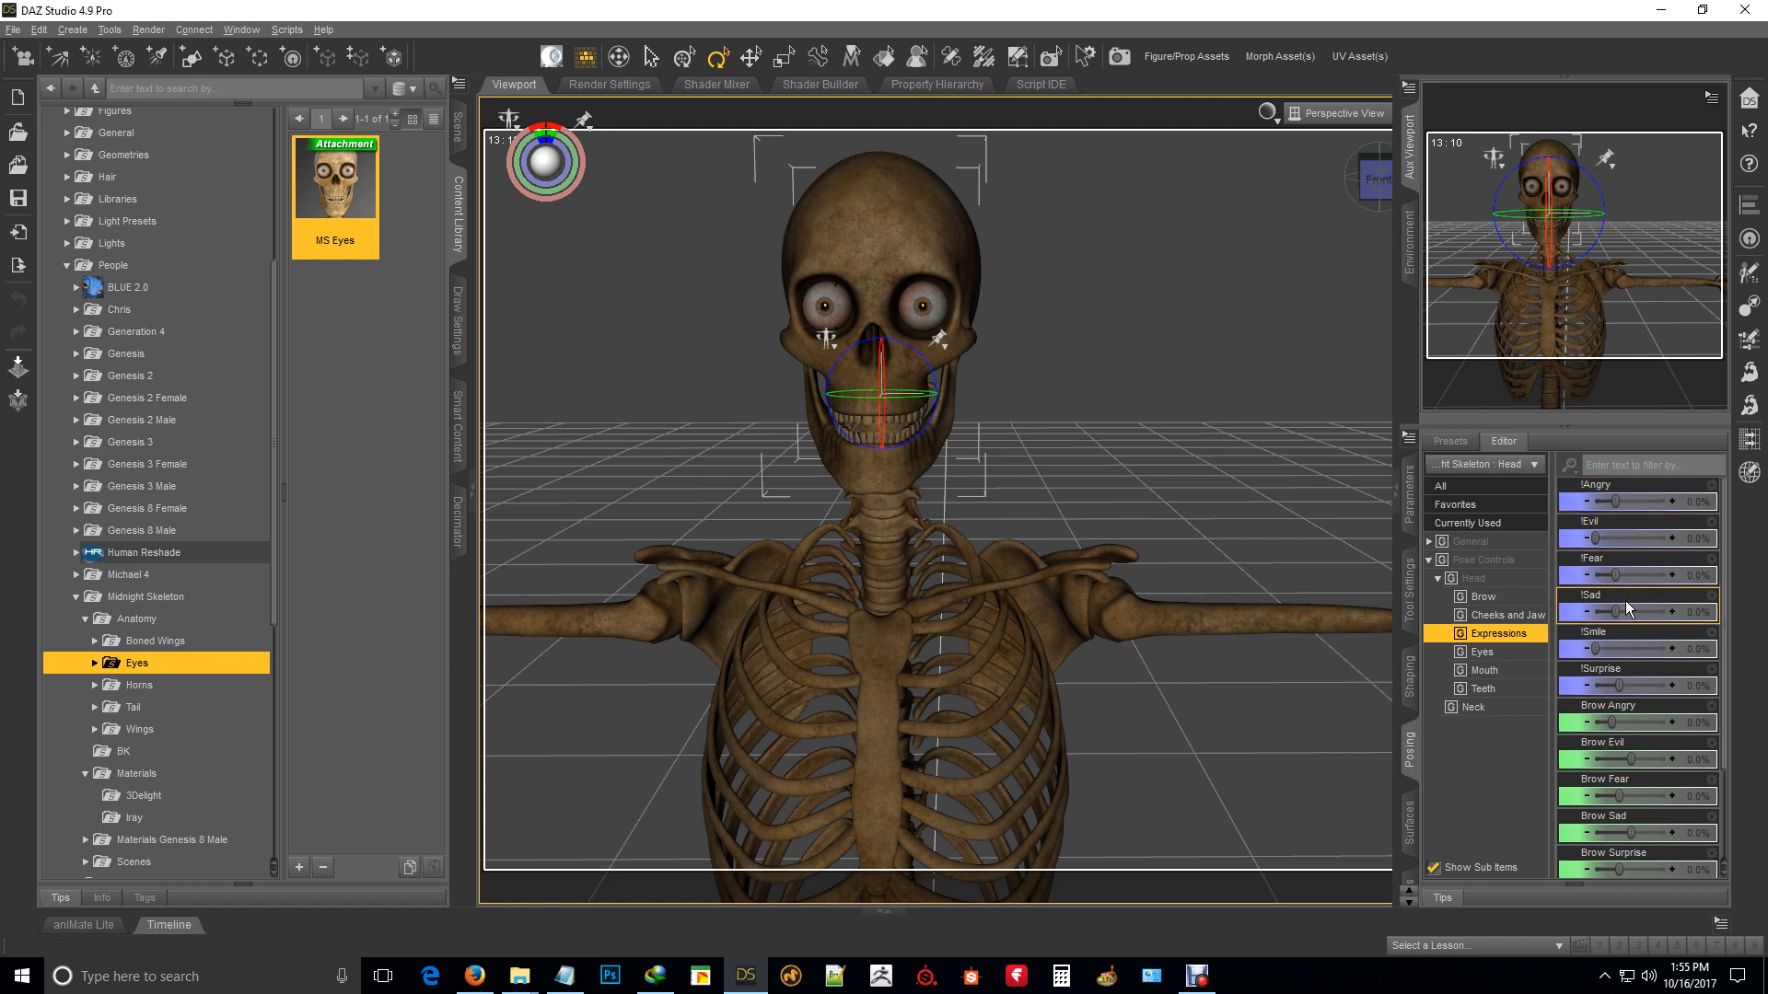
{"action": "left_click_drag", "start_coordinate": [1589, 503], "coordinate": [1657, 503]}
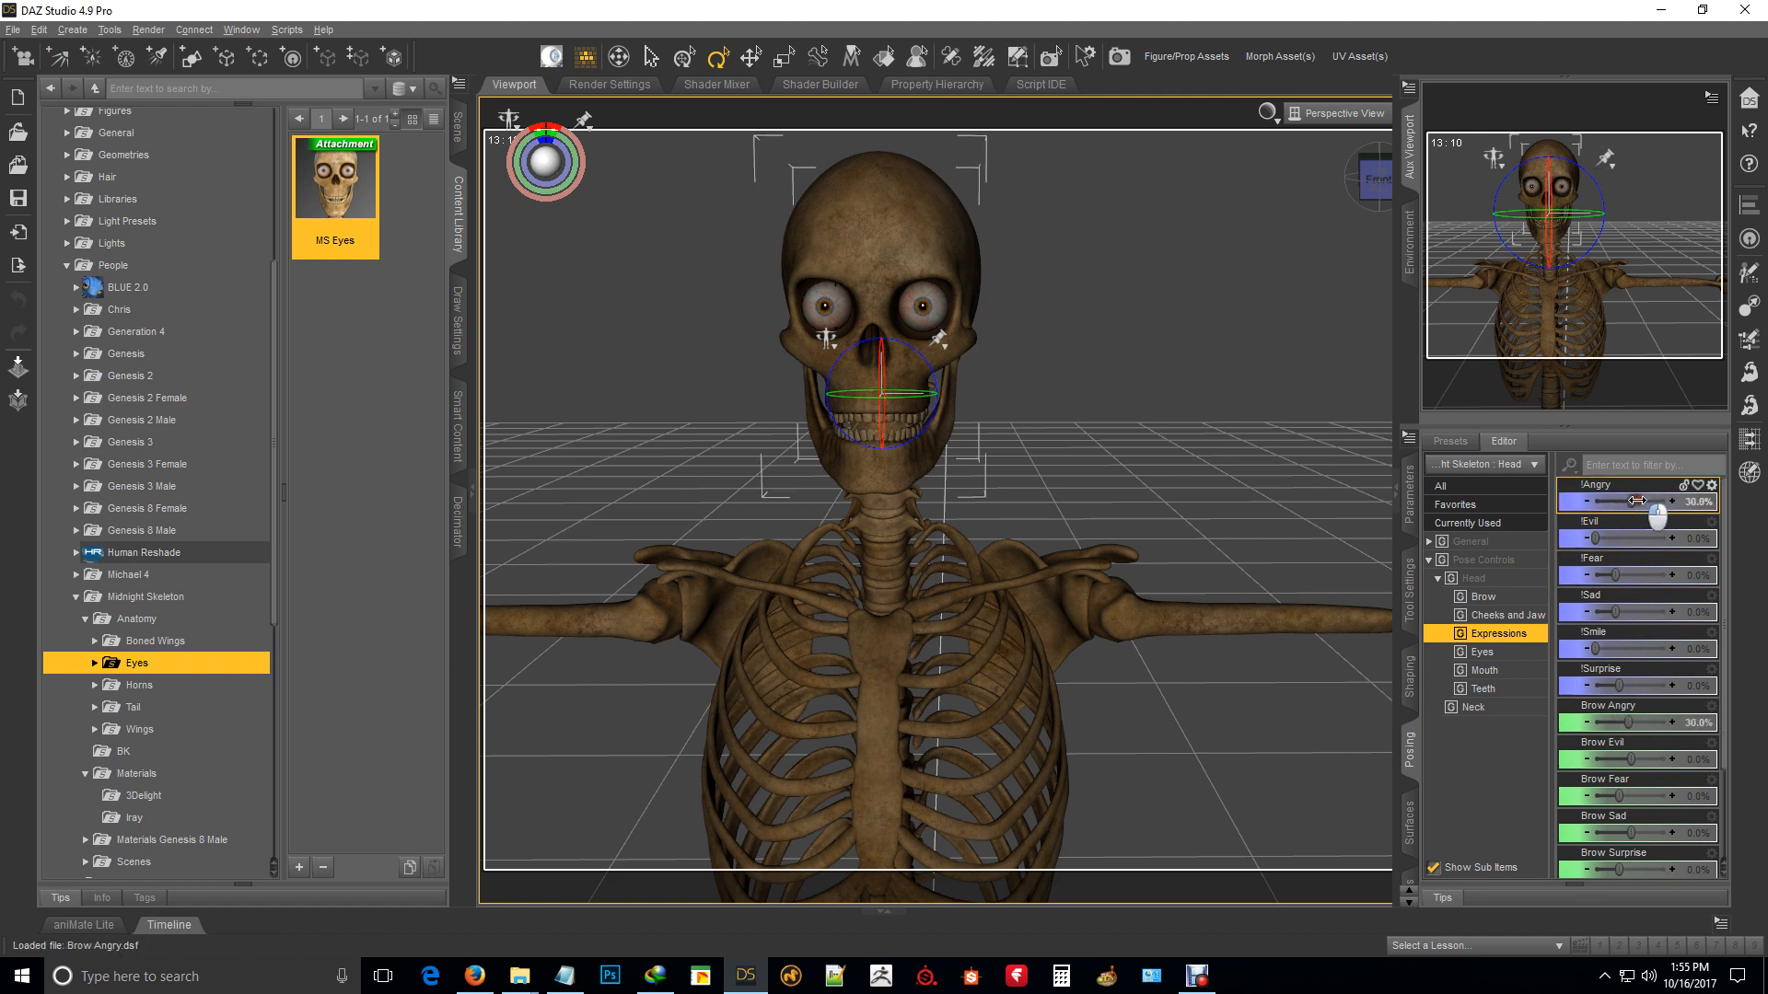
{"action": "left_click_drag", "start_coordinate": [1636, 503], "coordinate": [1726, 503]}
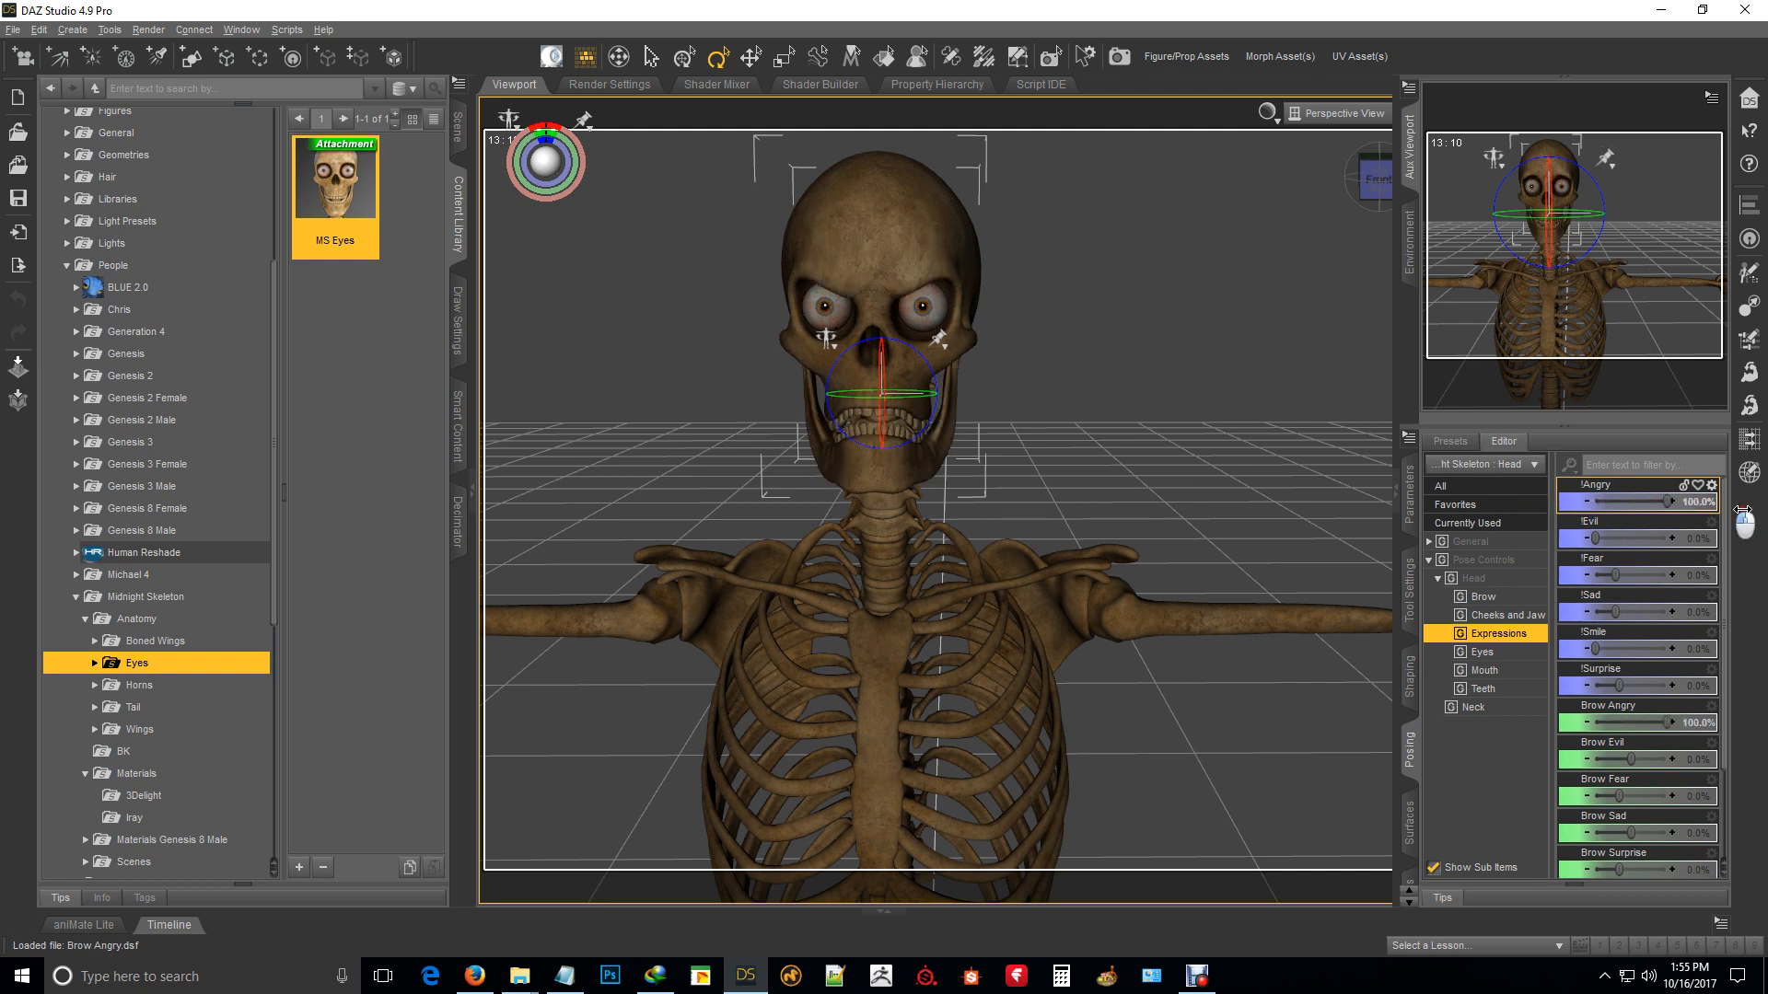
{"action": "left_click_drag", "start_coordinate": [1679, 495], "coordinate": [1606, 495]}
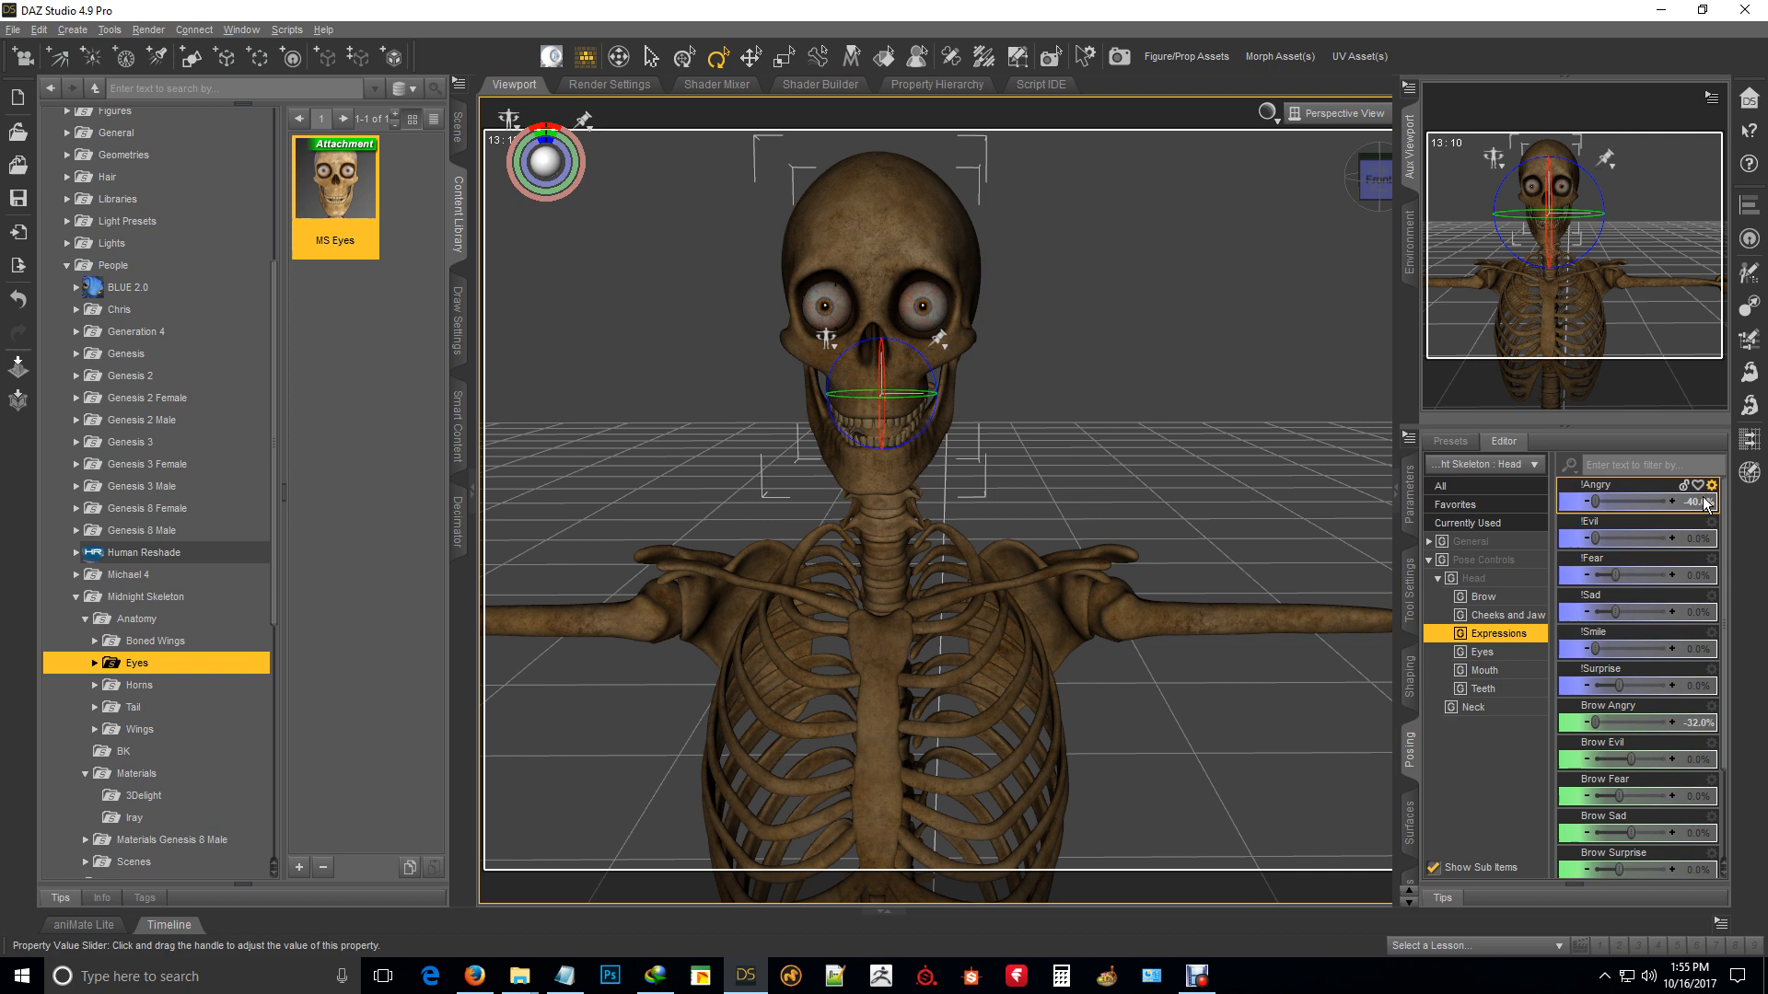
{"action": "left_click_drag", "start_coordinate": [1589, 540], "coordinate": [1679, 540]}
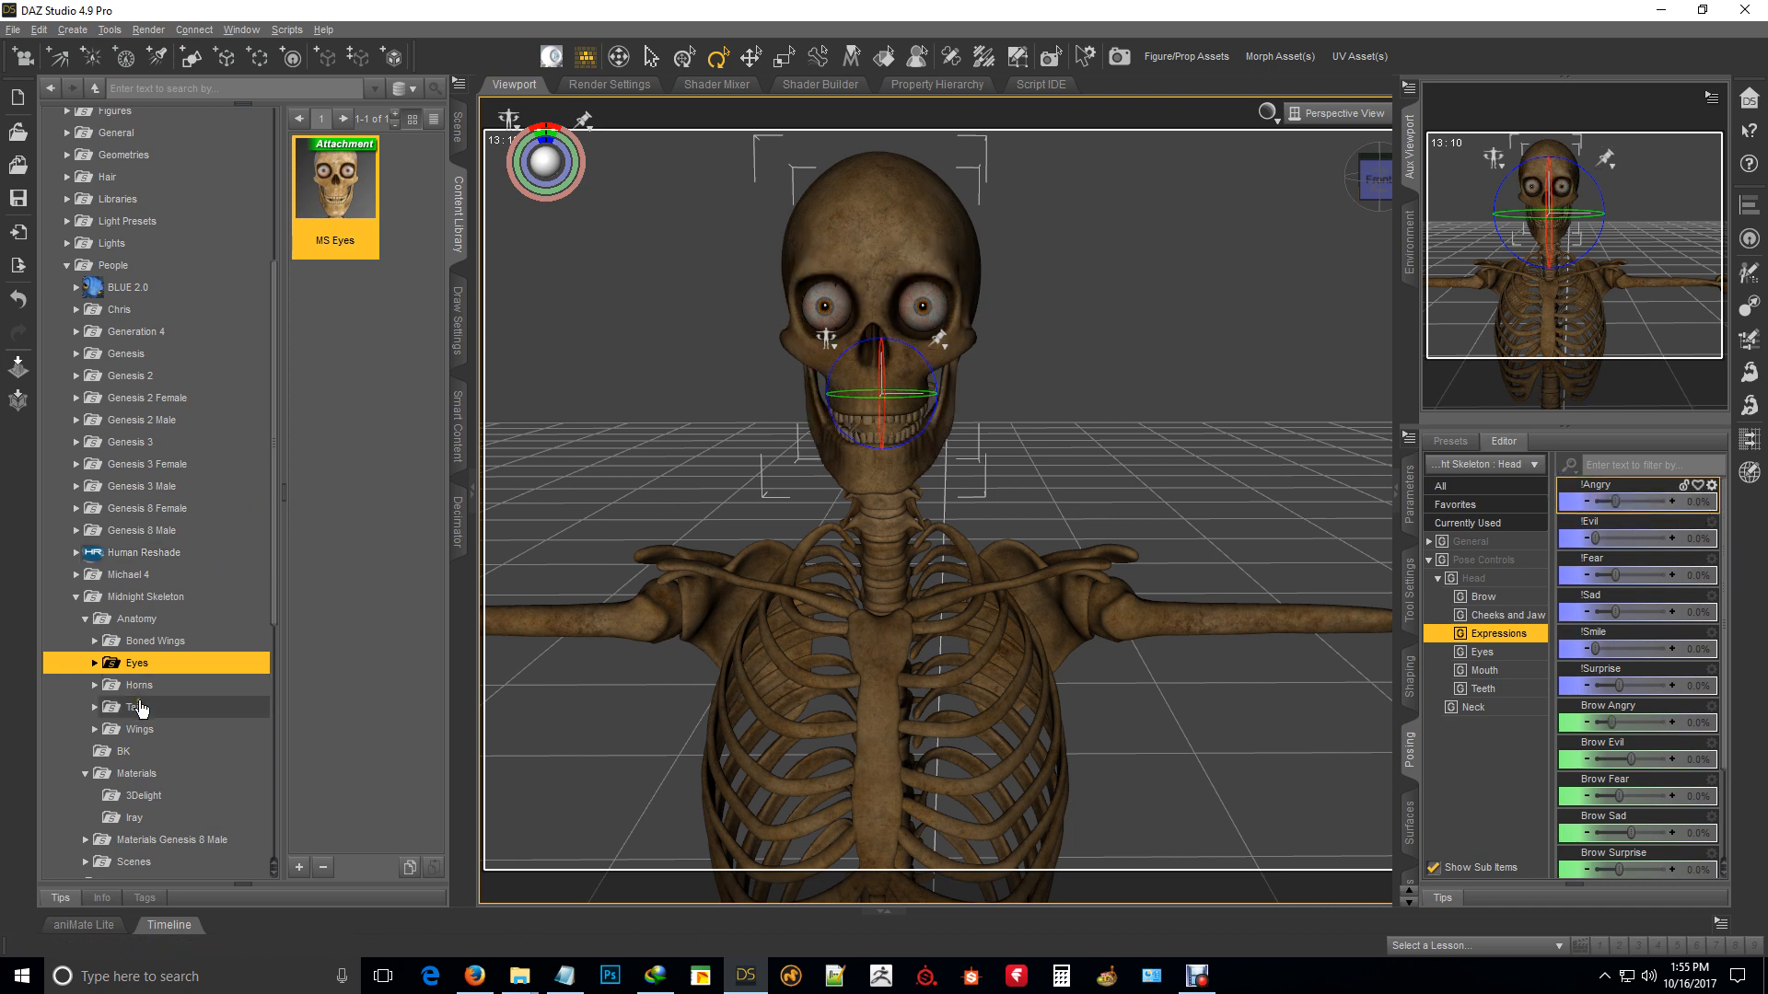
Step: Load MS Bull Horns onto the skull and run the Angry expression to 100%, -40%, 100% and back to 0
{"action": "left_click", "coordinate": [138, 685]}
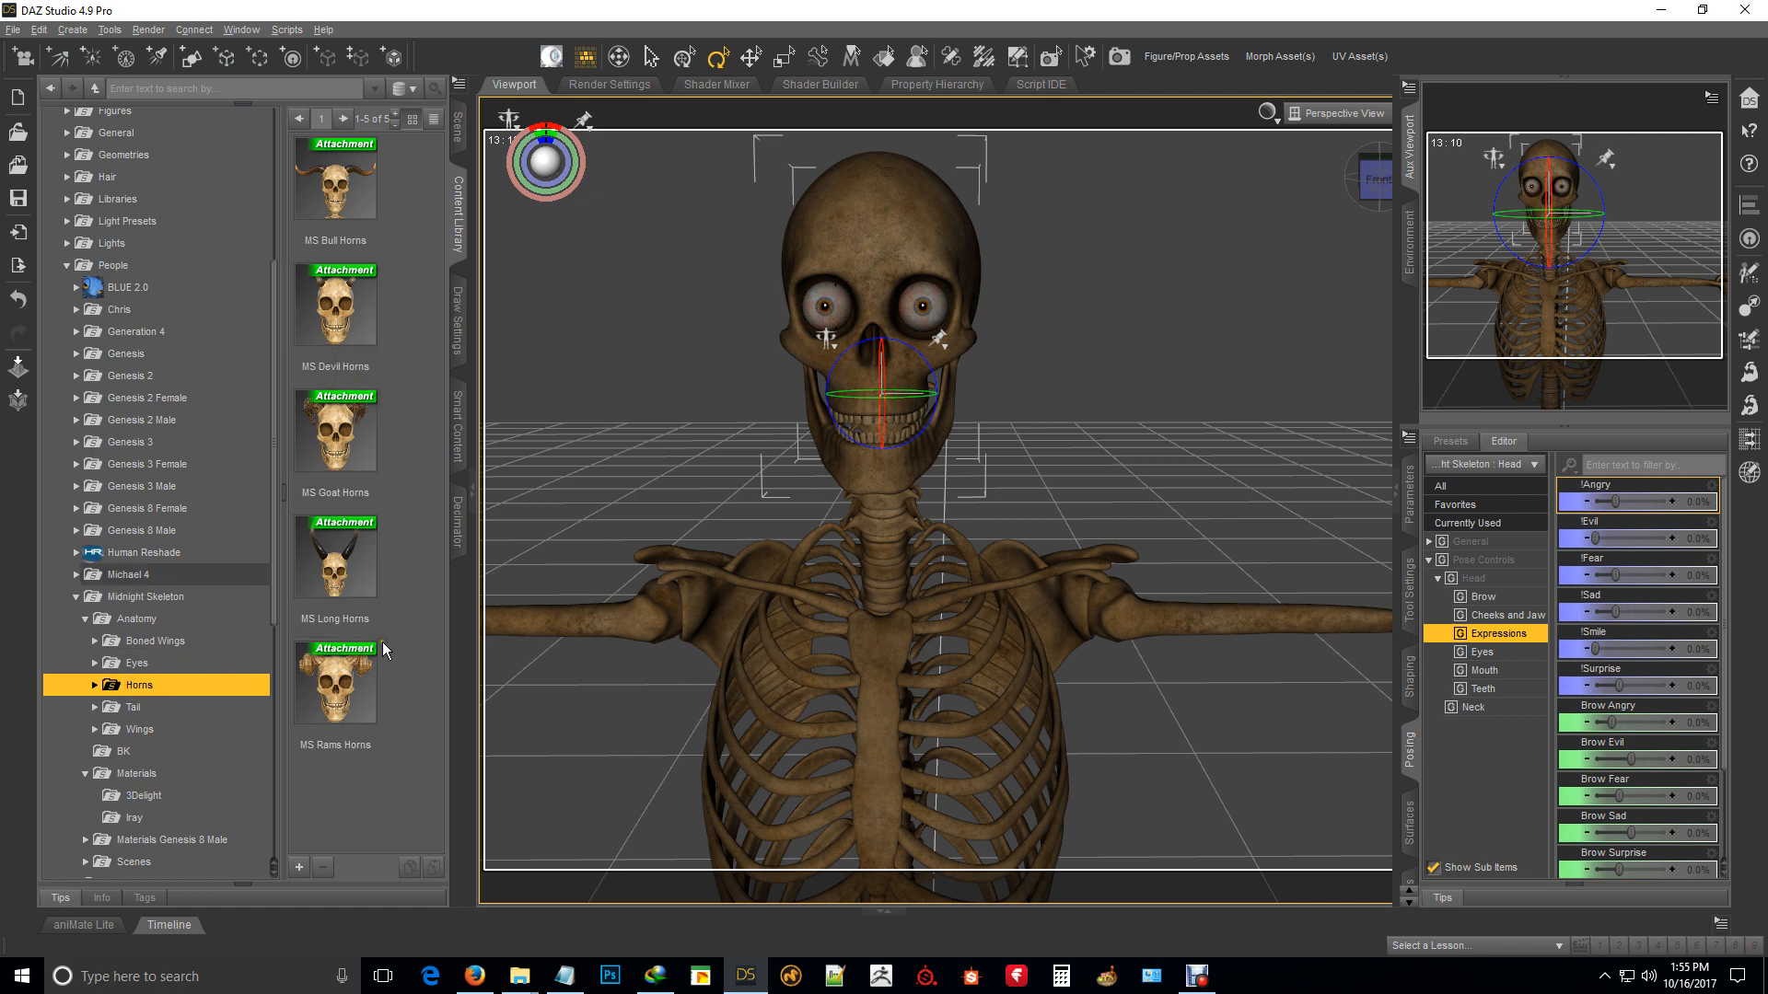
{"action": "left_click", "coordinate": [333, 181]}
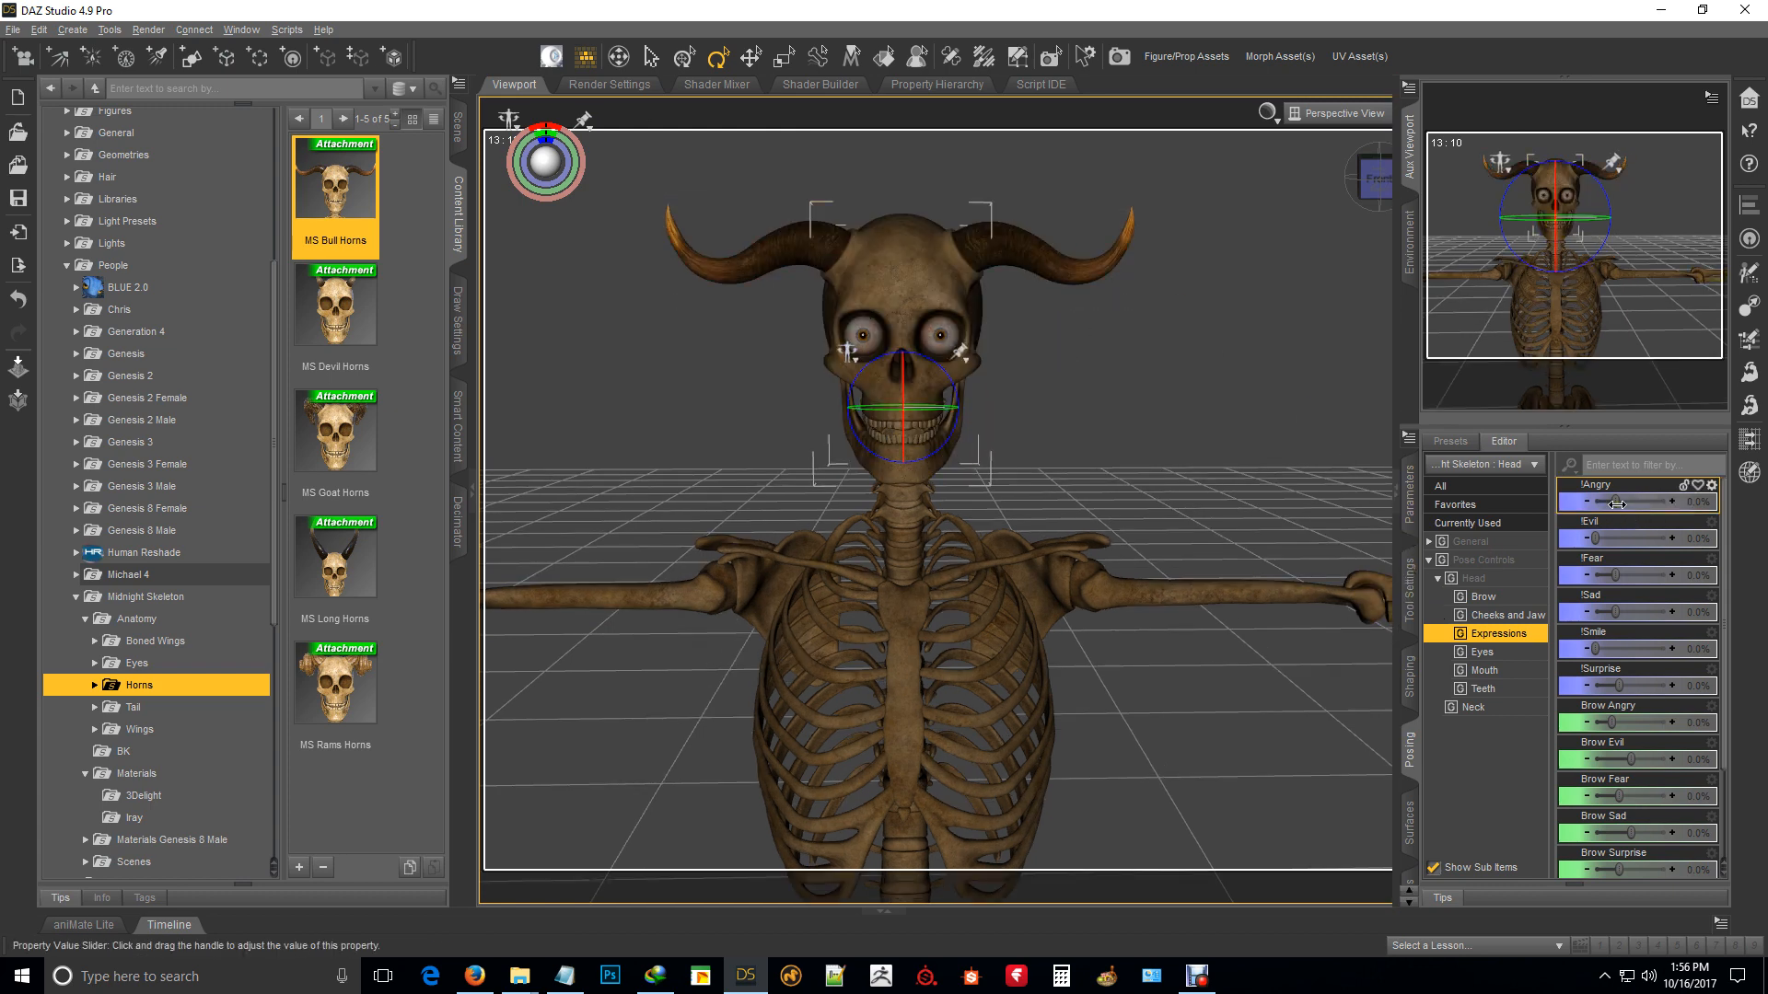
{"action": "left_click_drag", "start_coordinate": [1598, 503], "coordinate": [1709, 502]}
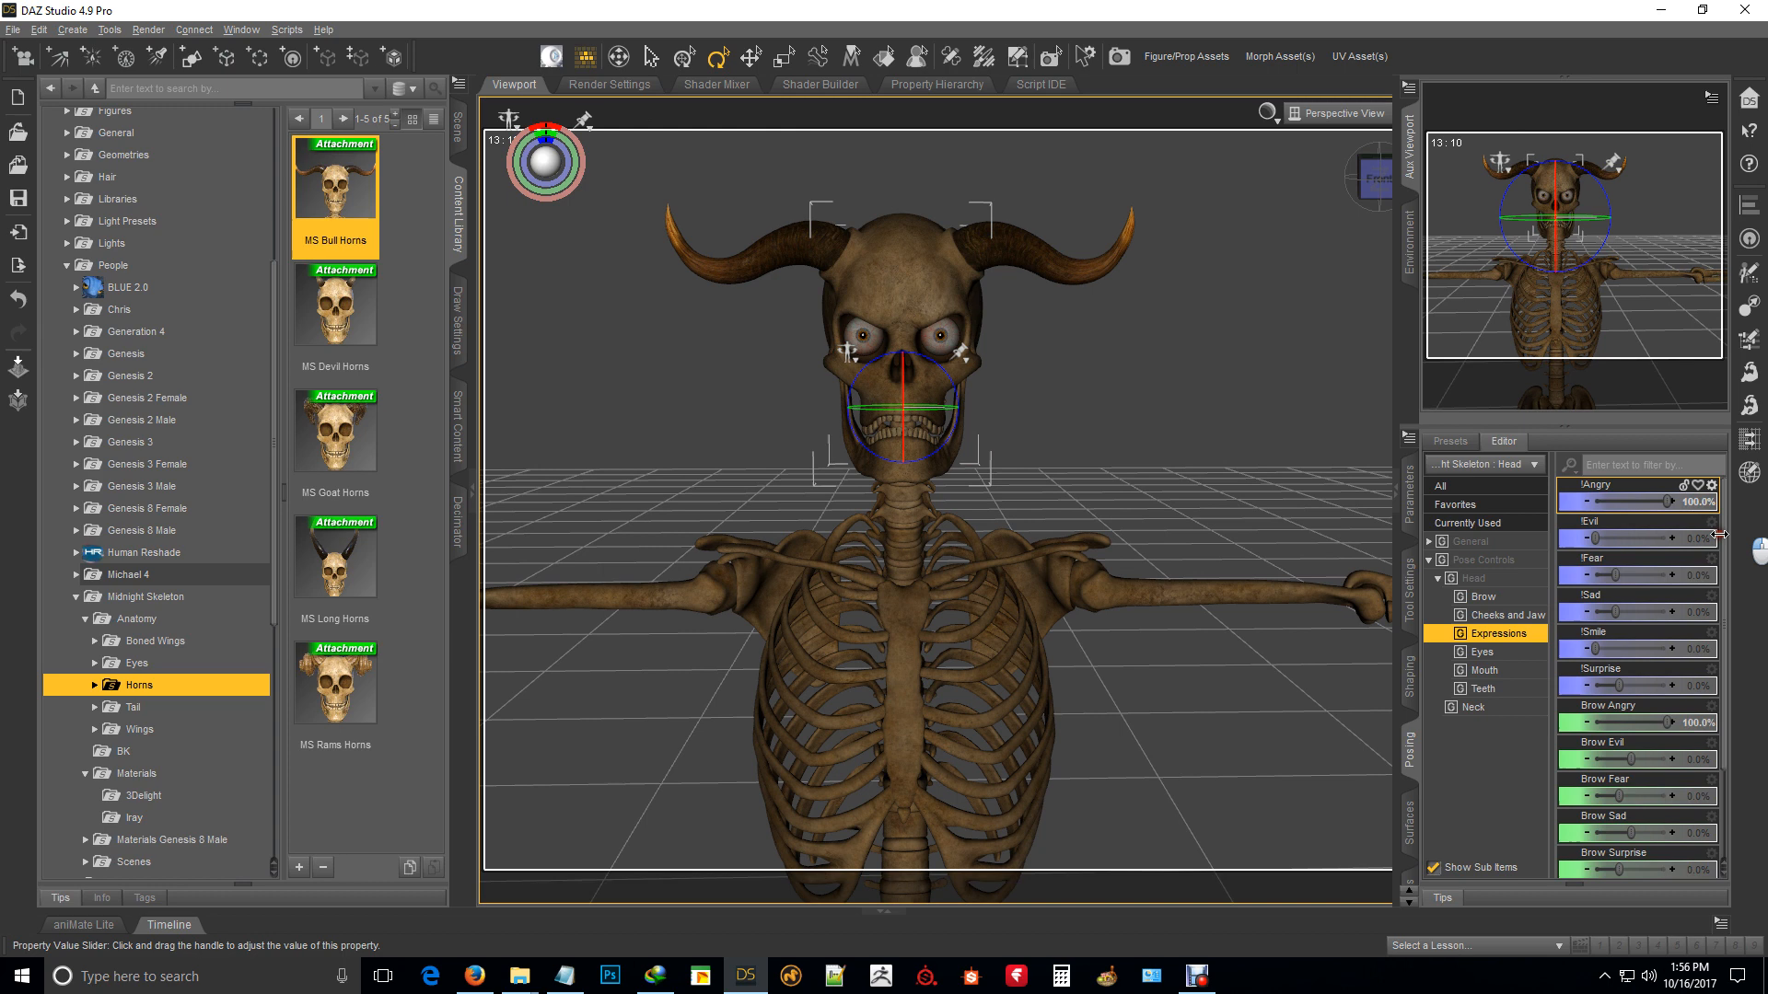
{"action": "left_click_drag", "start_coordinate": [1696, 500], "coordinate": [1589, 501]}
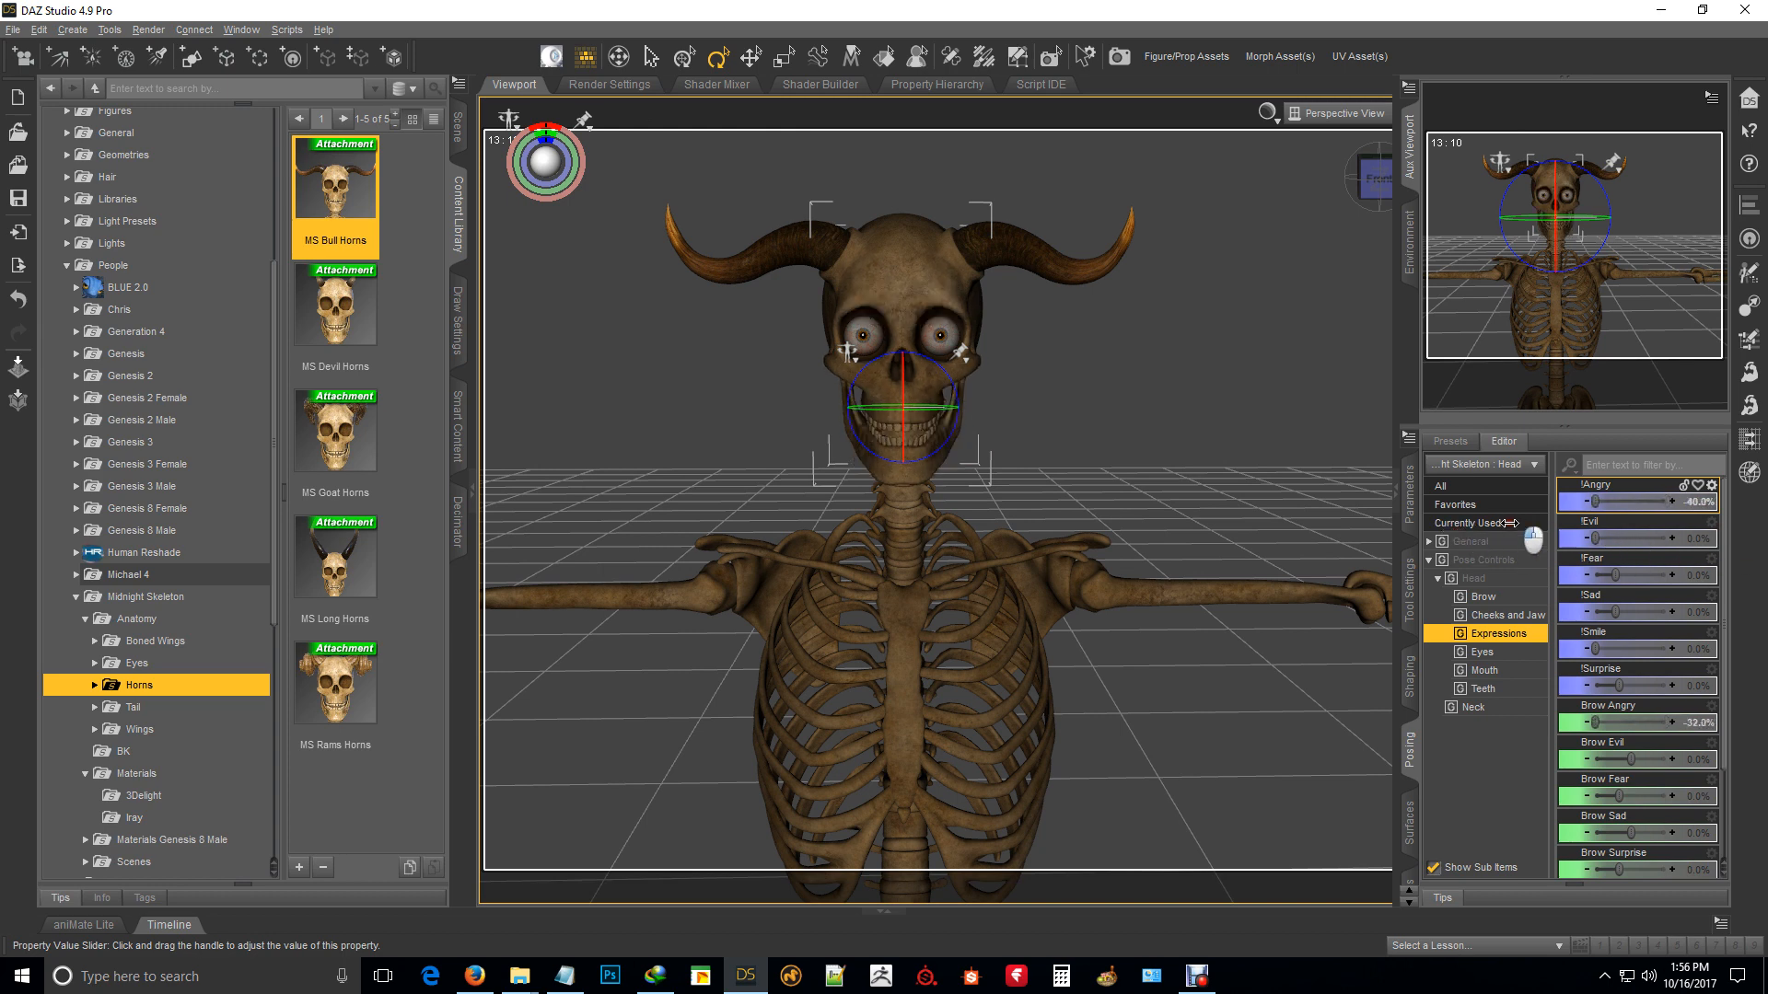
{"action": "left_click_drag", "start_coordinate": [1613, 501], "coordinate": [1680, 501]}
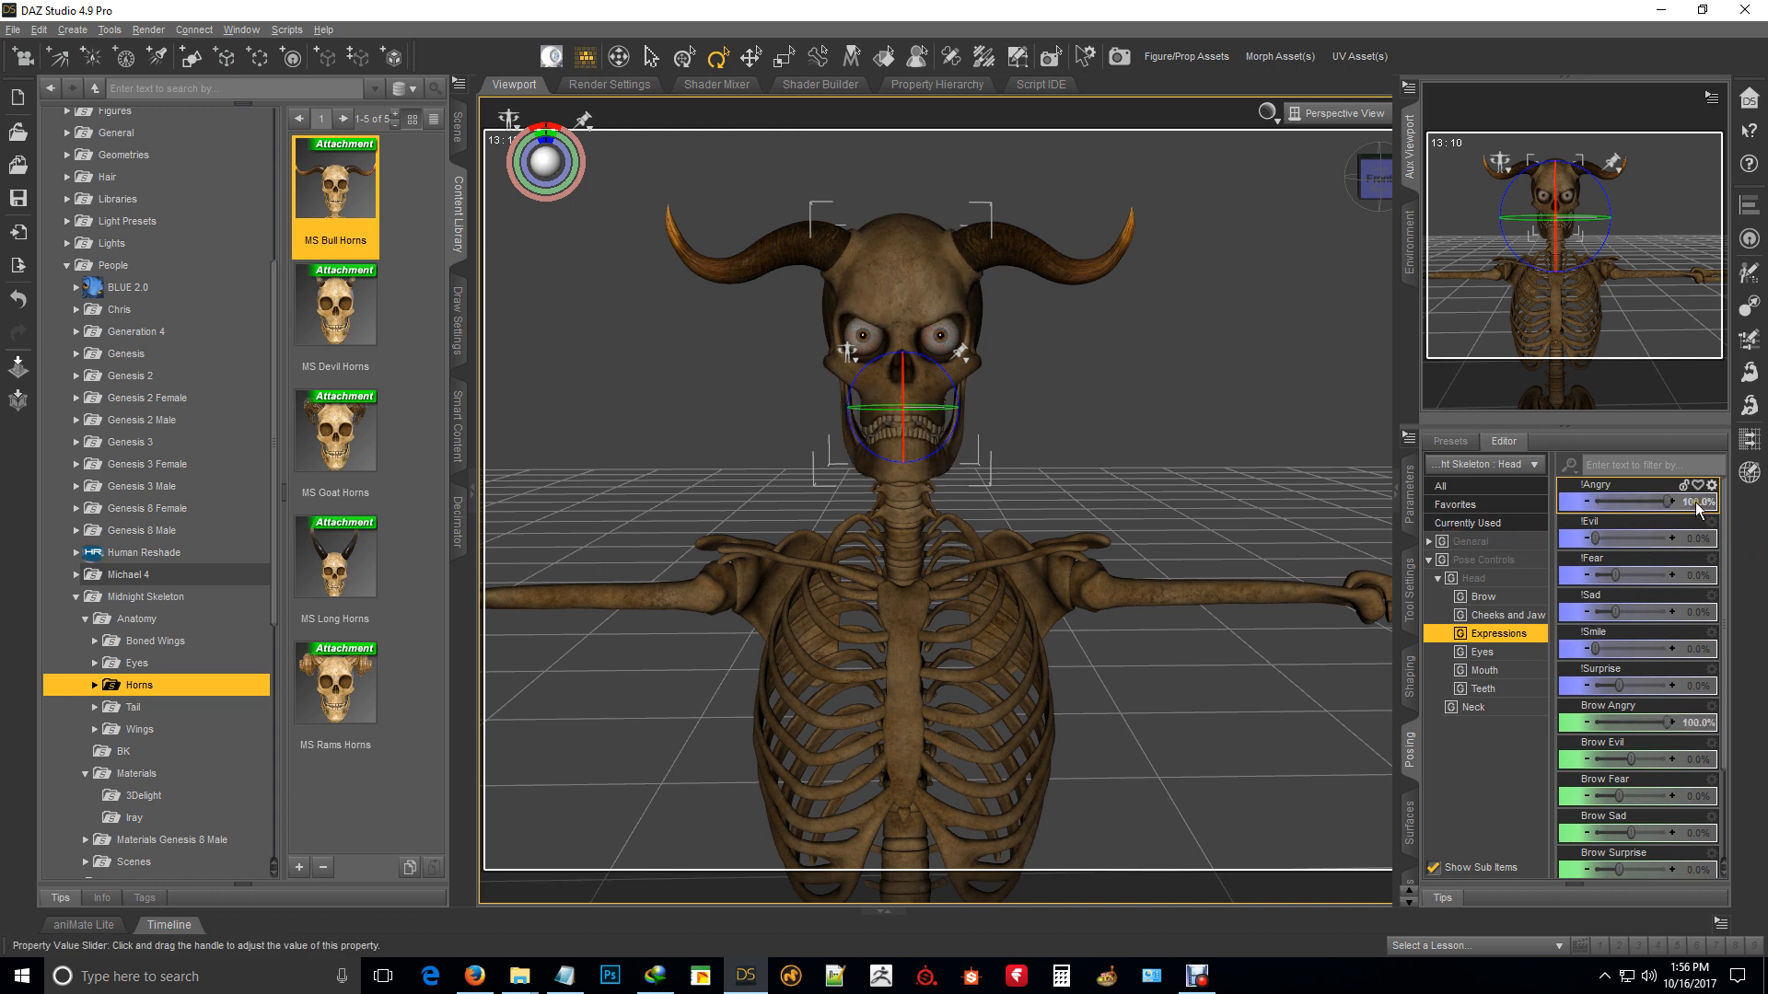
{"action": "left_click_drag", "start_coordinate": [1679, 501], "coordinate": [1594, 501]}
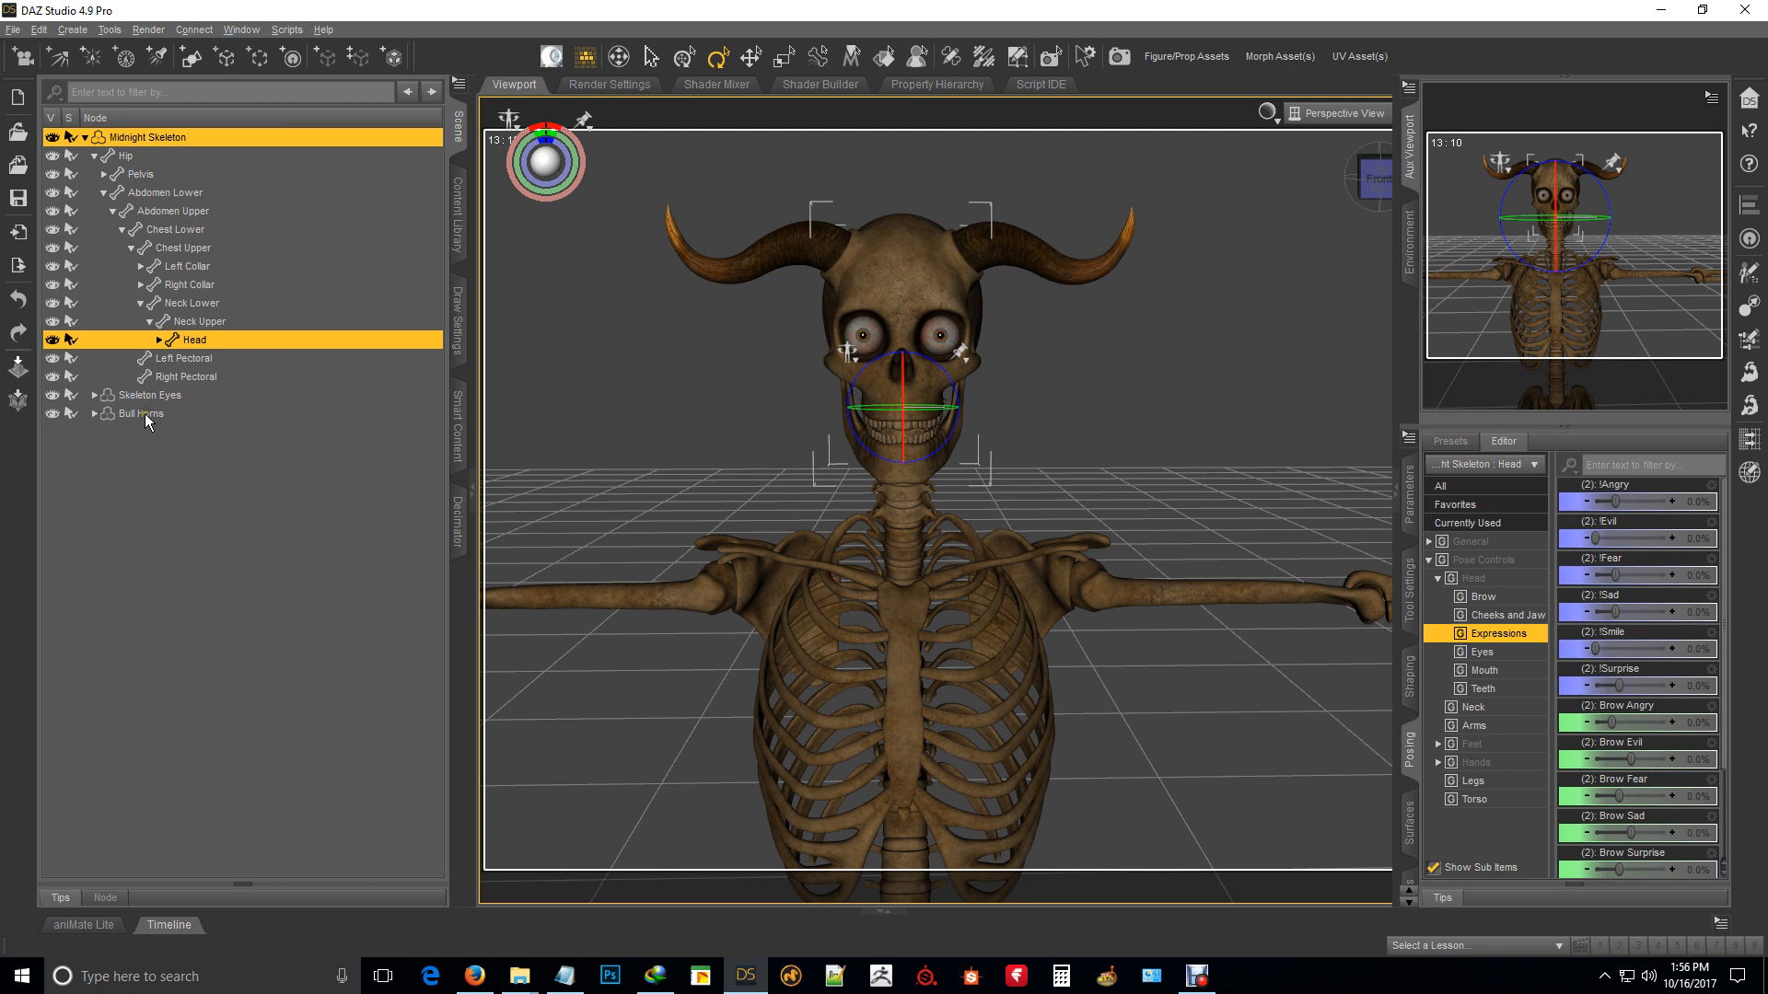
Step: Delete the Bull Horns from the scene, leaving the skeleton with only its eyes
{"action": "left_click", "coordinate": [138, 414]}
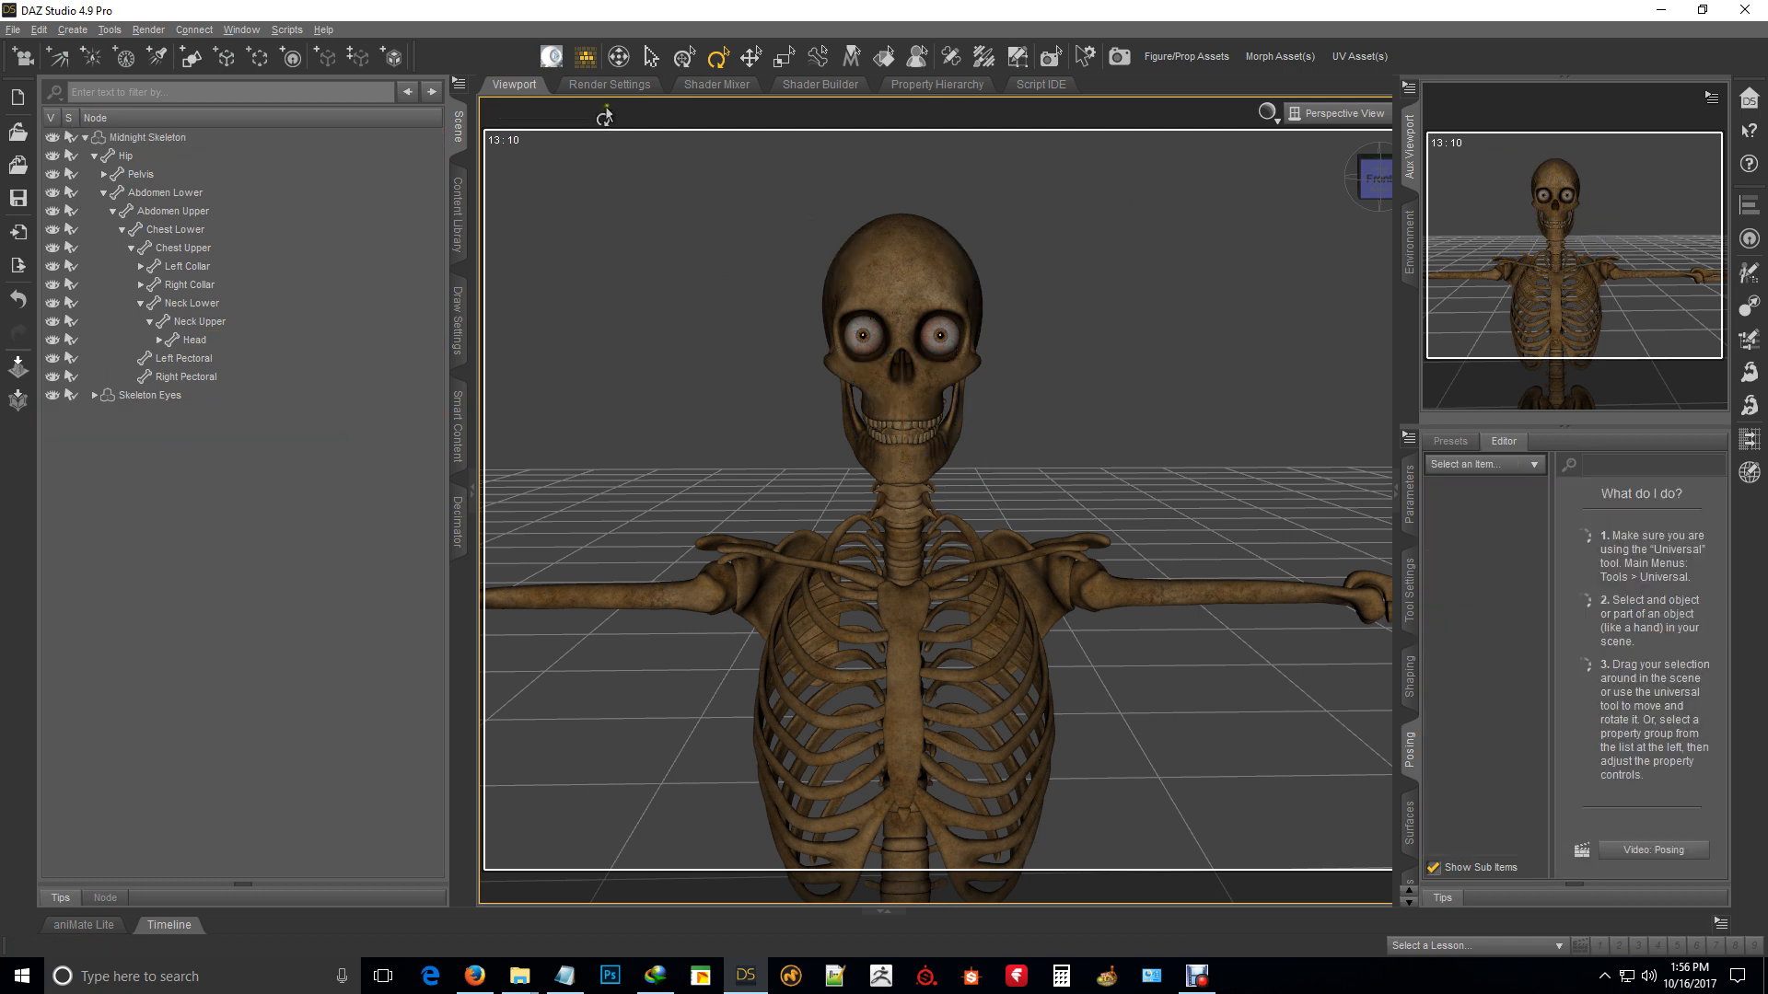
{"action": "left_click", "coordinate": [457, 214]}
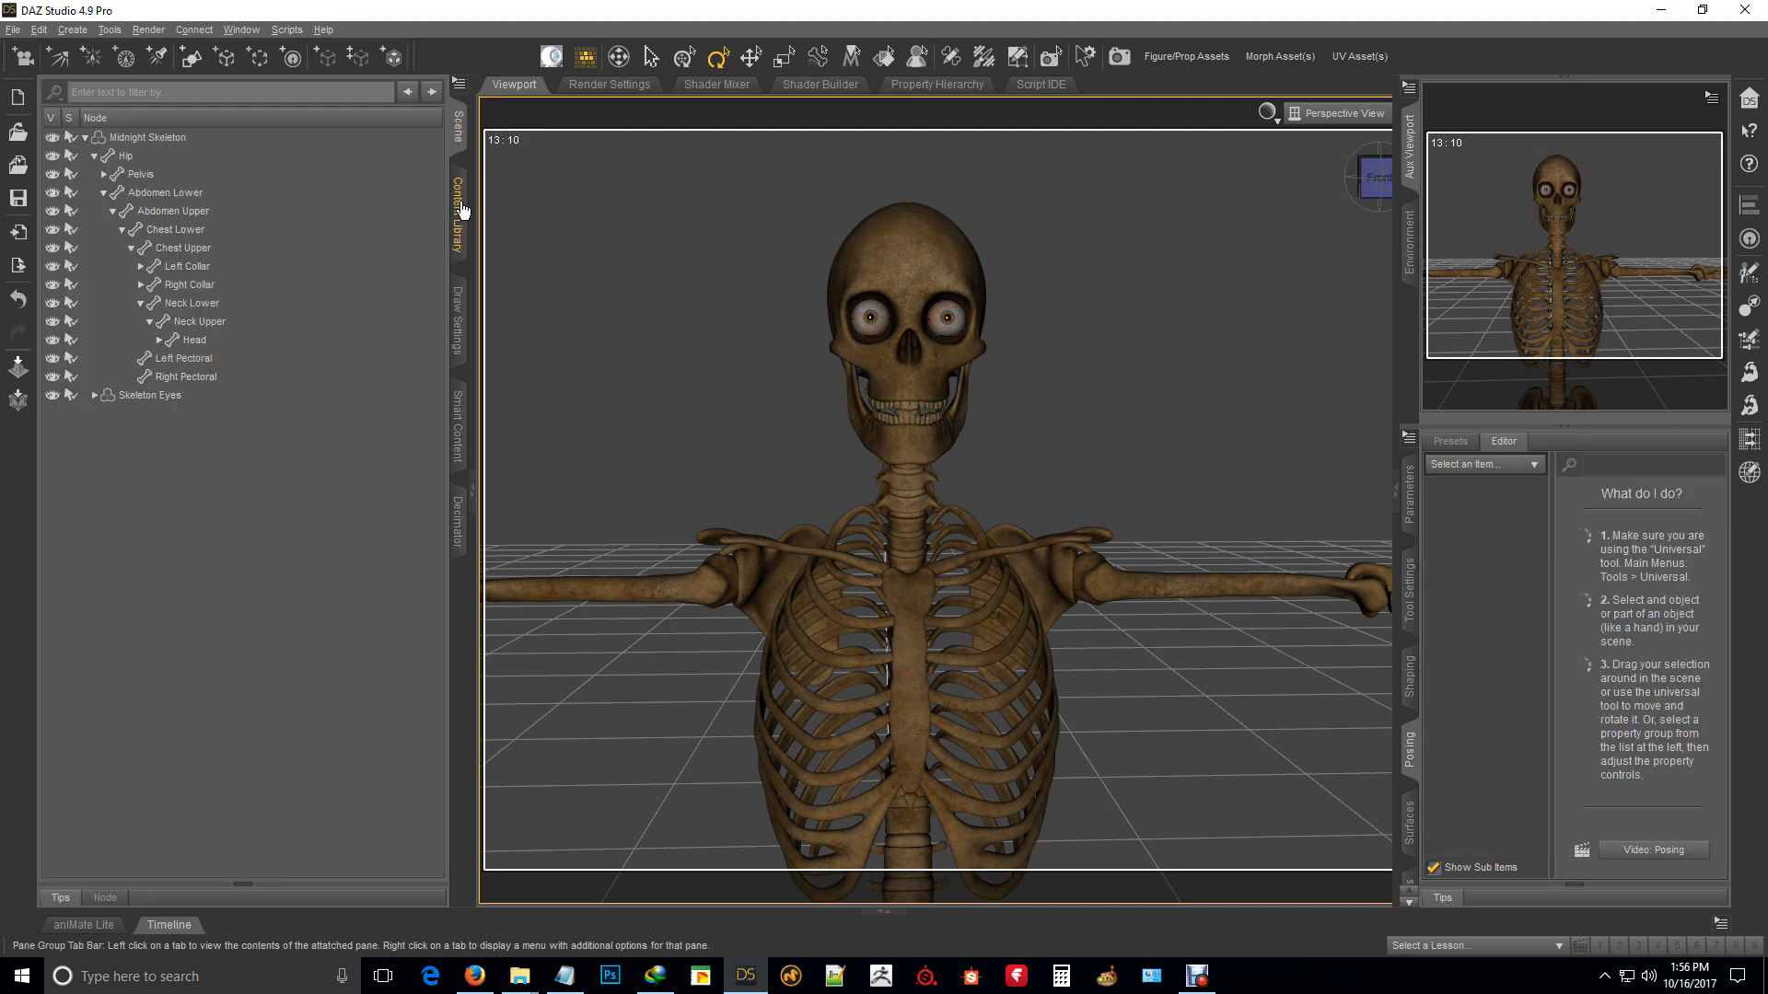
Step: Attach MS Long Horns from the Horns presets to the skeleton's skull
{"action": "left_click", "coordinate": [457, 217]}
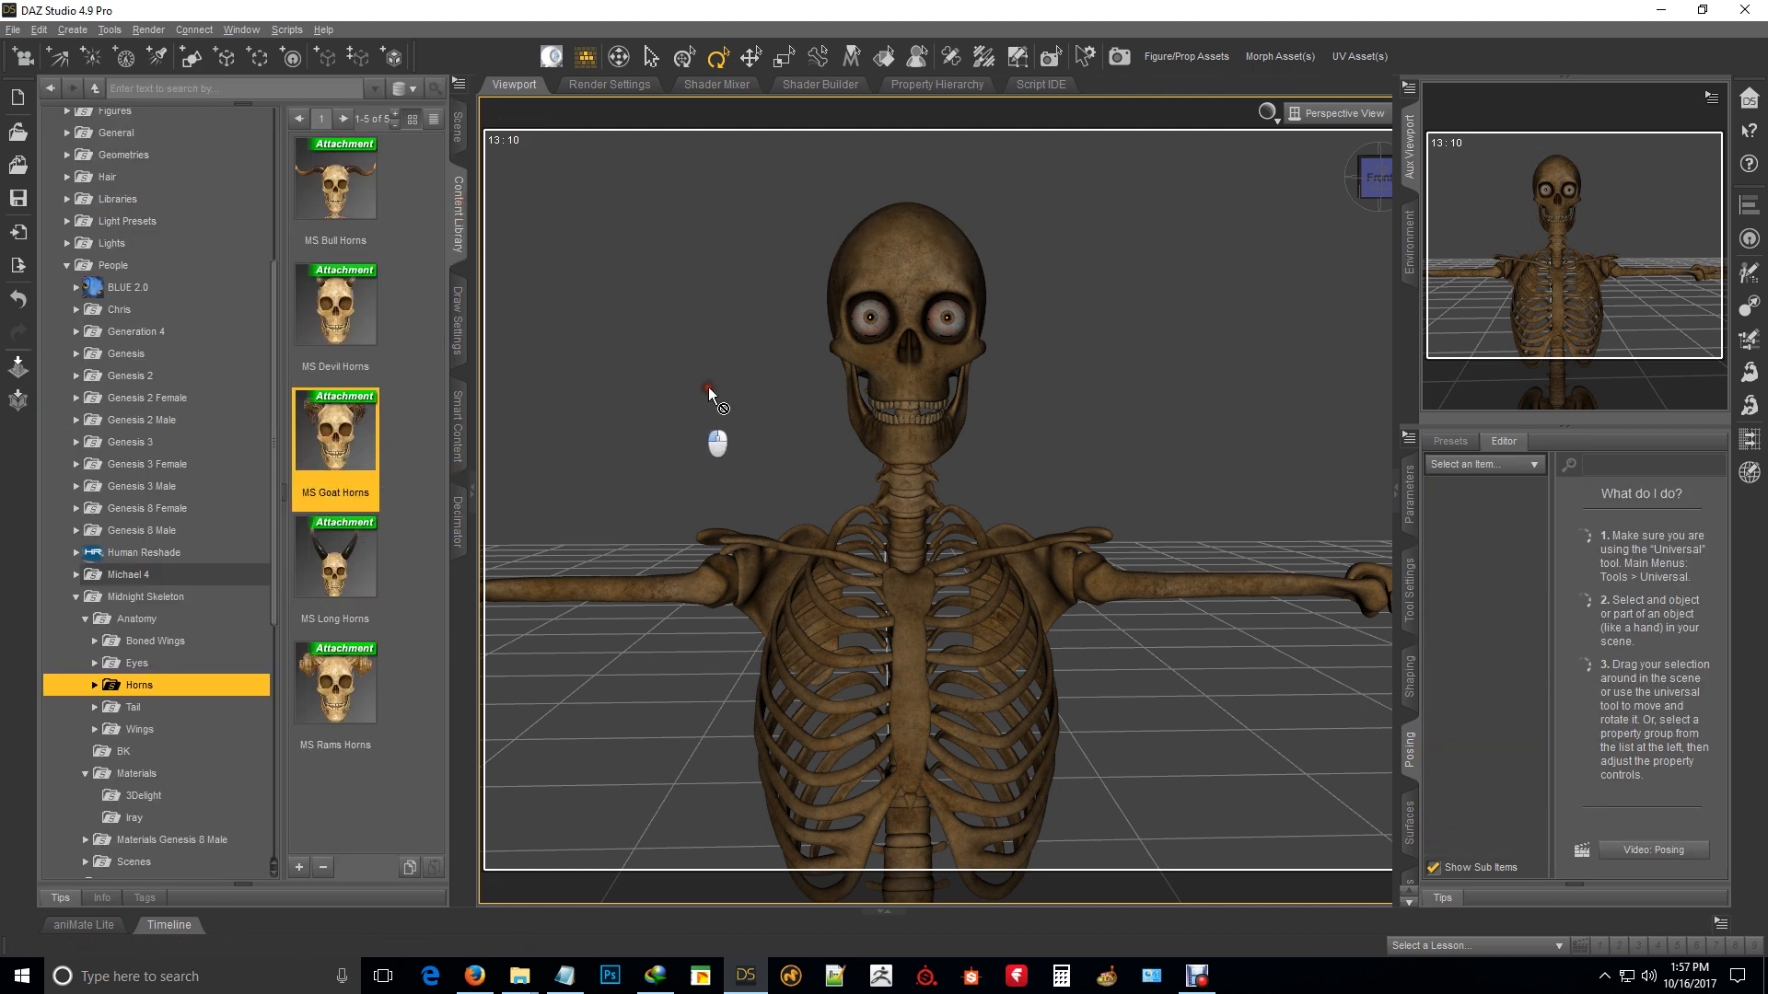
{"action": "left_click", "coordinate": [873, 474]}
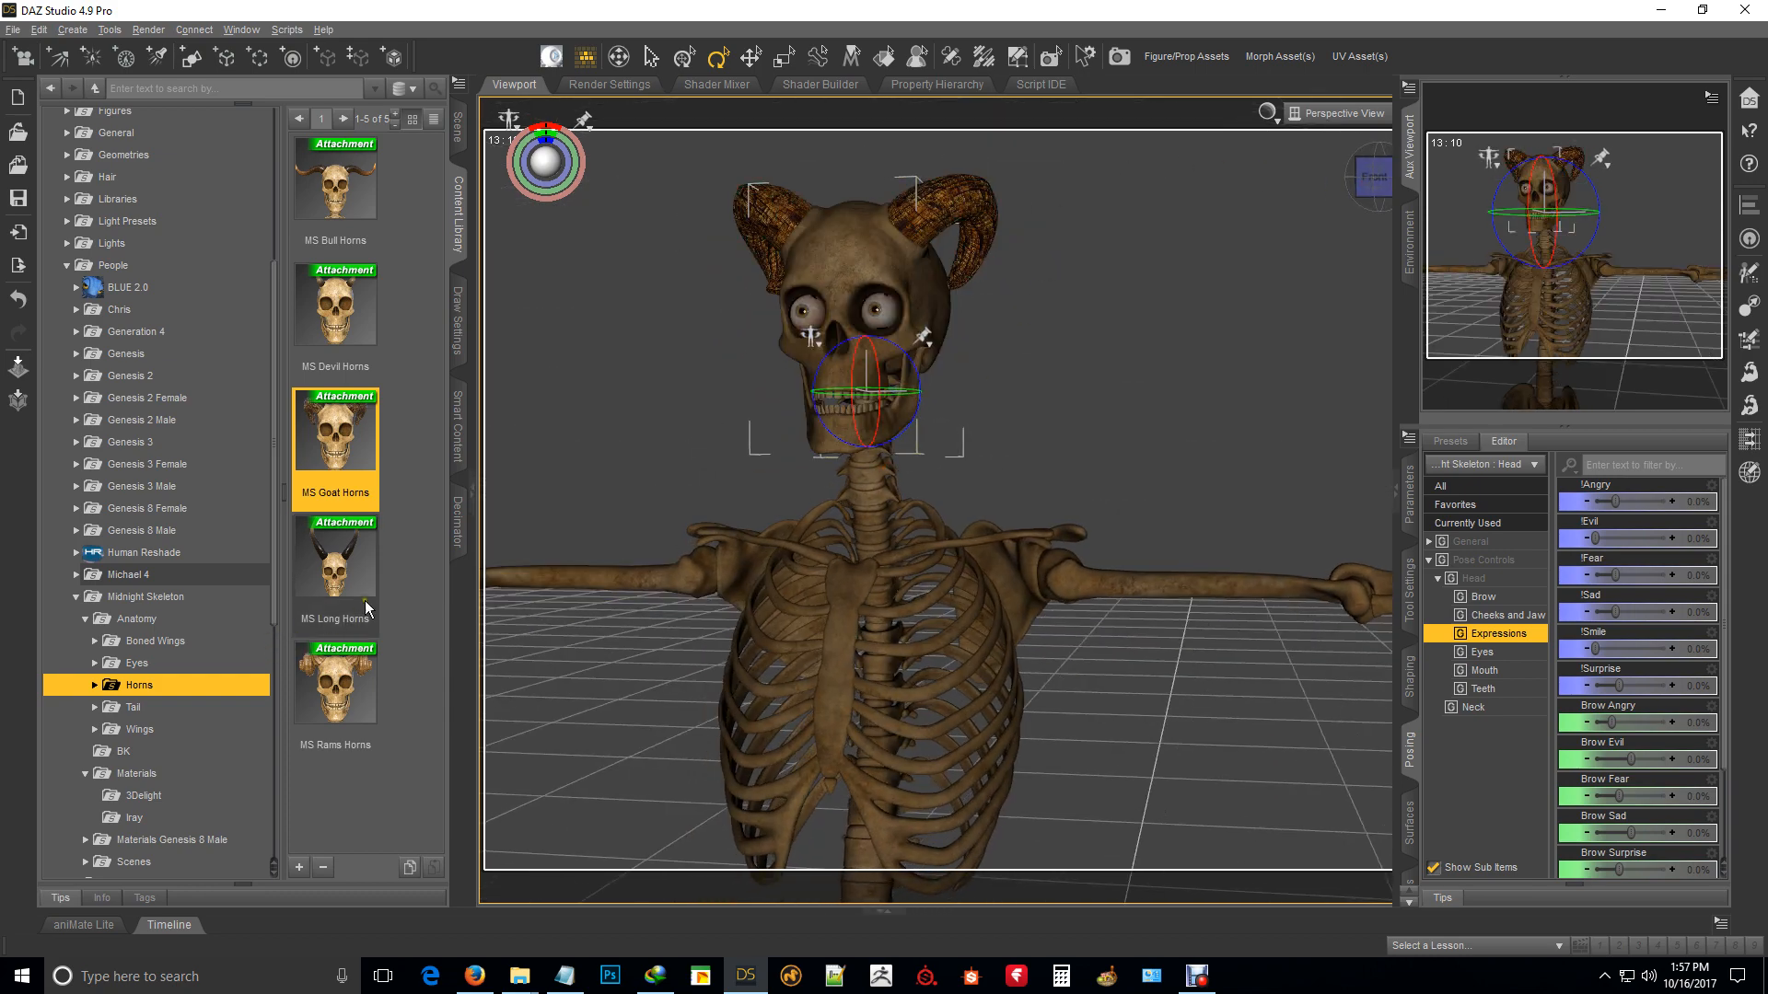
{"action": "mouse_move", "coordinate": [909, 405]}
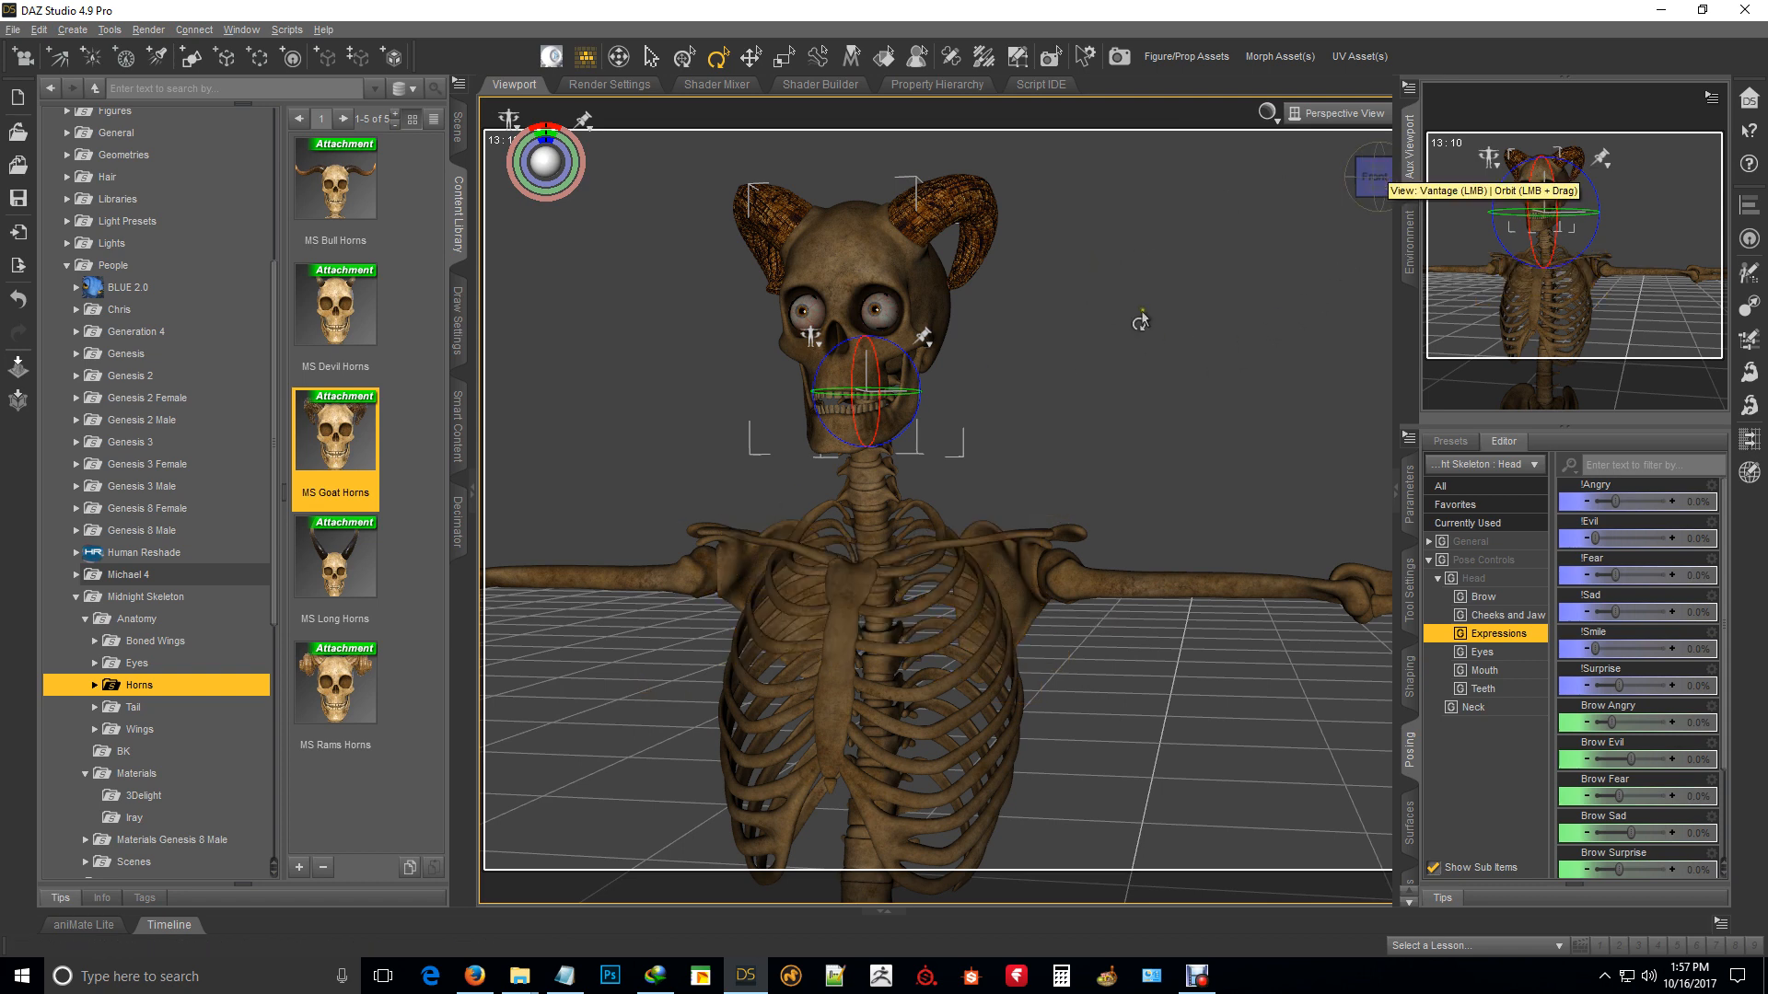
{"action": "mouse_move", "coordinate": [720, 475]}
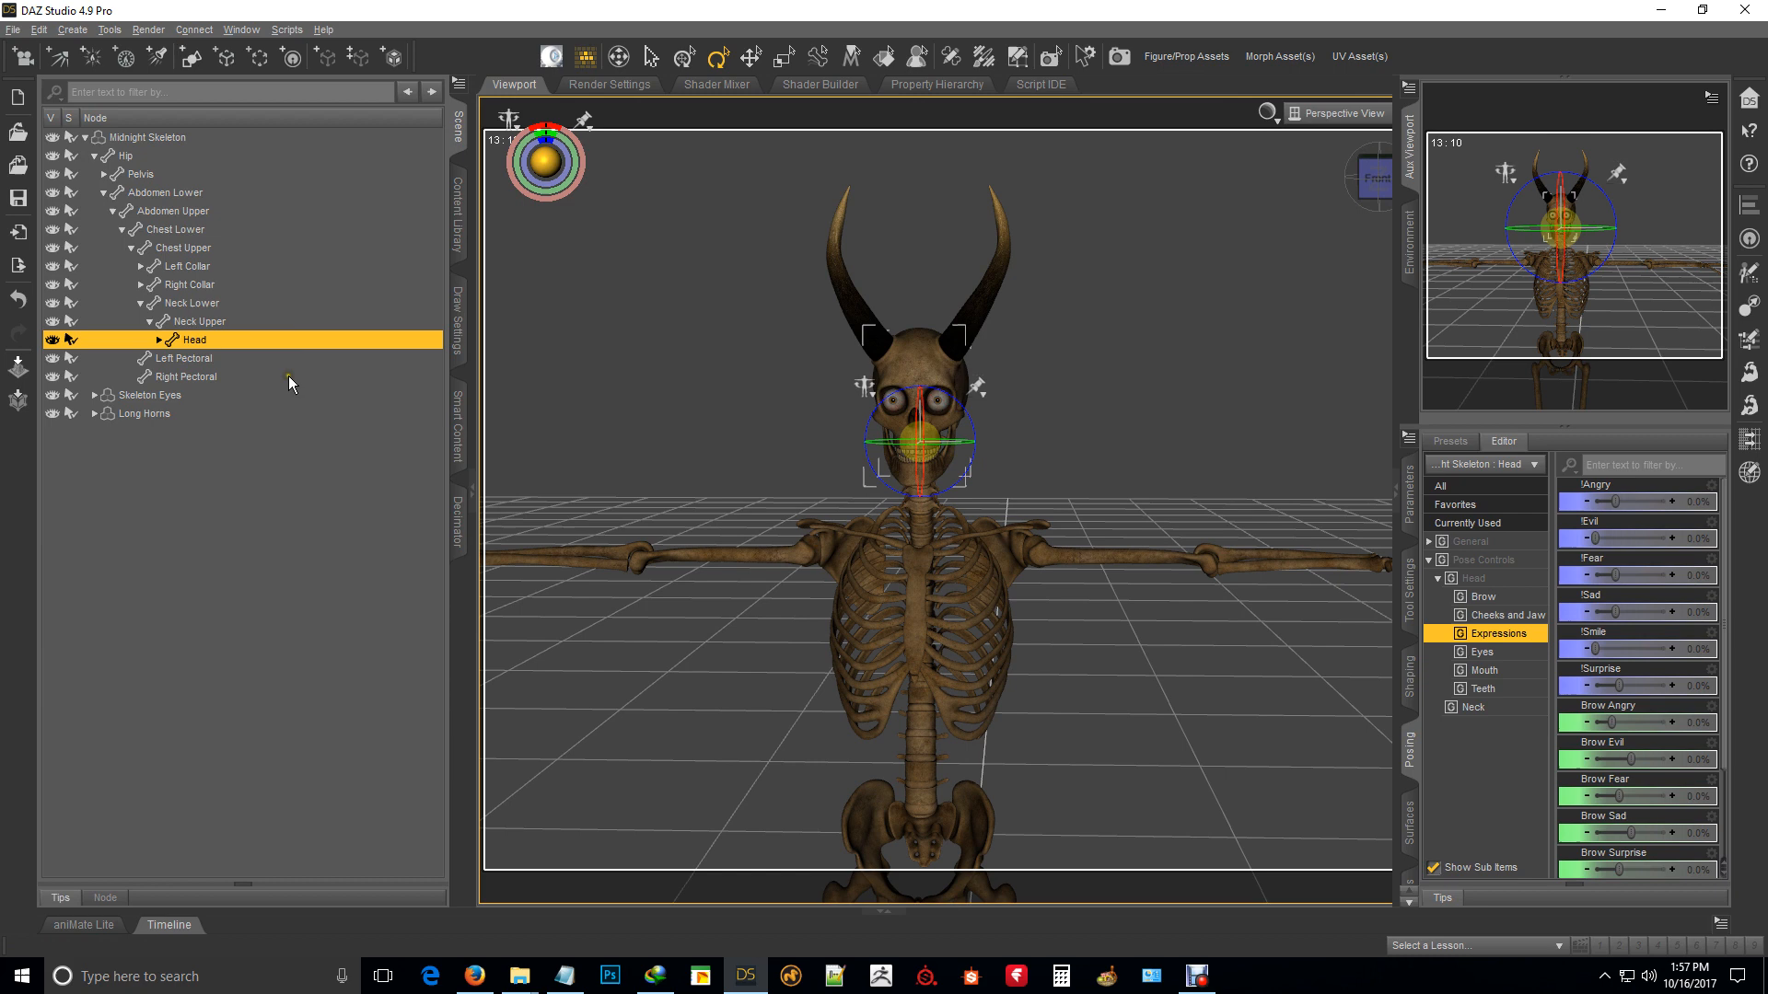
Step: Remove the long horns and load MS Rams Horns onto the skull instead
{"action": "left_click", "coordinate": [147, 412]}
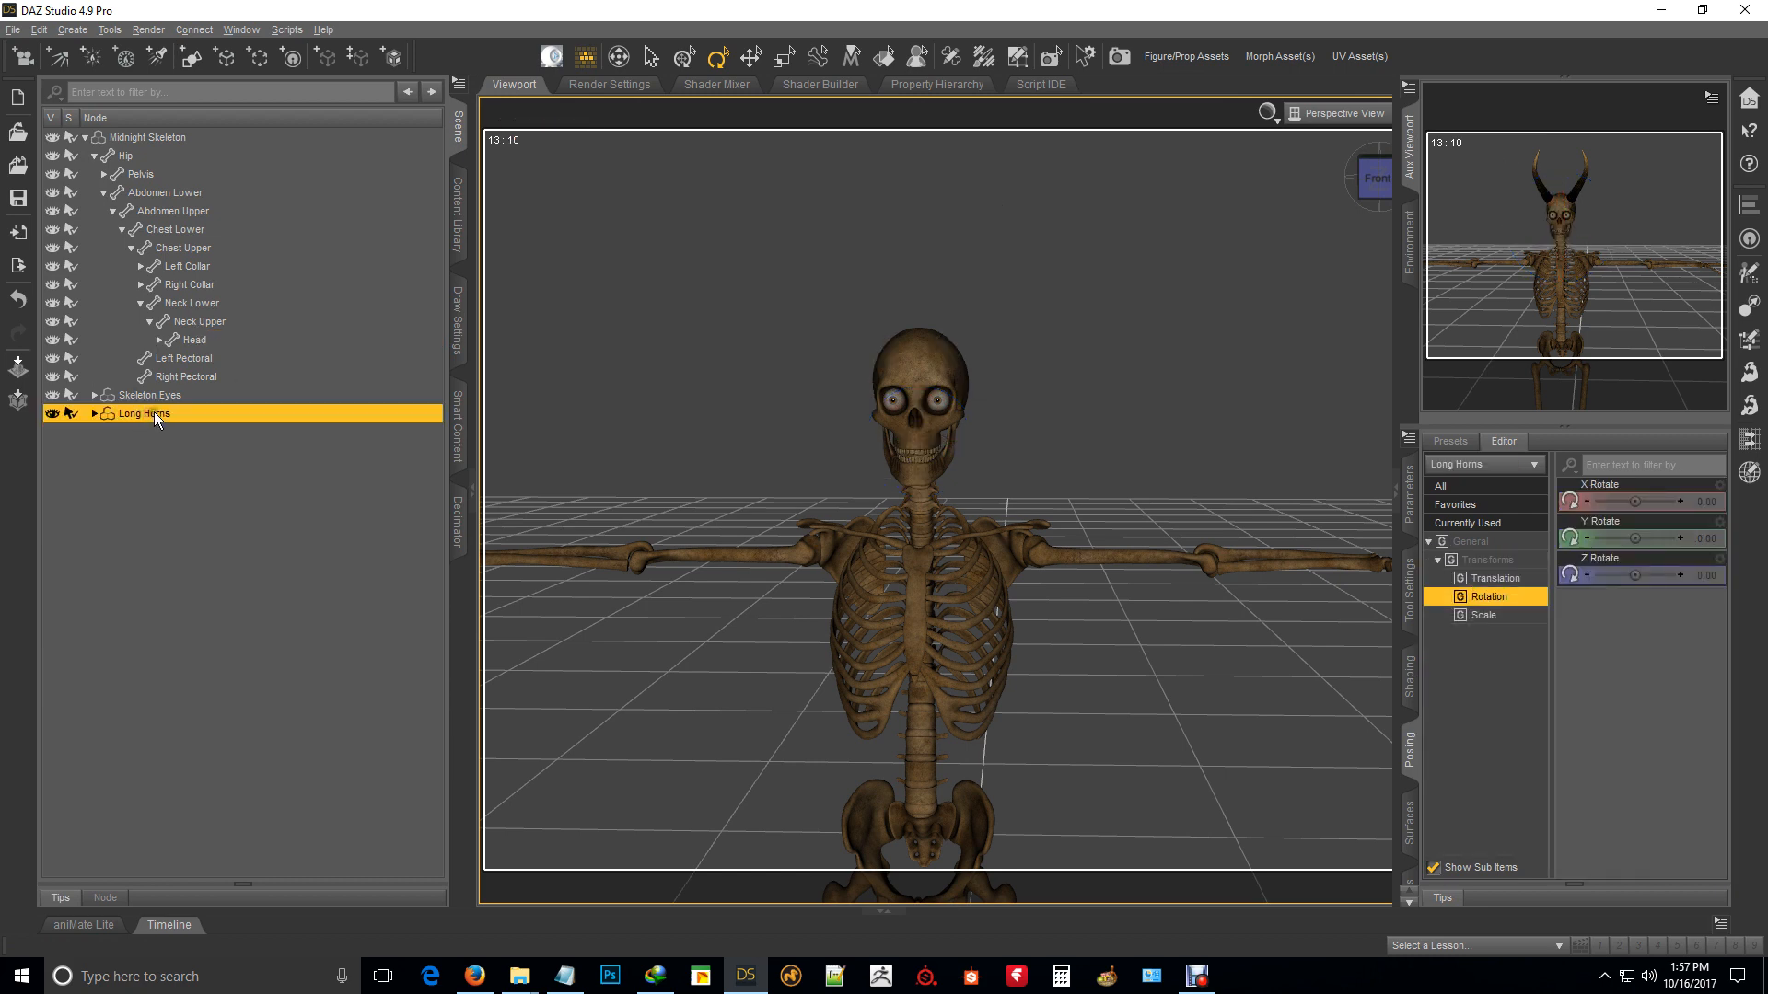
{"action": "left_click", "coordinate": [456, 217]}
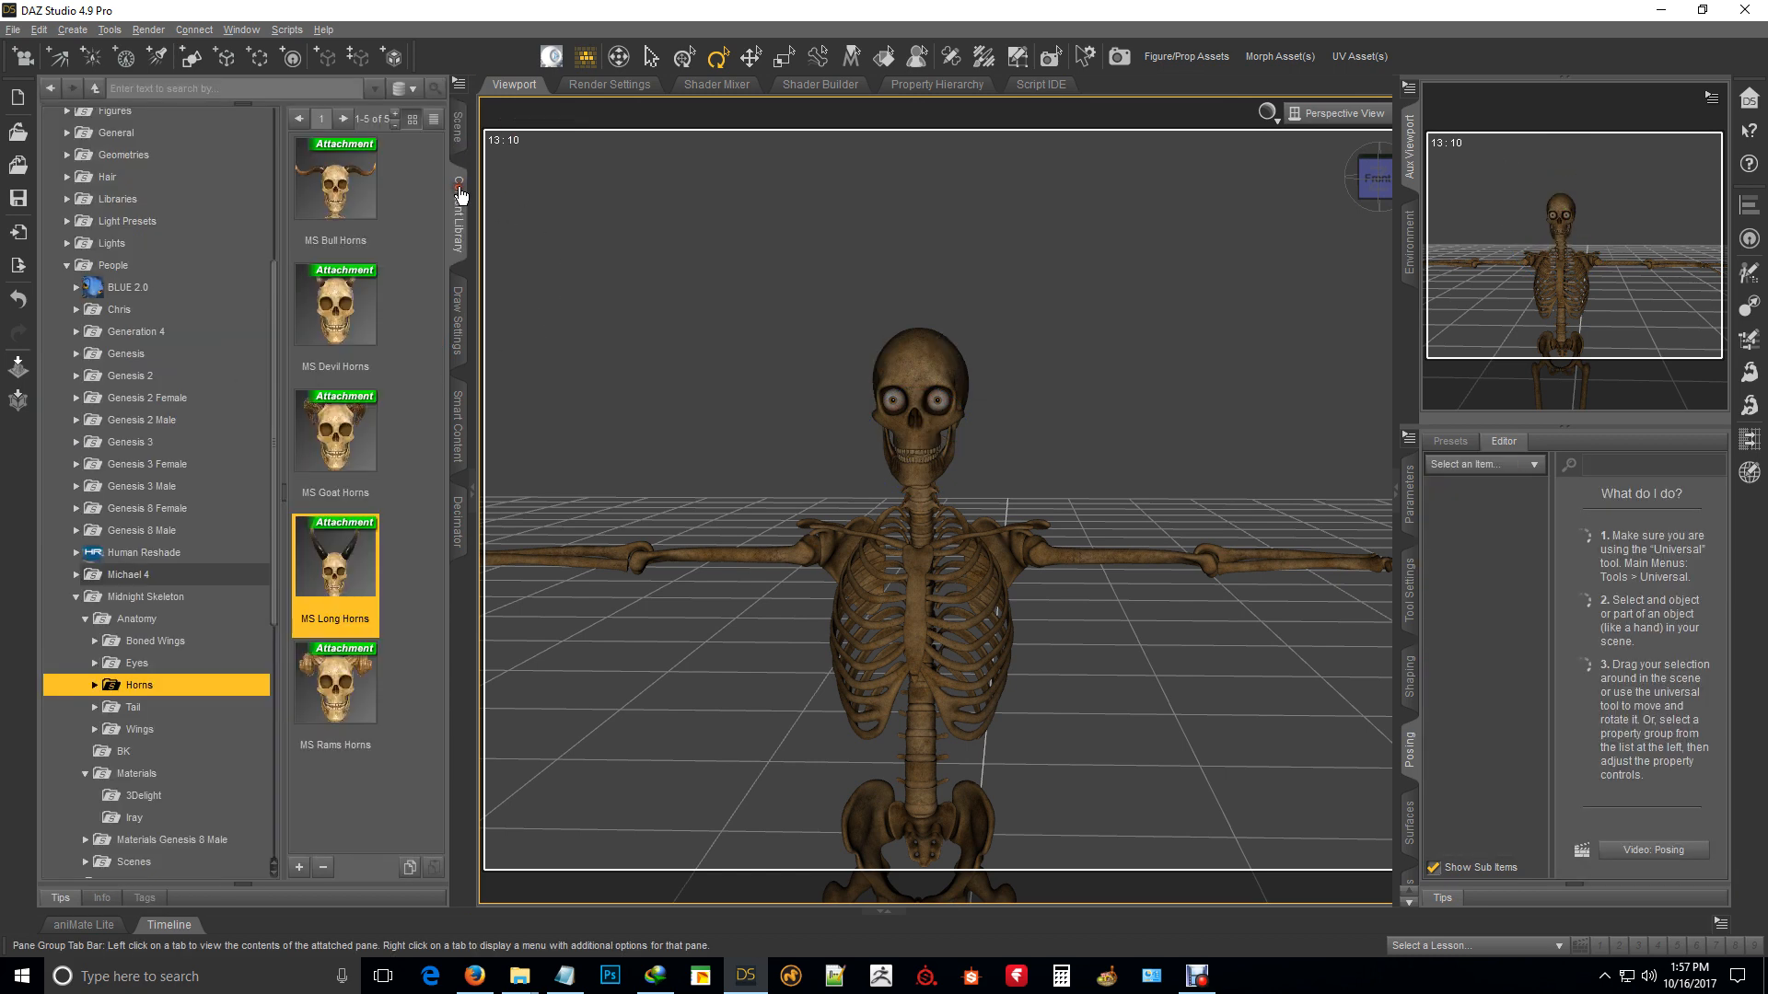
{"action": "left_click", "coordinate": [335, 686]}
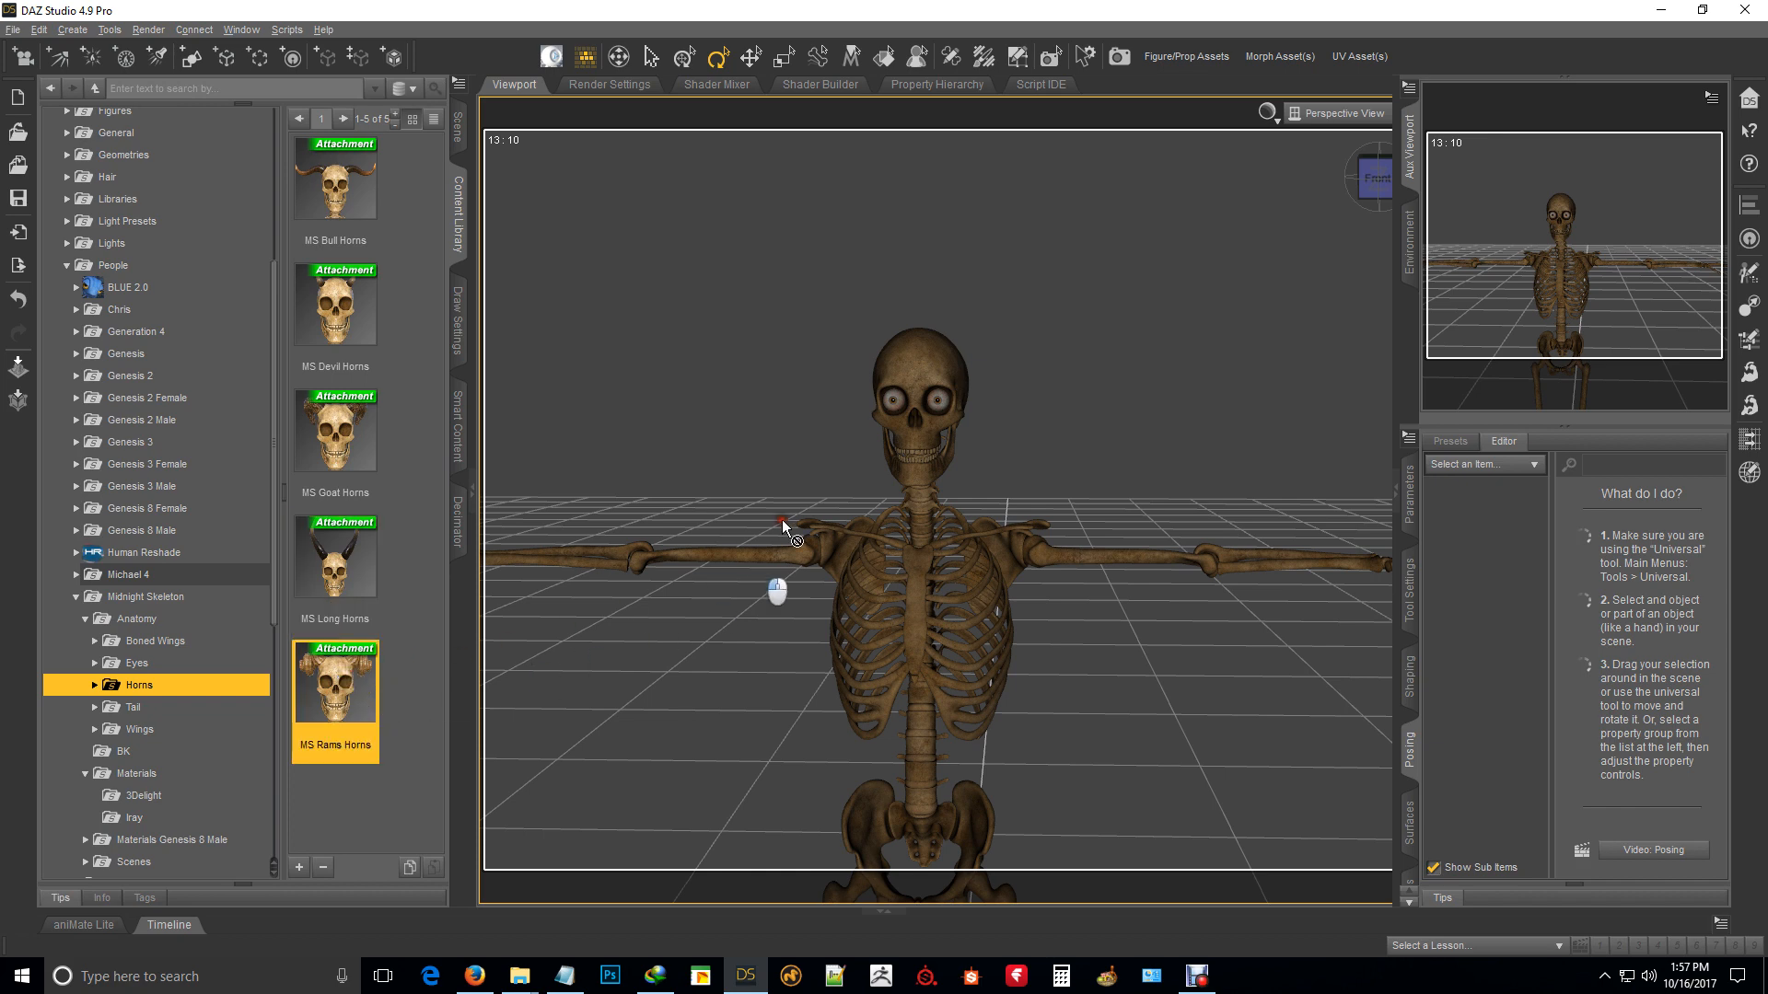
{"action": "left_click", "coordinate": [913, 394]}
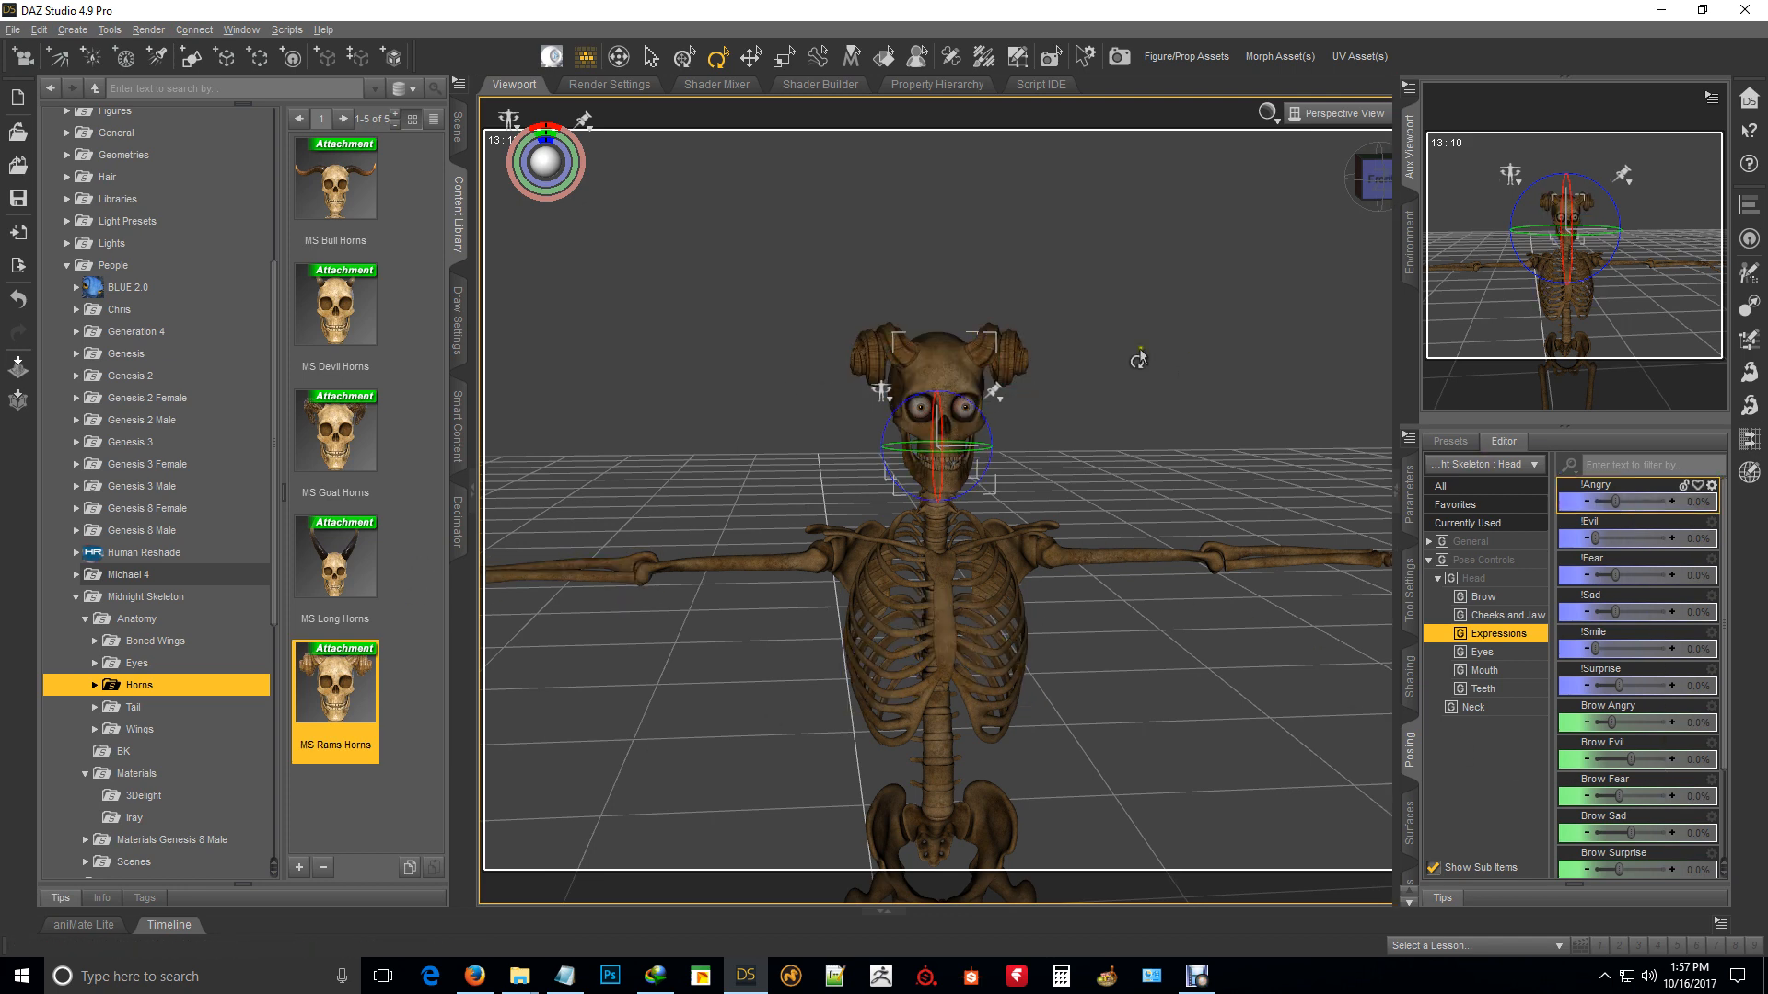
{"action": "mouse_move", "coordinate": [413, 507]}
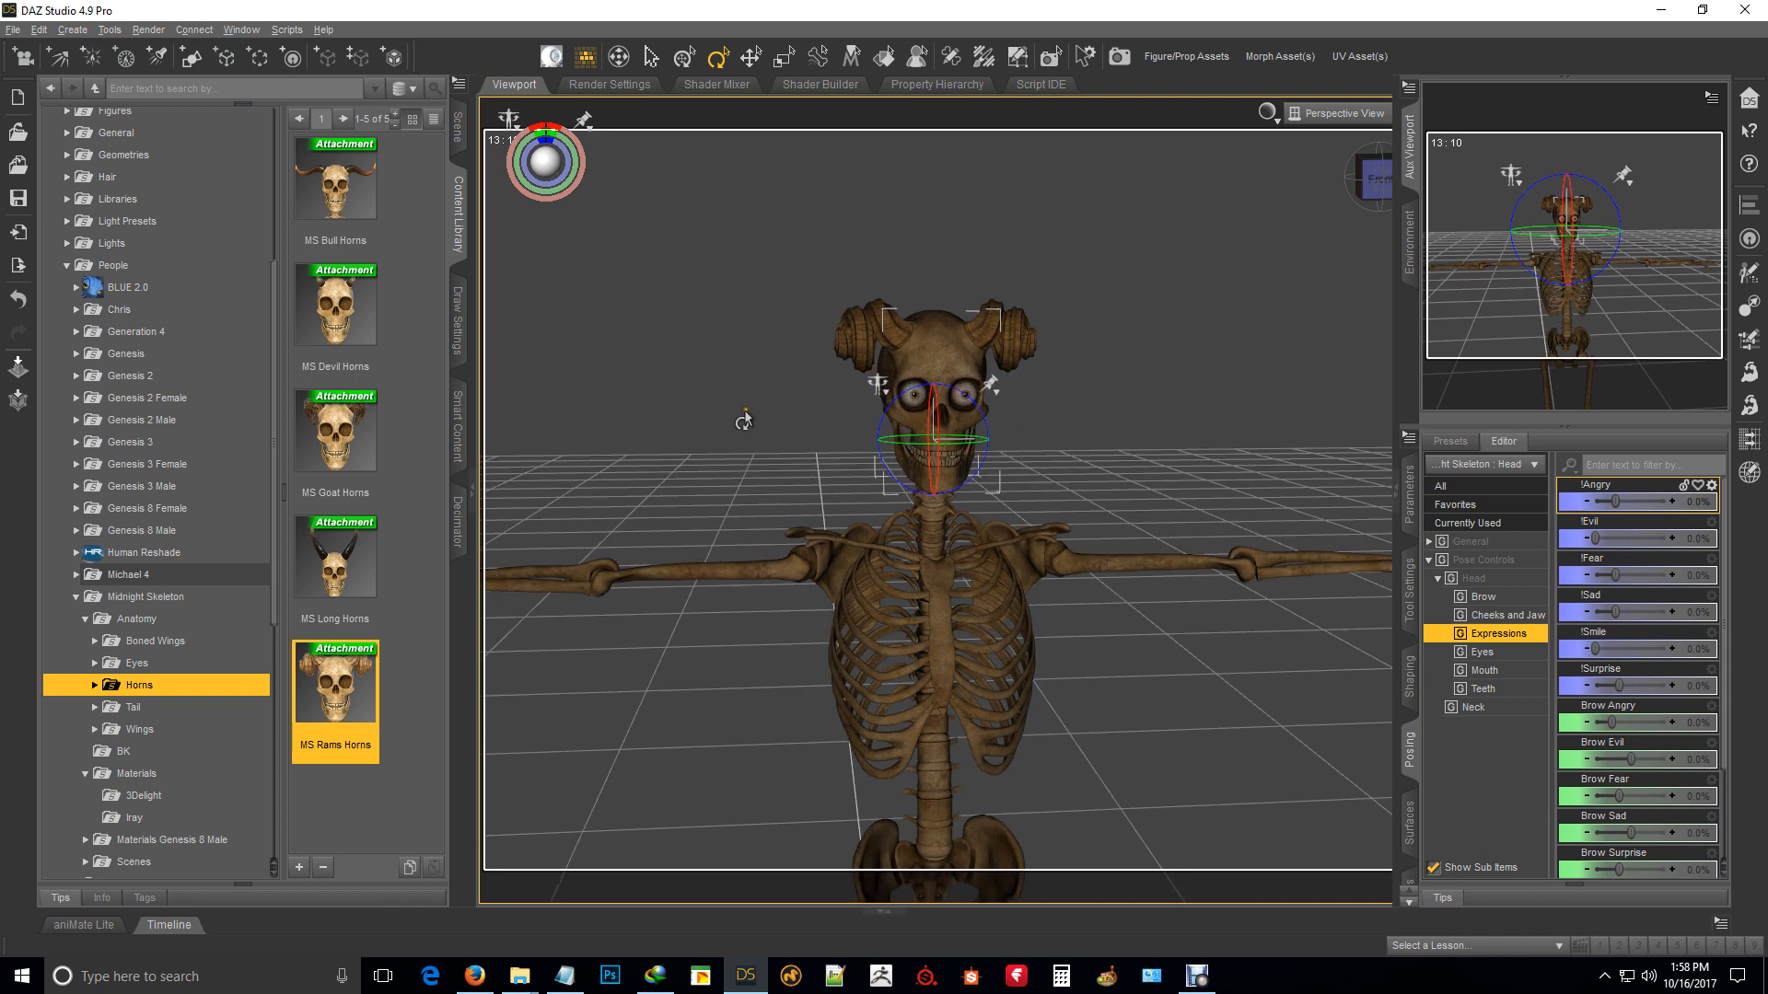
{"action": "mouse_move", "coordinate": [458, 118]}
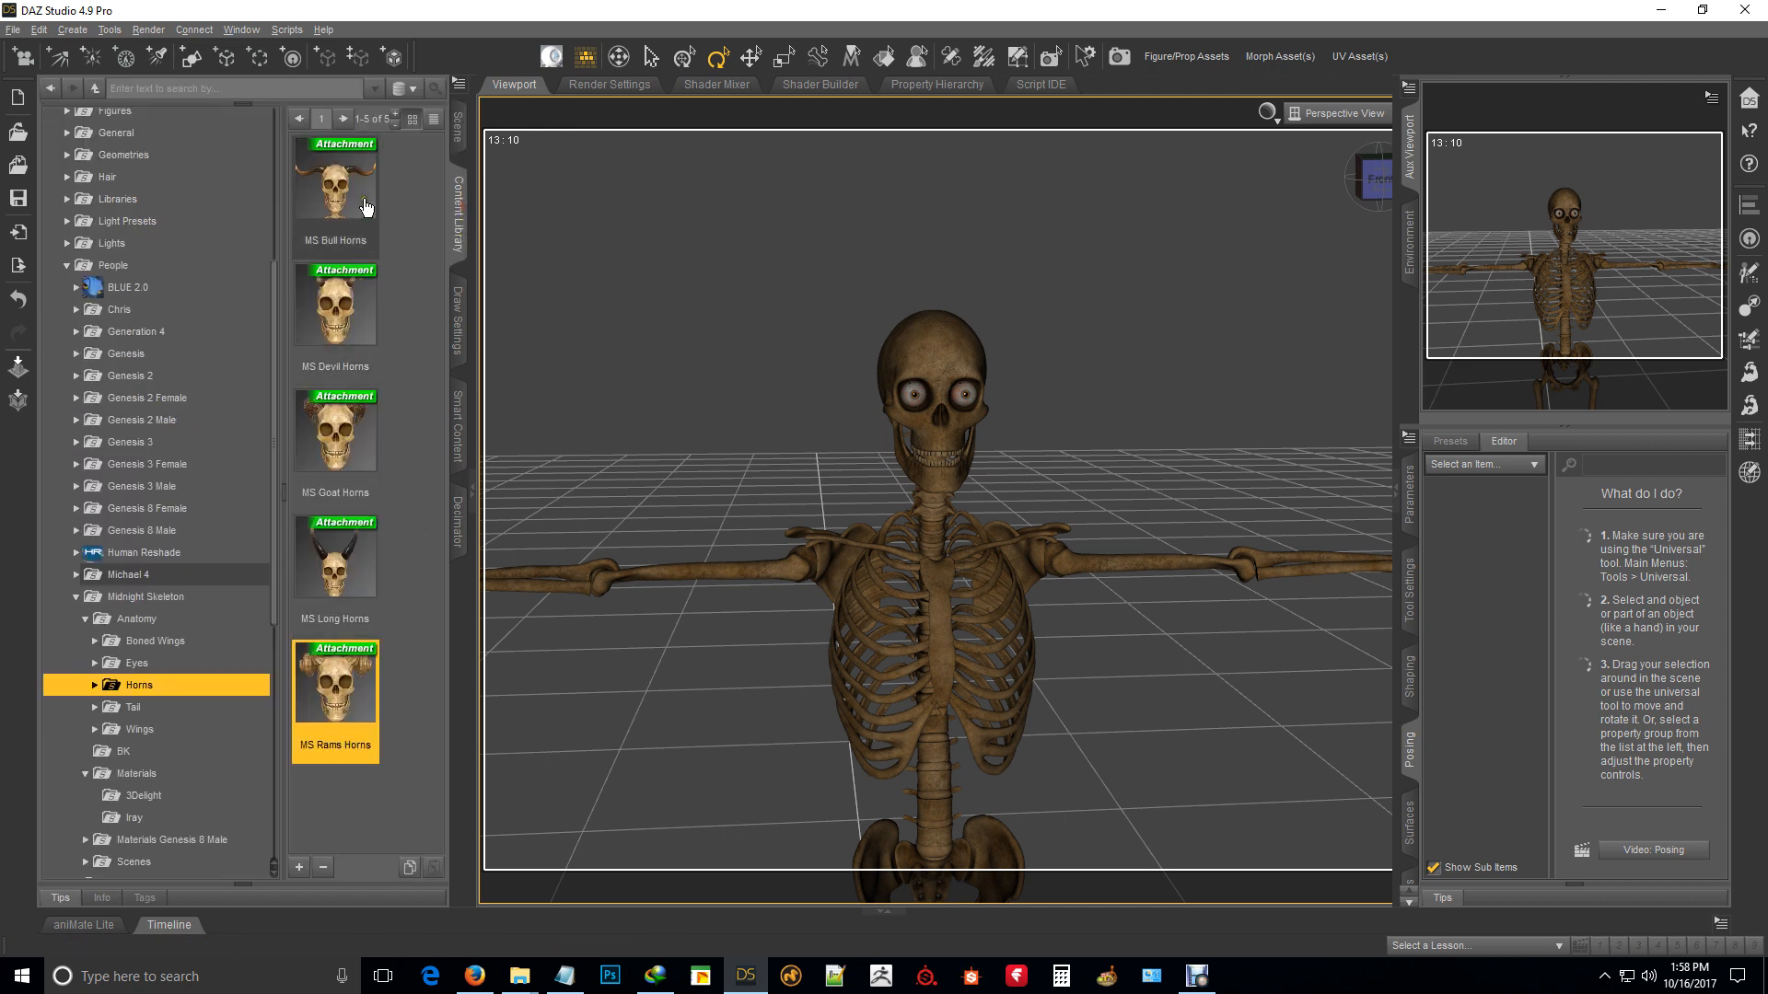
Step: Load MS Long Horns onto the skull and add the long tail attachment to the skeleton
{"action": "left_click", "coordinate": [333, 553]}
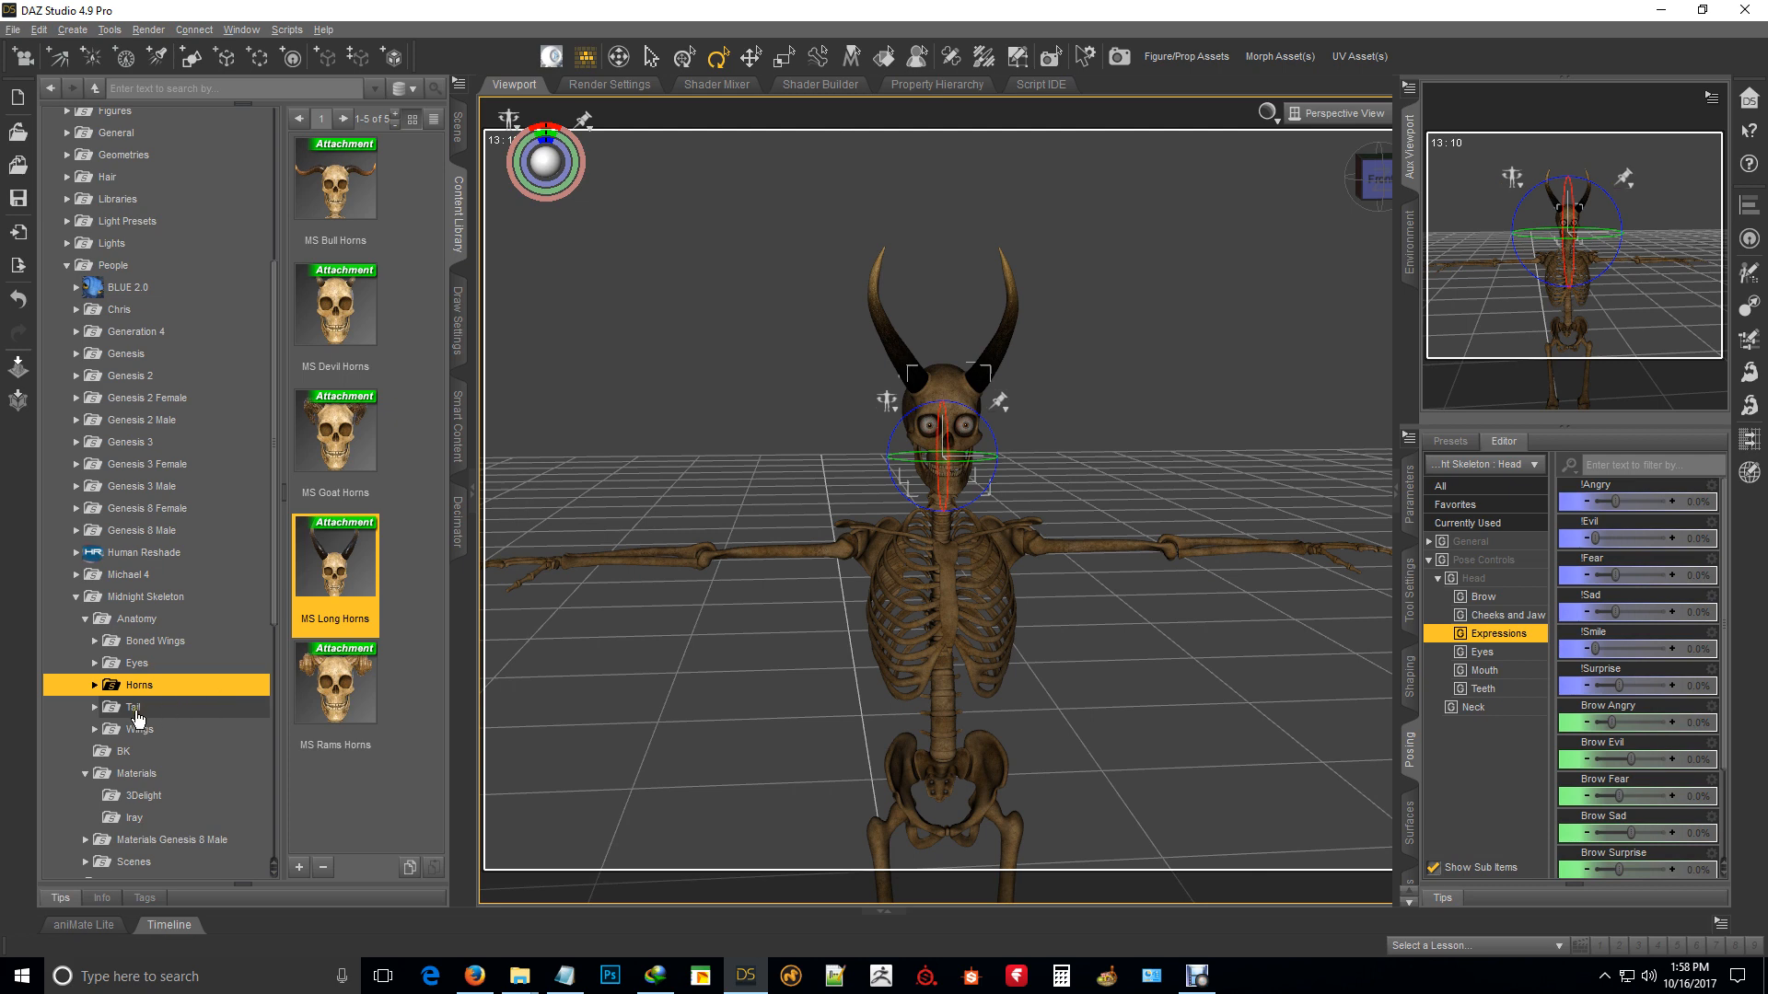
{"action": "left_click", "coordinate": [133, 707]}
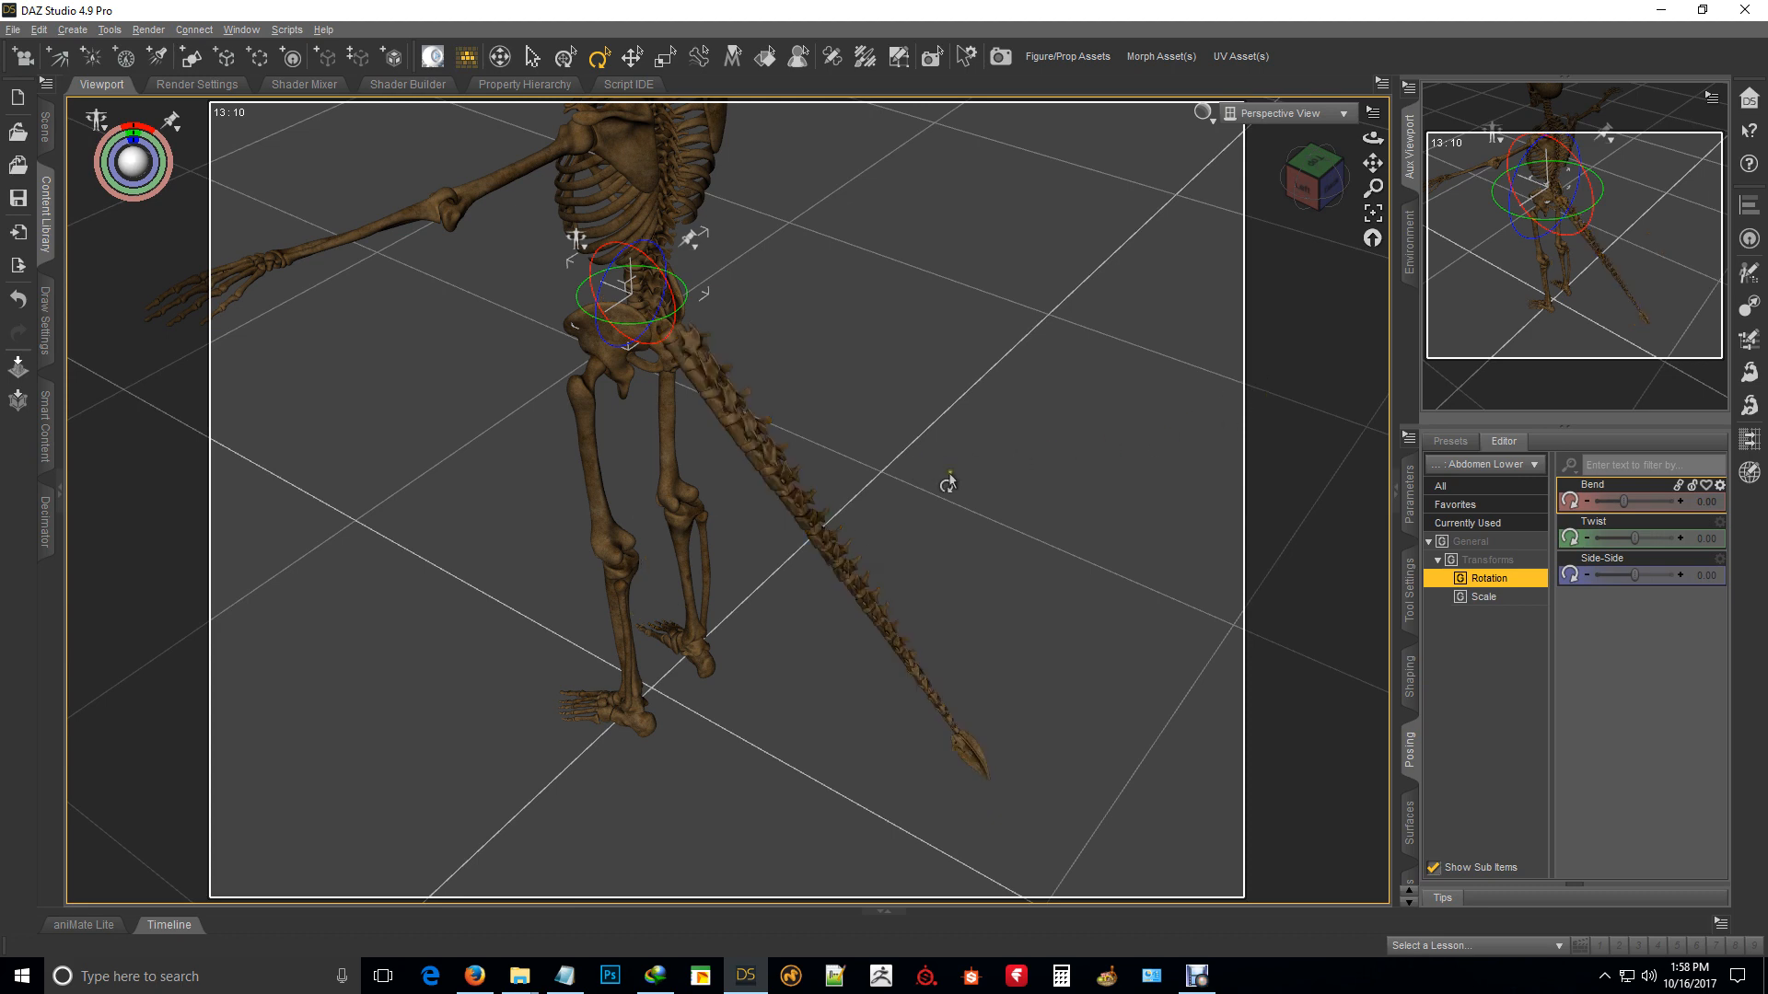
{"action": "mouse_move", "coordinate": [747, 400]}
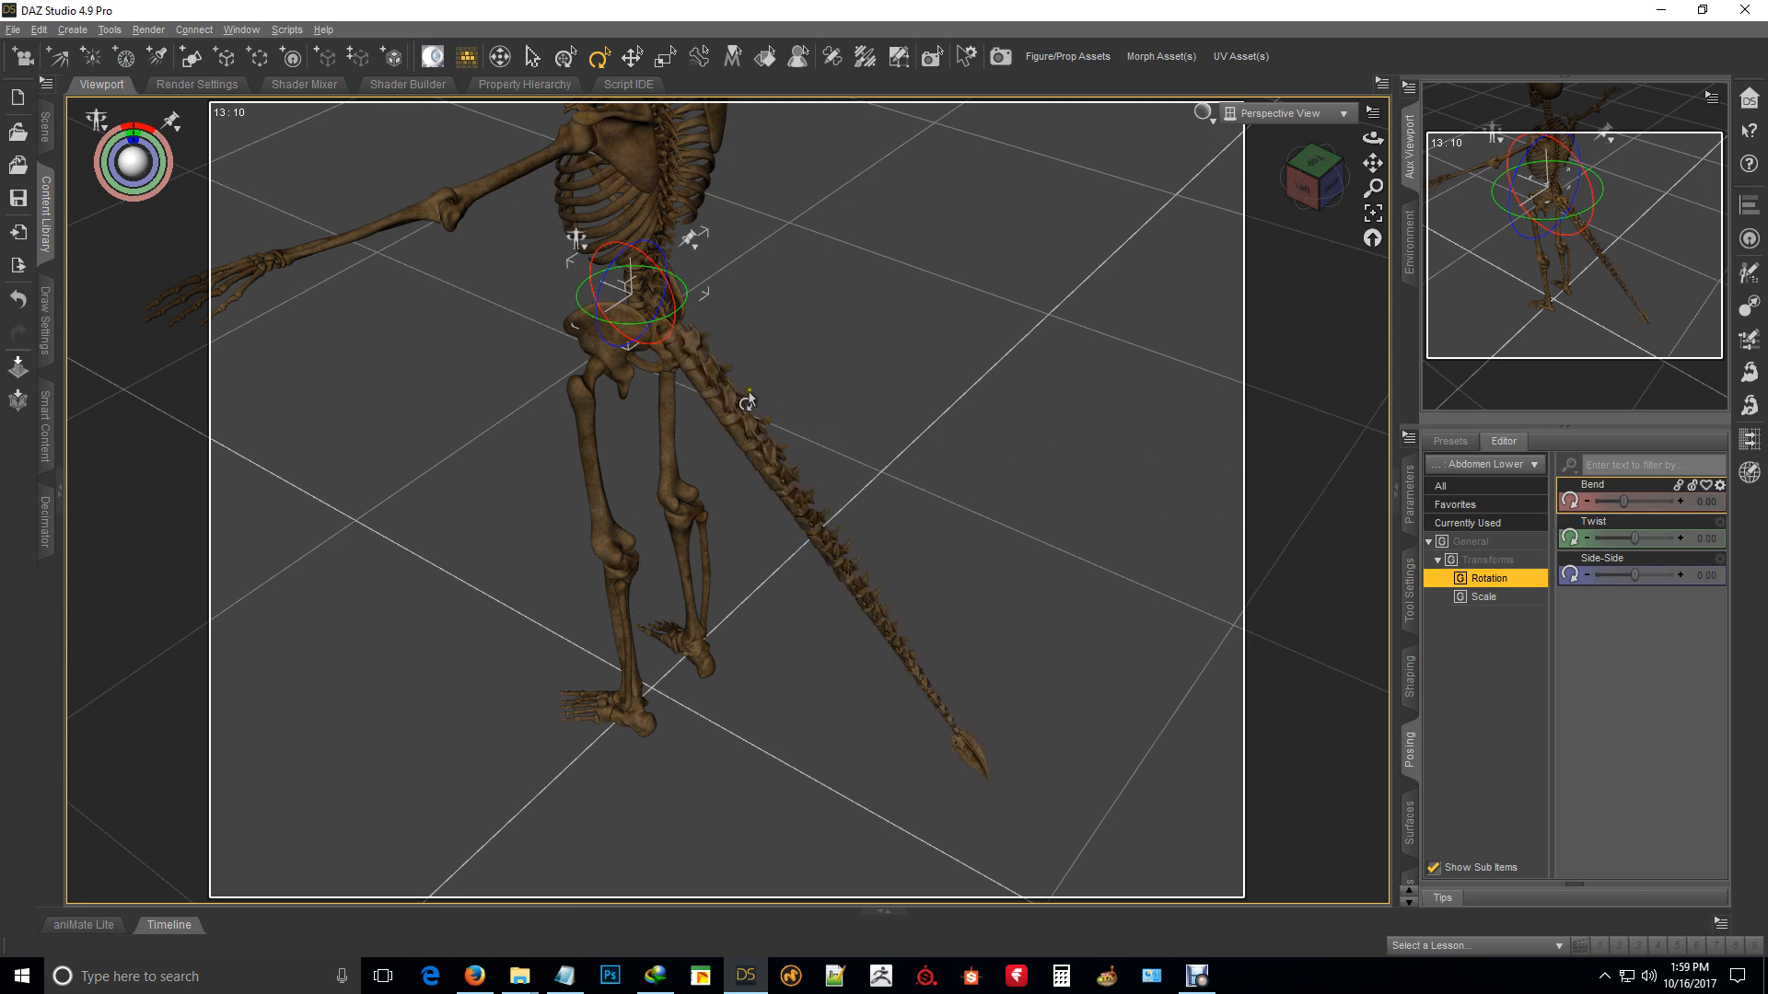
{"action": "mouse_move", "coordinate": [817, 536]}
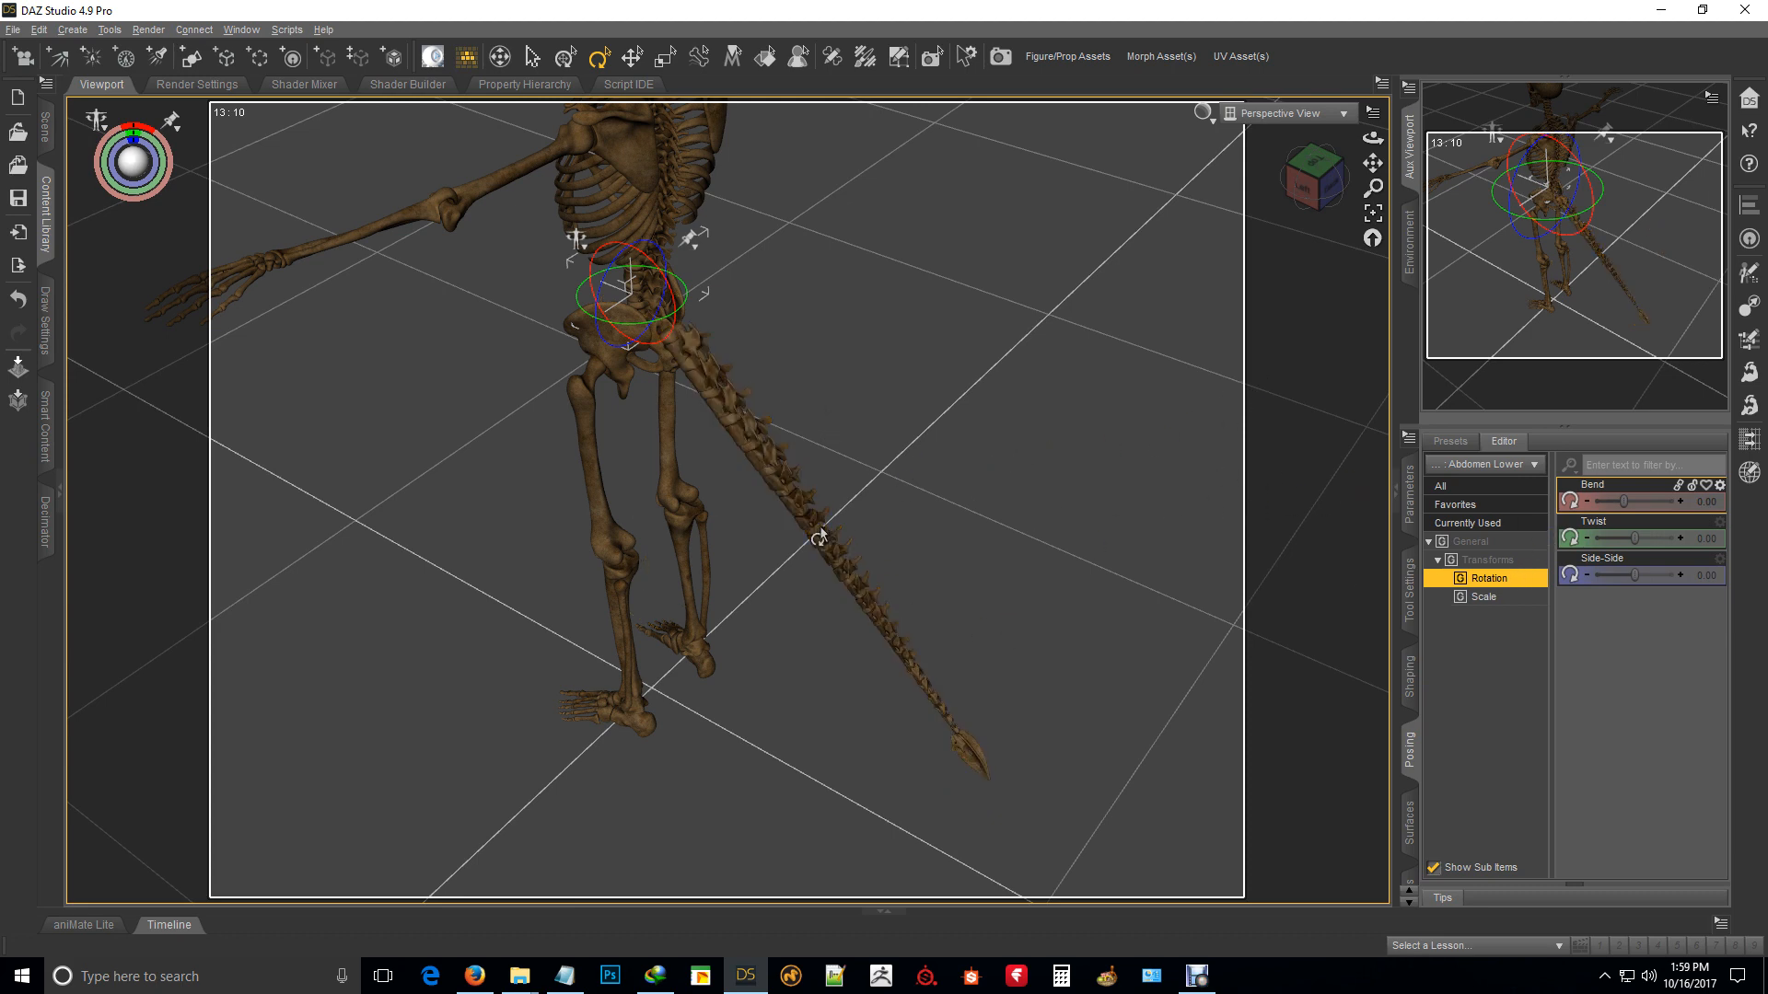
Step: Select the tail and run its S Bend Side Side dial up to 100% and back to 0
{"action": "left_click", "coordinate": [806, 563]}
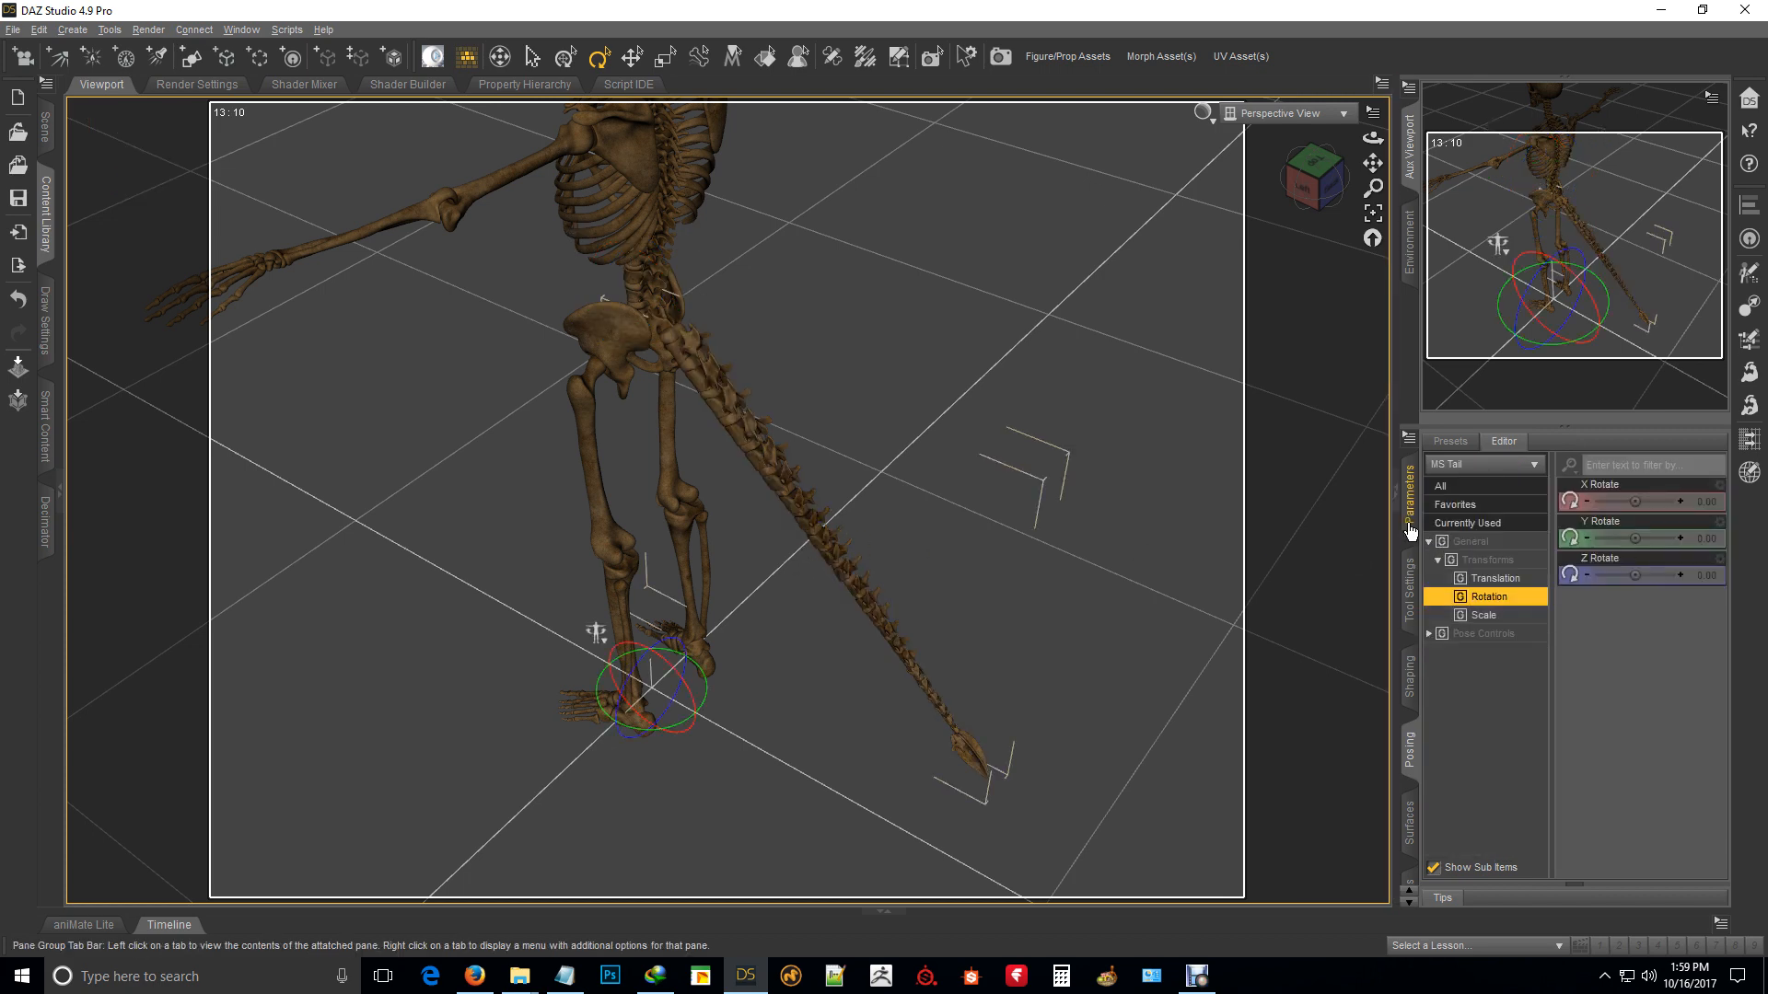
{"action": "left_click", "coordinate": [1469, 632]}
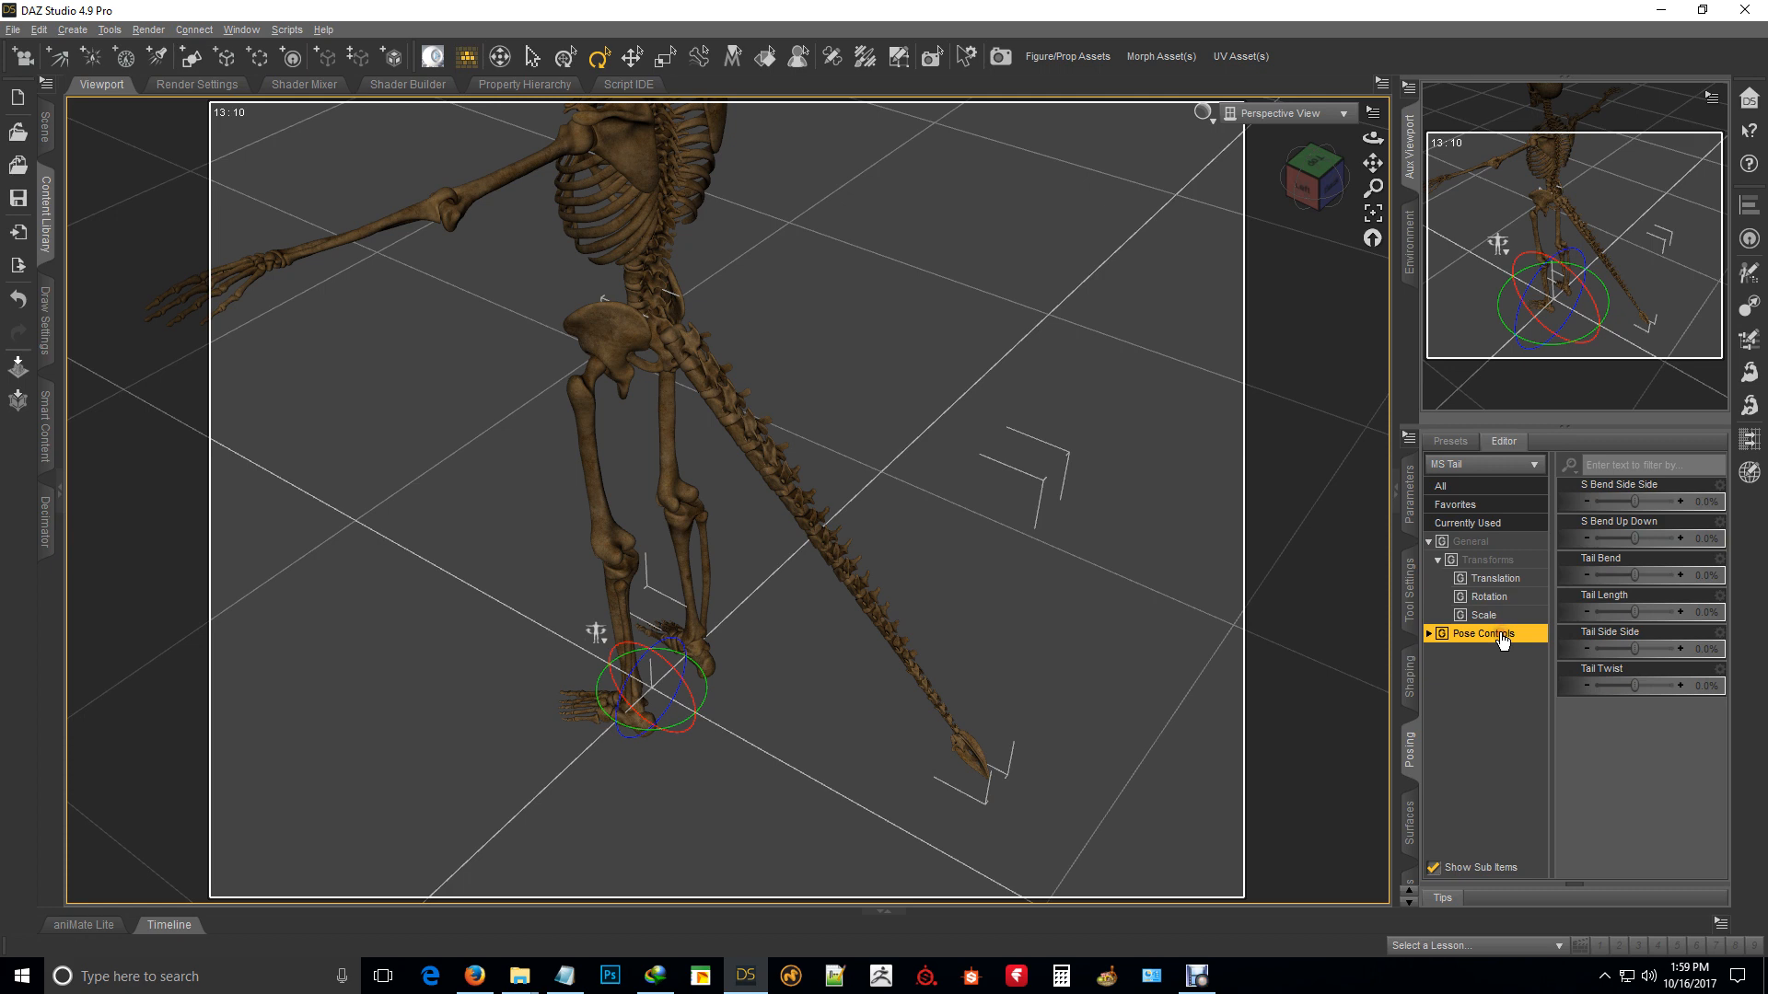
{"action": "mouse_move", "coordinate": [1543, 577]}
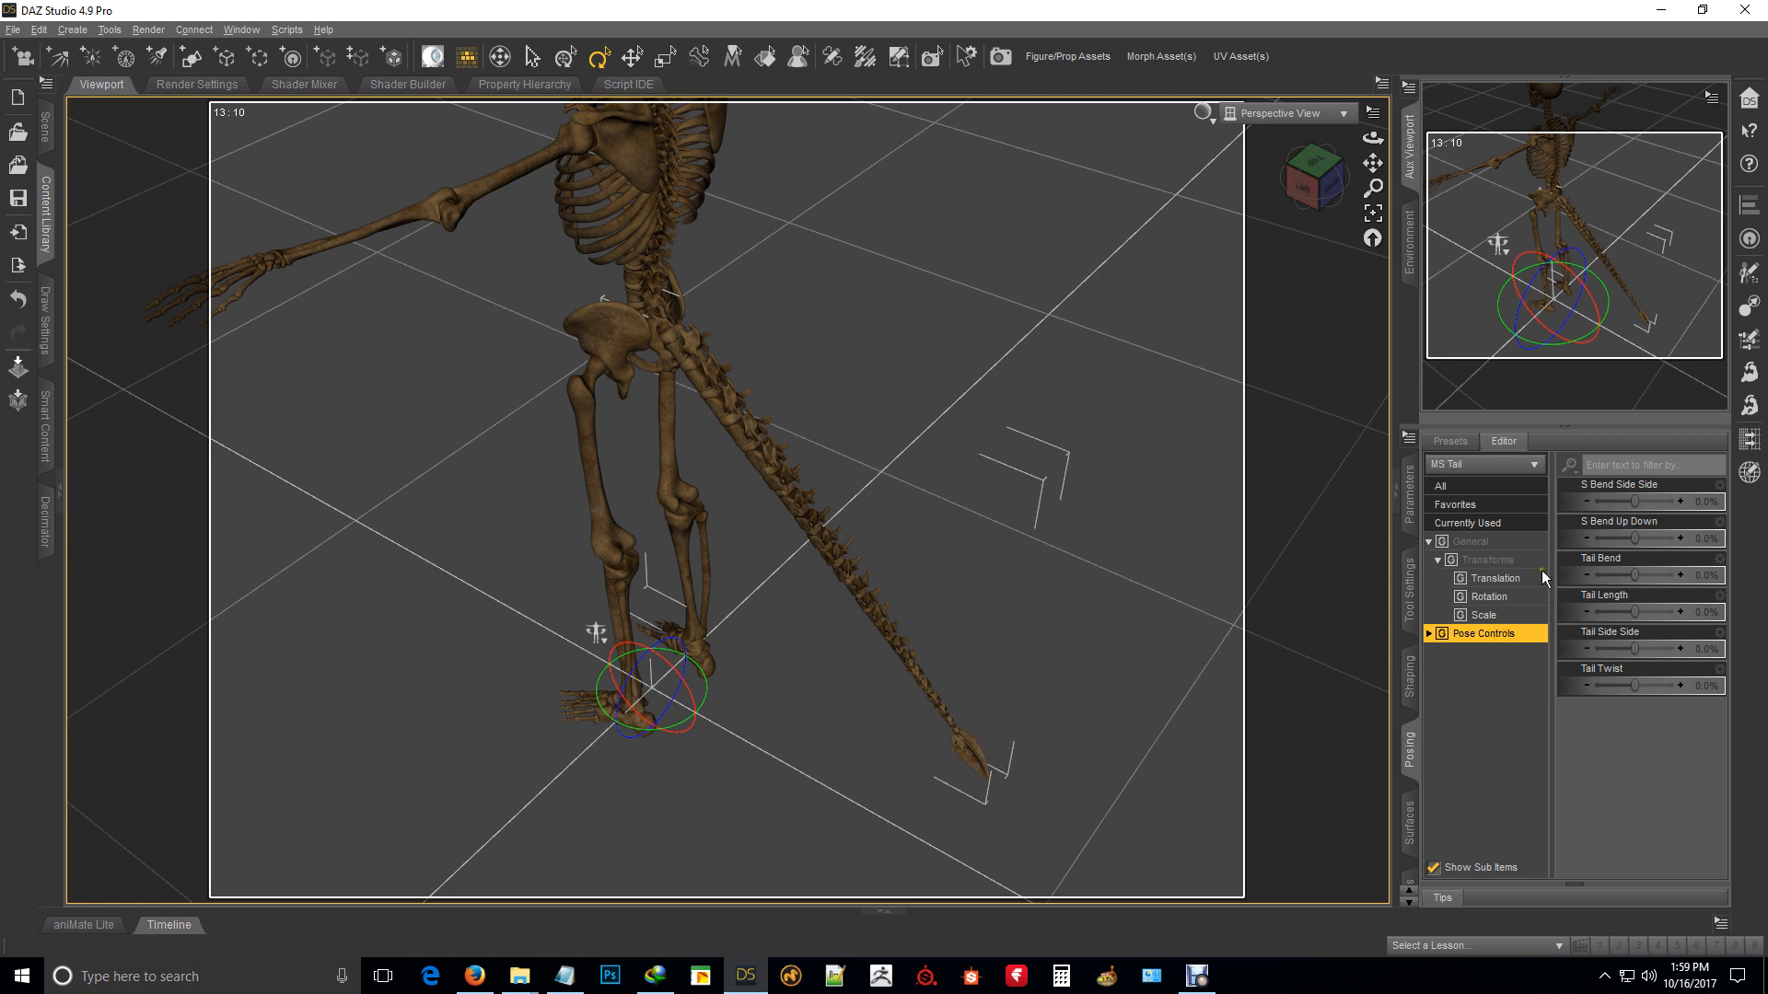
{"action": "left_click_drag", "start_coordinate": [1635, 501], "coordinate": [1673, 501]}
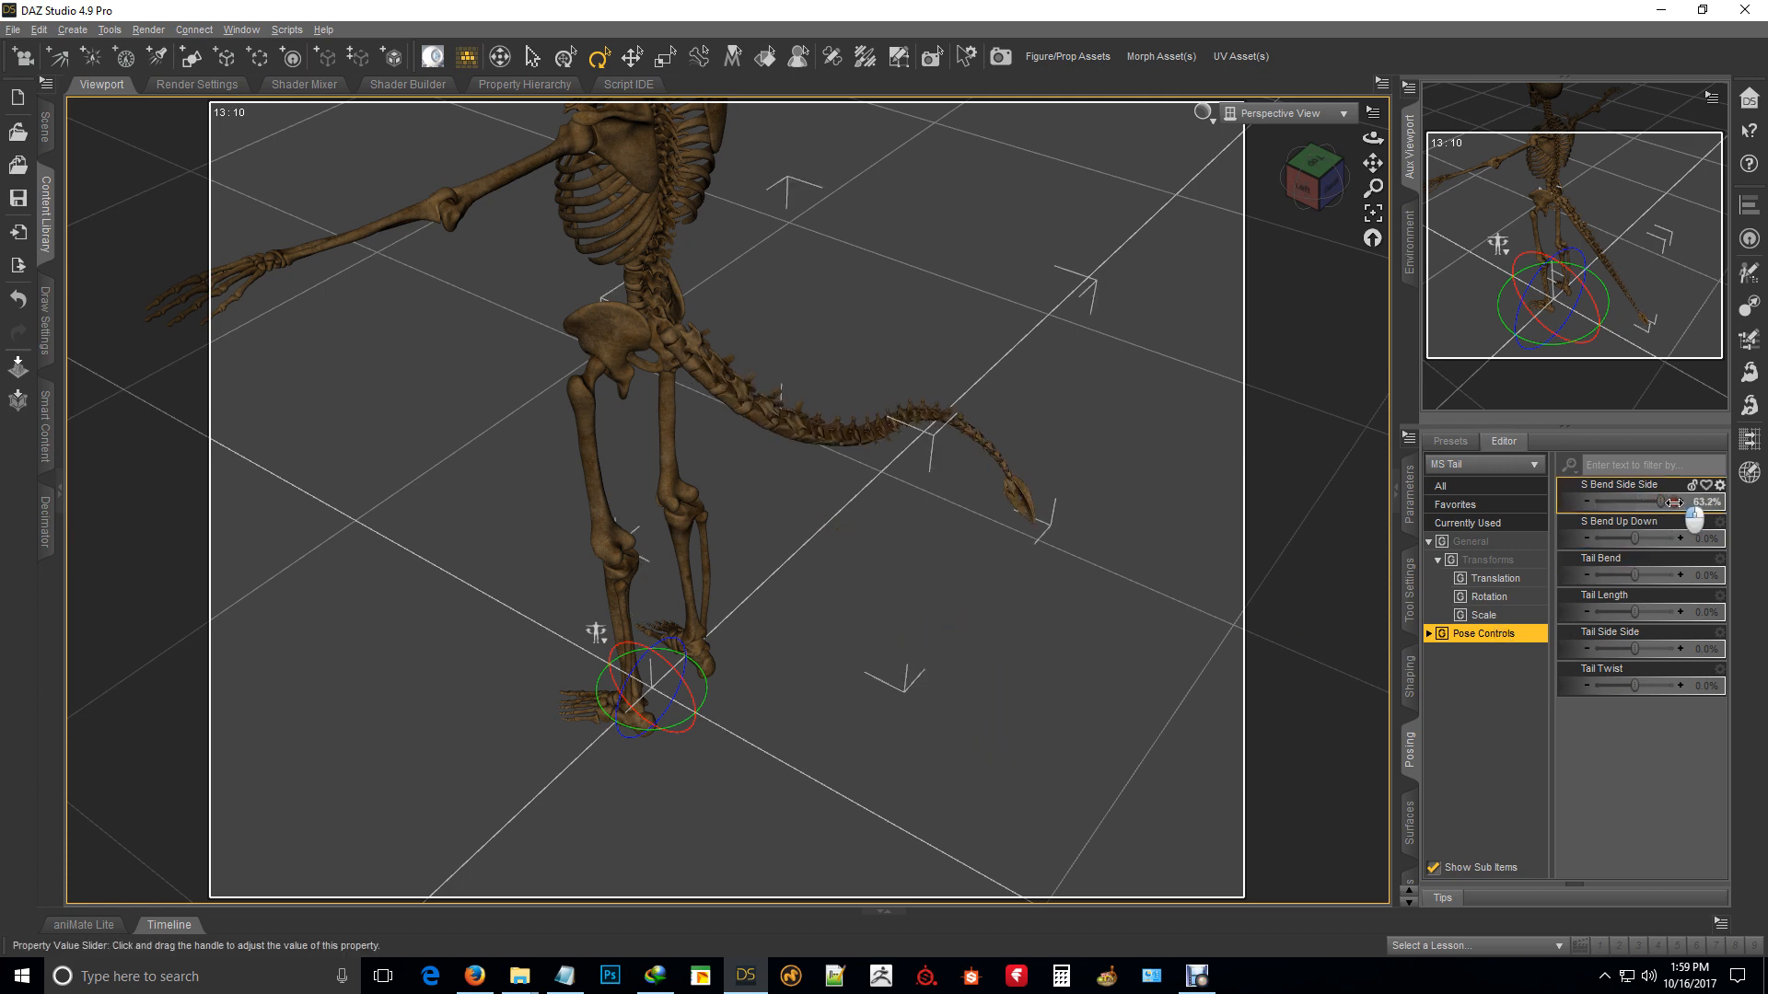
{"action": "left_click_drag", "start_coordinate": [1672, 501], "coordinate": [1587, 501]}
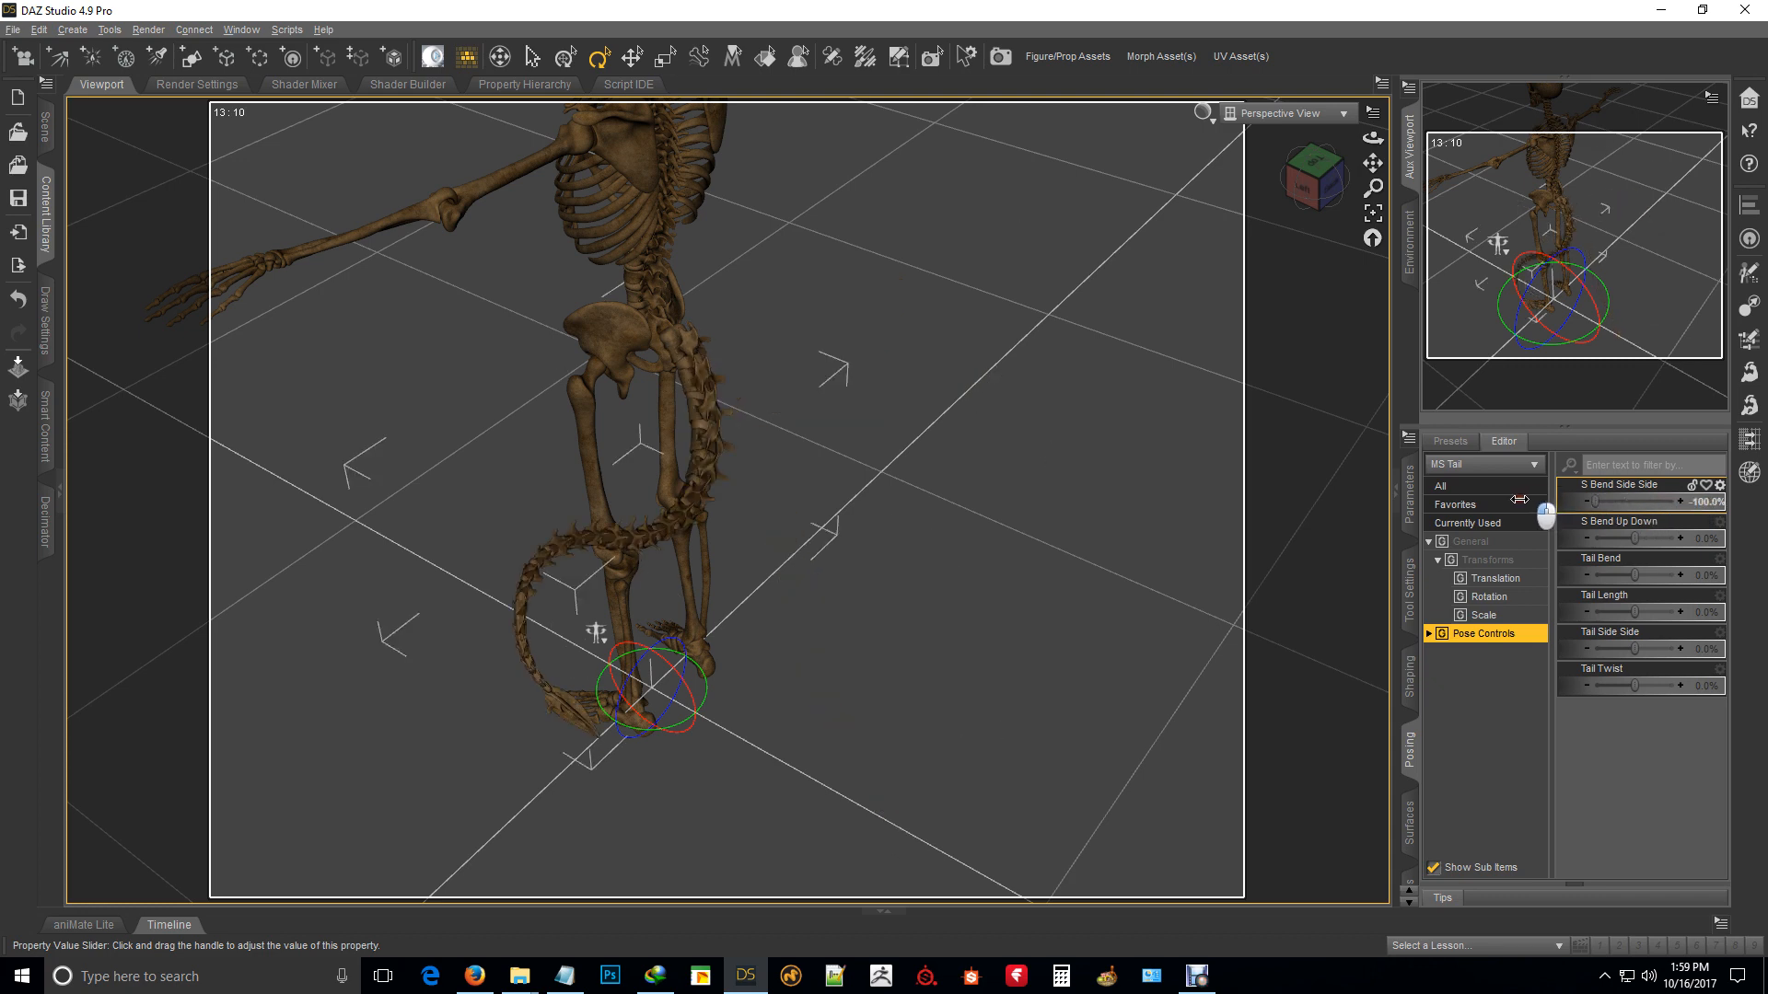
{"action": "left_click_drag", "start_coordinate": [1591, 501], "coordinate": [1652, 501]}
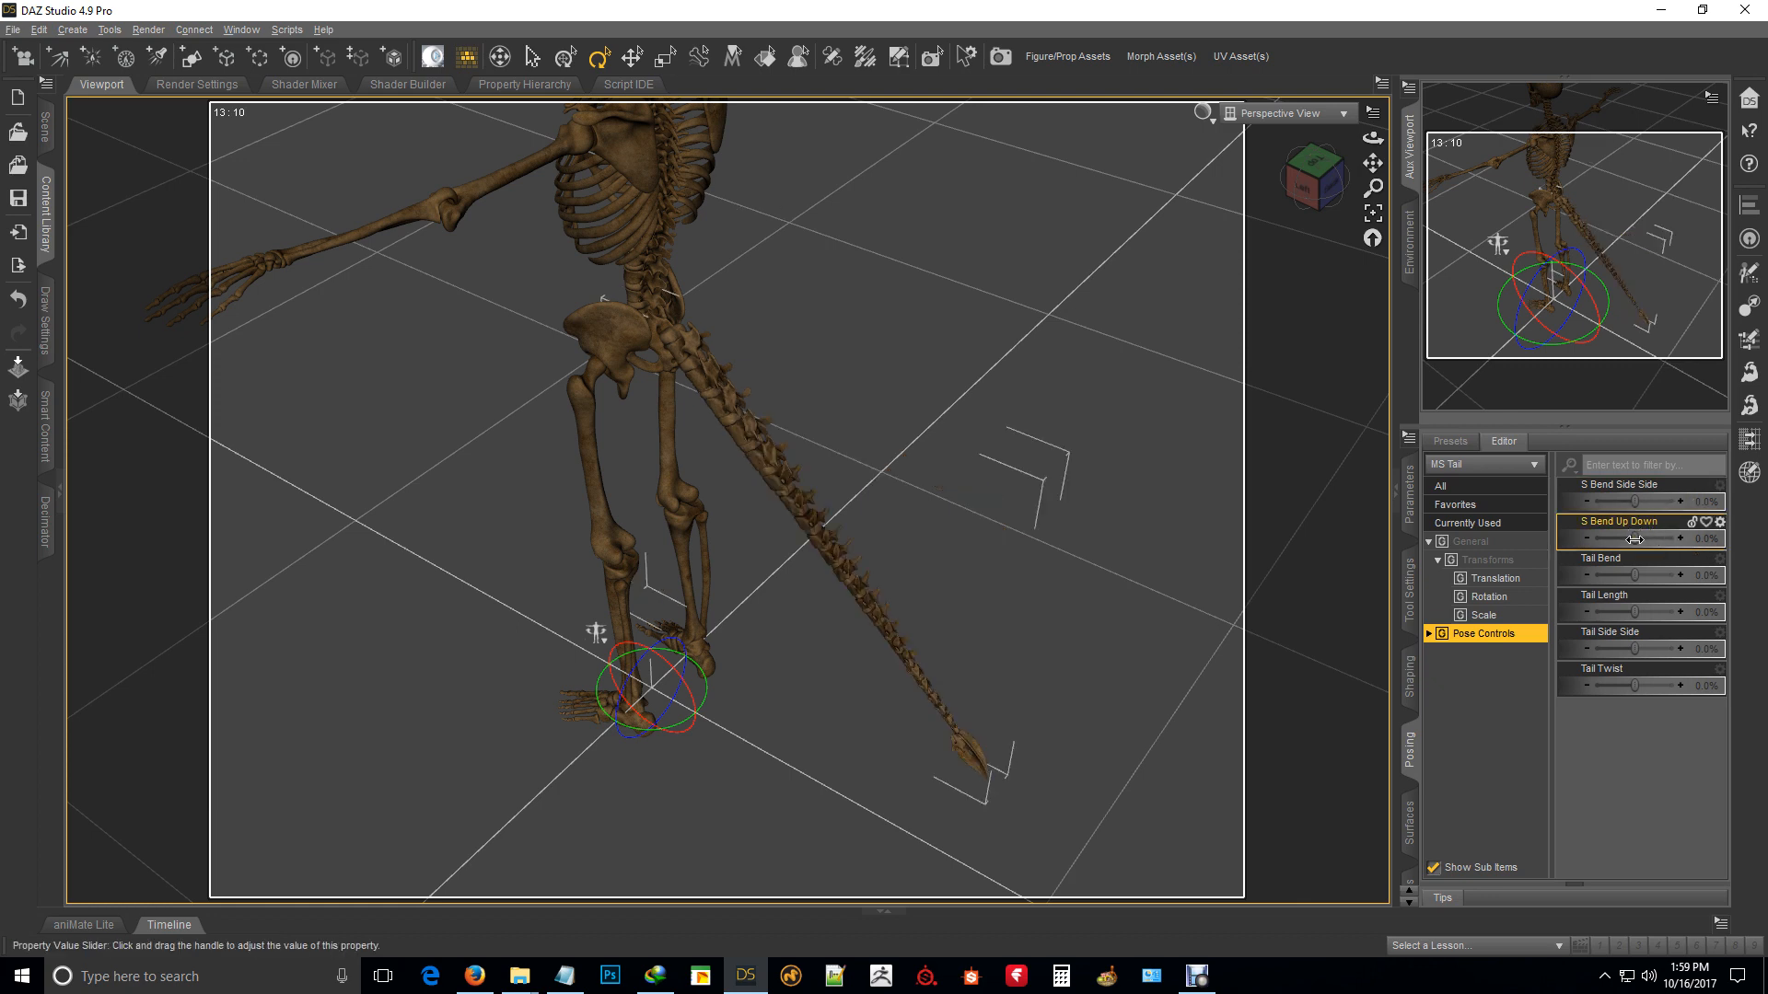
Step: Try S Bend Up Down and Tail Bend values, returning them to zero, leaving Tail Twist at -70.9%
{"action": "left_click_drag", "start_coordinate": [1636, 539], "coordinate": [1696, 540]}
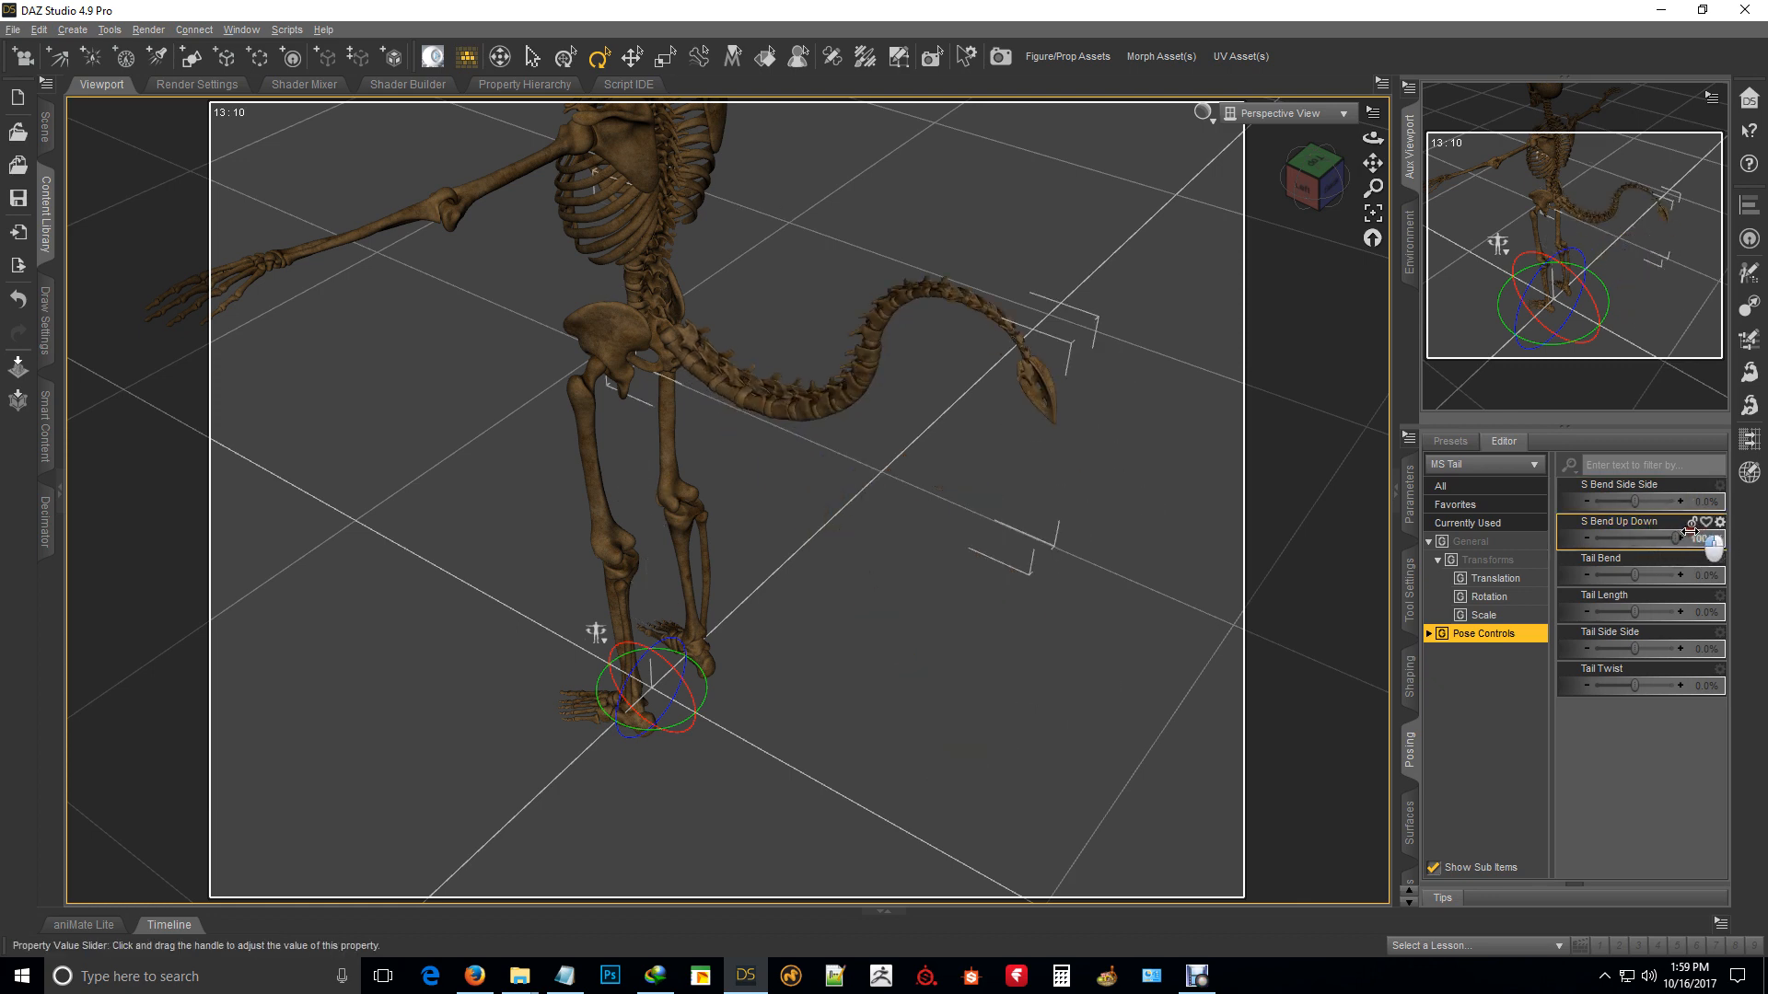
{"action": "left_click_drag", "start_coordinate": [1635, 539], "coordinate": [1714, 540]}
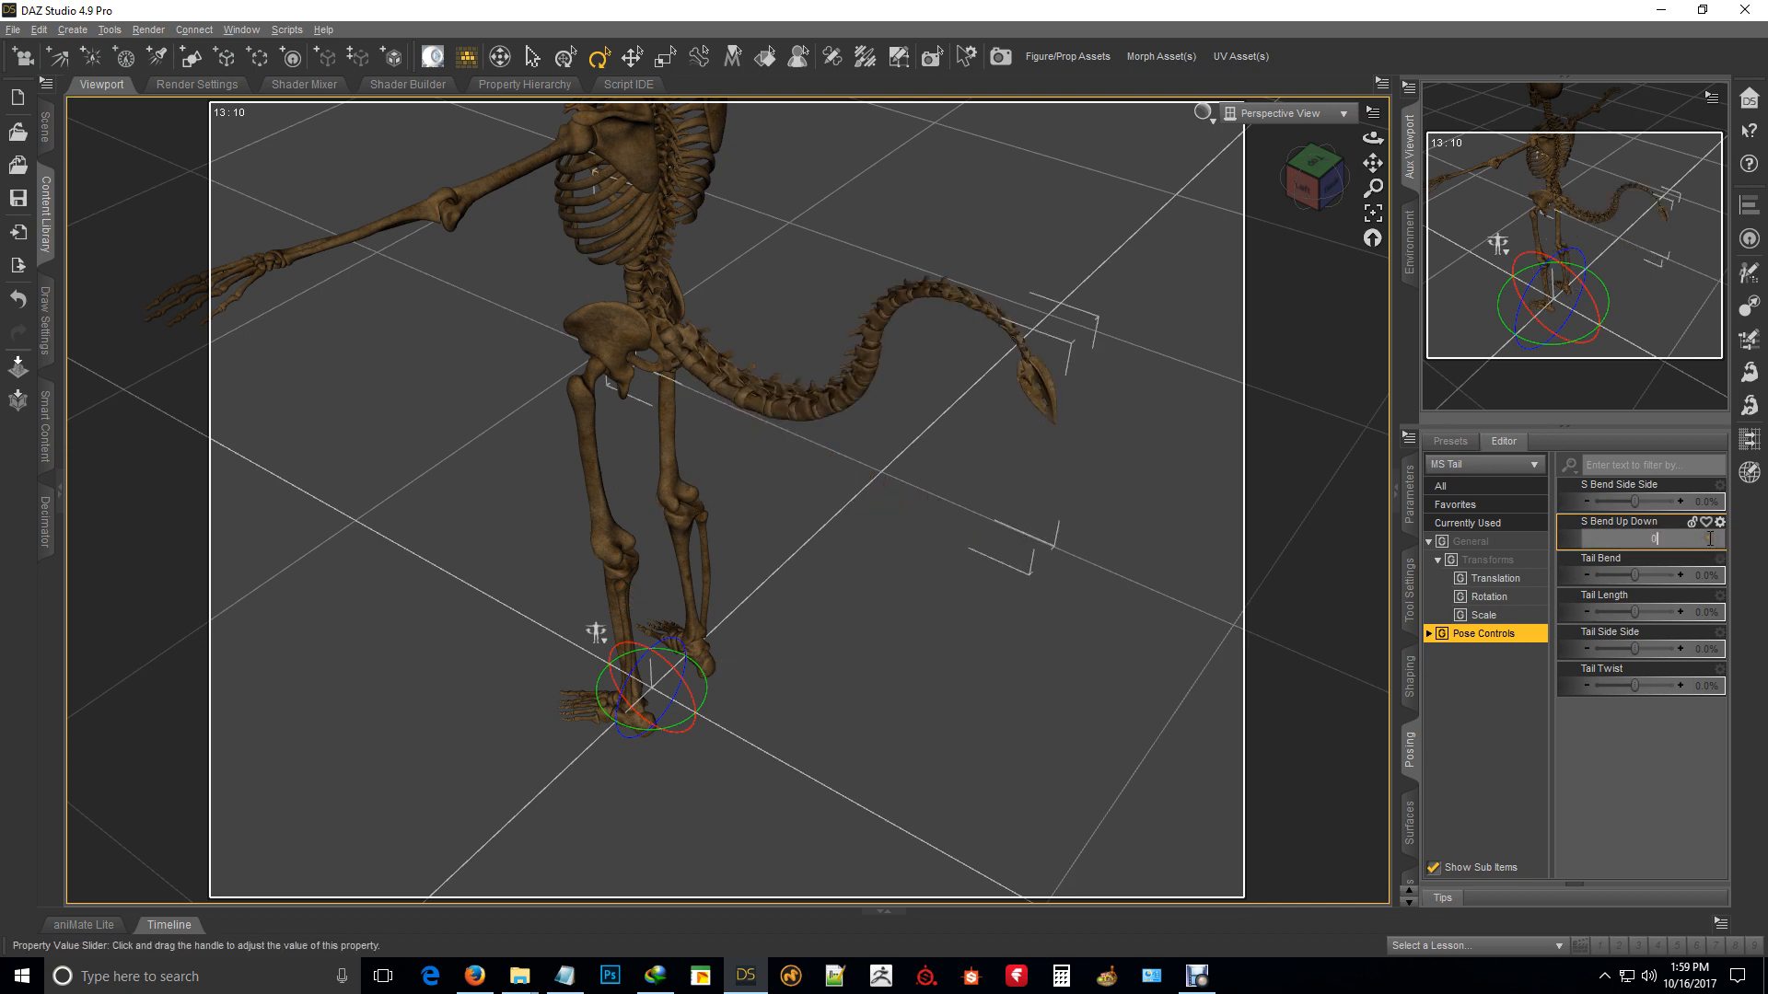
{"action": "left_click_drag", "start_coordinate": [1647, 574], "coordinate": [1701, 574]}
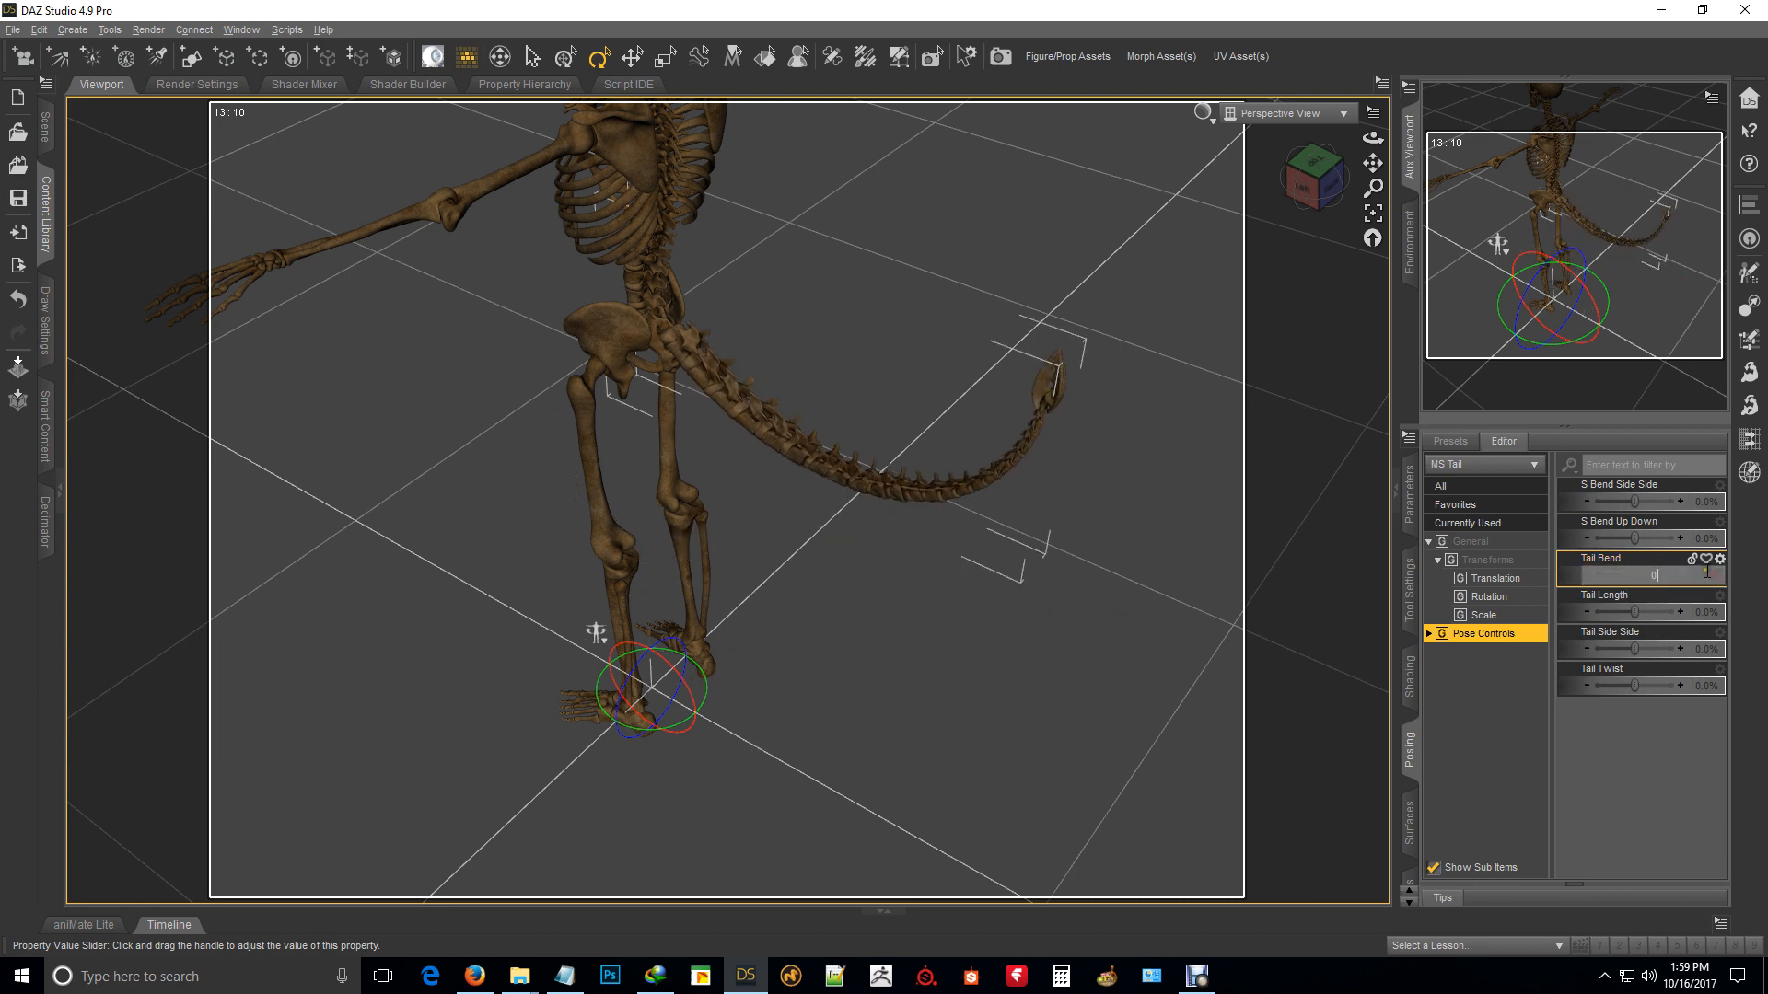
{"action": "left_click_drag", "start_coordinate": [1635, 611], "coordinate": [1658, 612]}
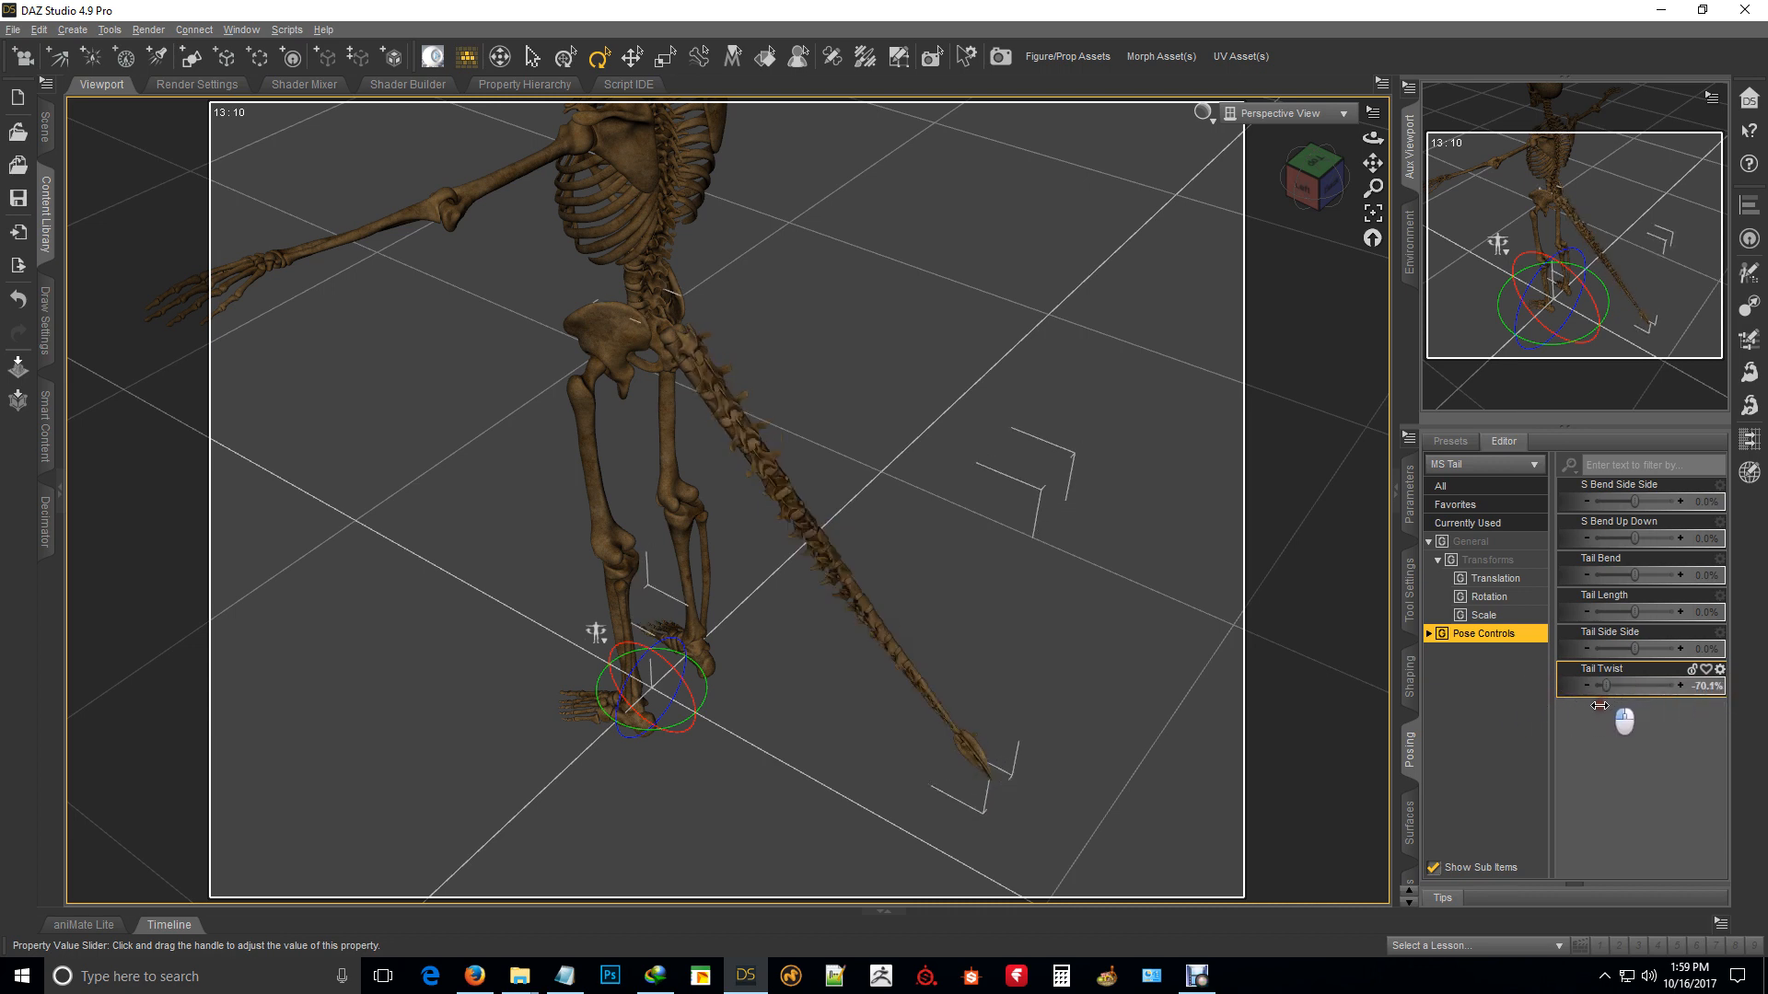
Step: Zero Tail Twist and swing Tail Side Side out to 60.9%
{"action": "left_click_drag", "start_coordinate": [1598, 685], "coordinate": [1705, 685]}
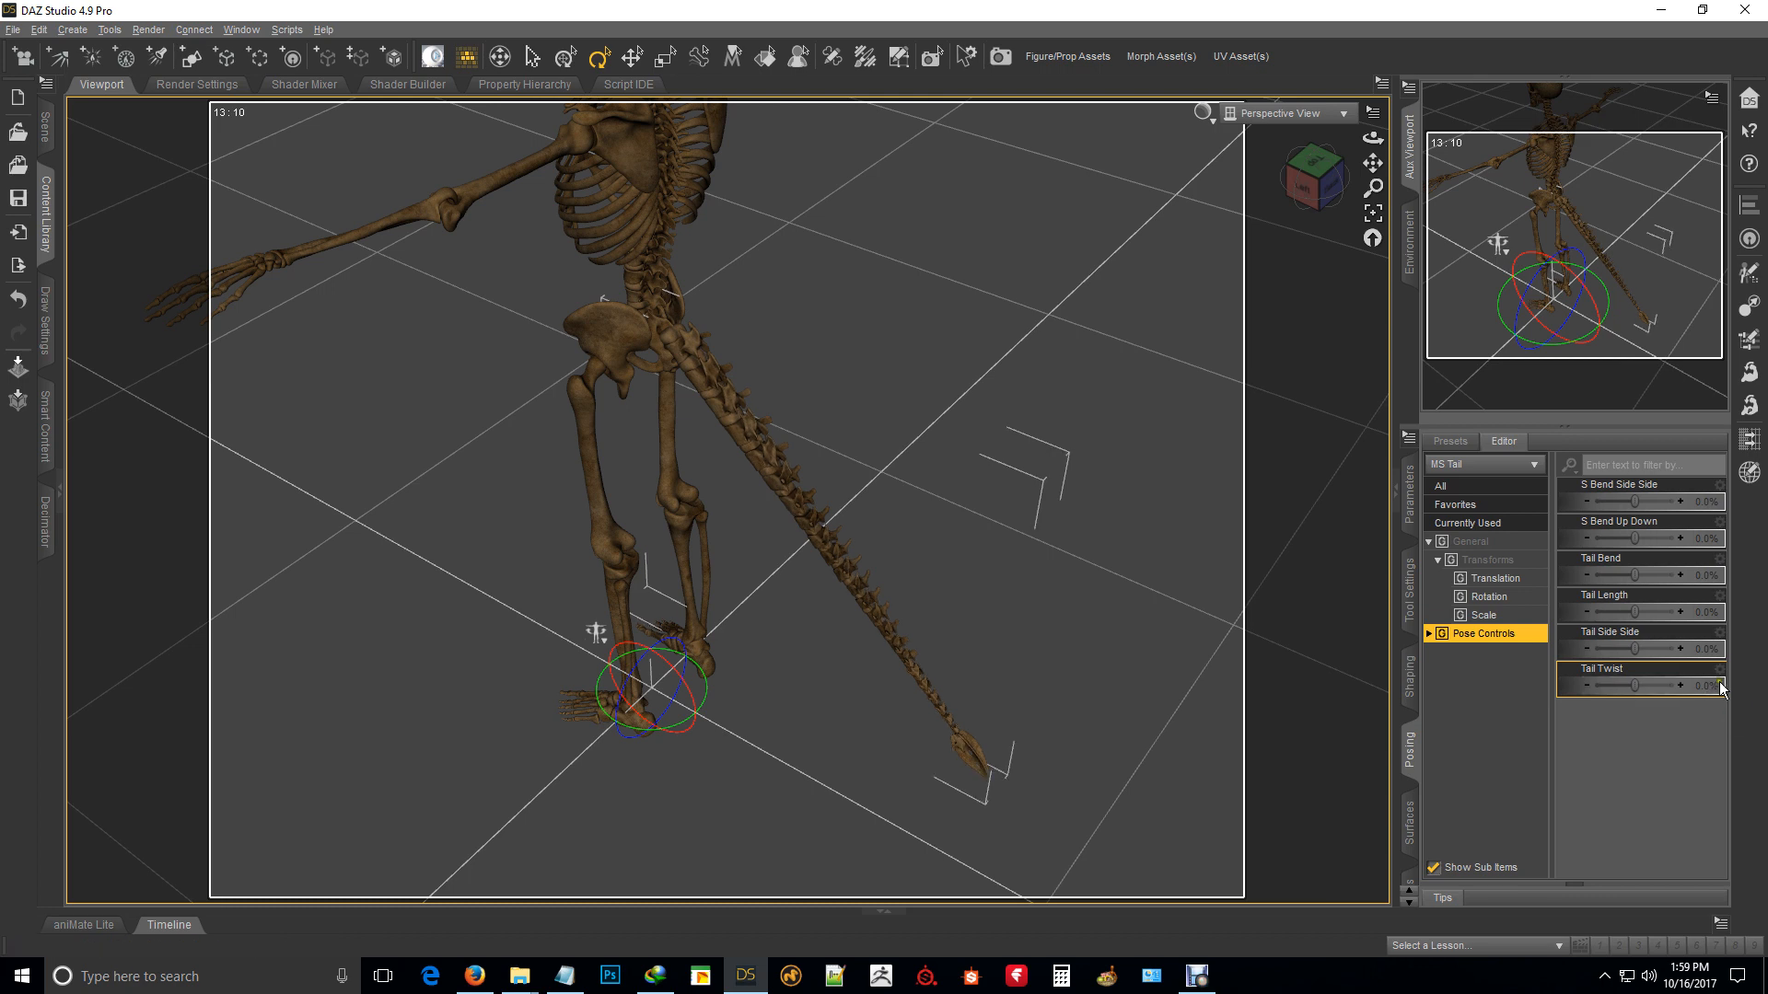
{"action": "left_click_drag", "start_coordinate": [1652, 650], "coordinate": [1635, 650]}
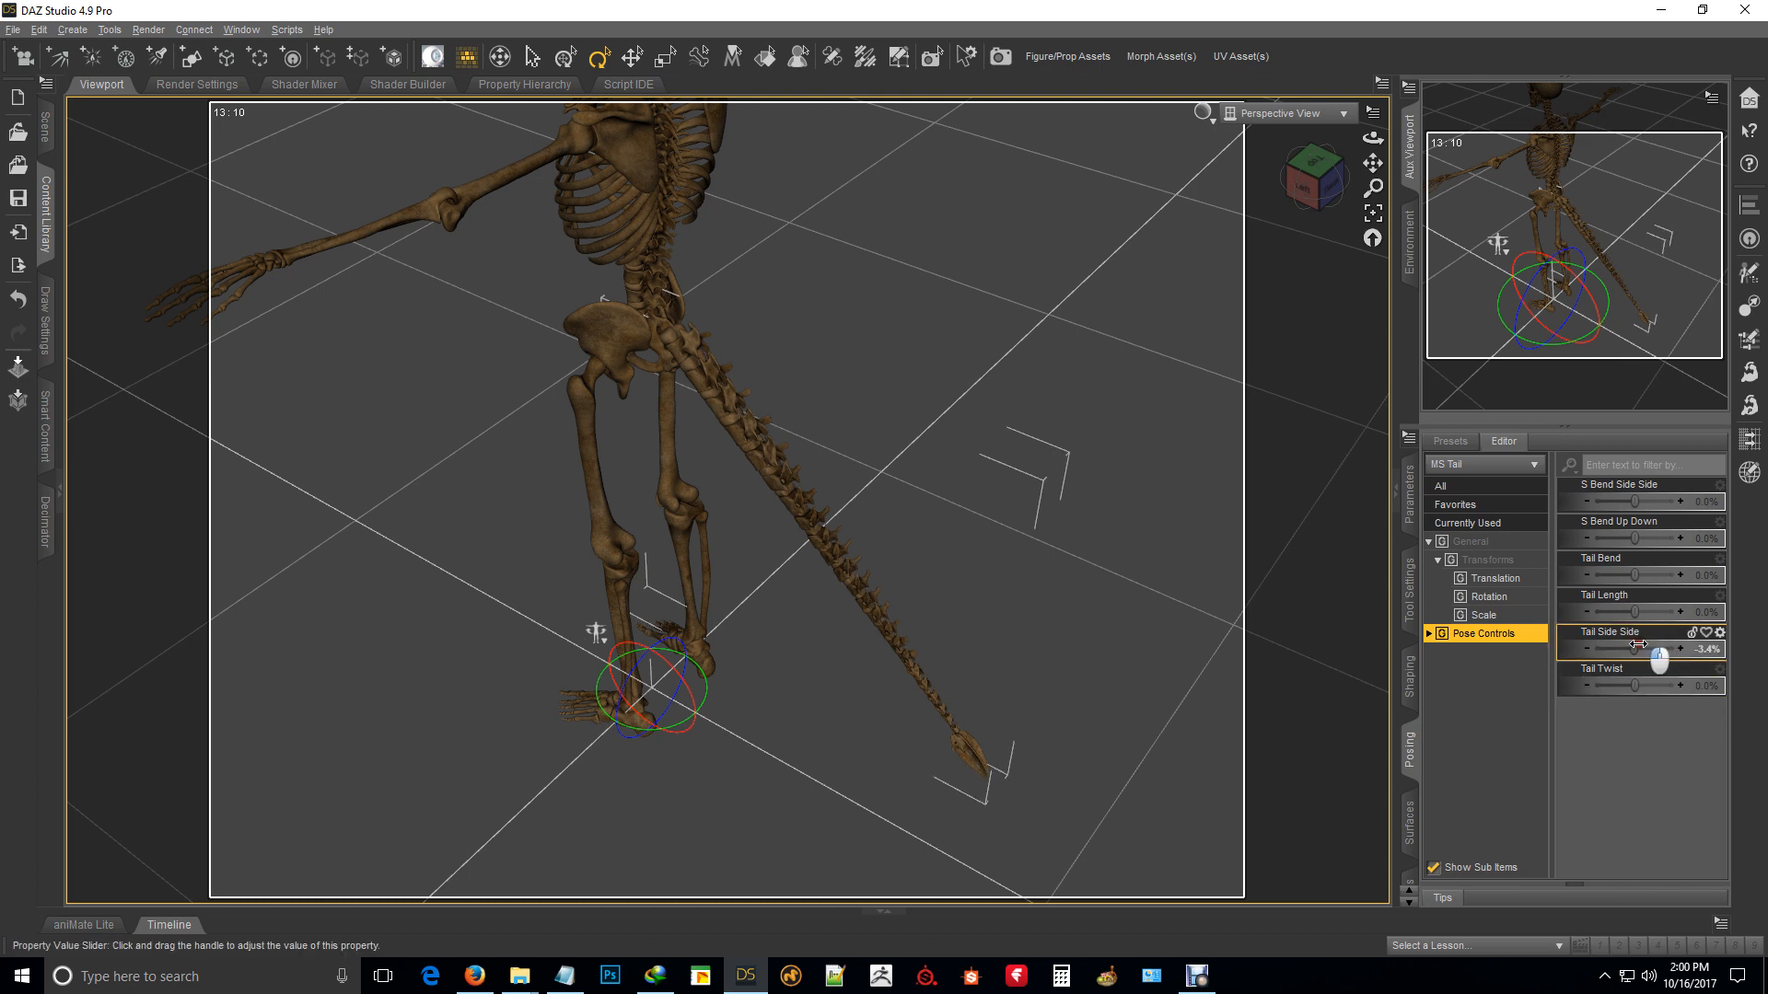
{"action": "left_click_drag", "start_coordinate": [1653, 650], "coordinate": [1679, 650]}
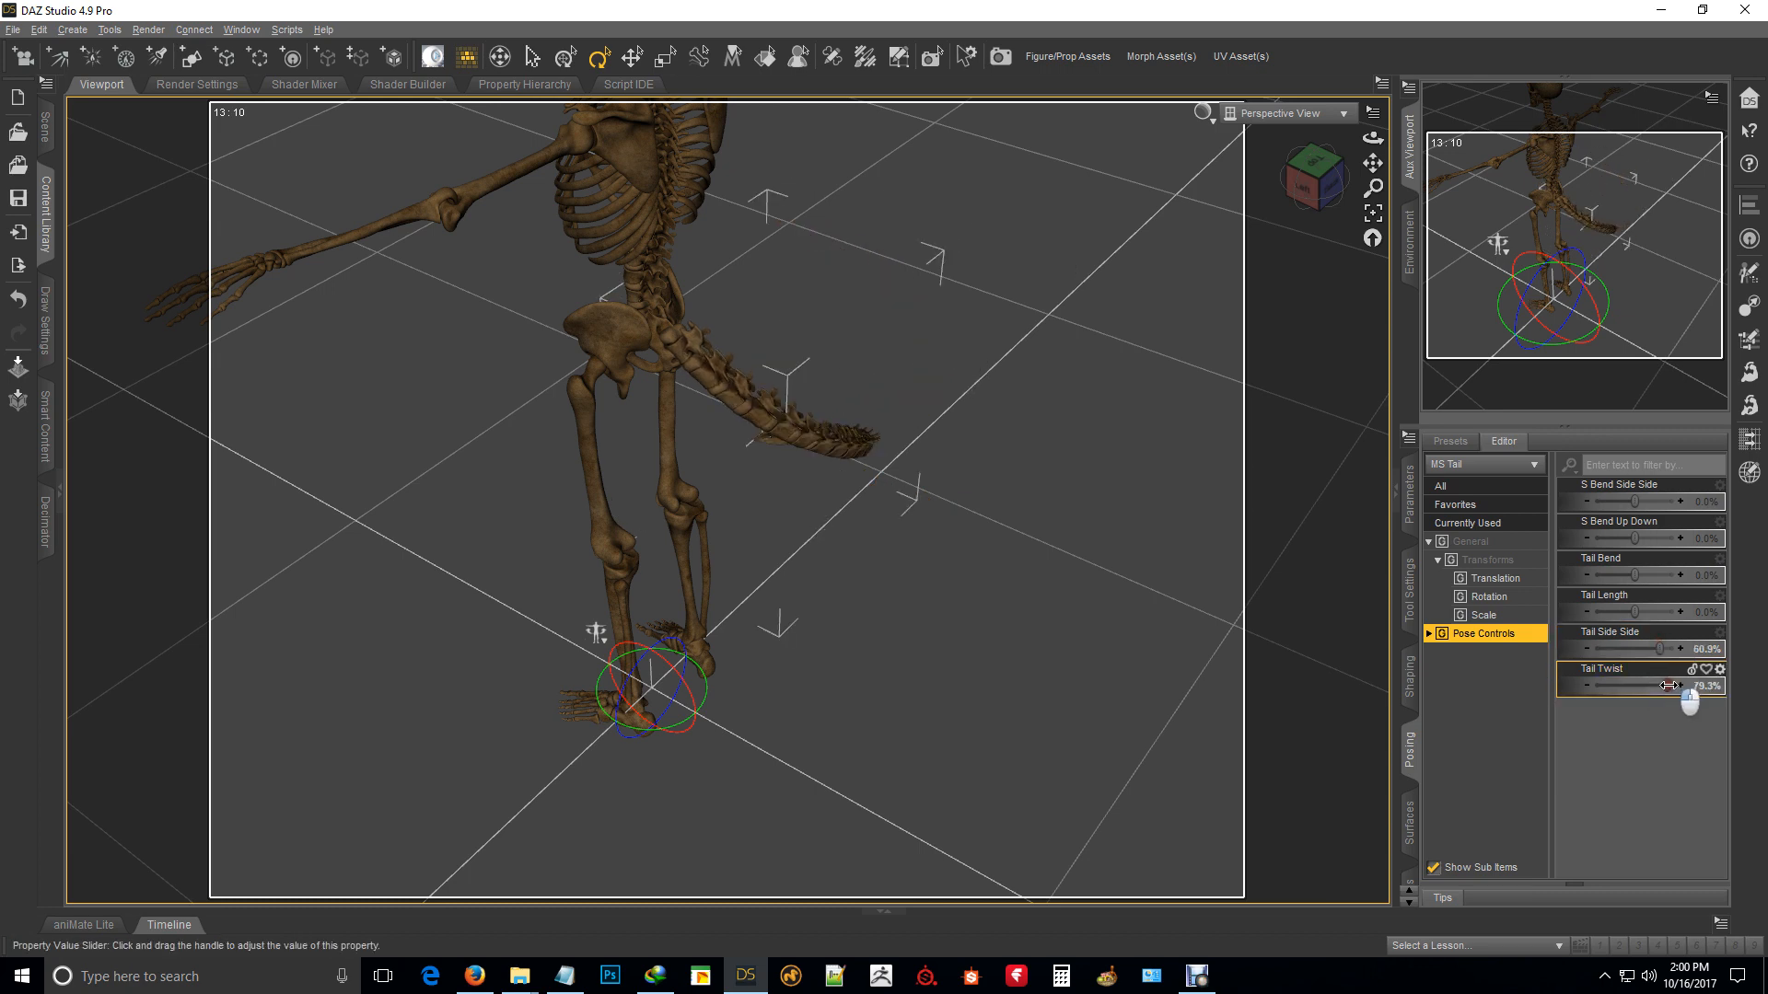
Step: Work the Tail Twist dial and settle it at a full 100%
{"action": "left_click_drag", "start_coordinate": [1667, 685], "coordinate": [1591, 685]}
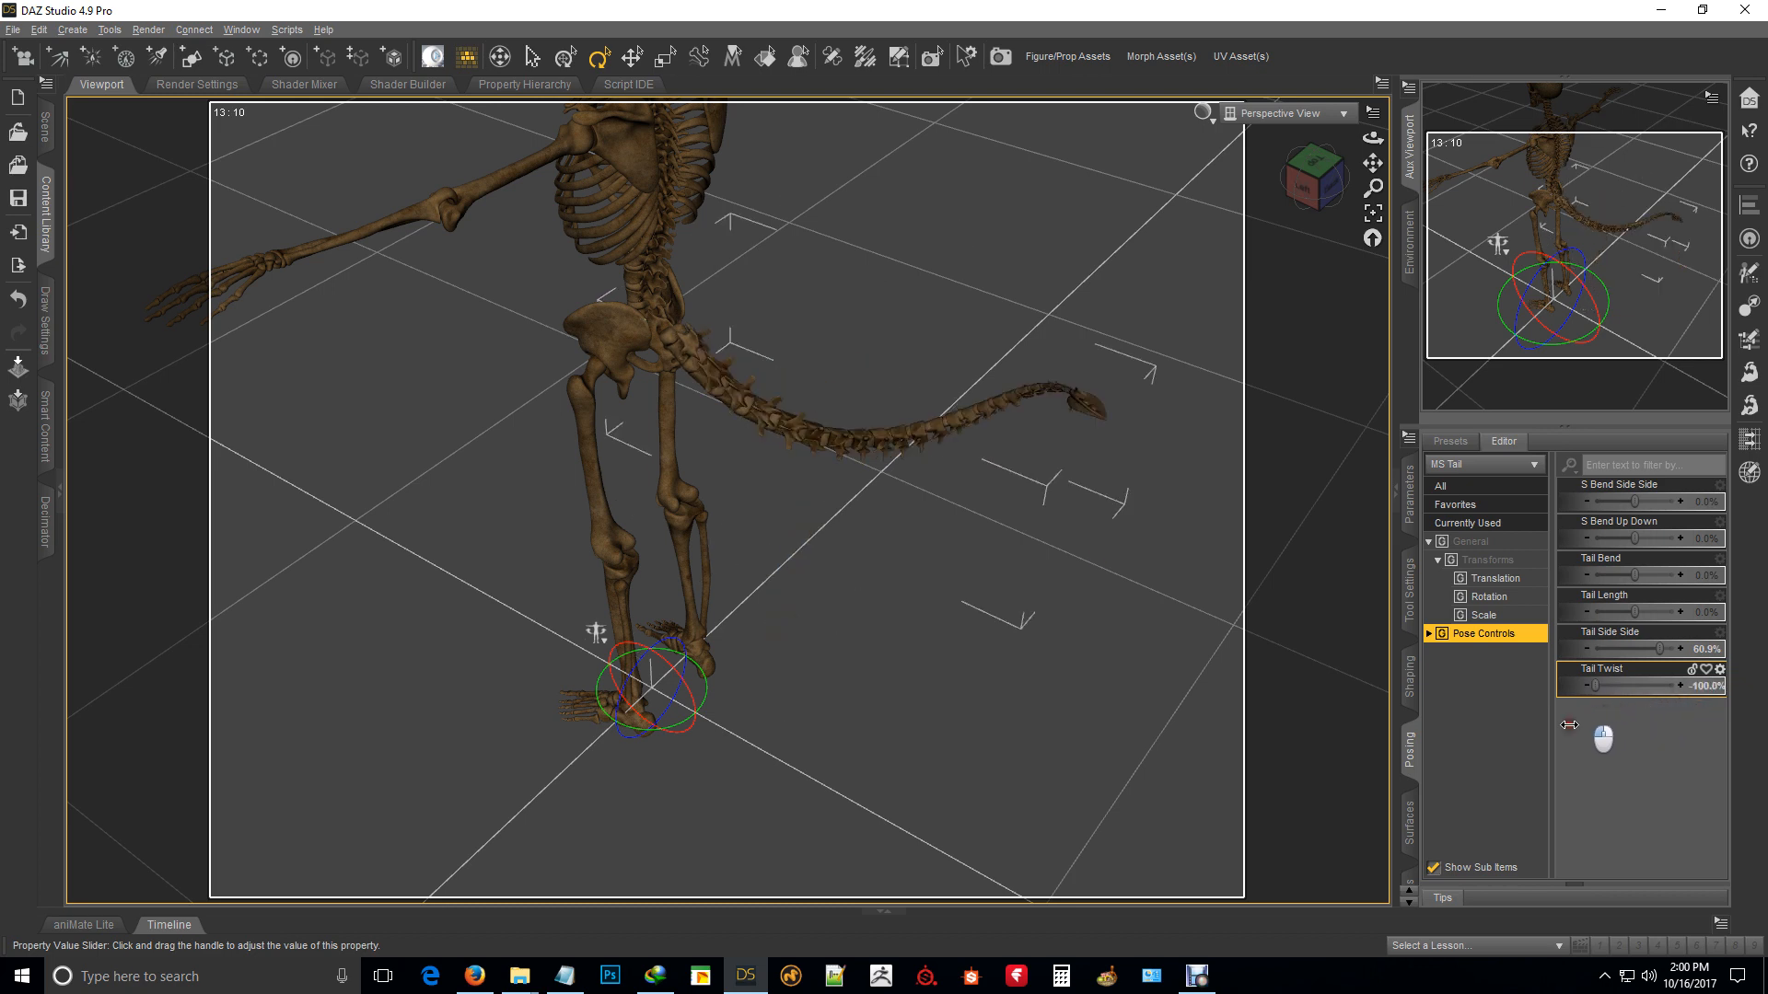
{"action": "left_click_drag", "start_coordinate": [1597, 685], "coordinate": [1646, 685]}
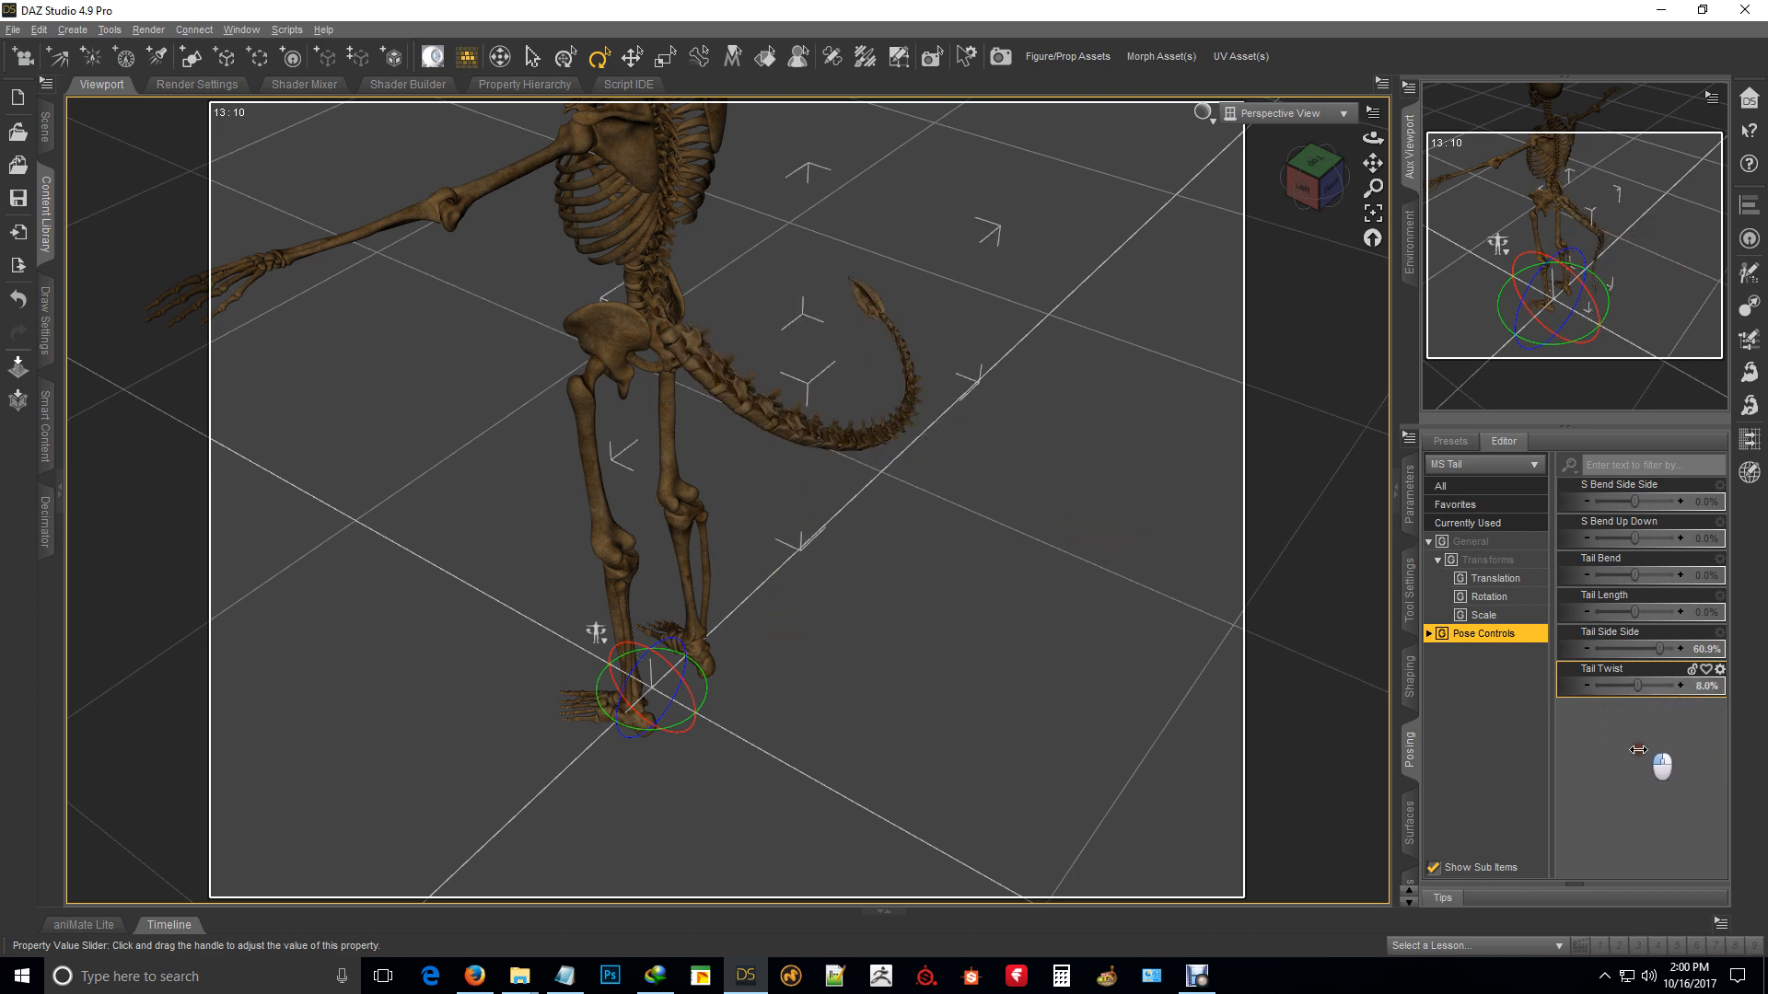
{"action": "left_click_drag", "start_coordinate": [1594, 685], "coordinate": [1715, 685]}
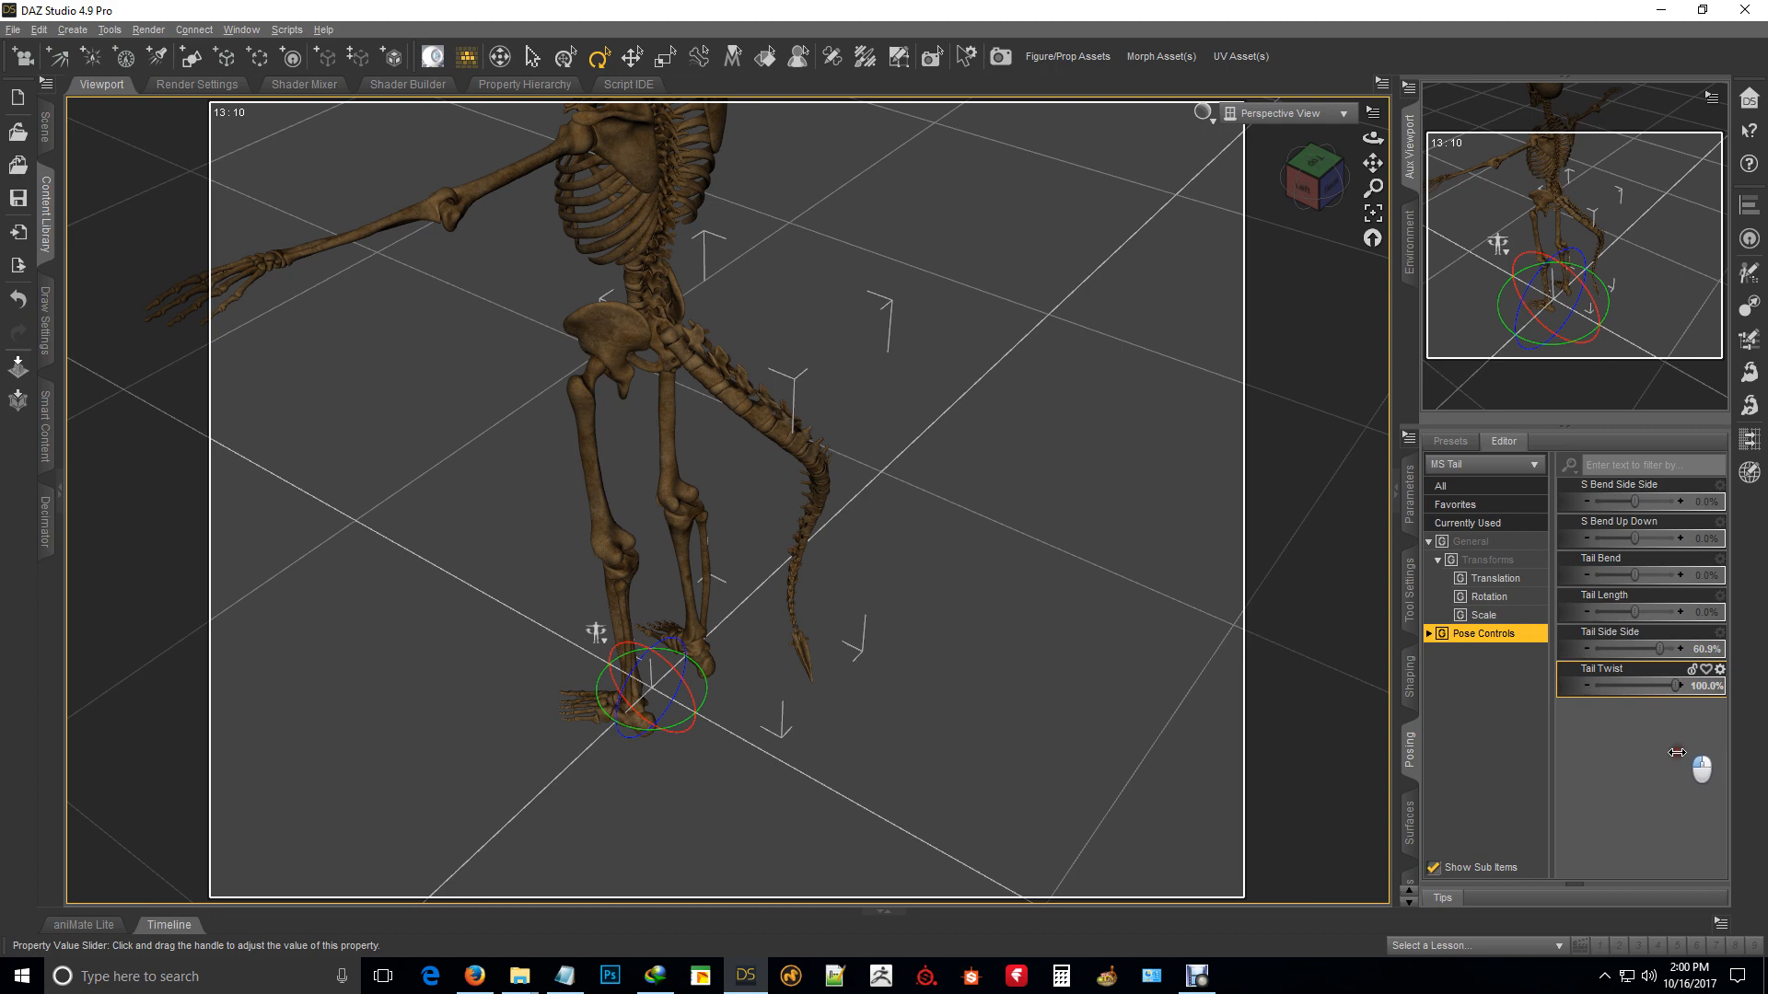